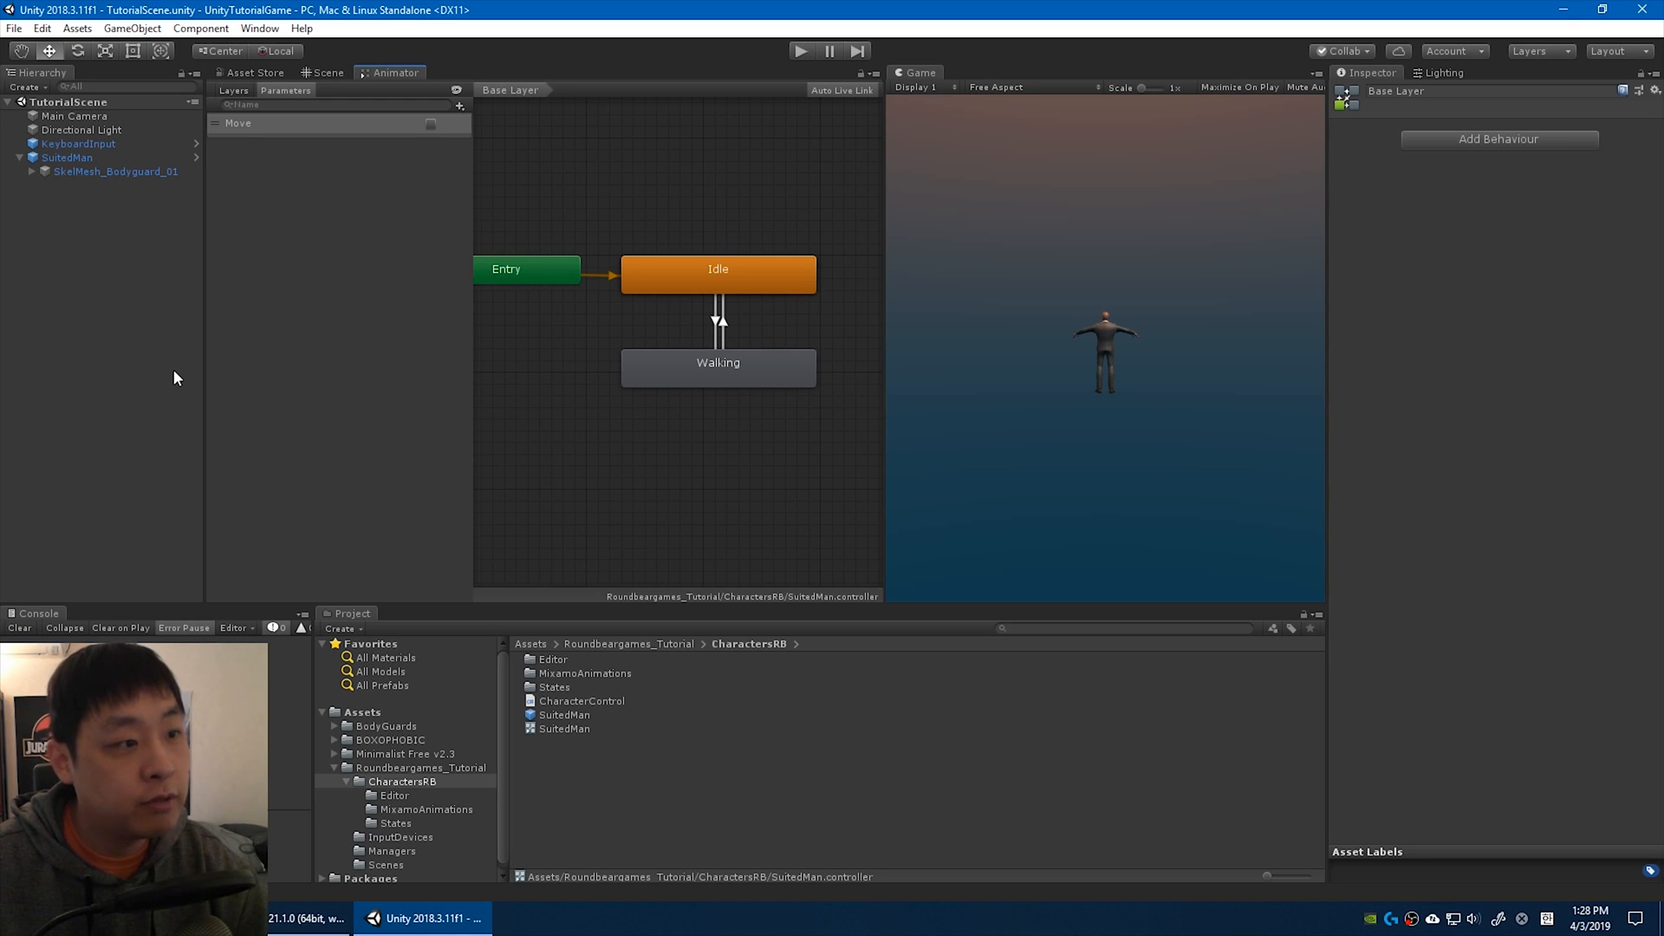
Select SuitedMan and look over its Walking and Idle animator states in the Inspector.
click(68, 158)
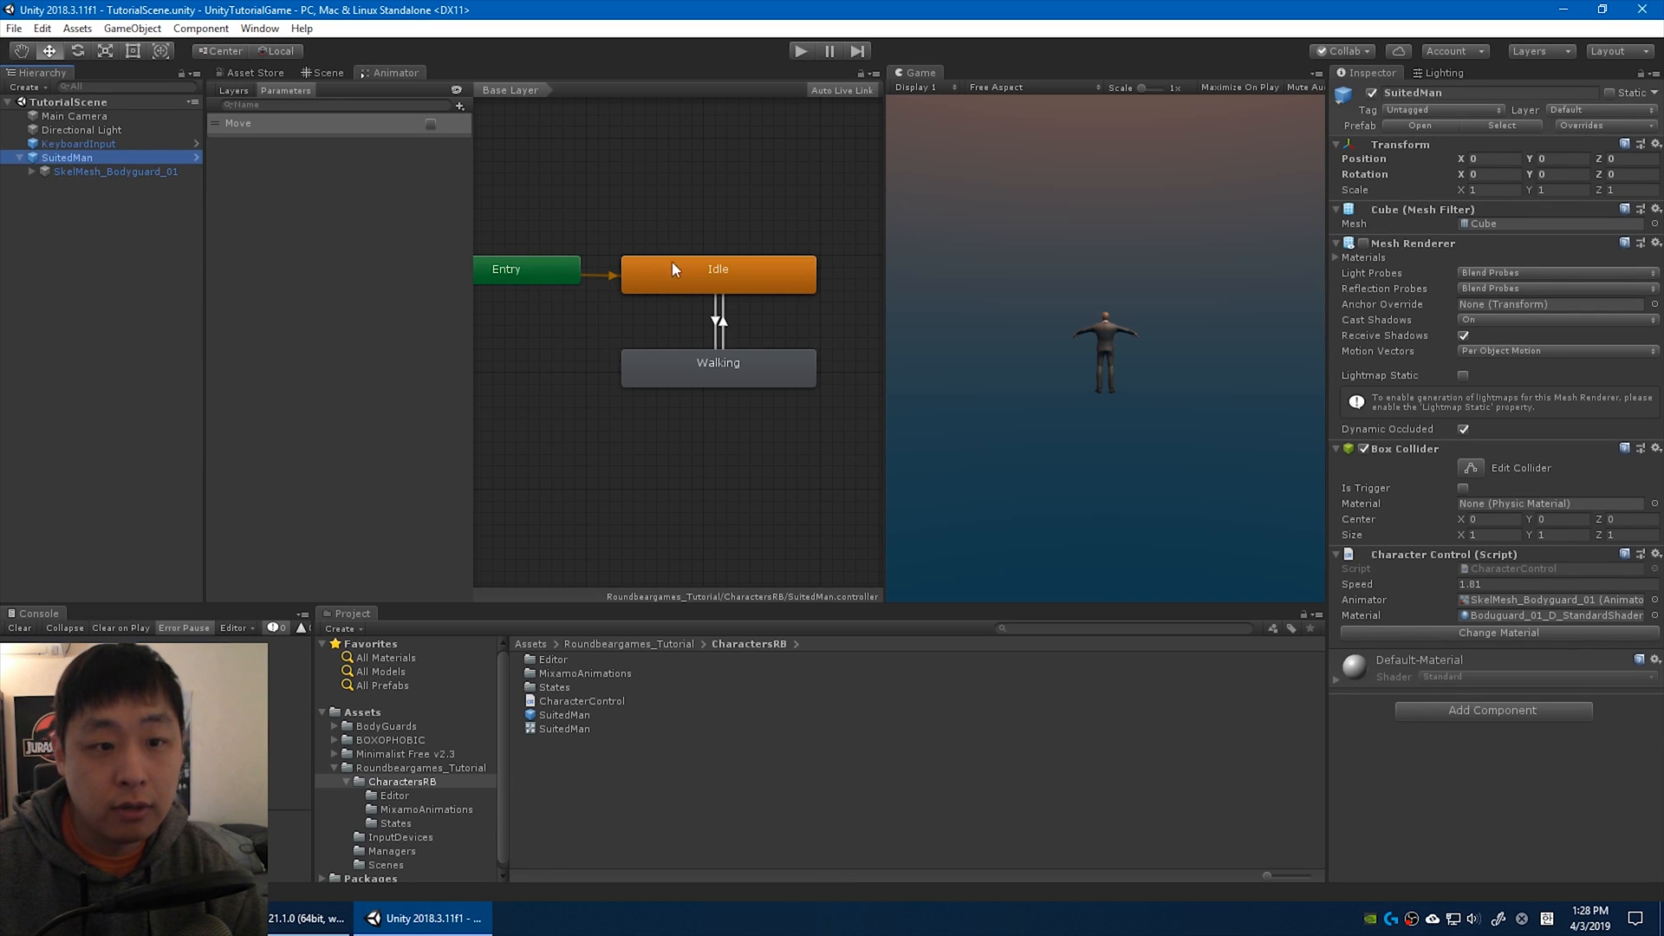
click(718, 362)
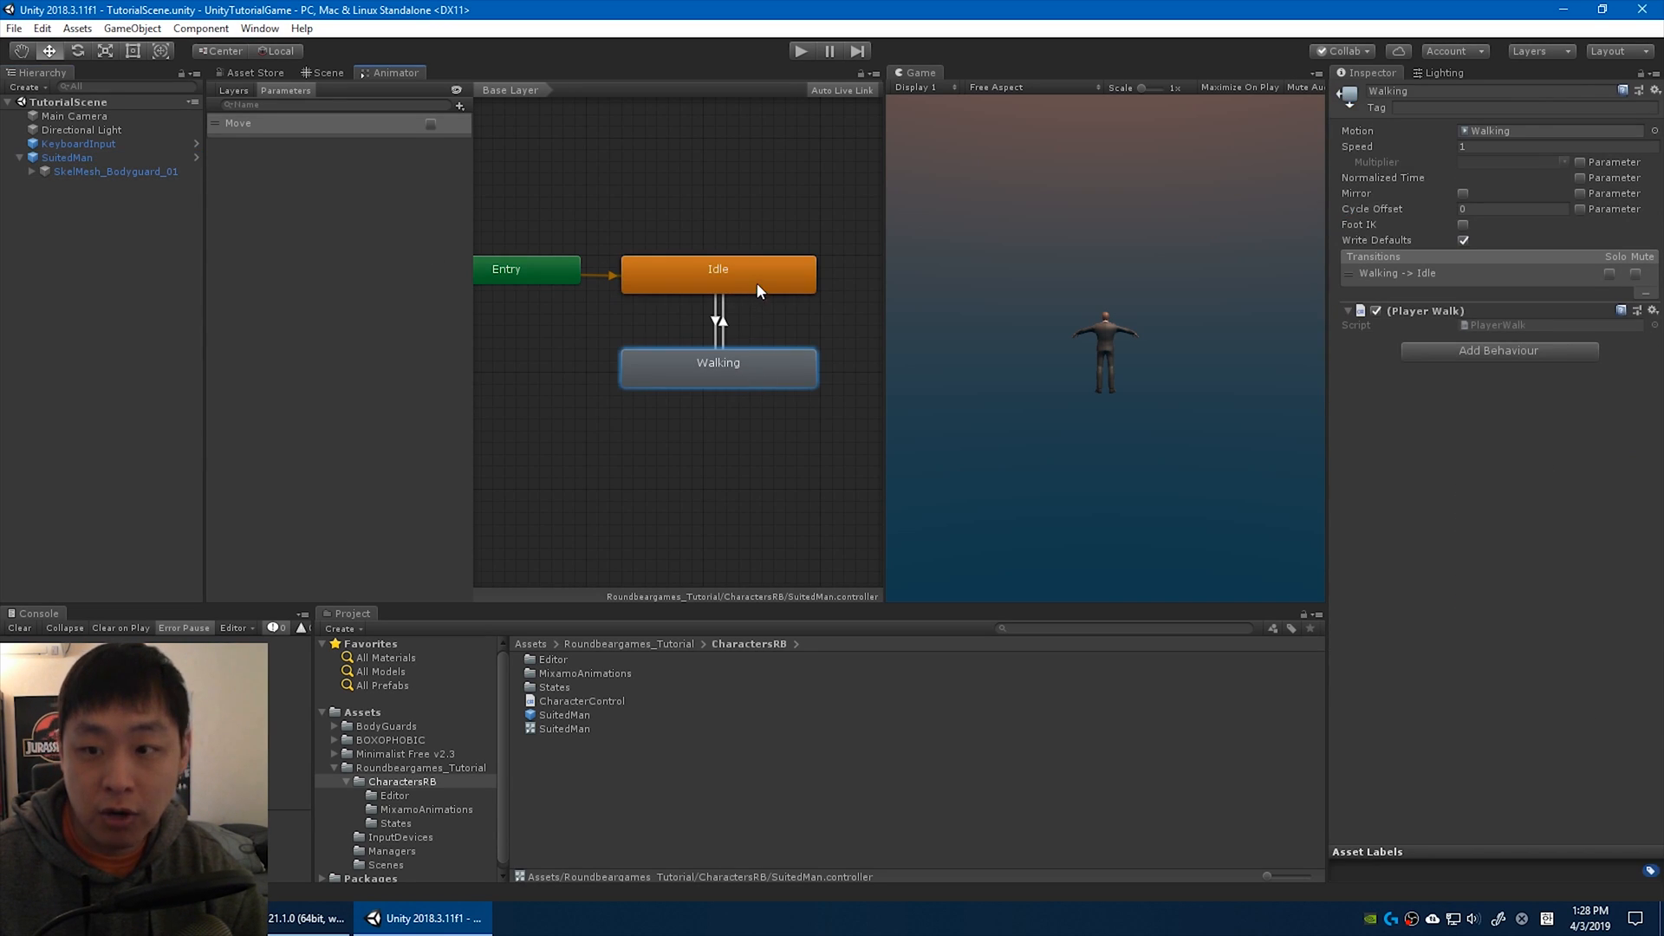
click(718, 269)
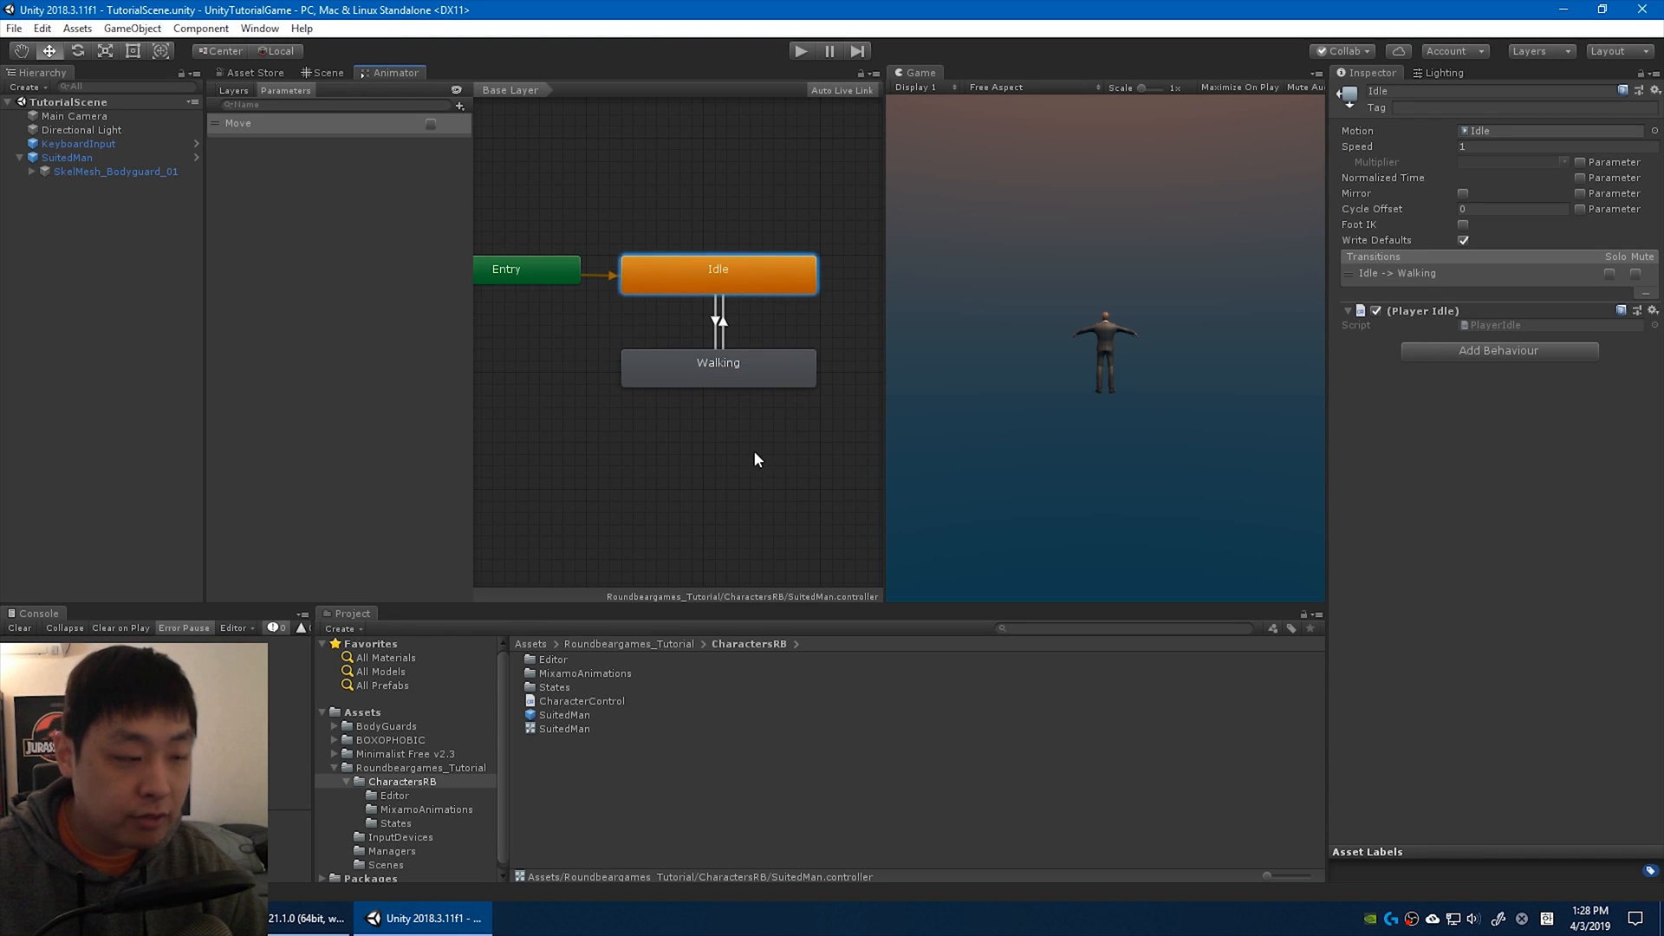
mouse_move(1501, 390)
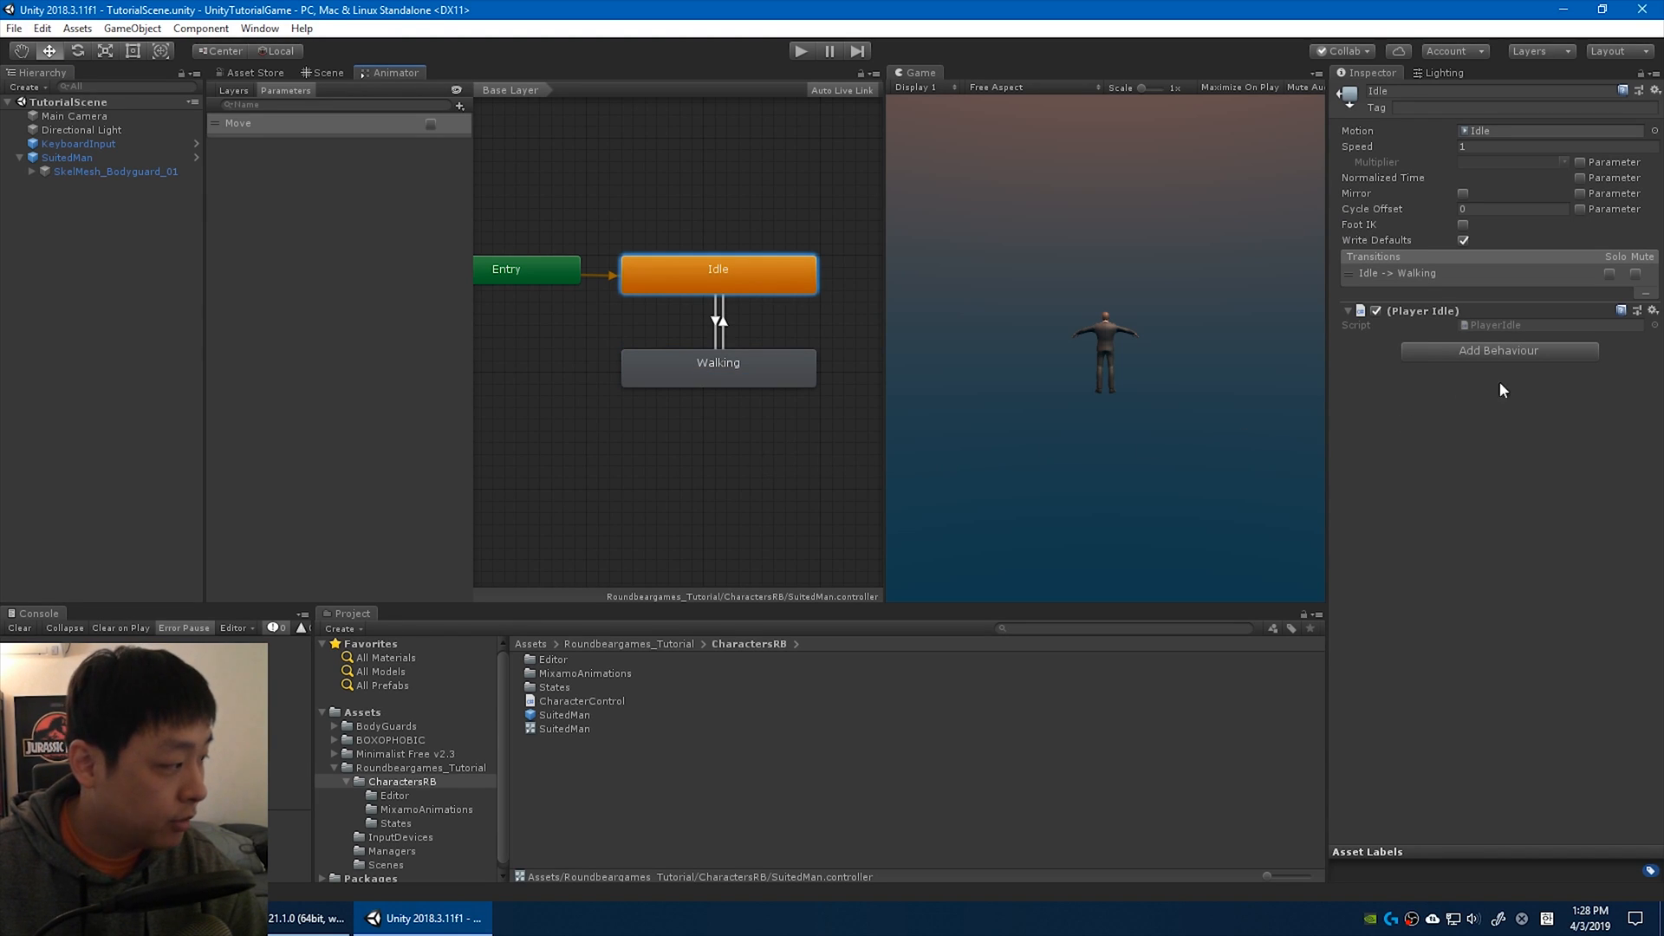
mouse_move(801, 428)
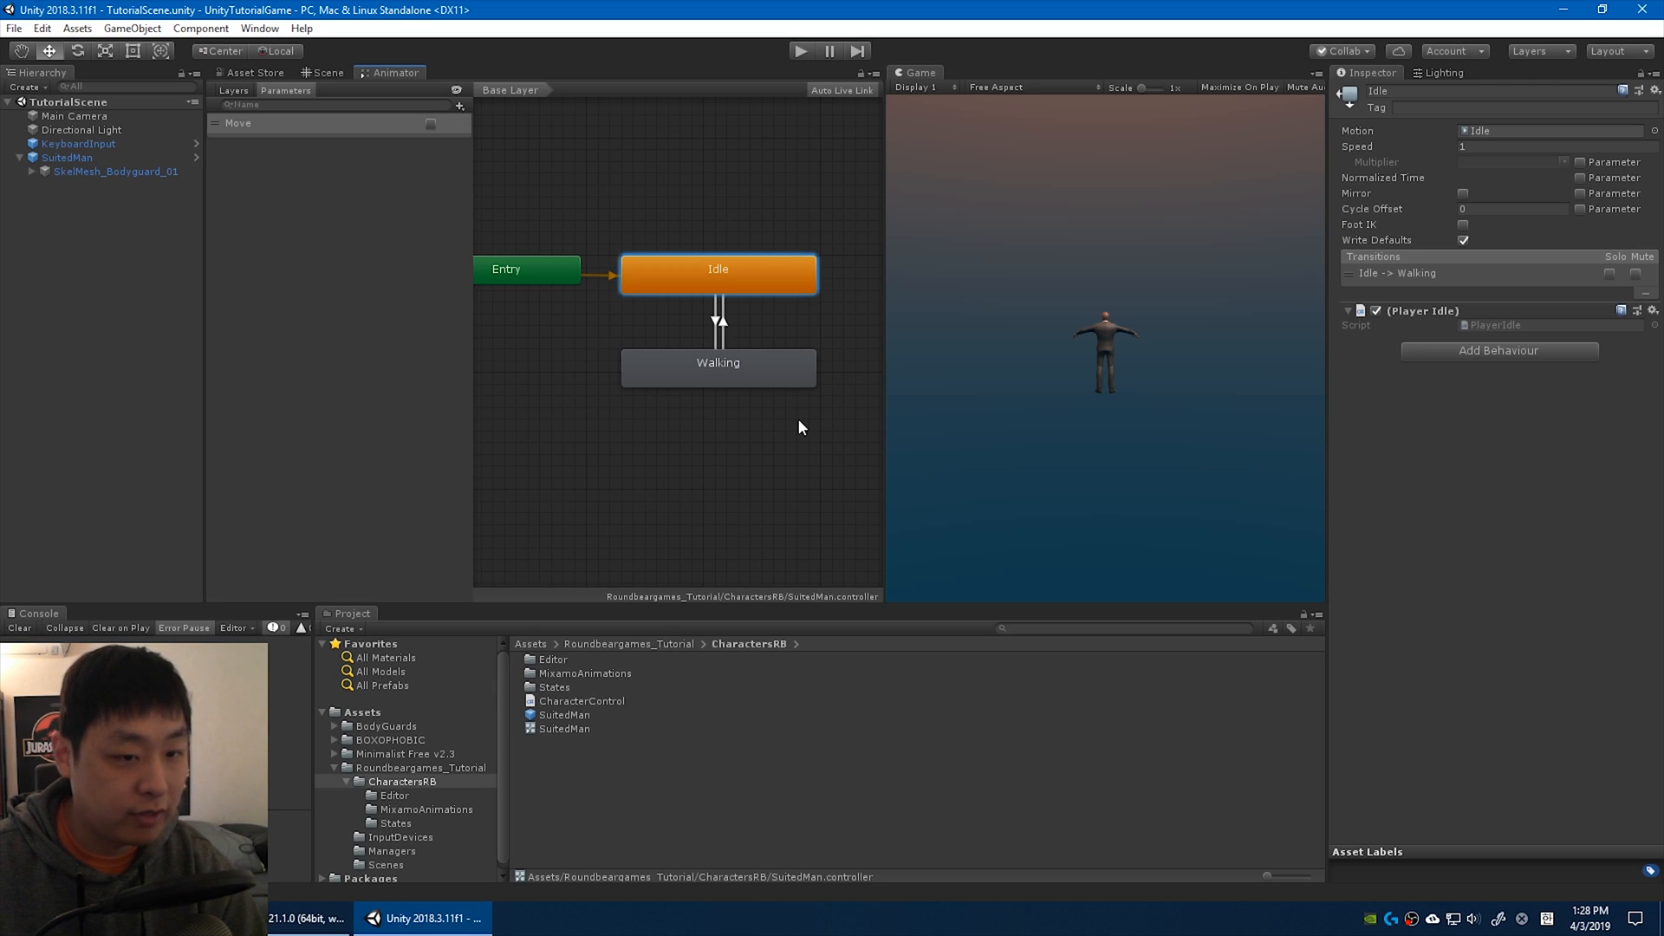
Compare the Walking and Idle states again, finishing on Walking's settings and Player Walk behaviour.
click(718, 362)
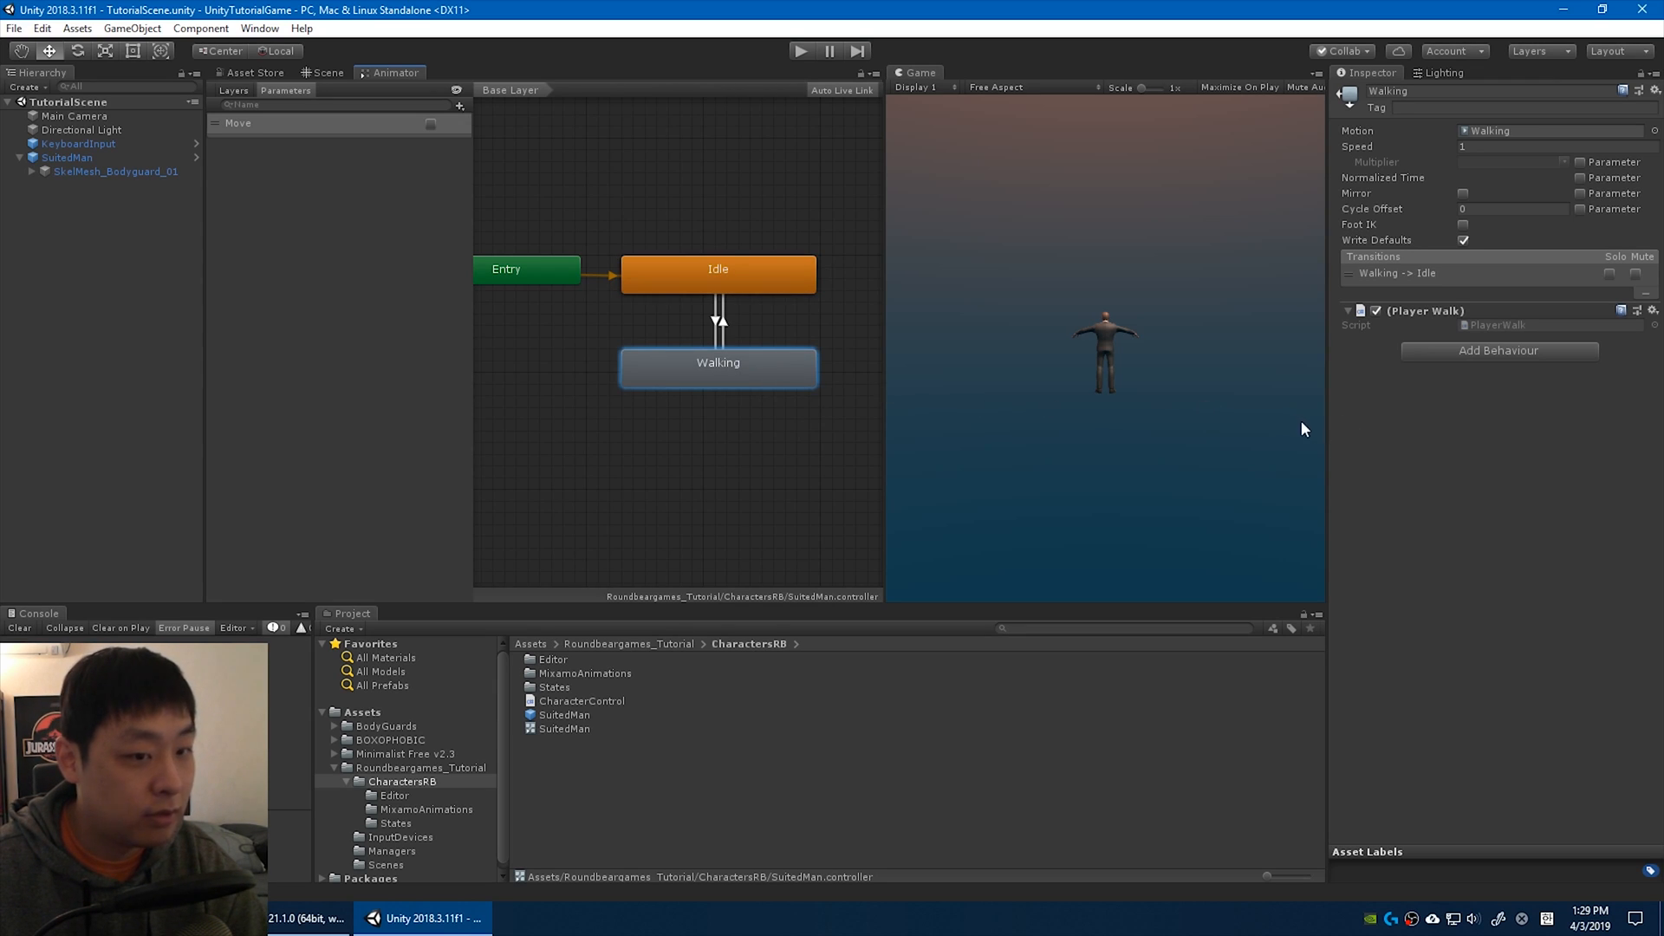
mouse_move(1511, 503)
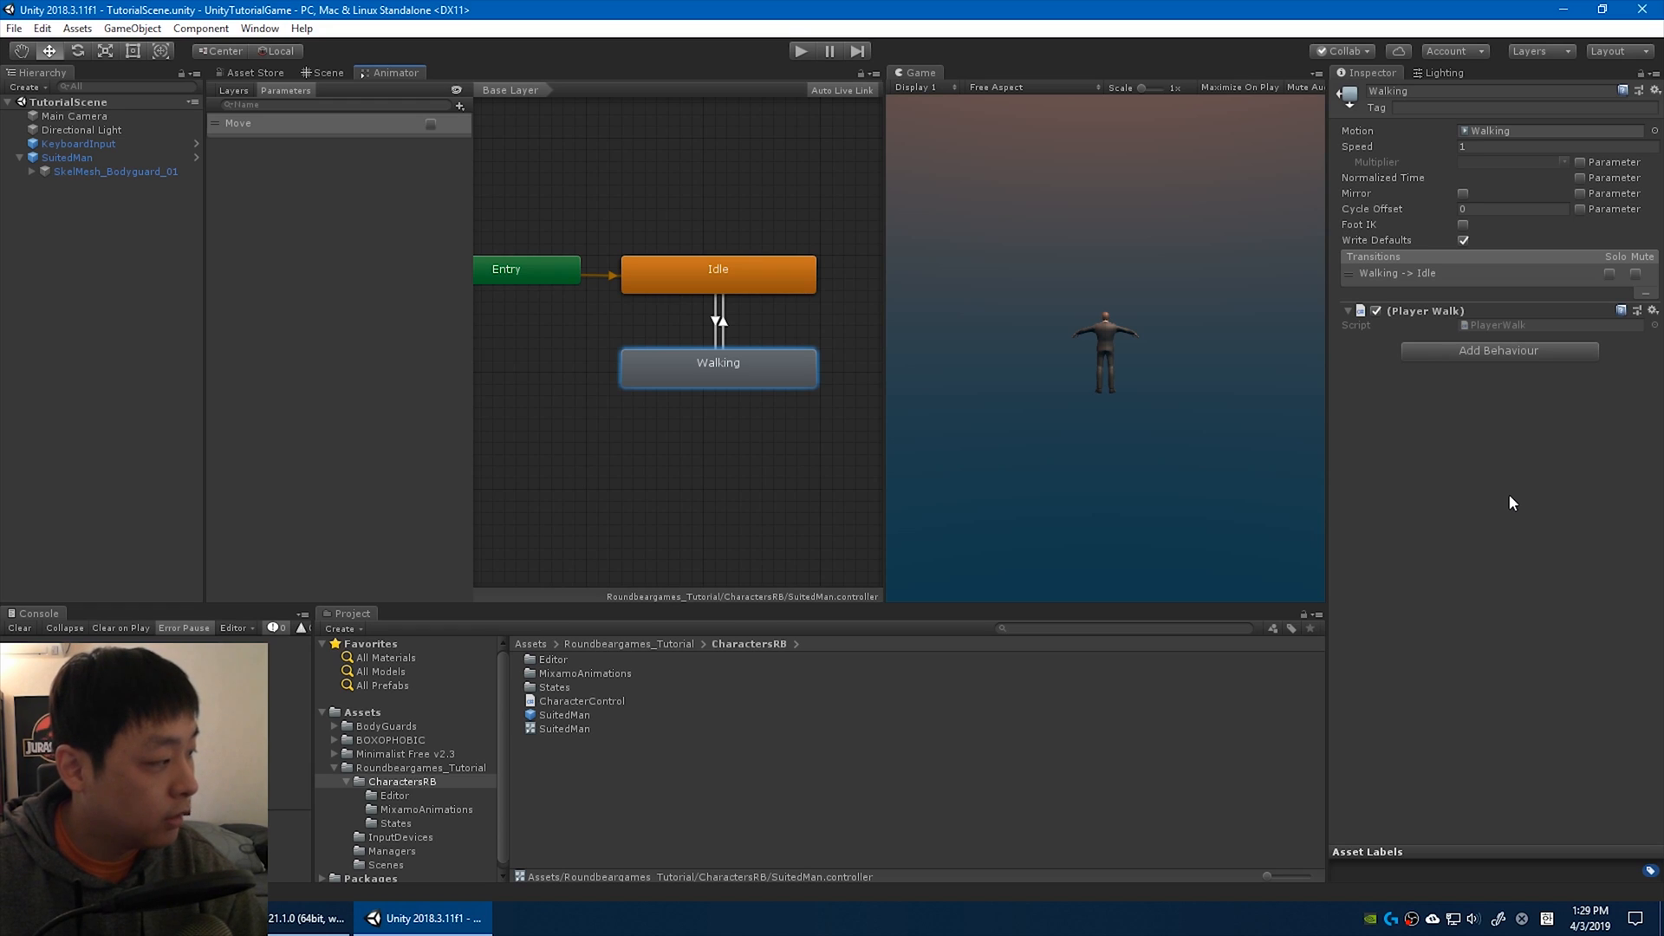
mouse_move(1118, 475)
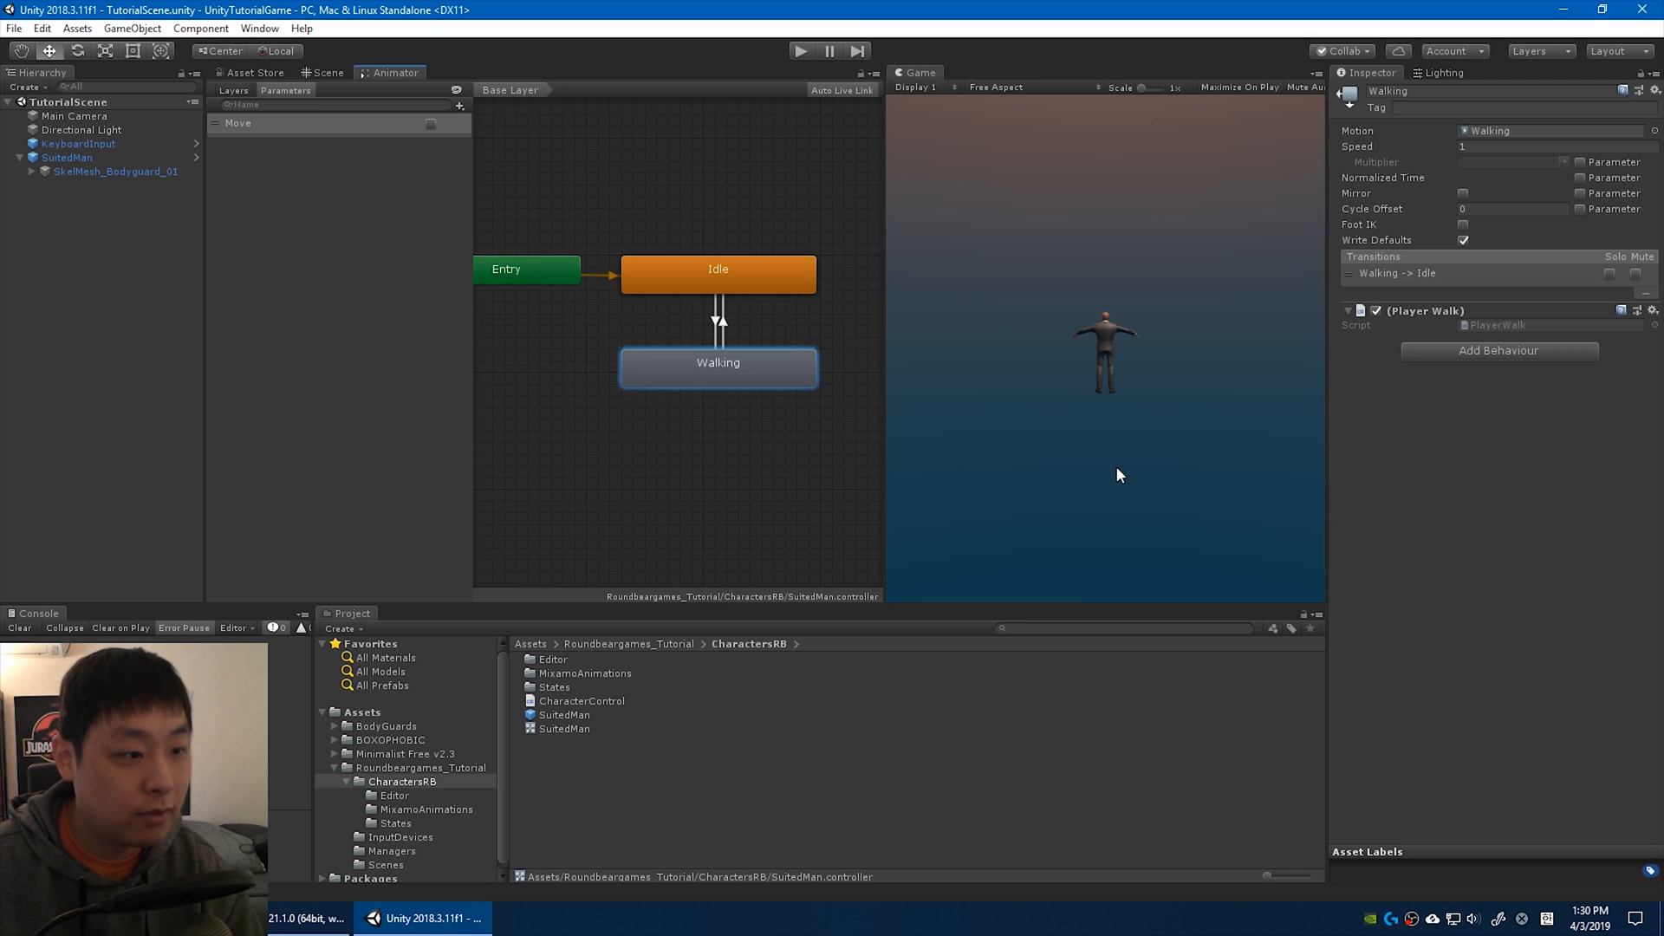
click(718, 270)
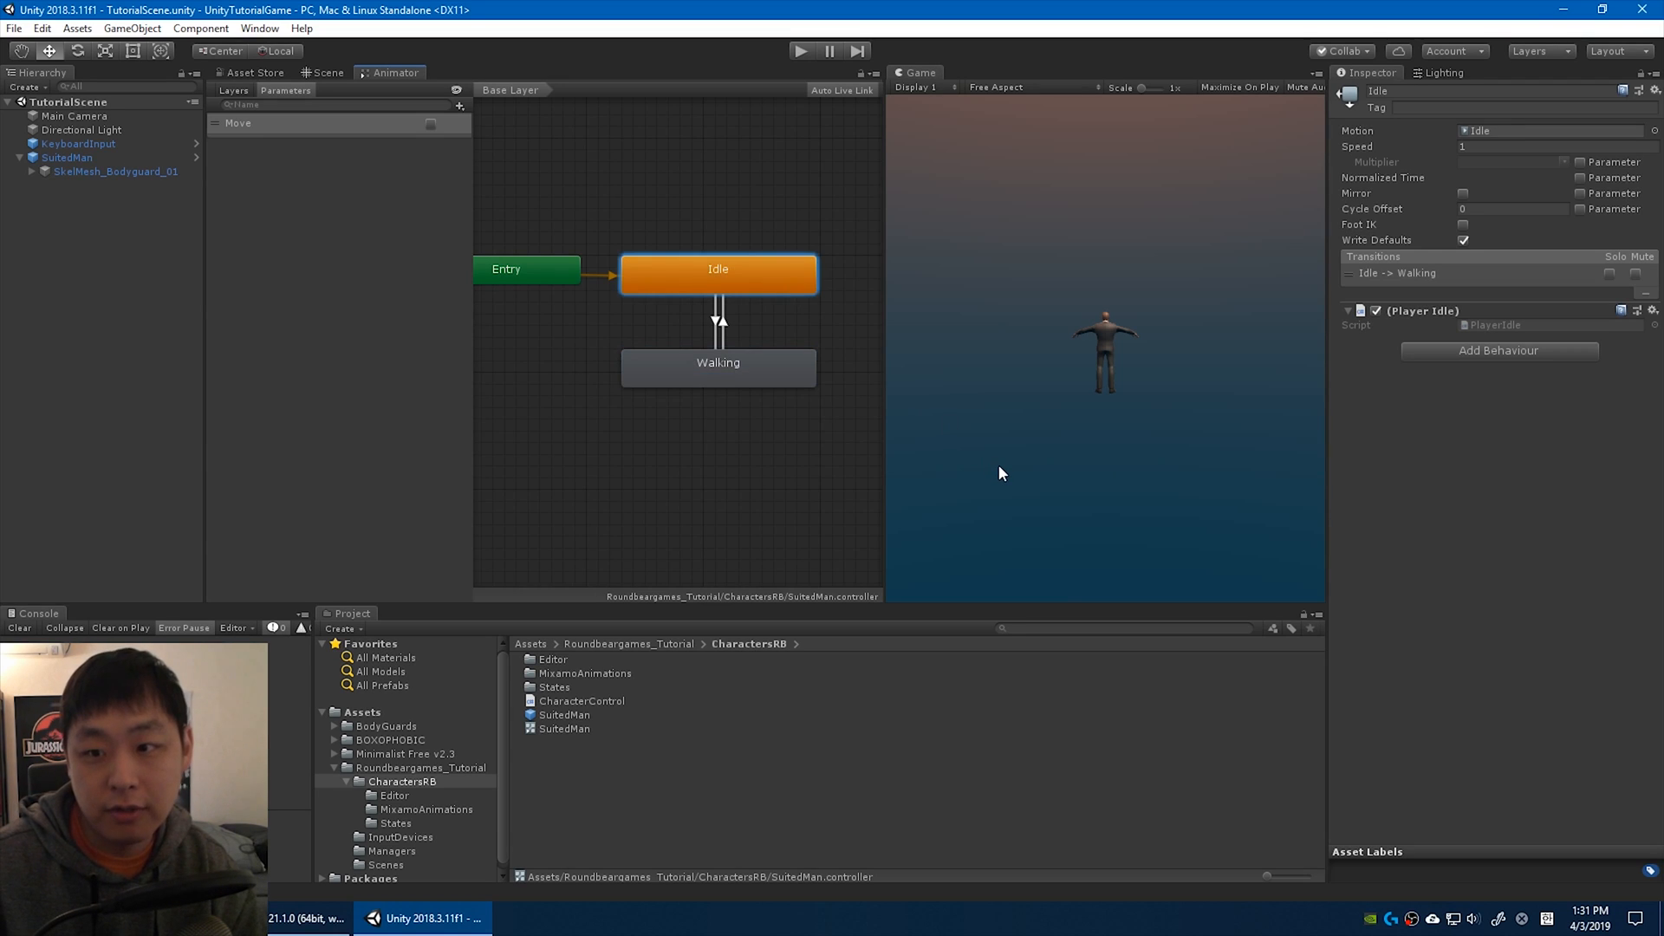
mouse_move(1505, 530)
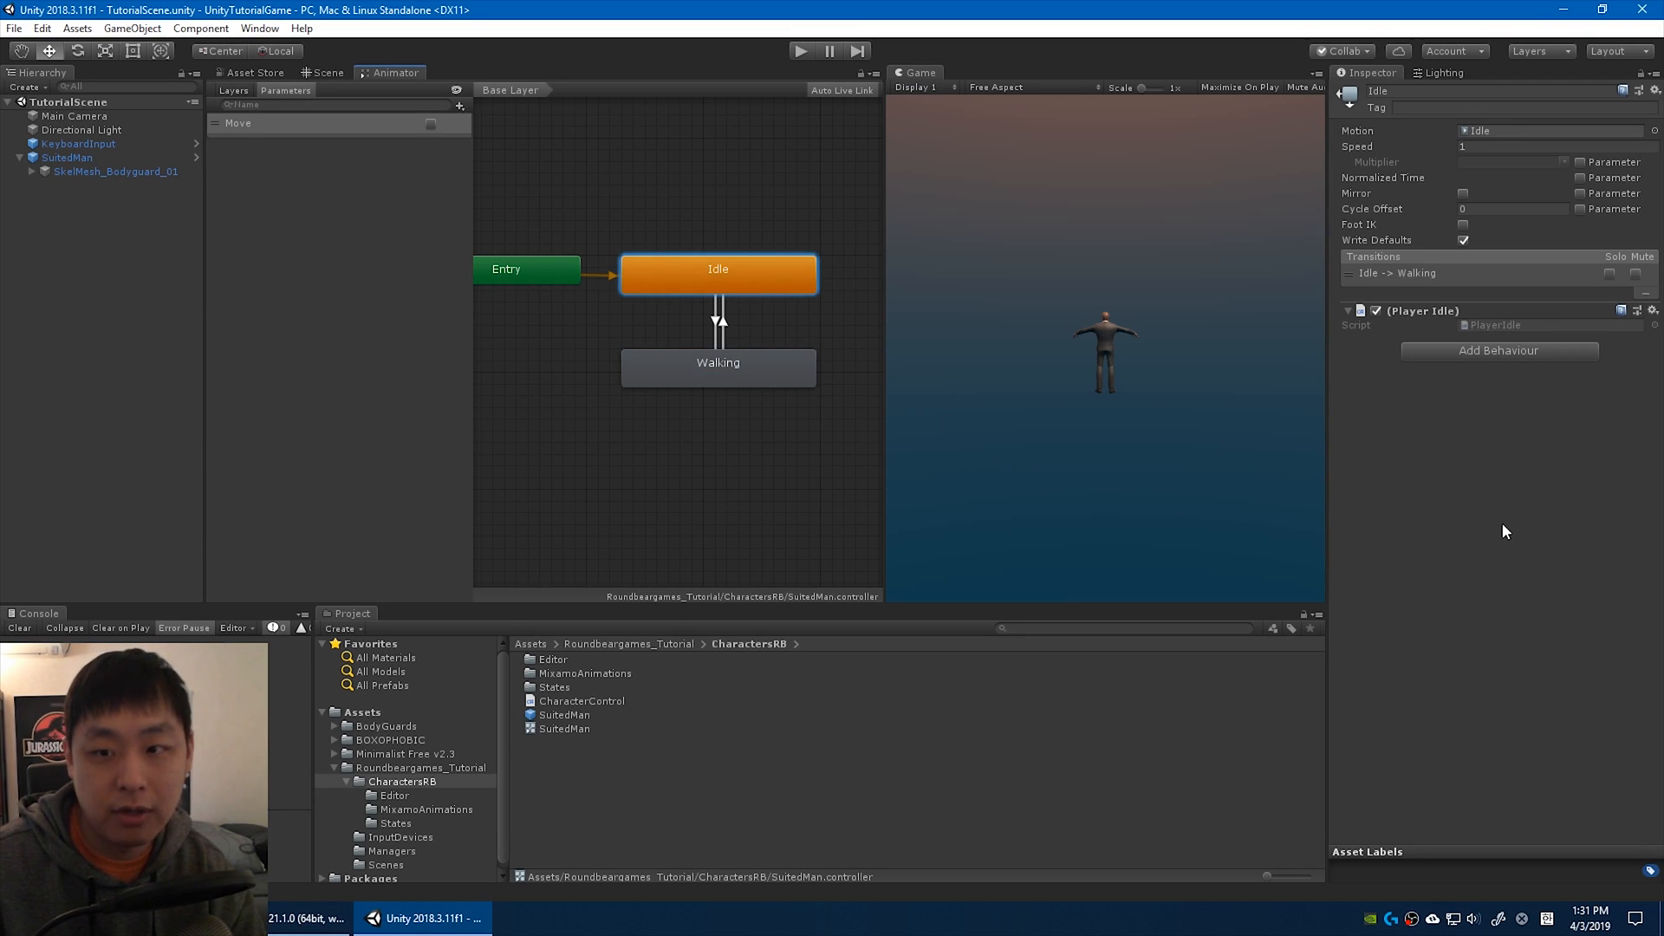
mouse_move(1581, 390)
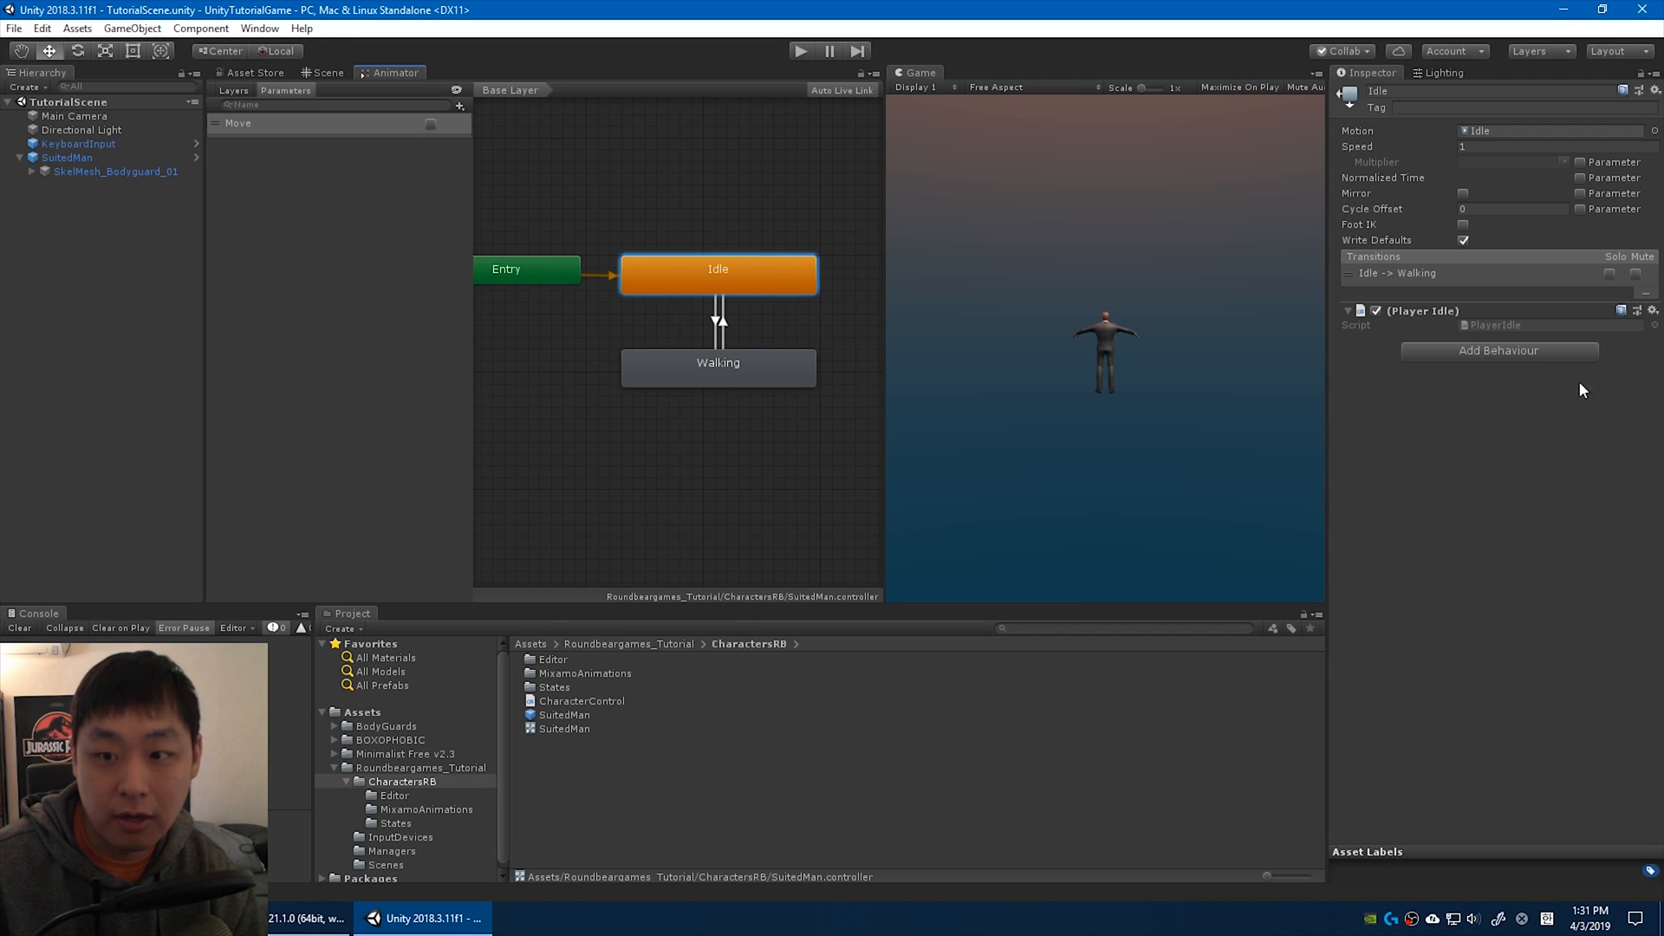
click(718, 362)
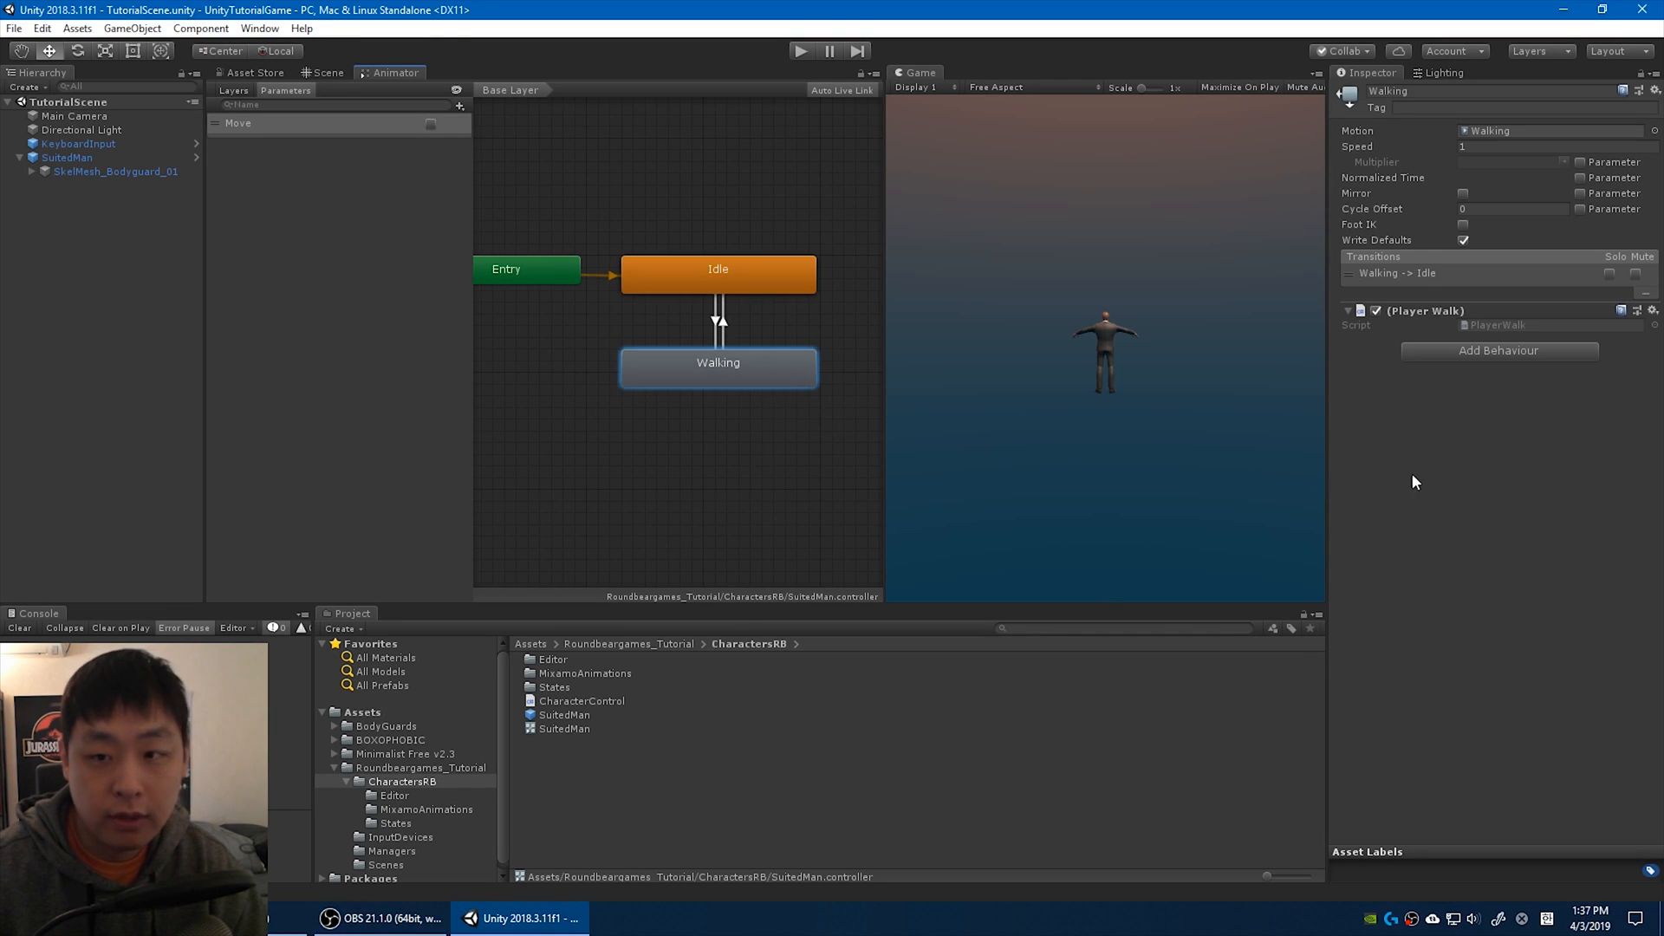
mouse_move(1463, 571)
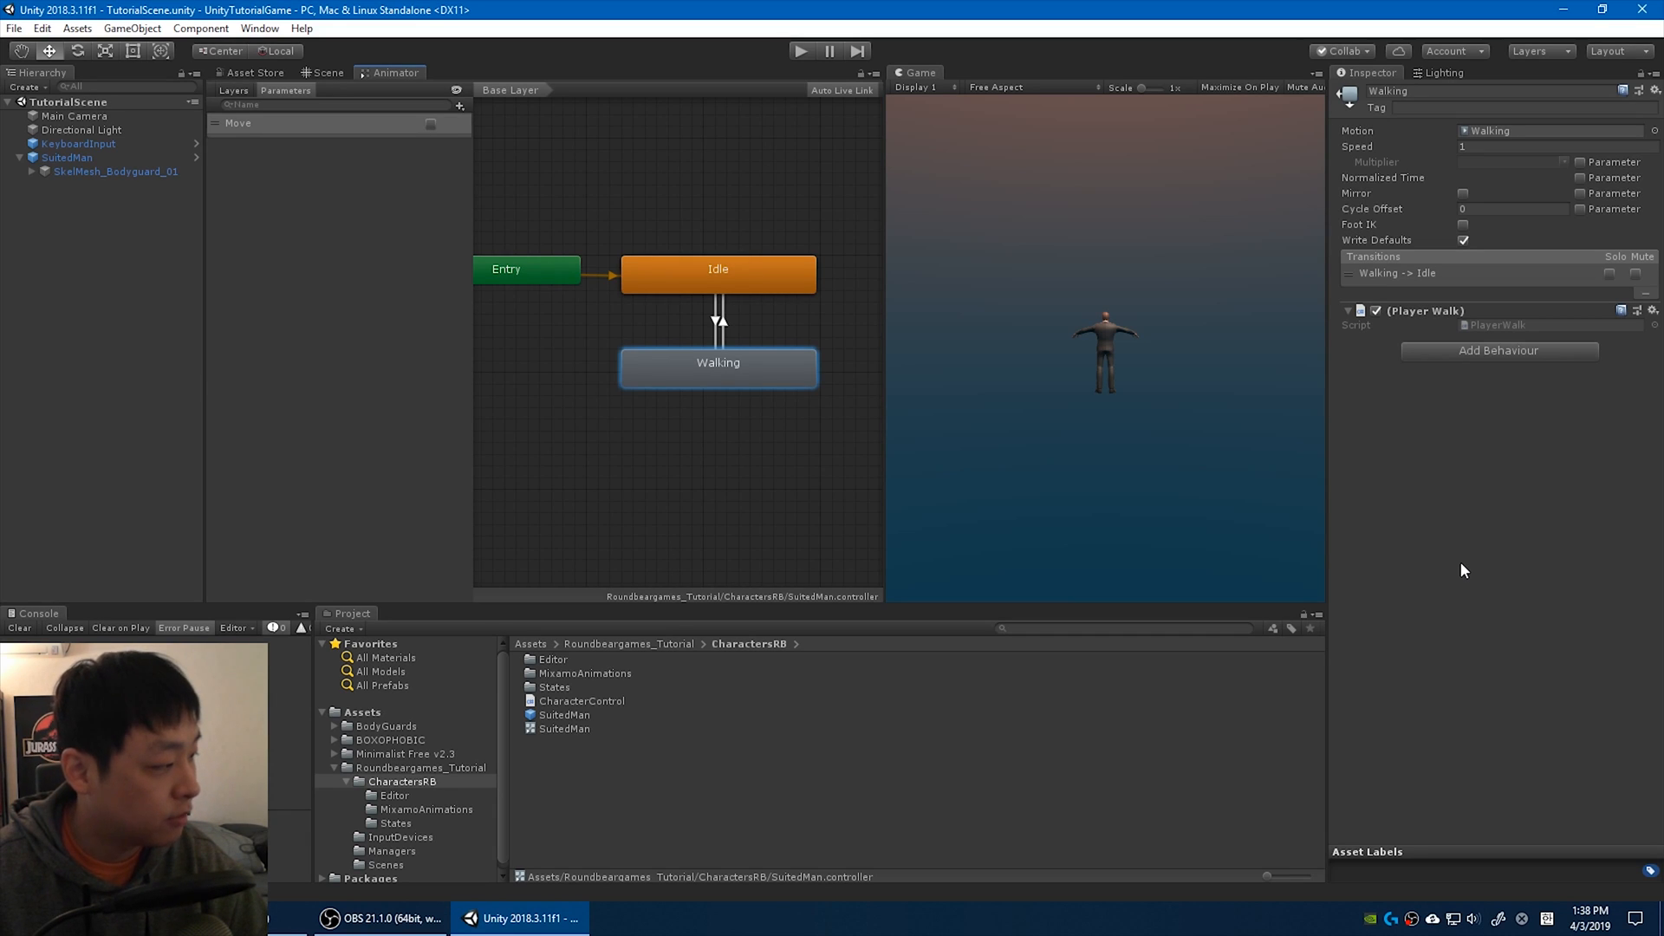
mouse_move(1458, 522)
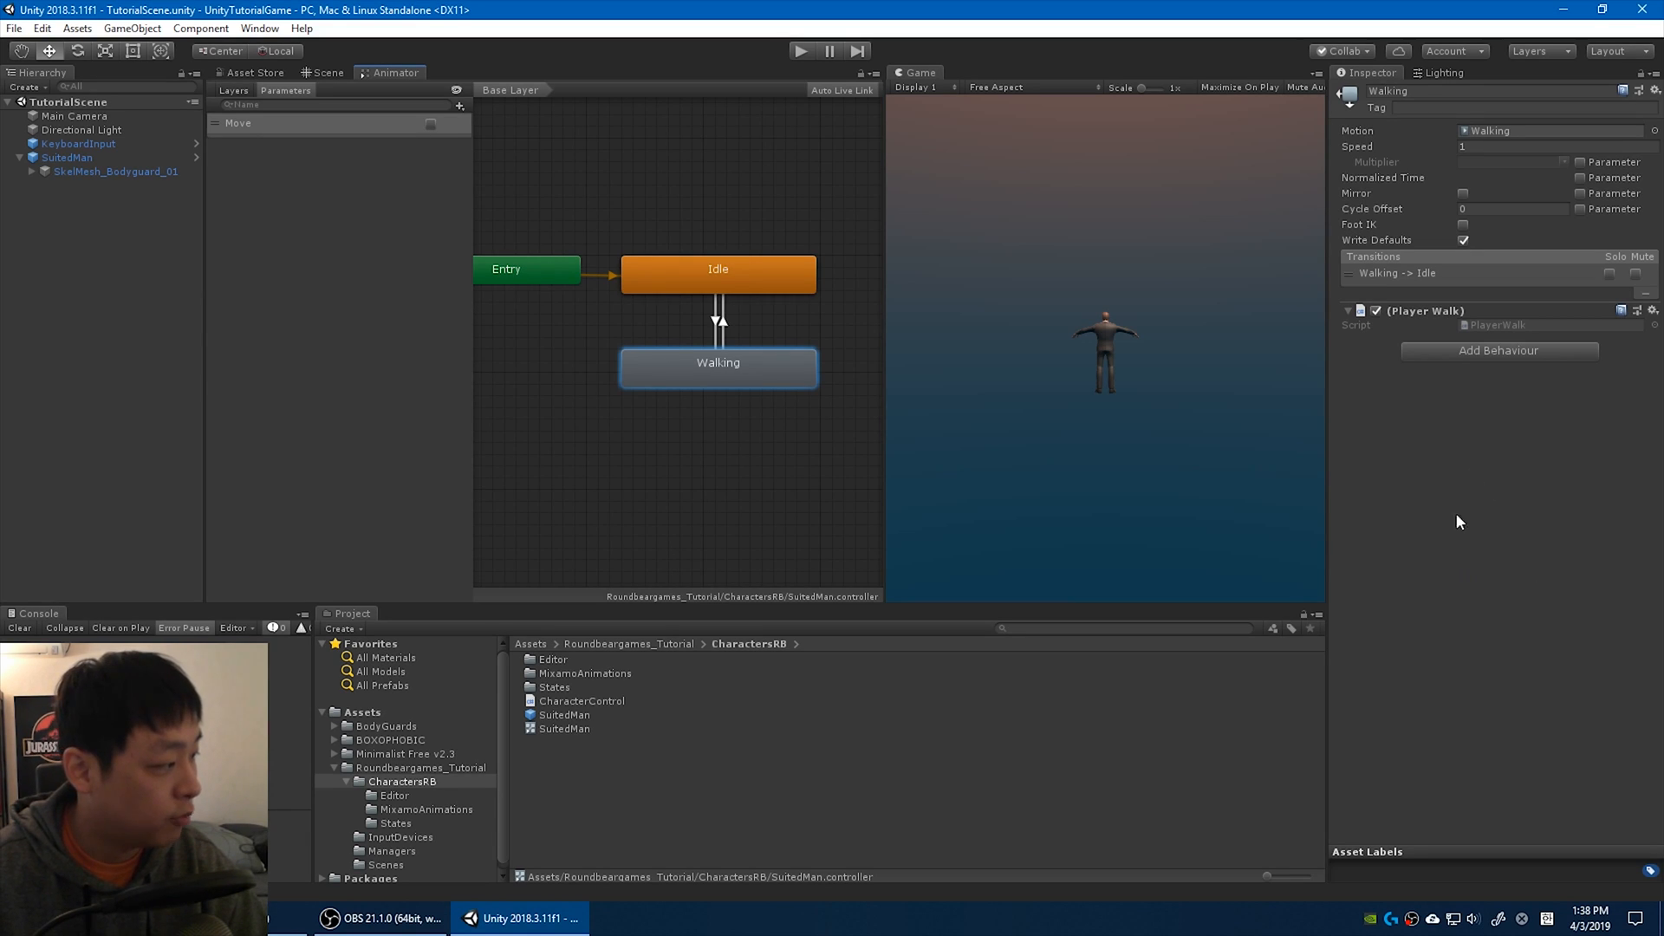
mouse_move(1500, 599)
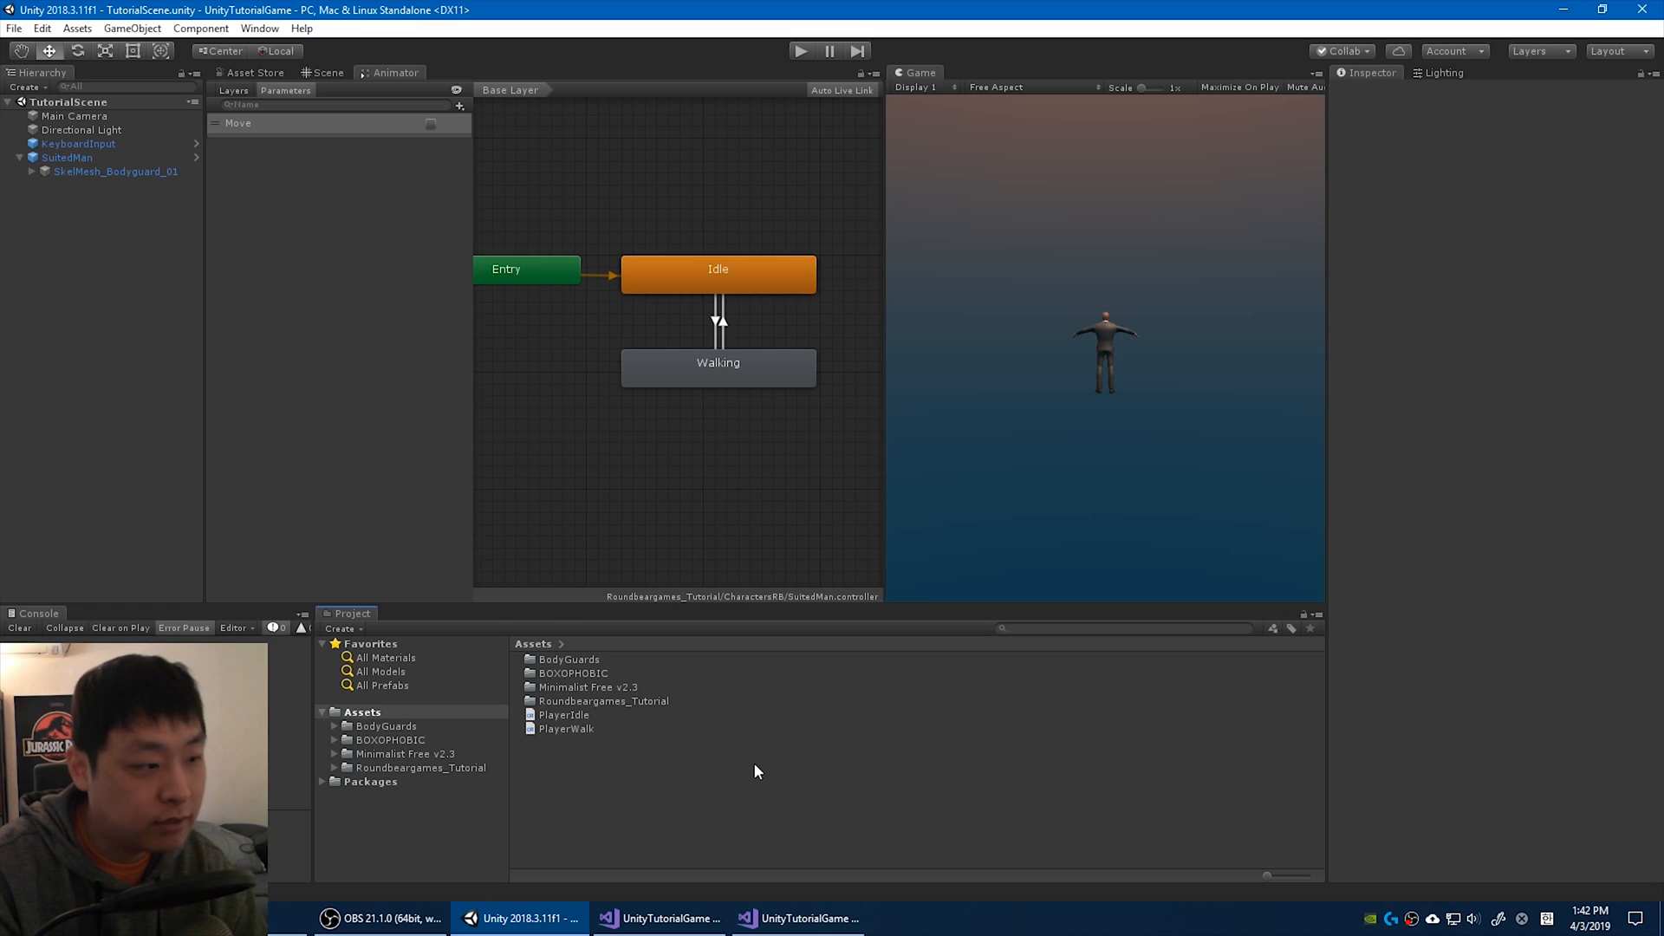
mouse_move(690, 815)
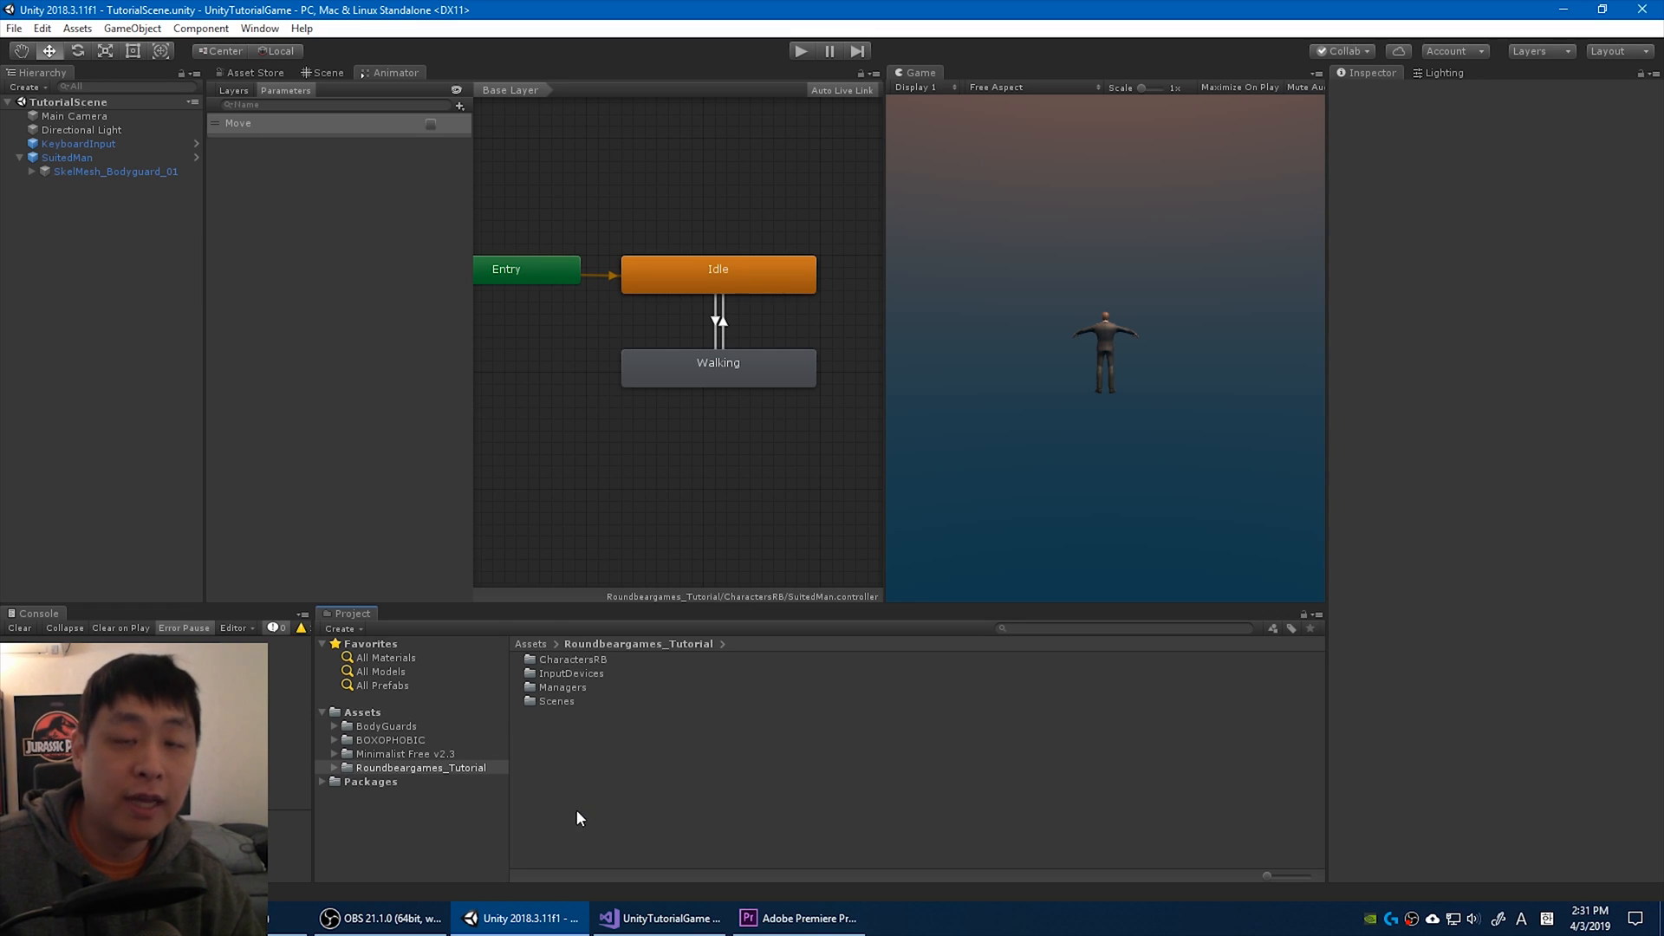
mouse_move(323, 515)
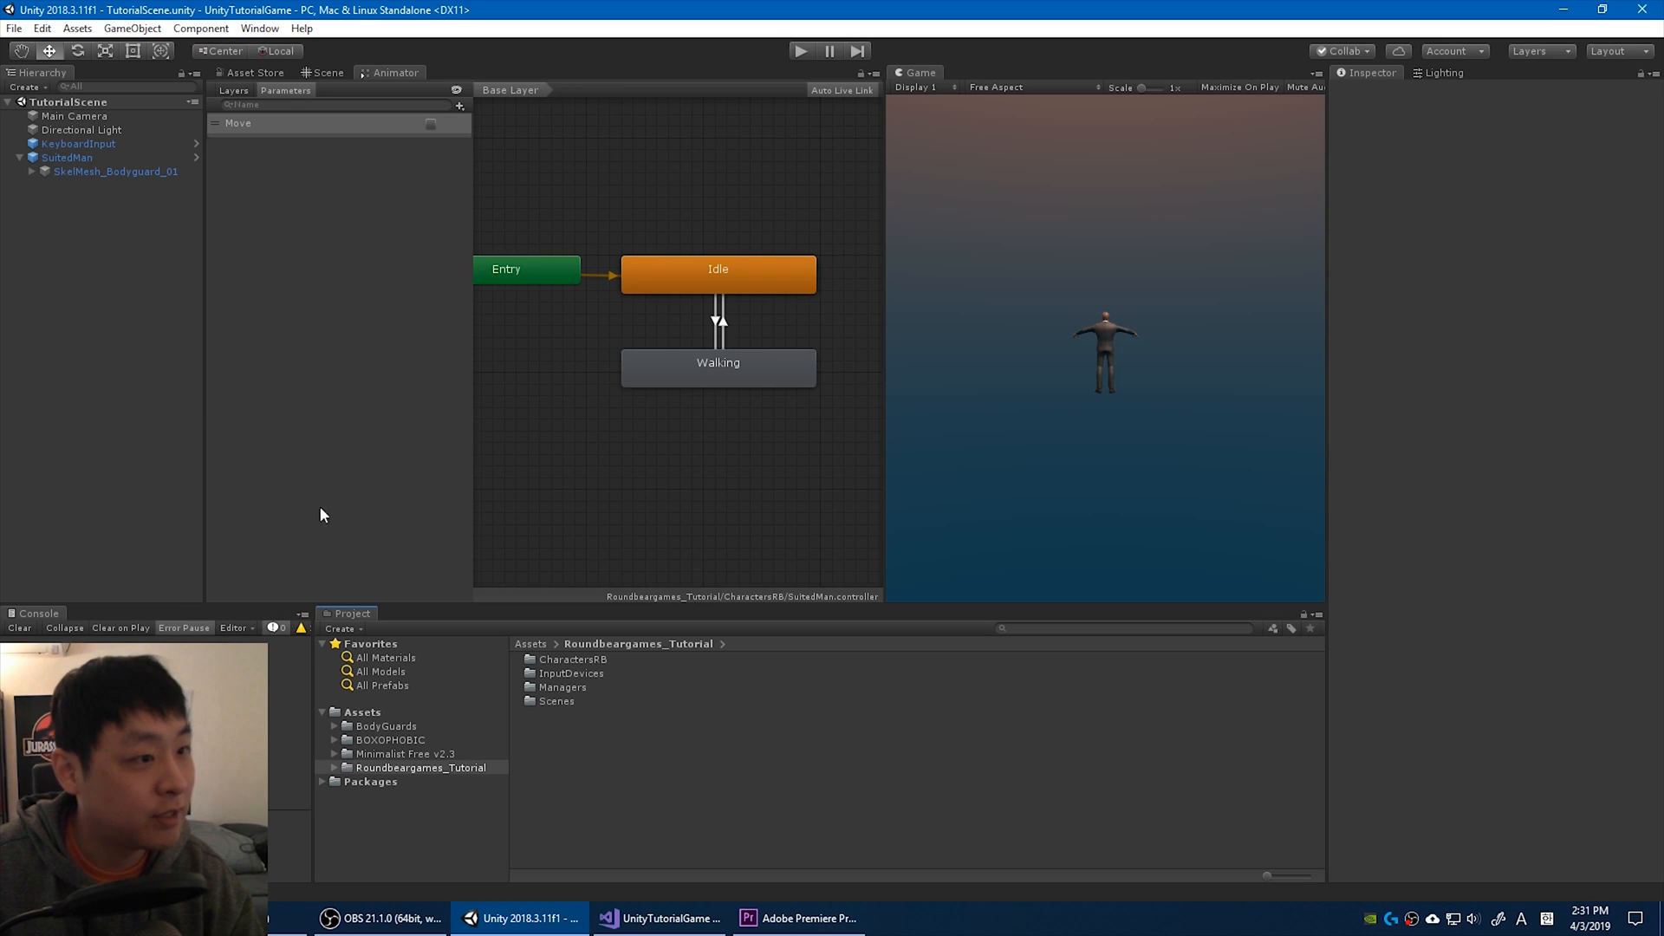
mouse_move(649, 810)
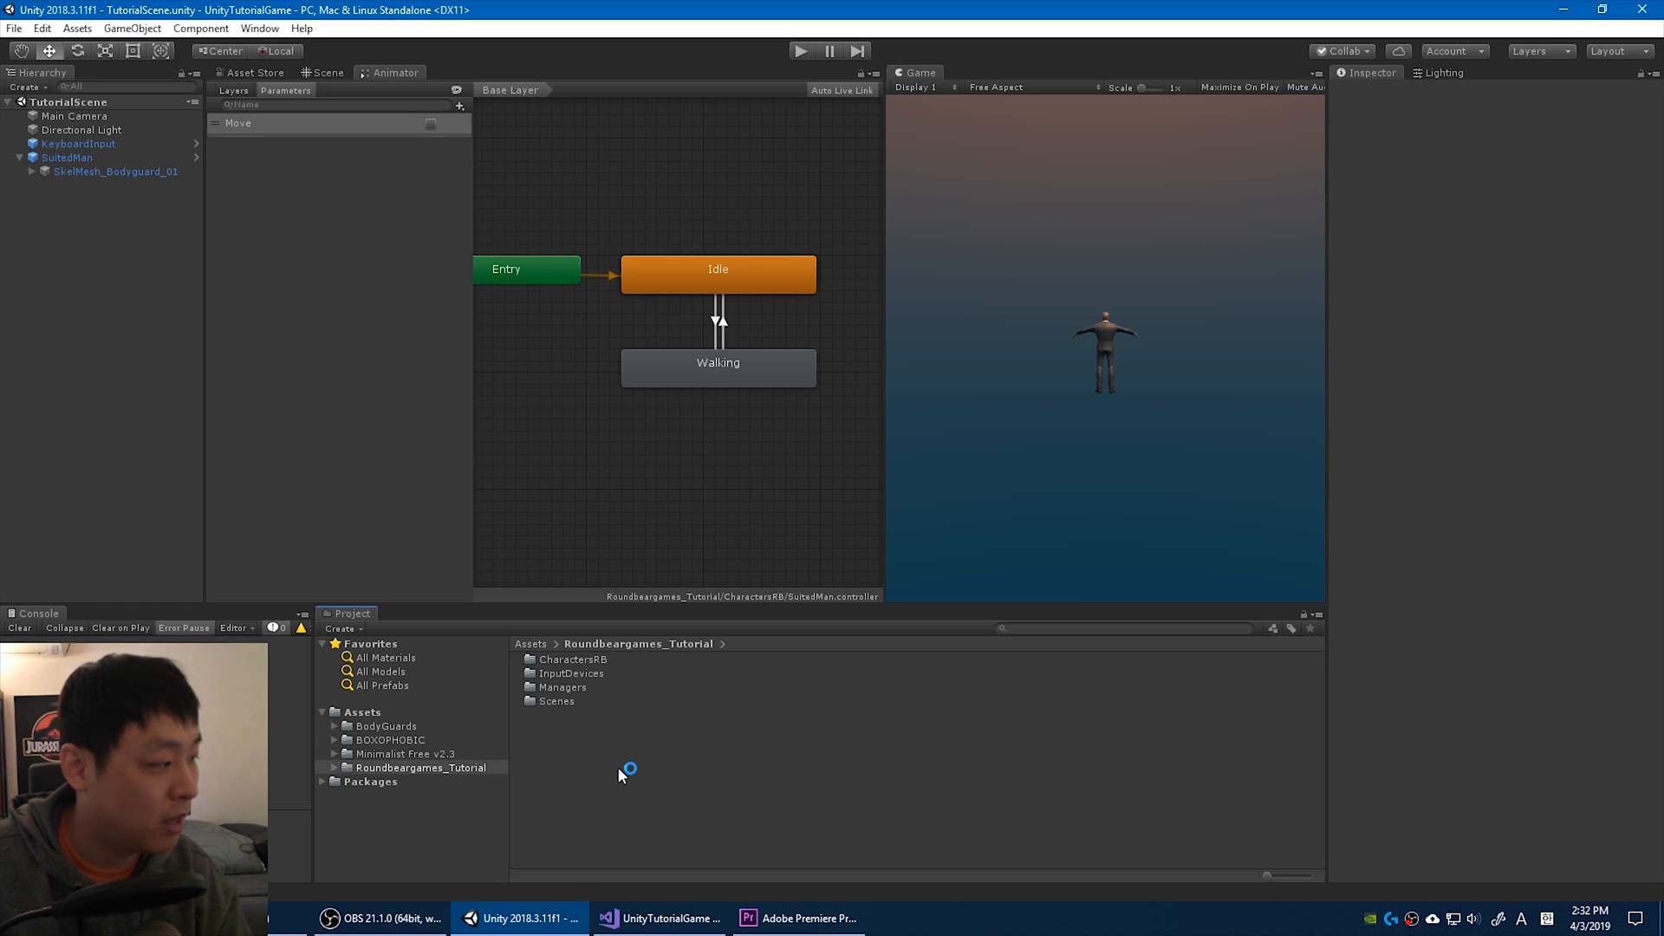
mouse_move(713, 794)
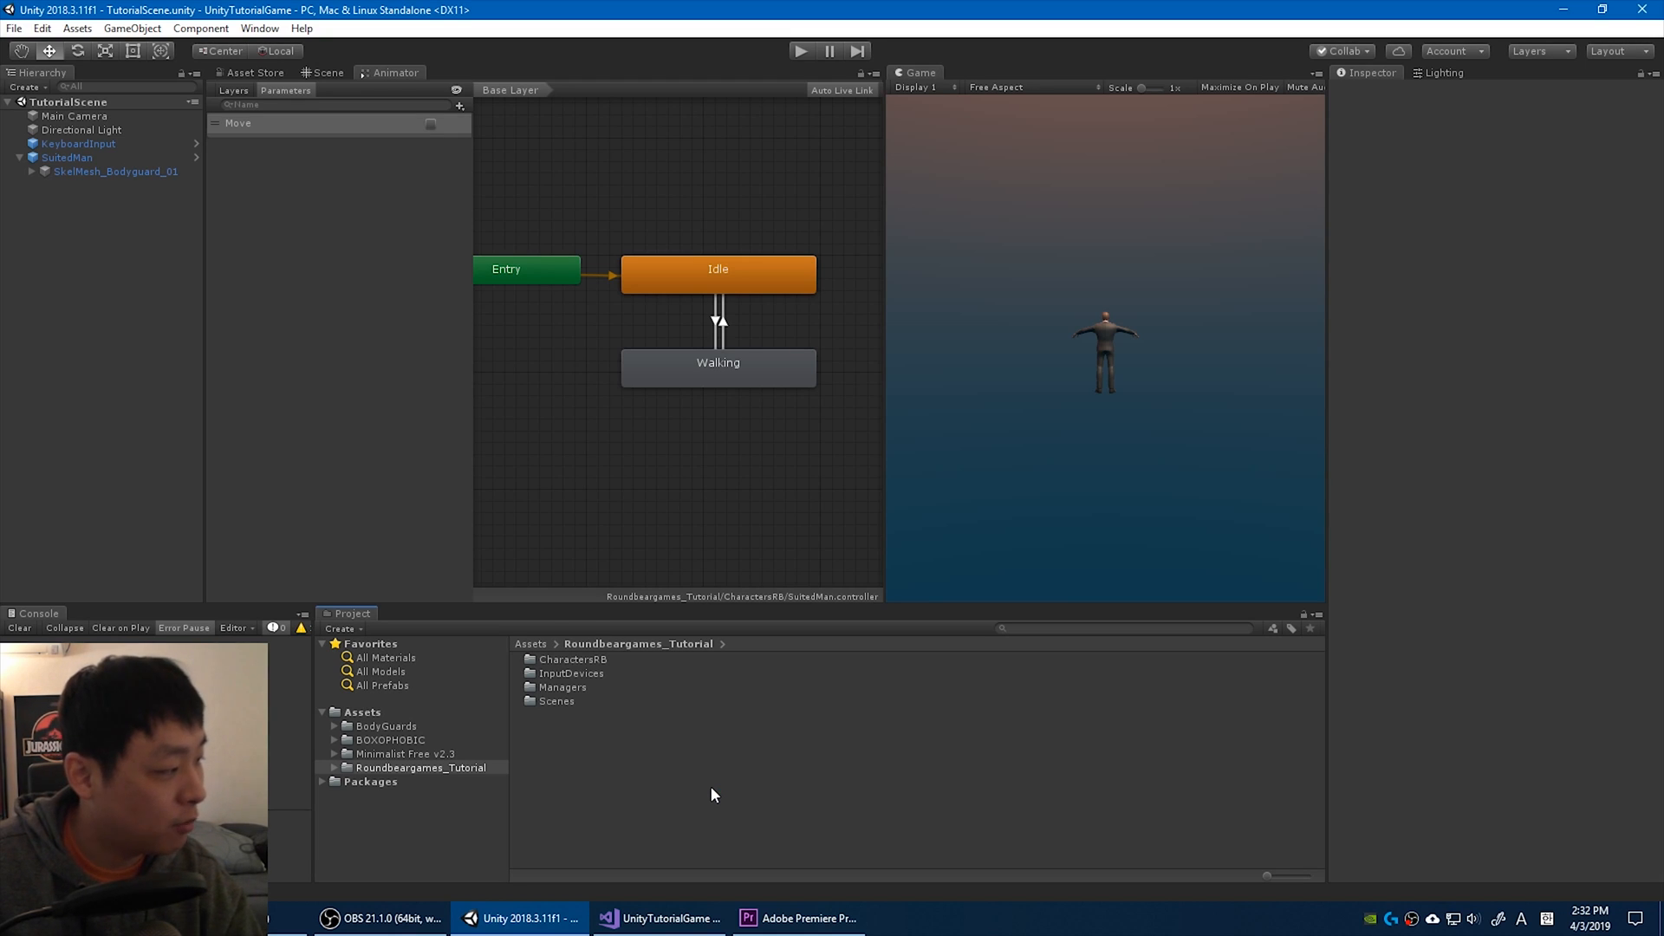
Create a new C# script in the Assets folder via Create > C# Script.
right_click(639, 783)
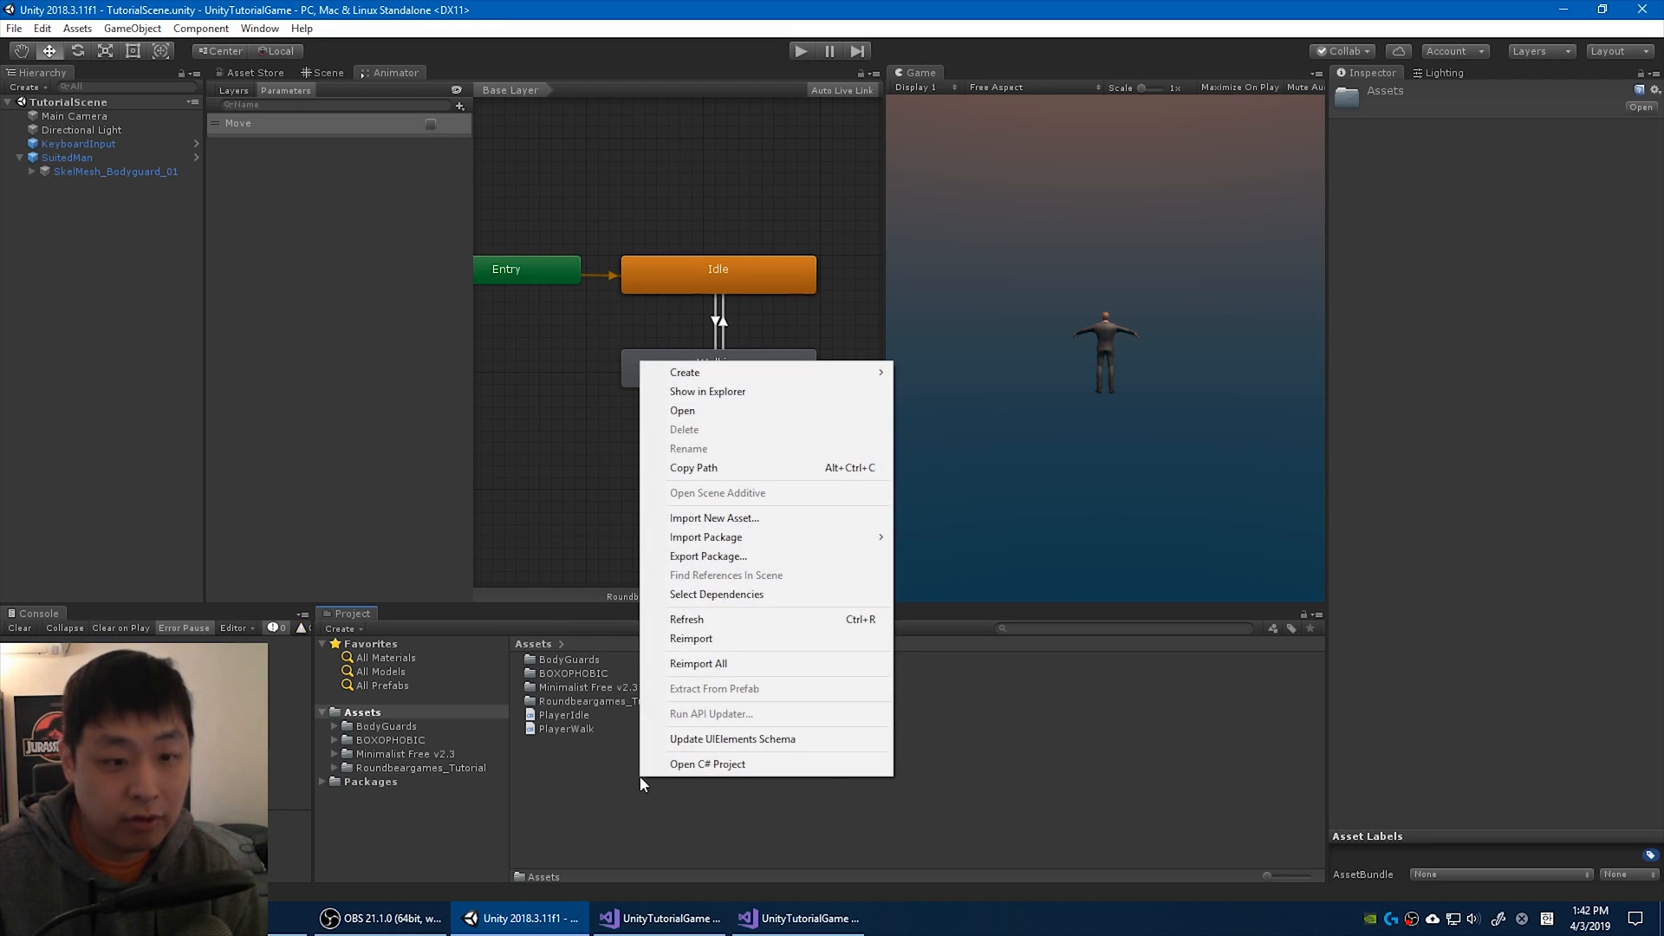
click(685, 371)
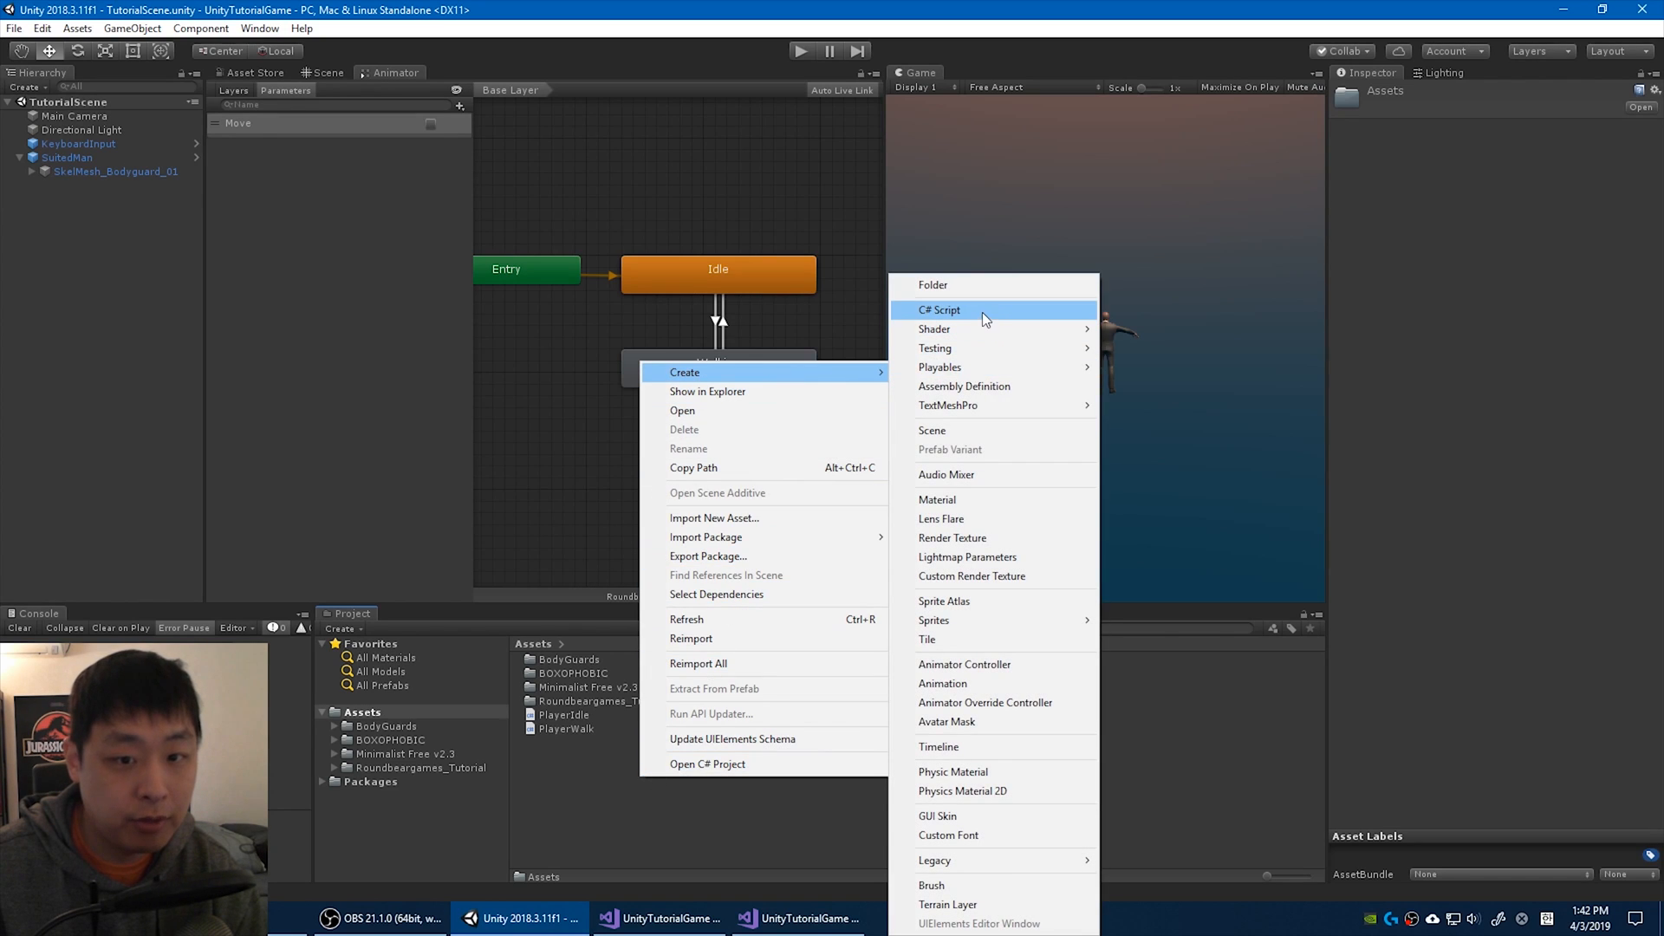
click(939, 311)
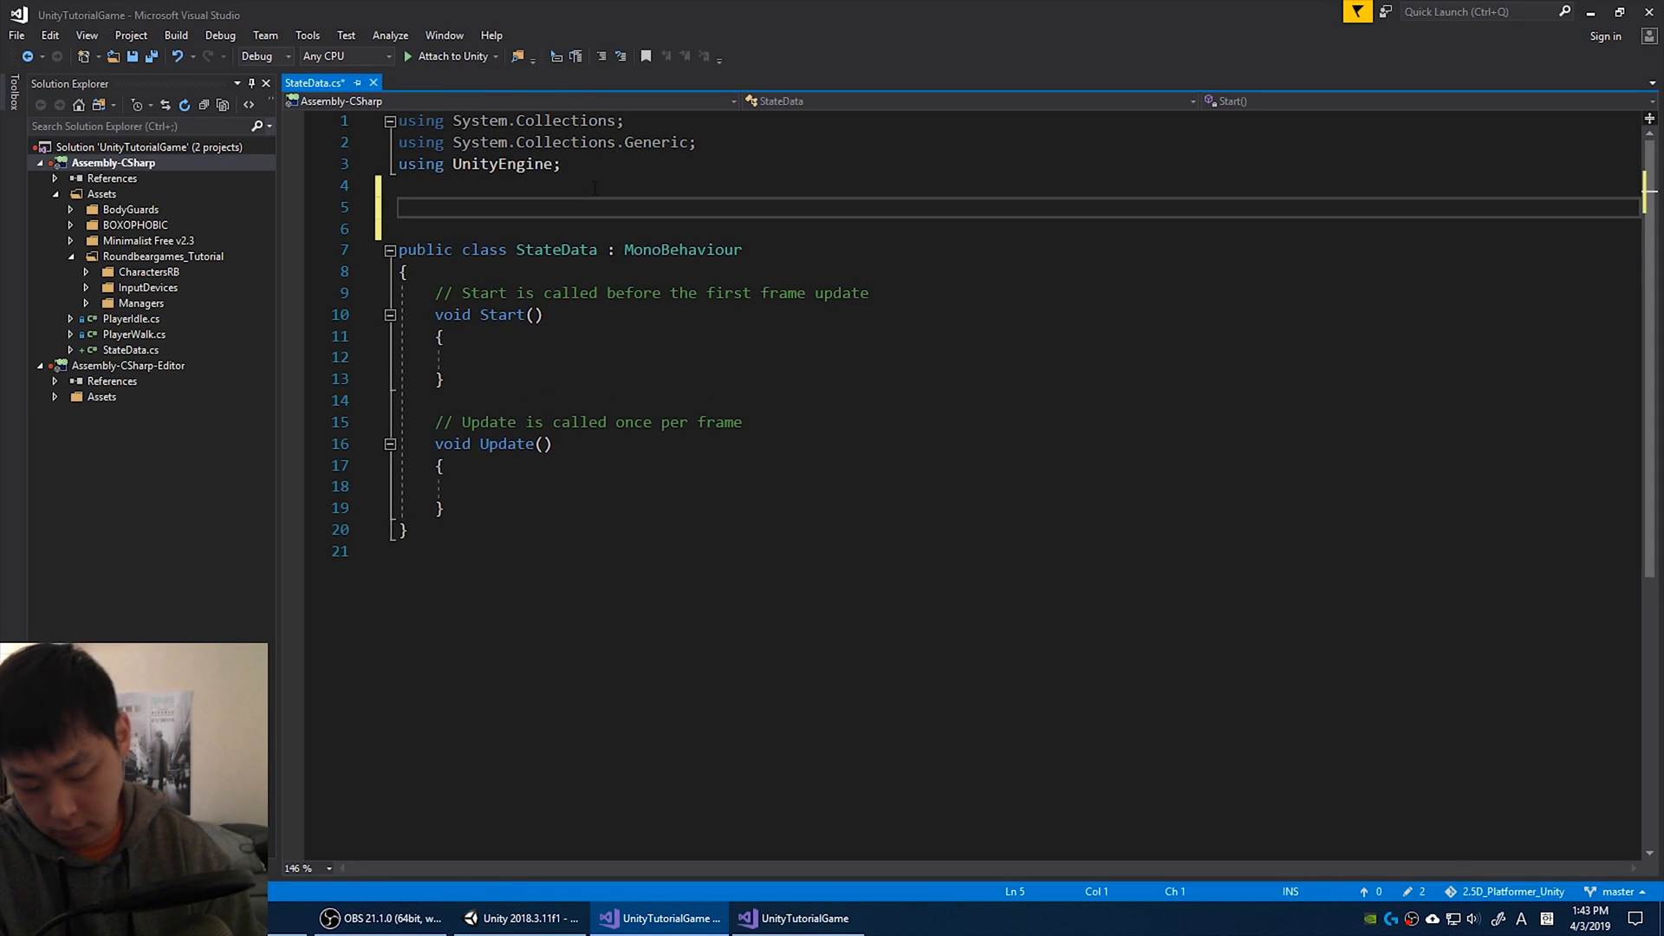
Wrap StateData in the roundbeargames_tutorial namespace as an abstract ScriptableObject.
text(namespace)
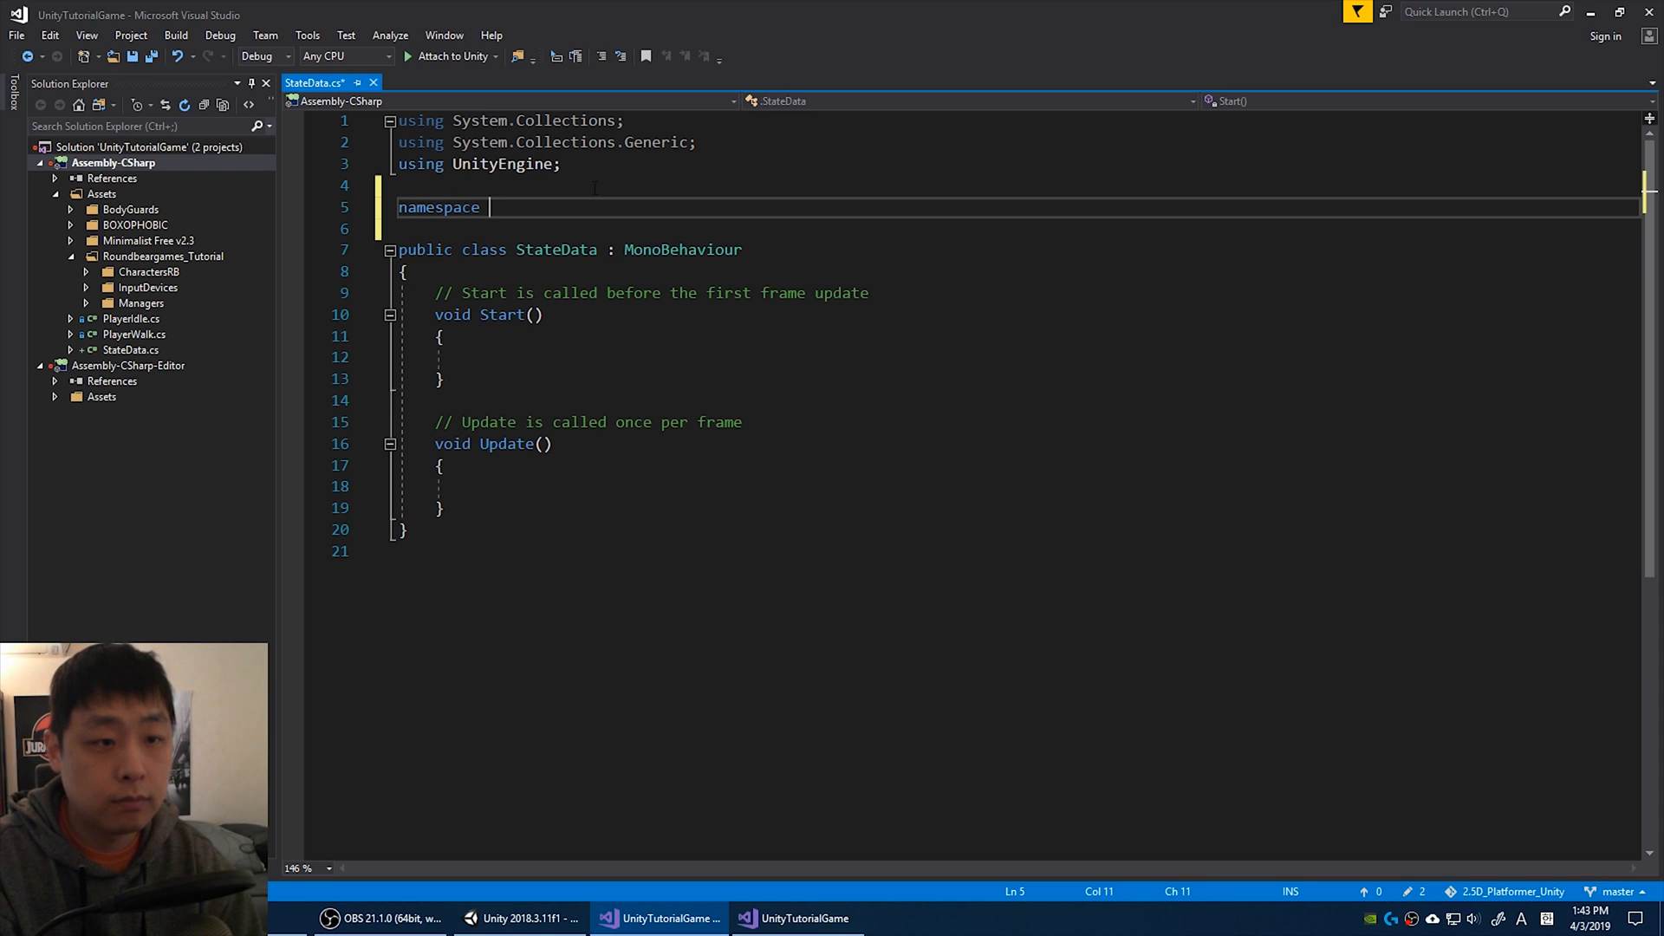
text(roundbeargames_tutorial)
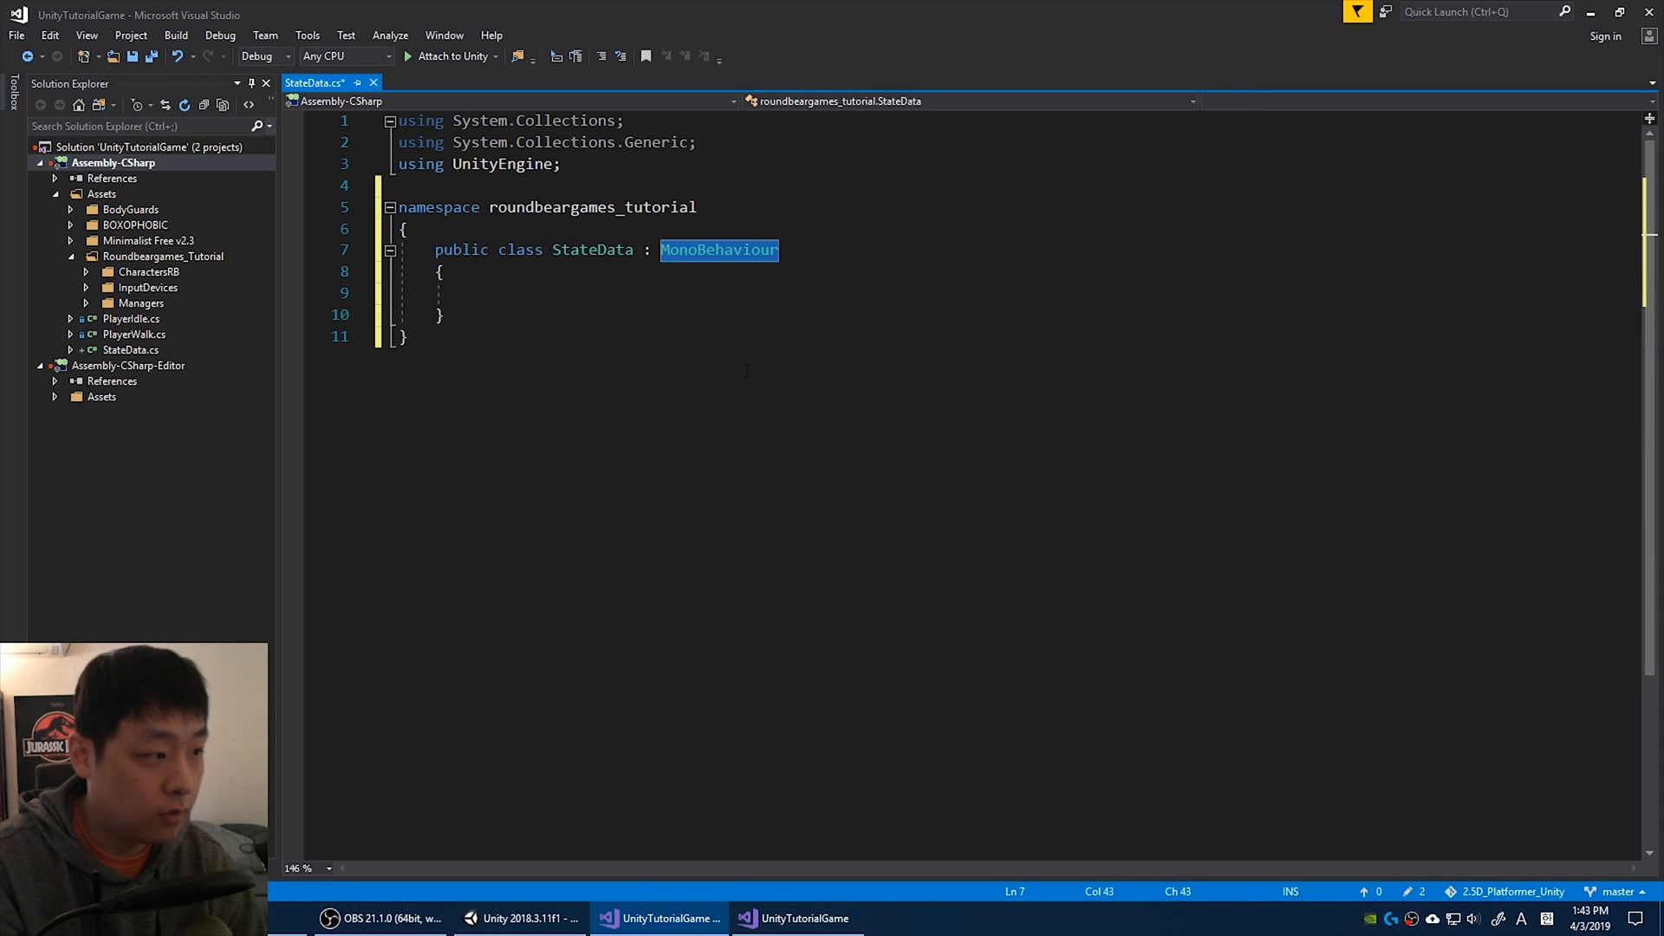
text(Sc)
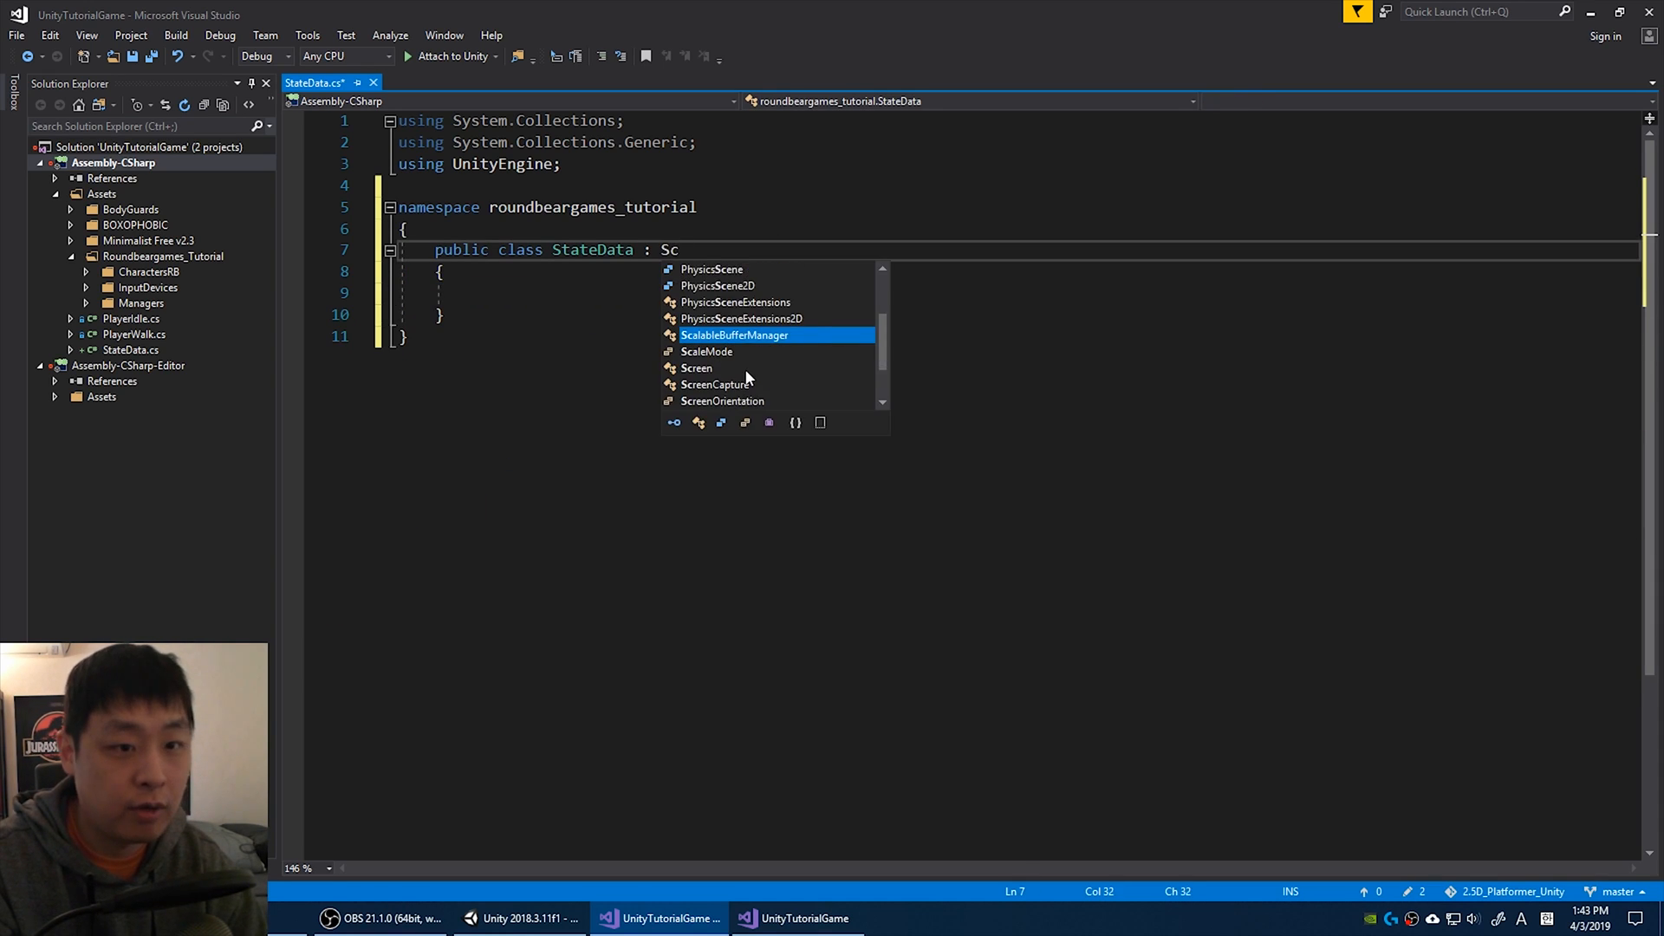
text(riptableObject)
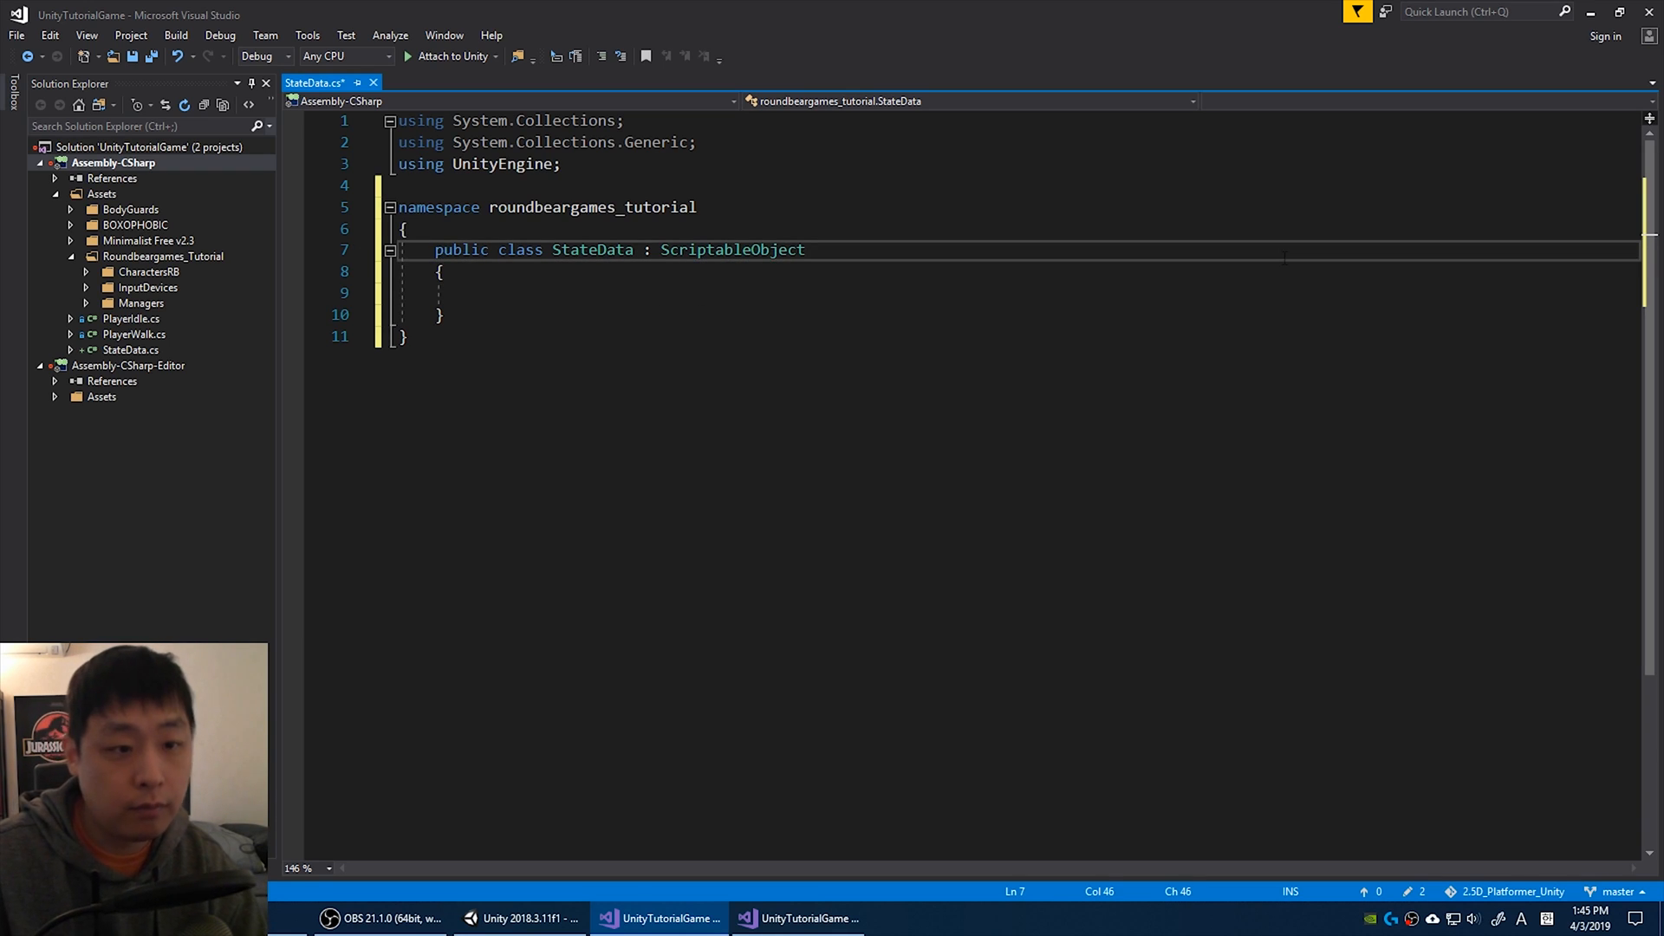
text(abstract)
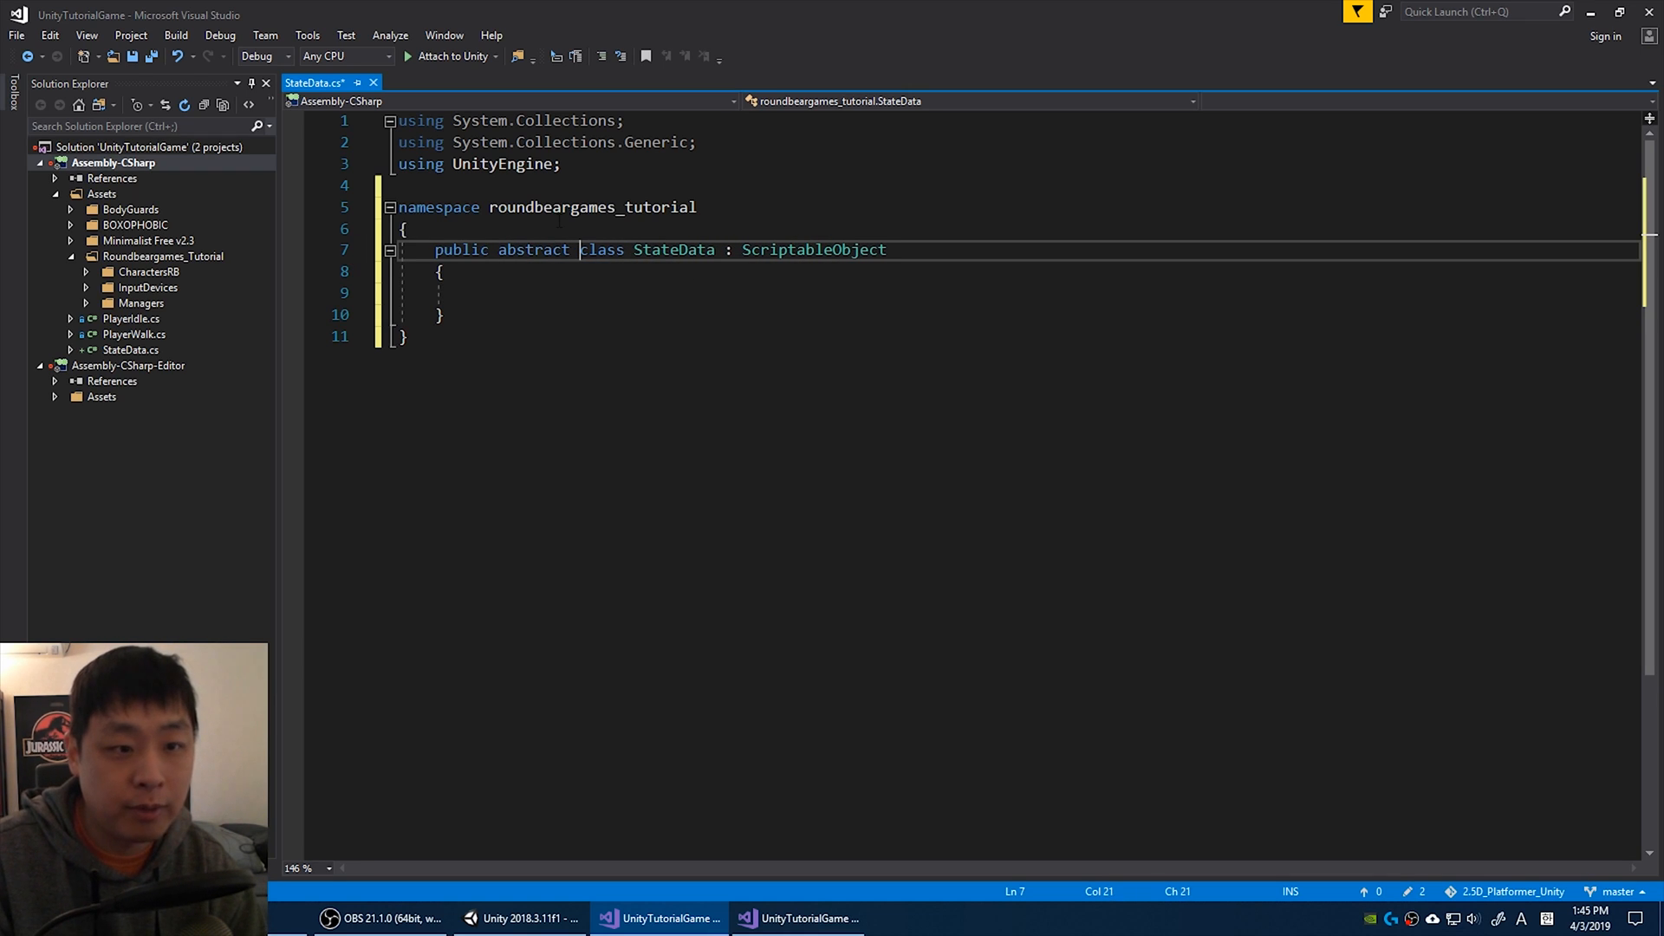
click(446, 293)
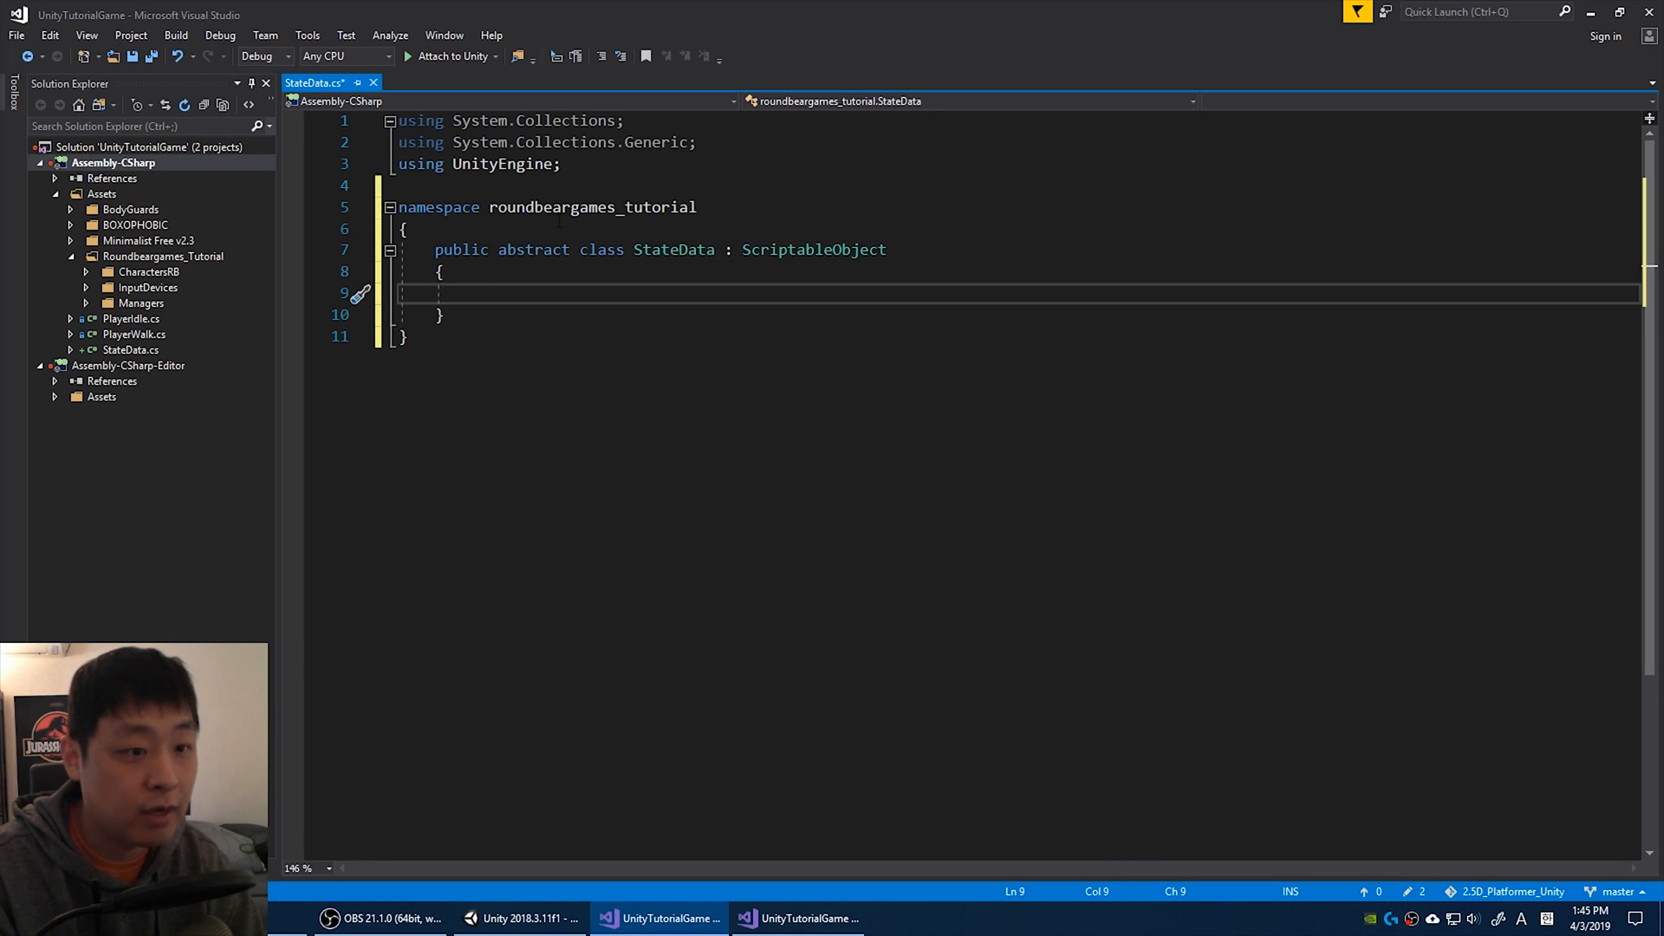
Add a public float Duration and abstract UpdateAbility(CharacterStateBase, Animator) to StateData.
text(public)
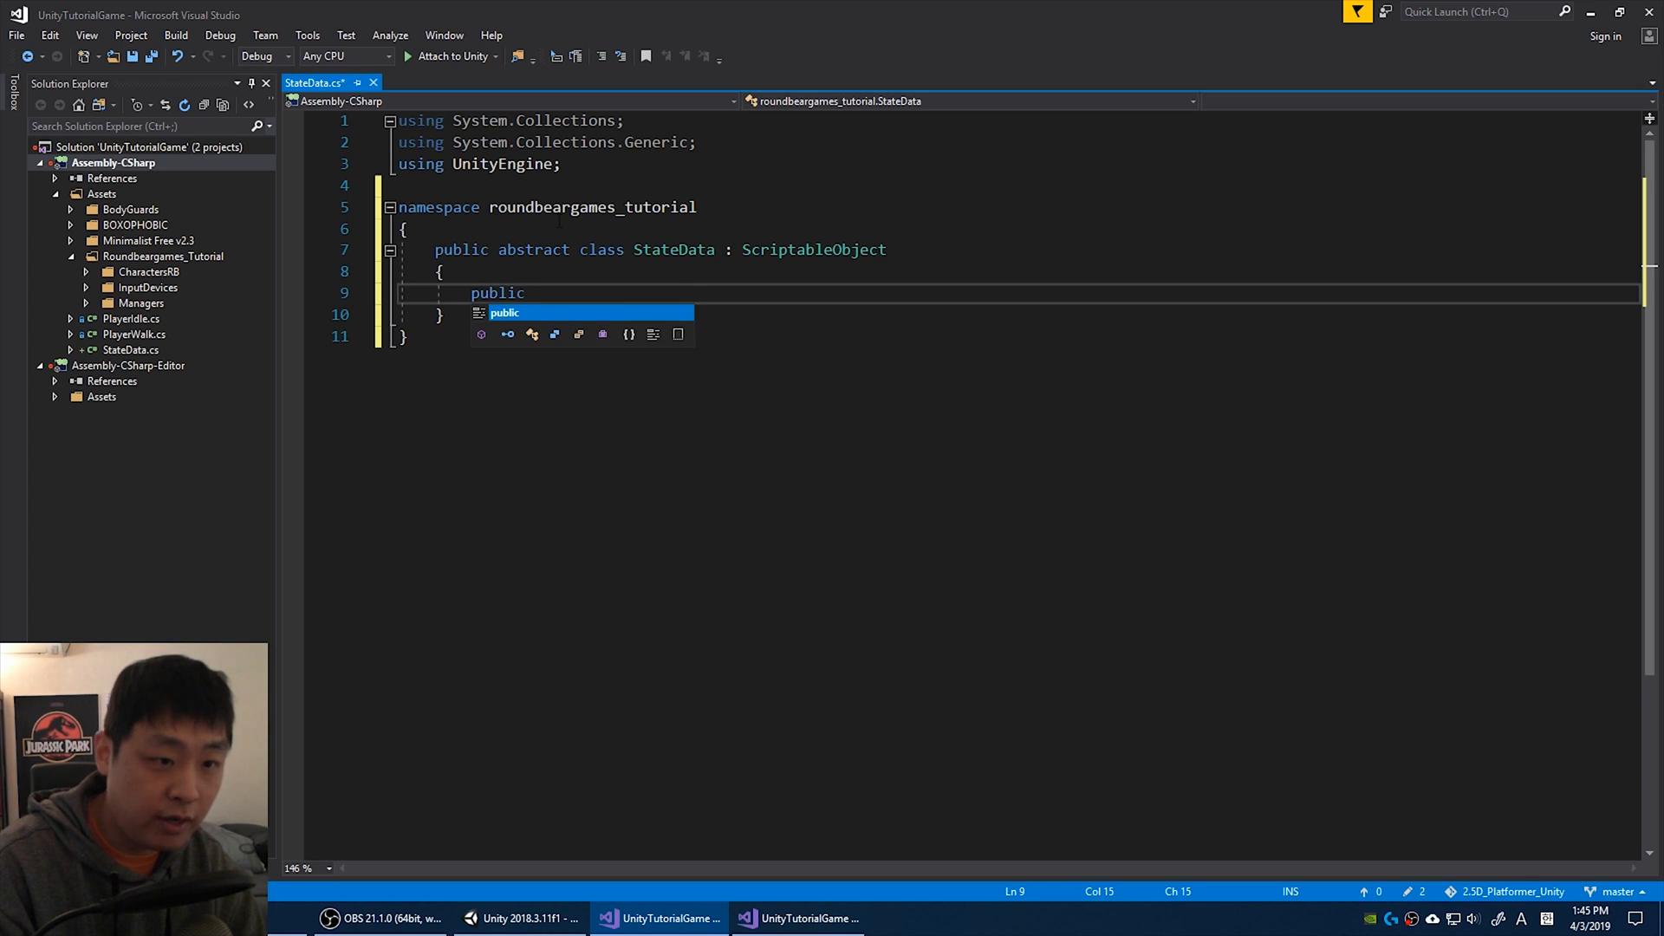
text(float Duration;)
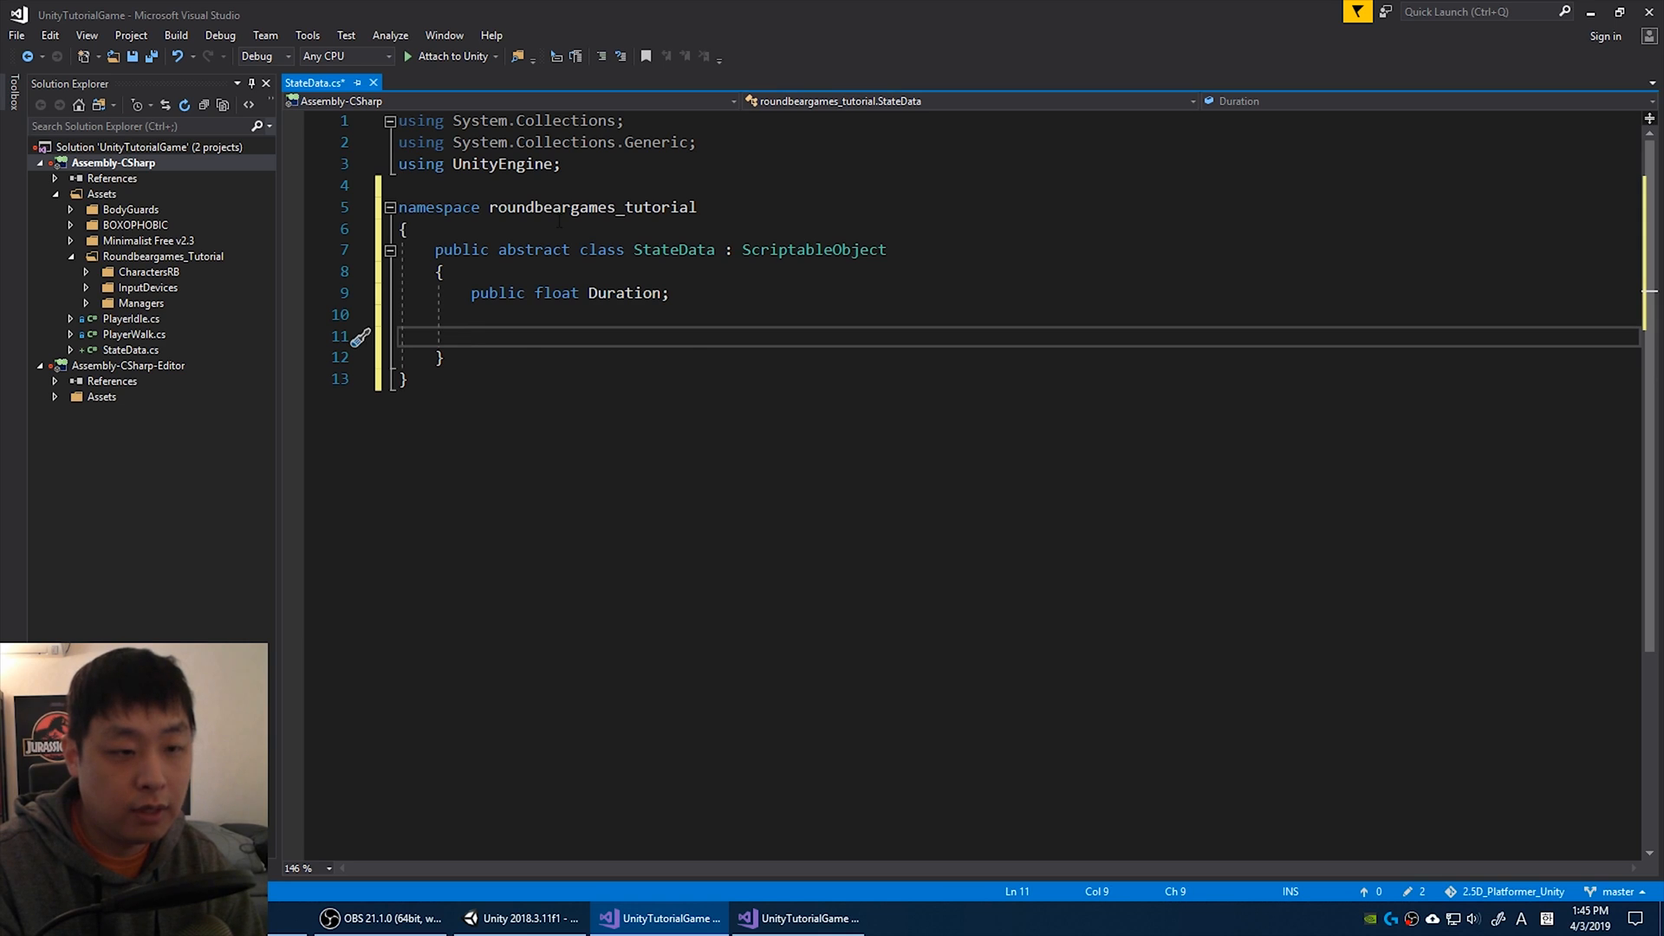
text(public abstract)
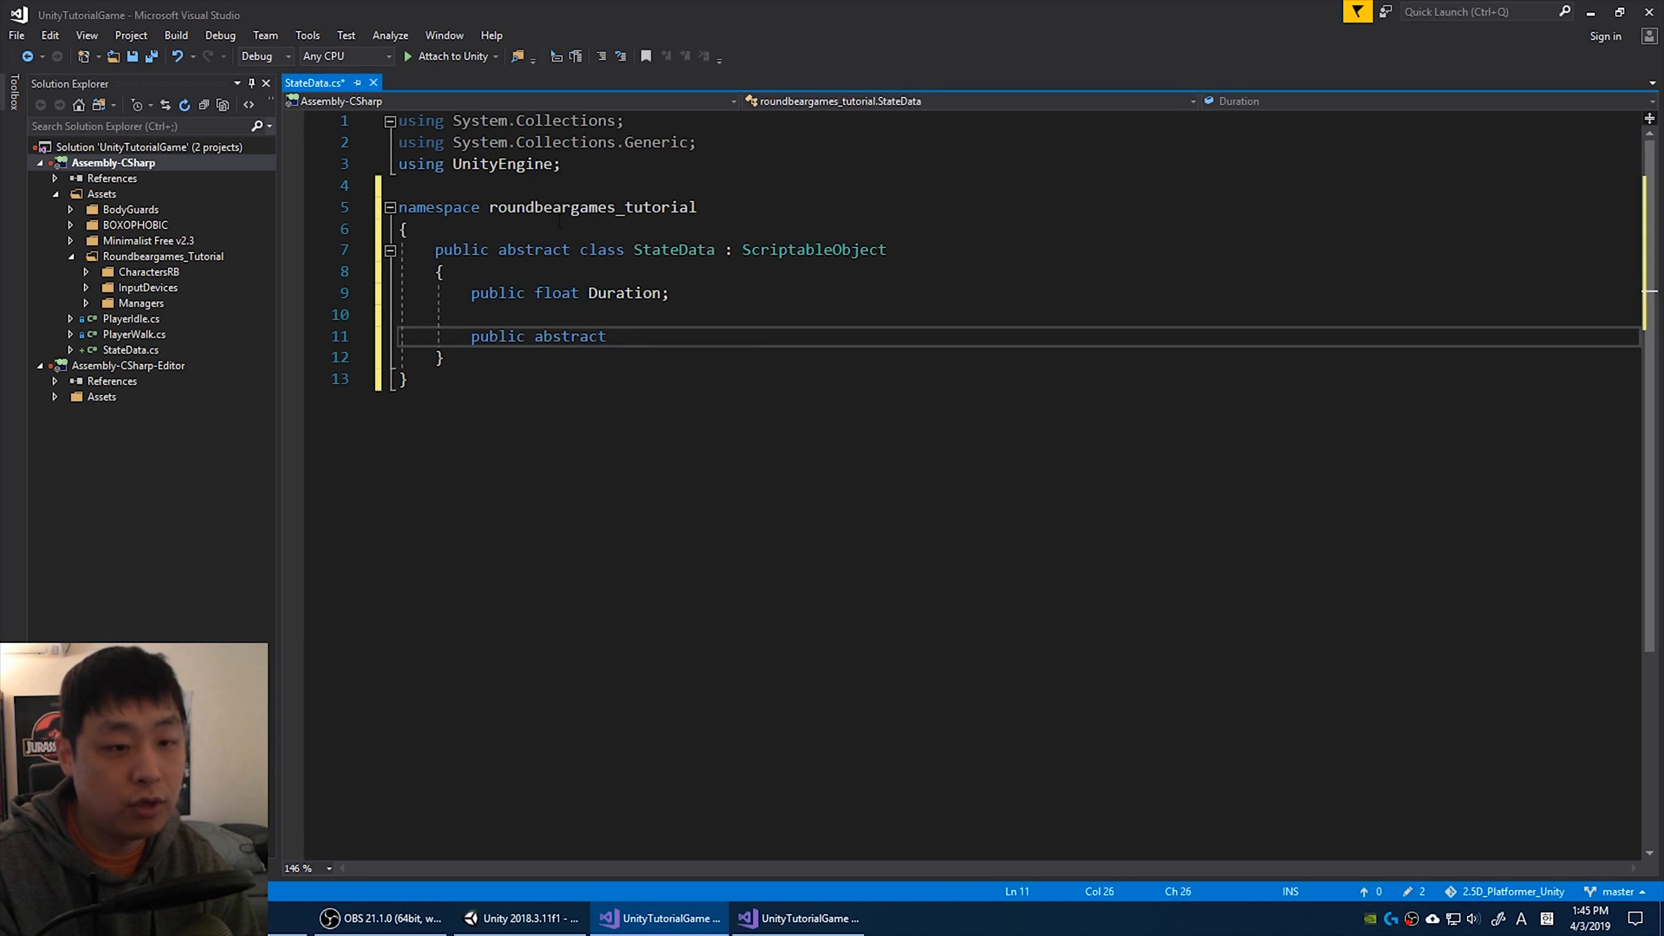
text(void Update)
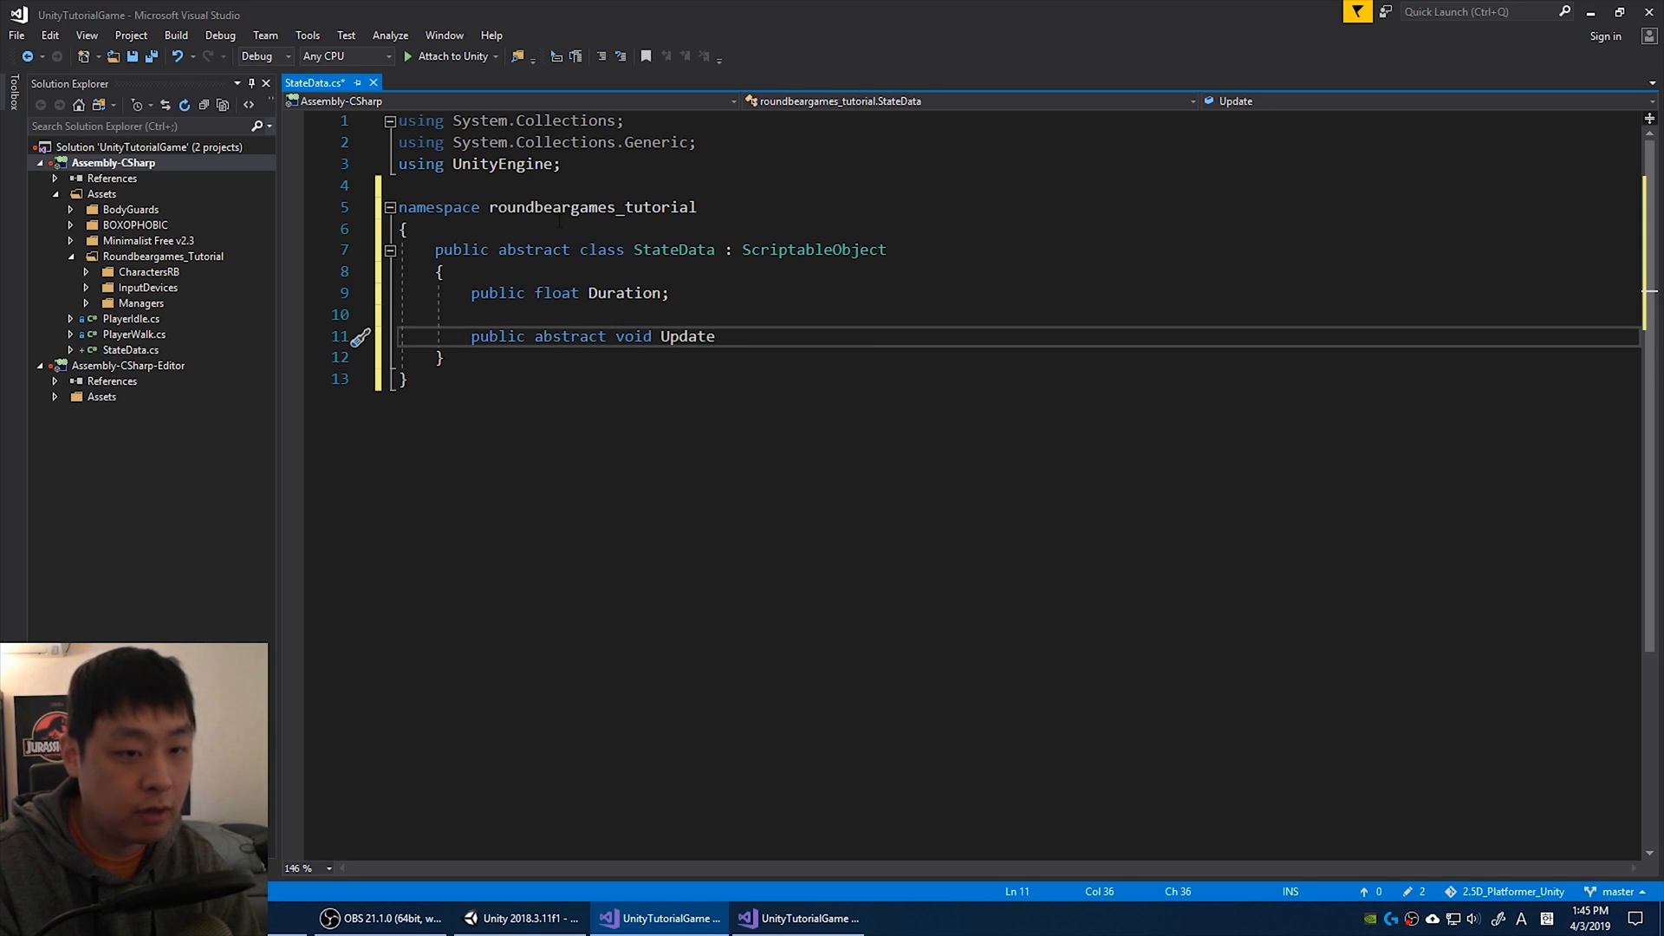
text(A)
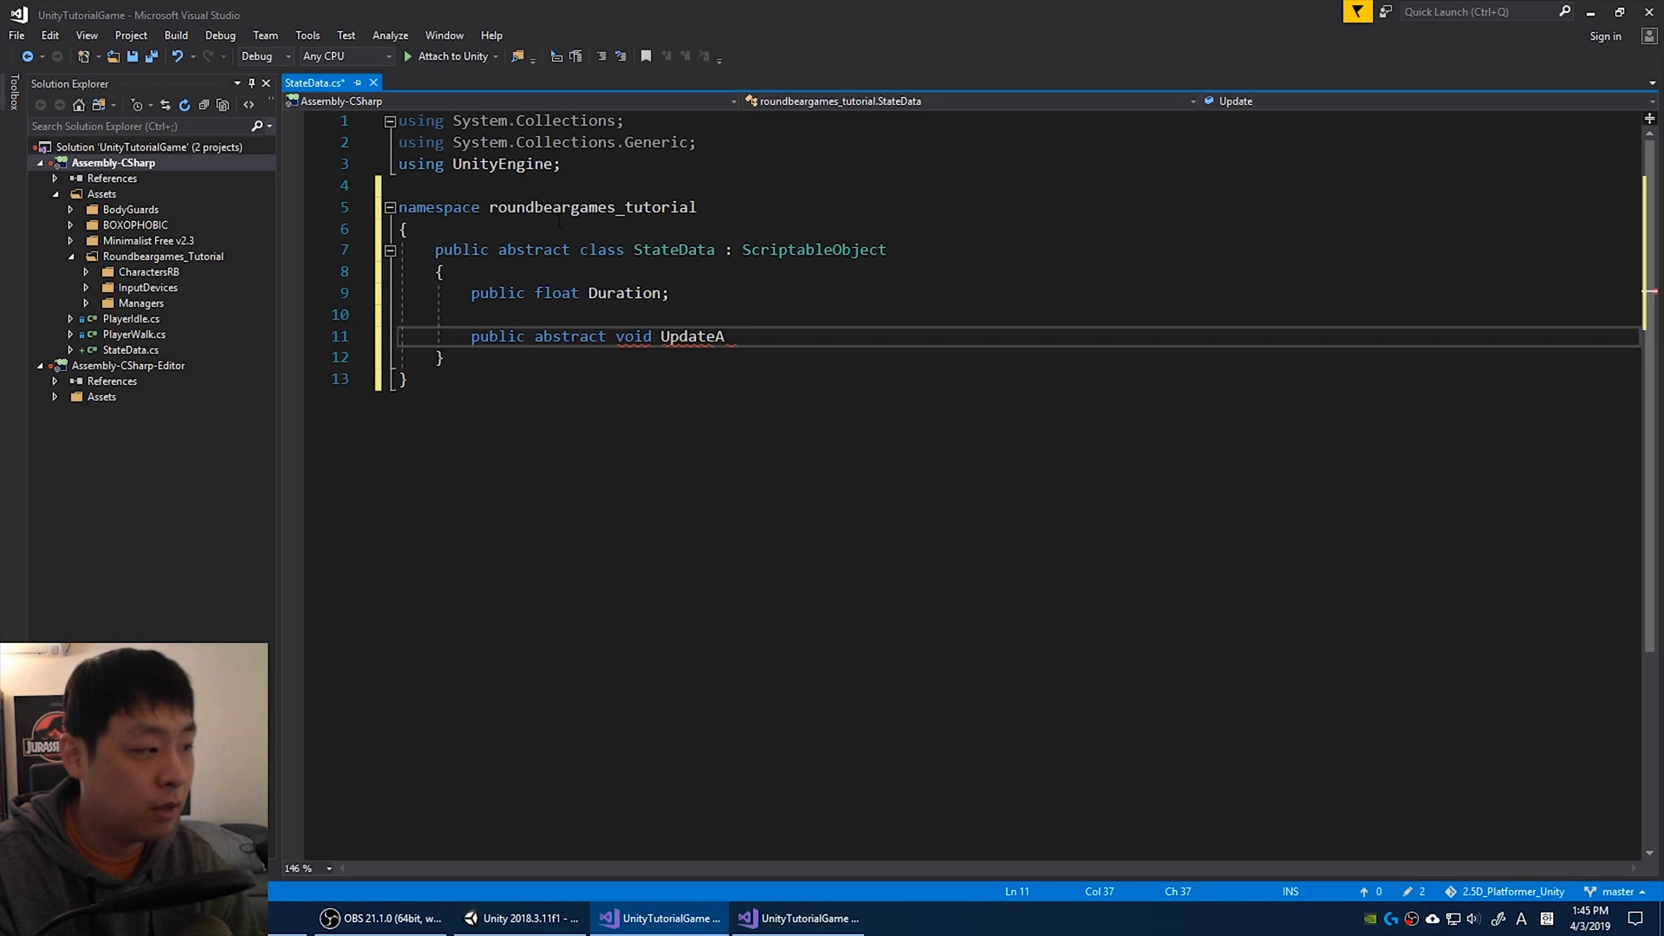
text(bility())
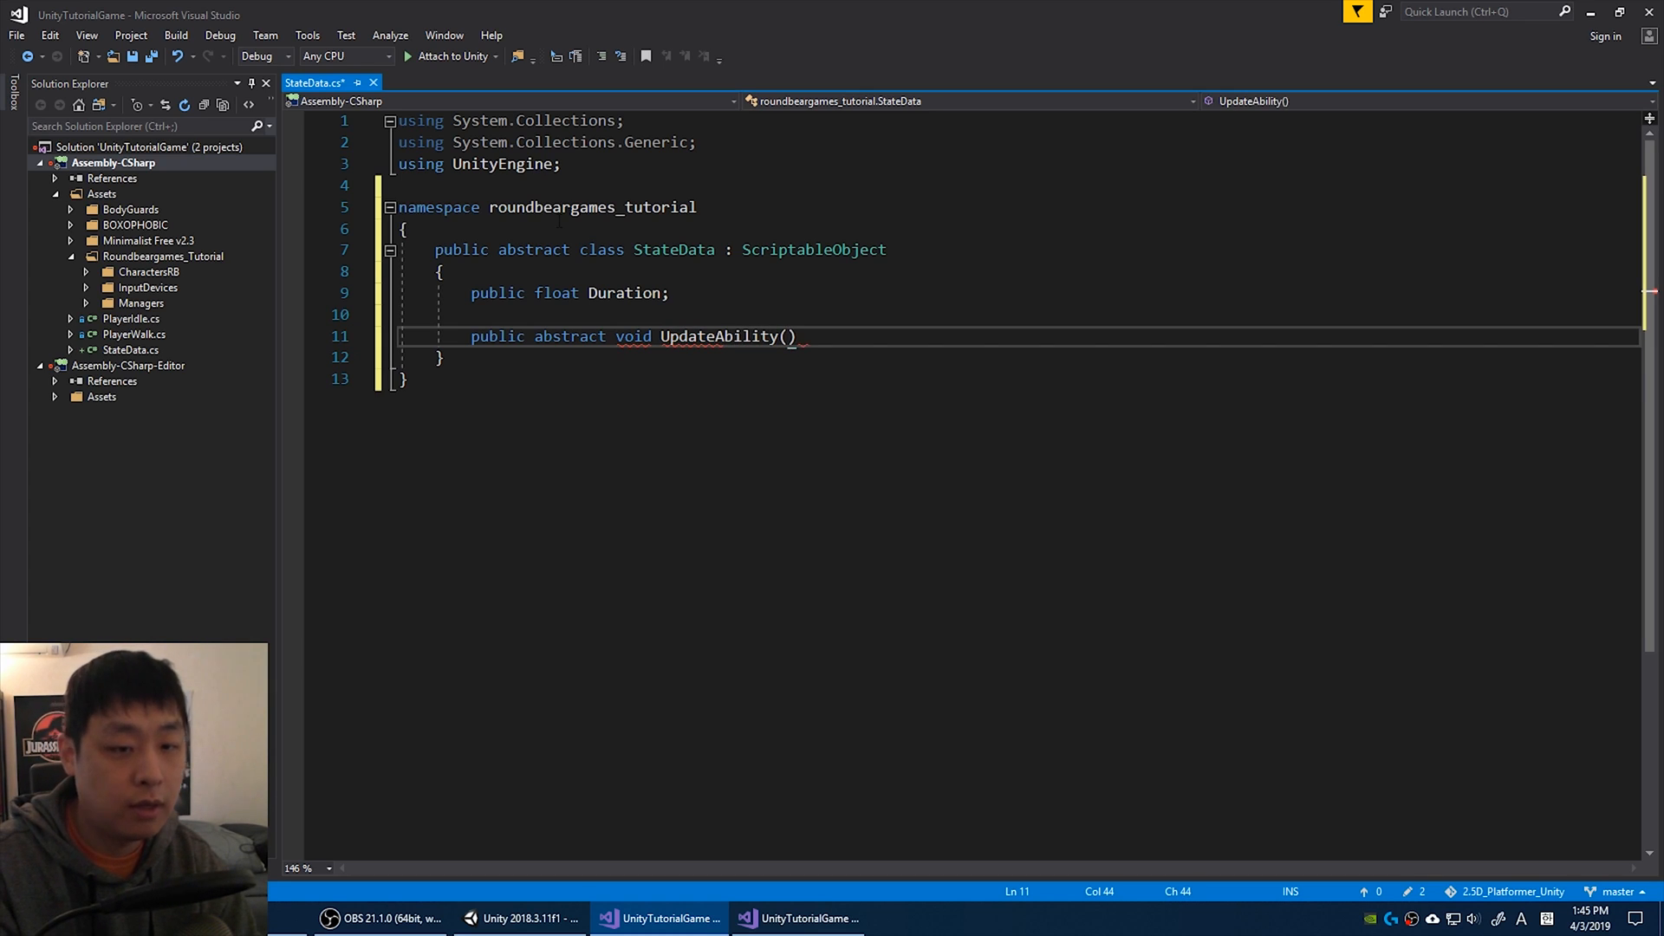
text(CharacterStateBase characterStateBase, Animator)
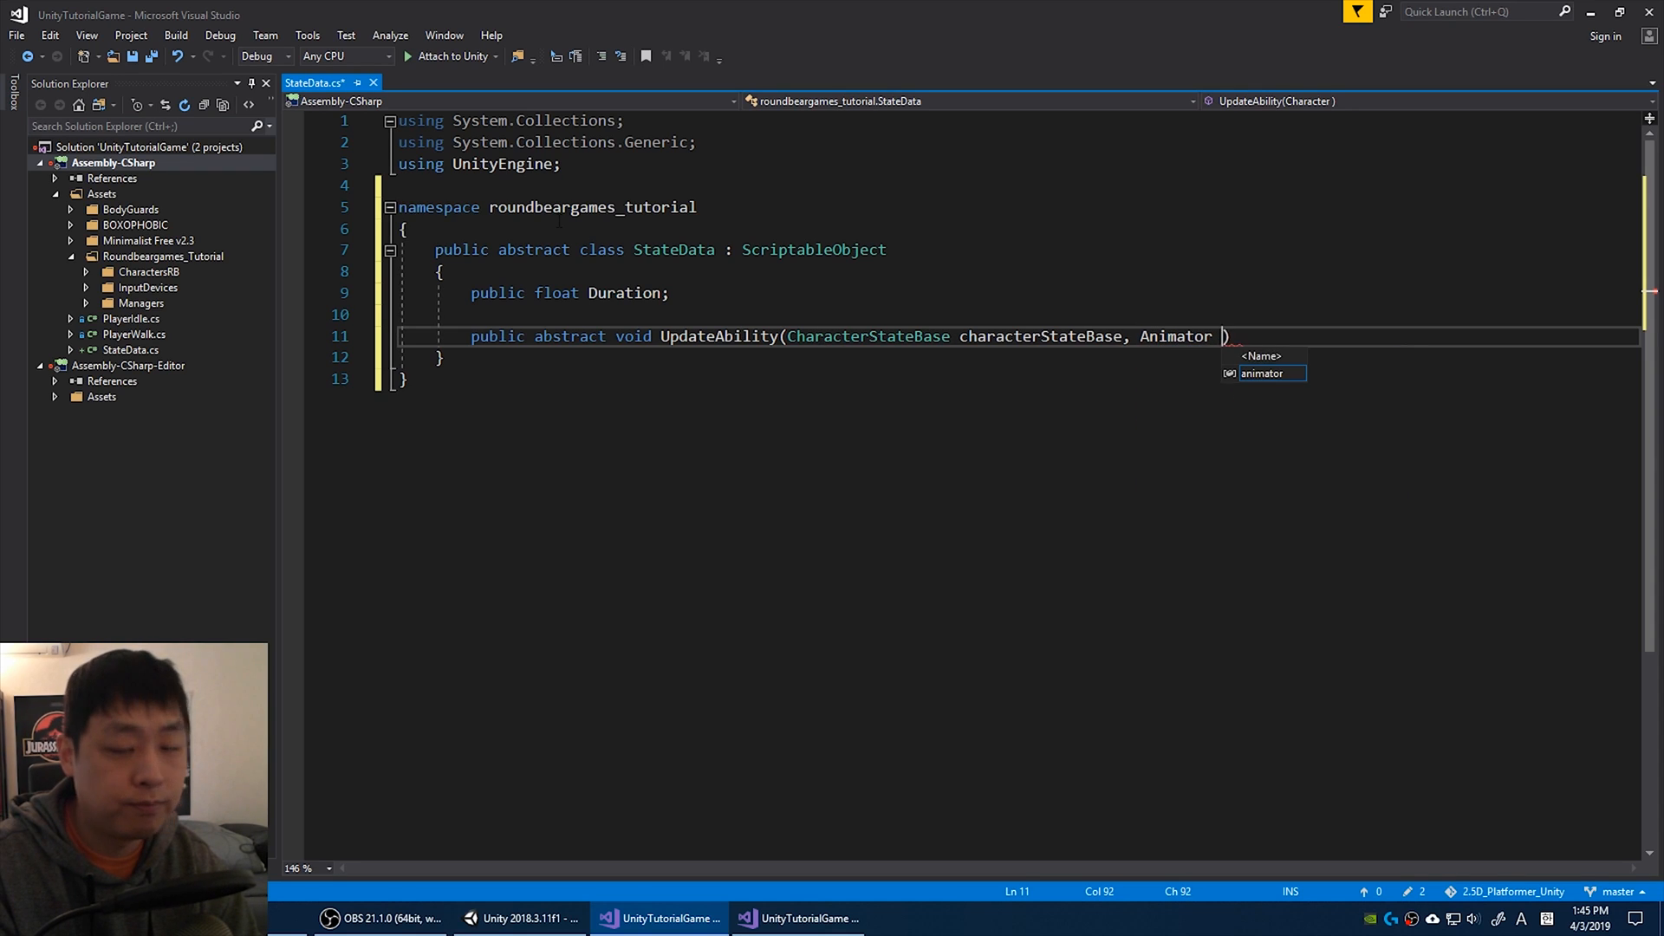
text(animator)
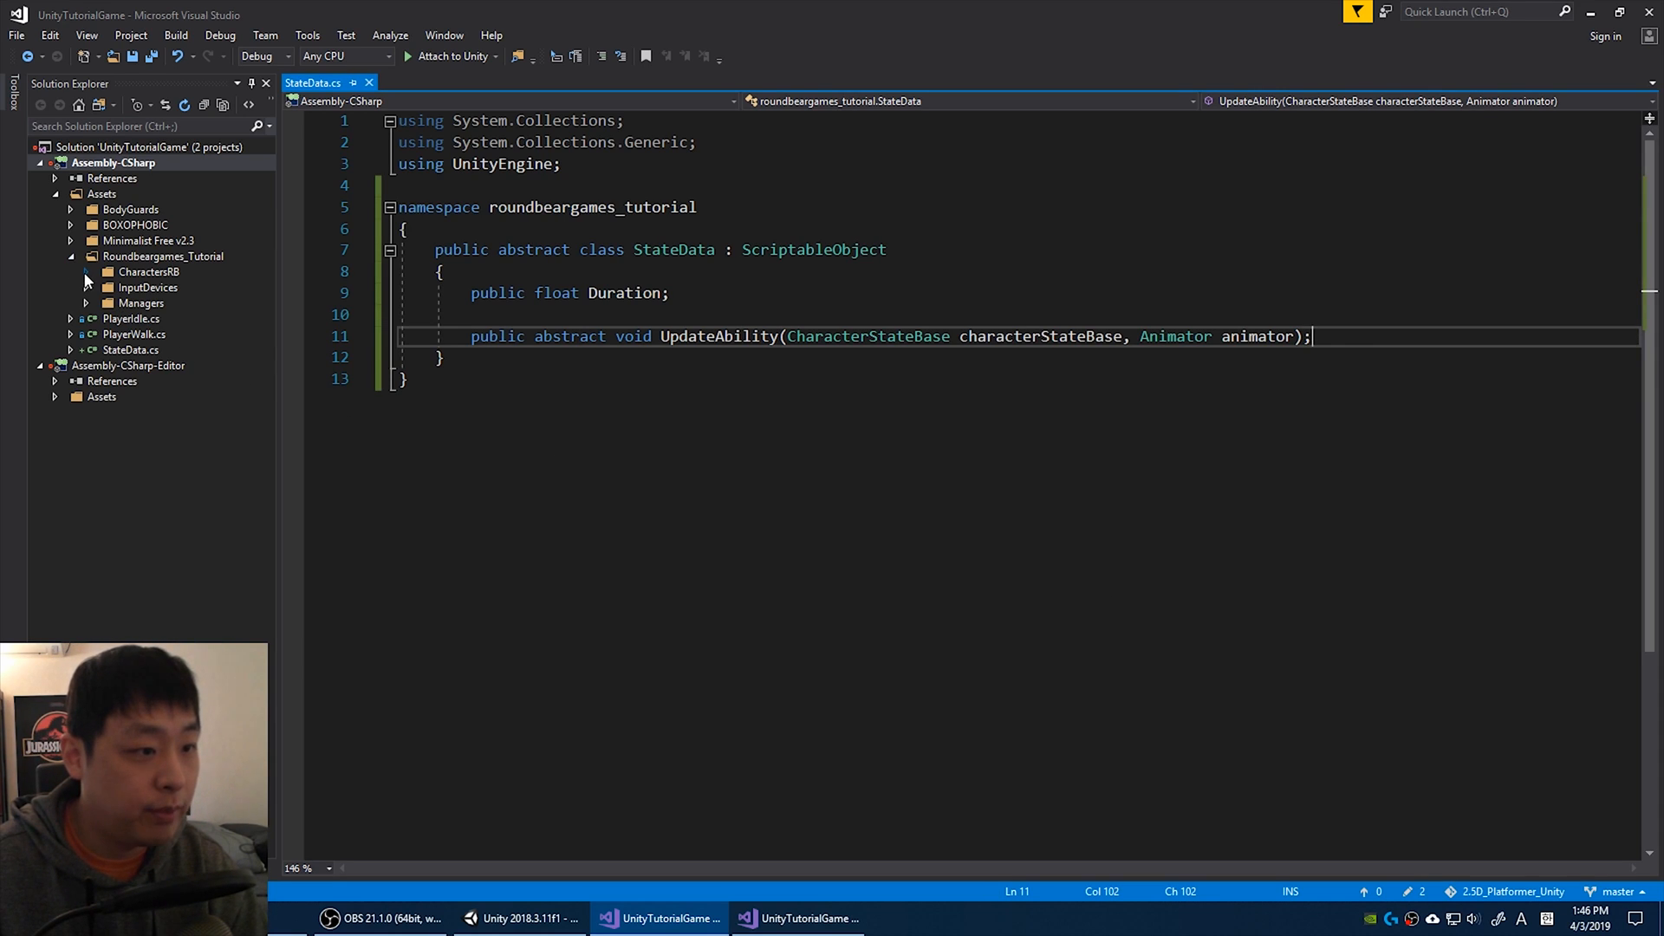
In CharacterStateBase, add a public List<StateData> ListAbilityData initialised to a new list.
click(85, 272)
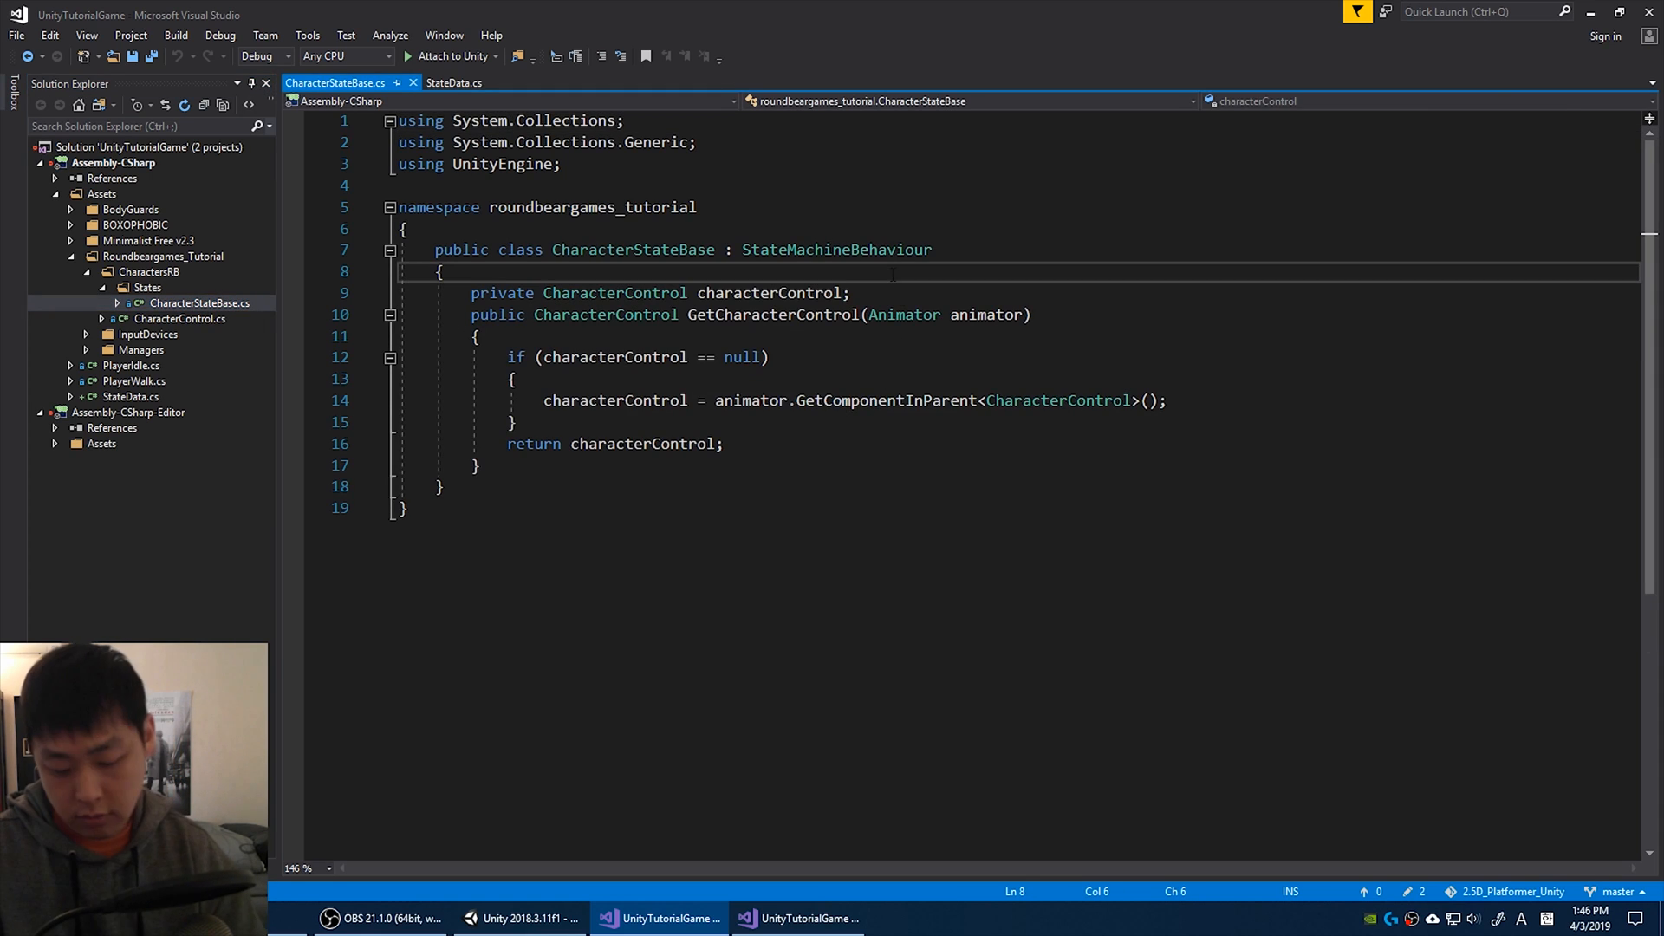
text(publi)
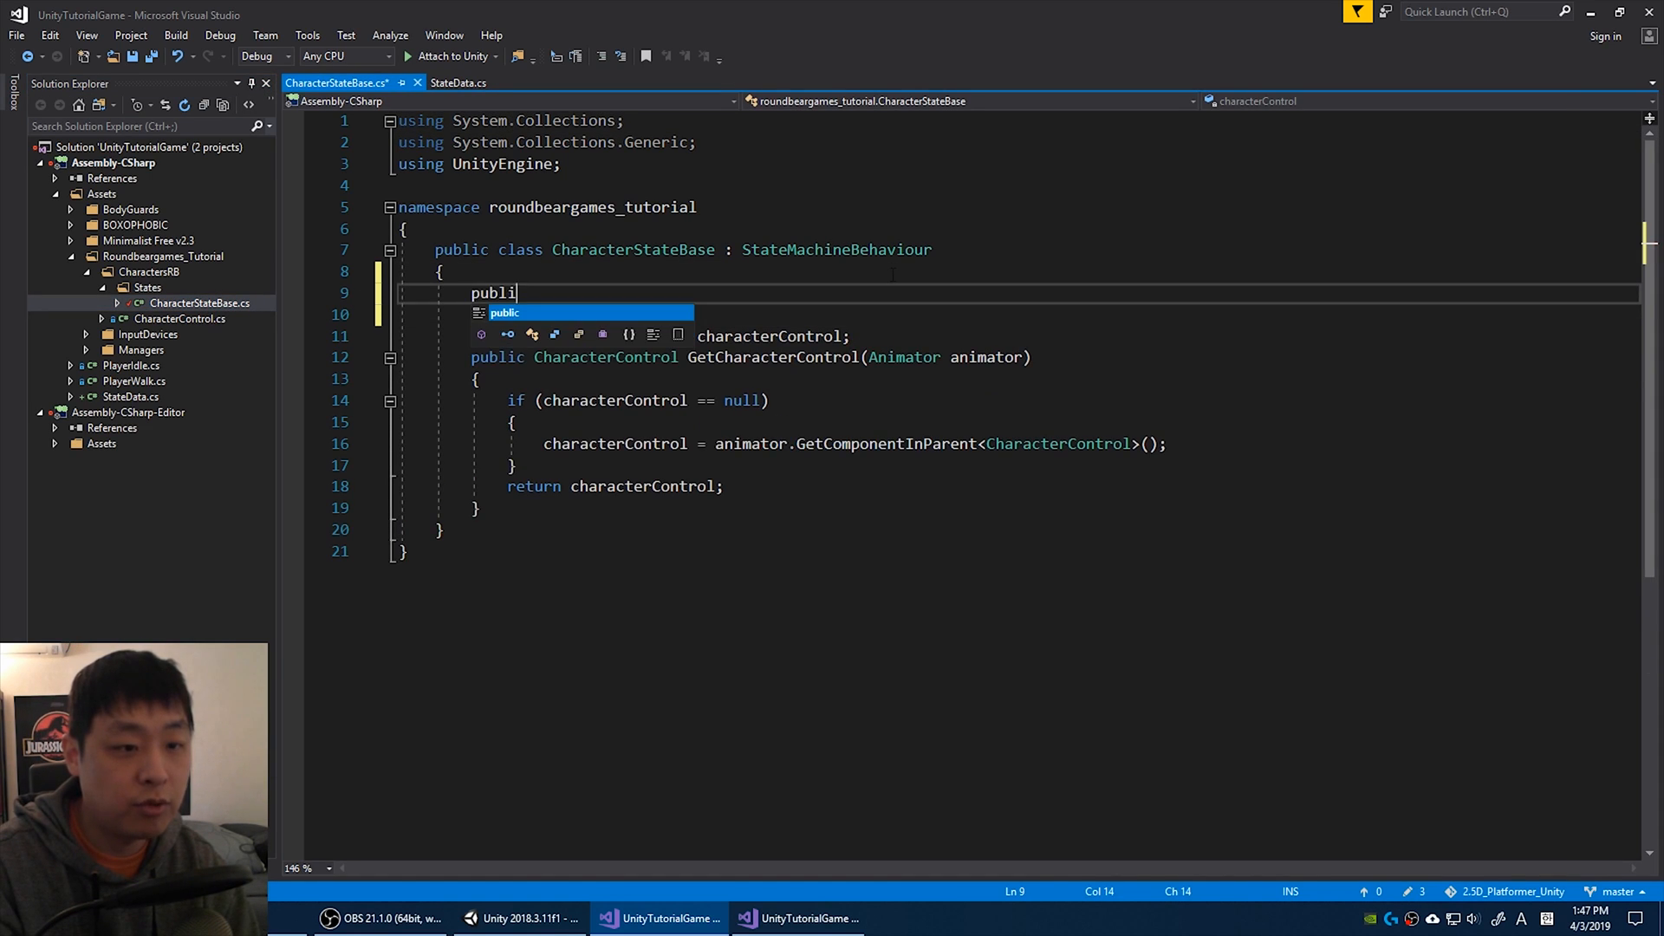
text(List<>)
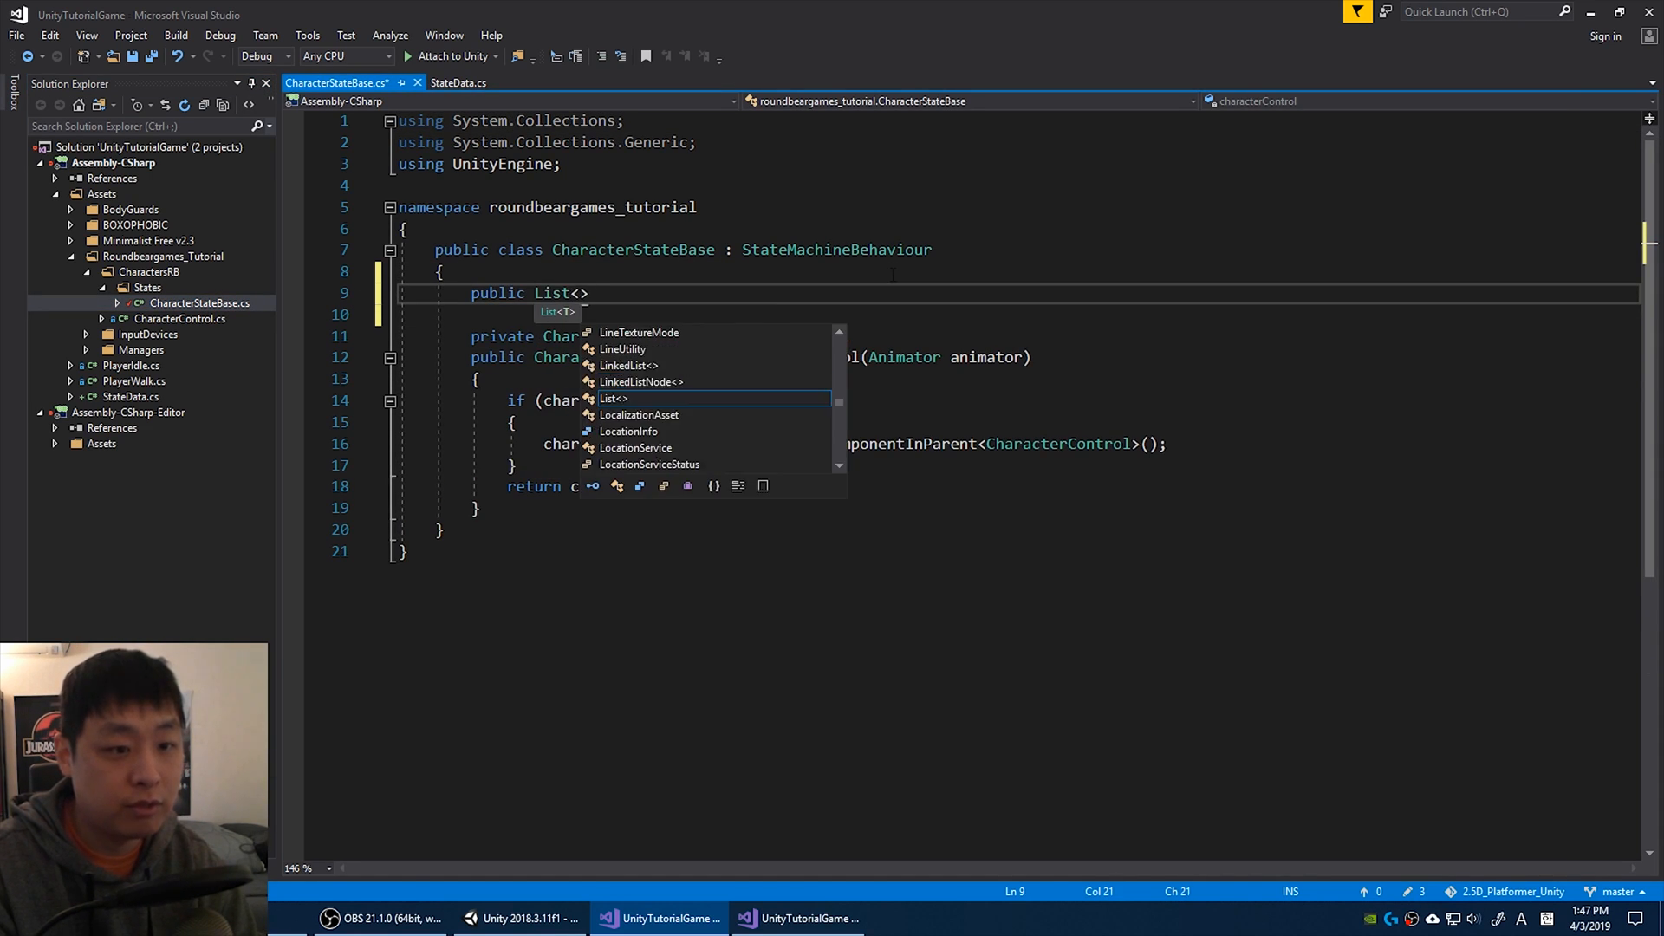
text(StateData)
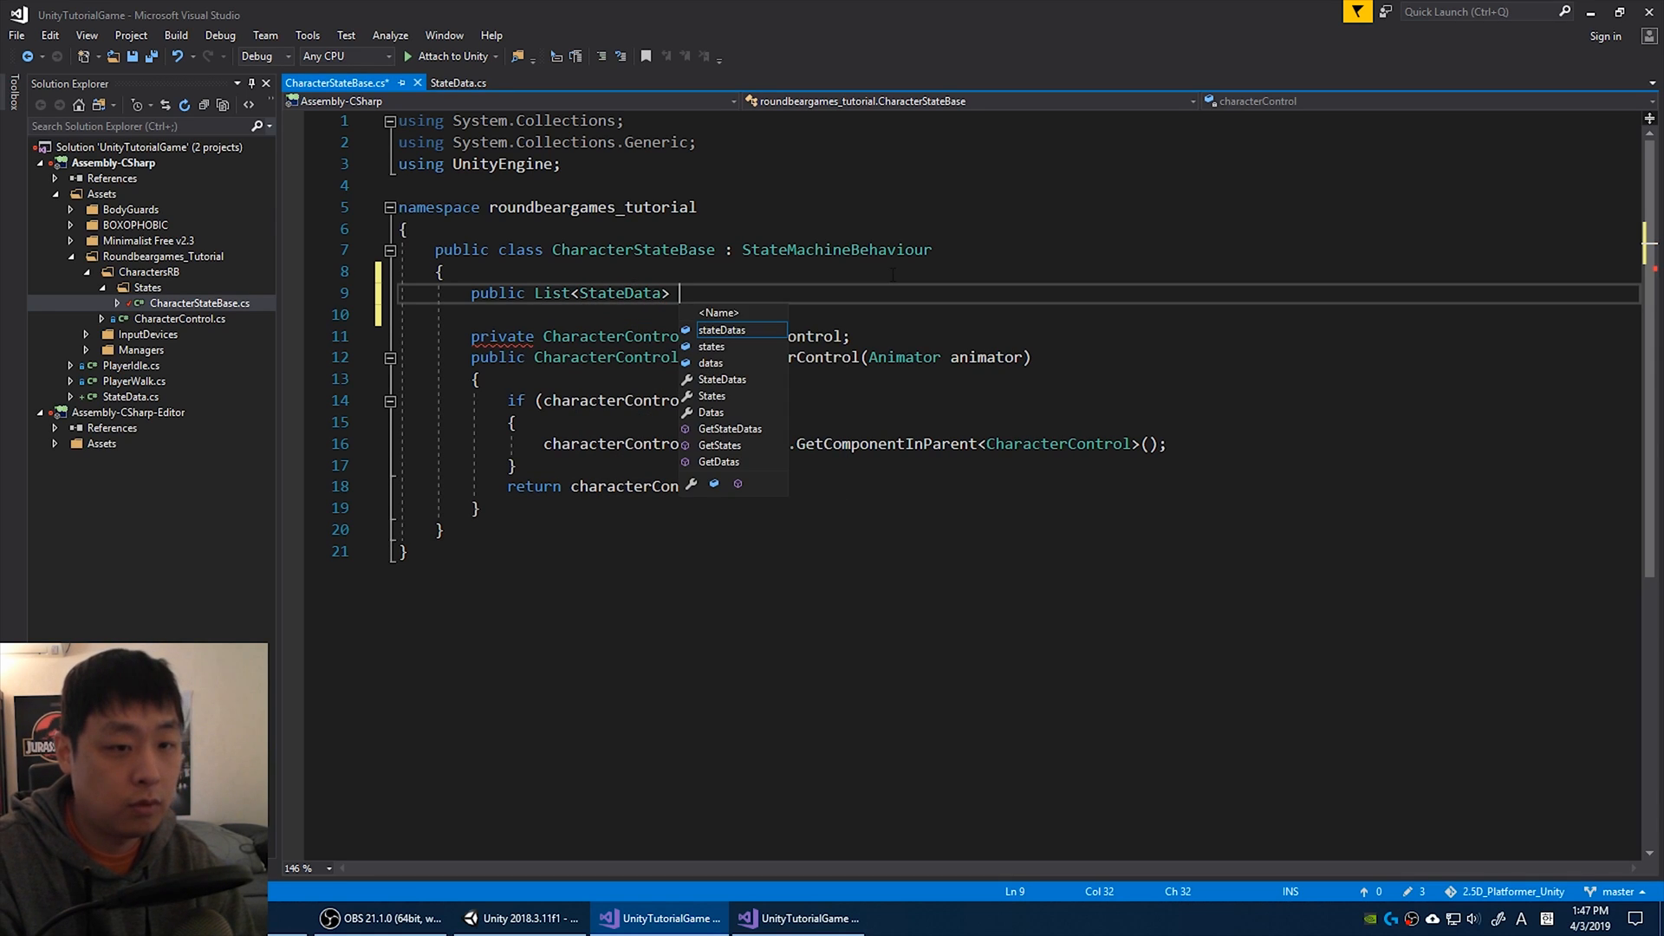
text(ListAbility)
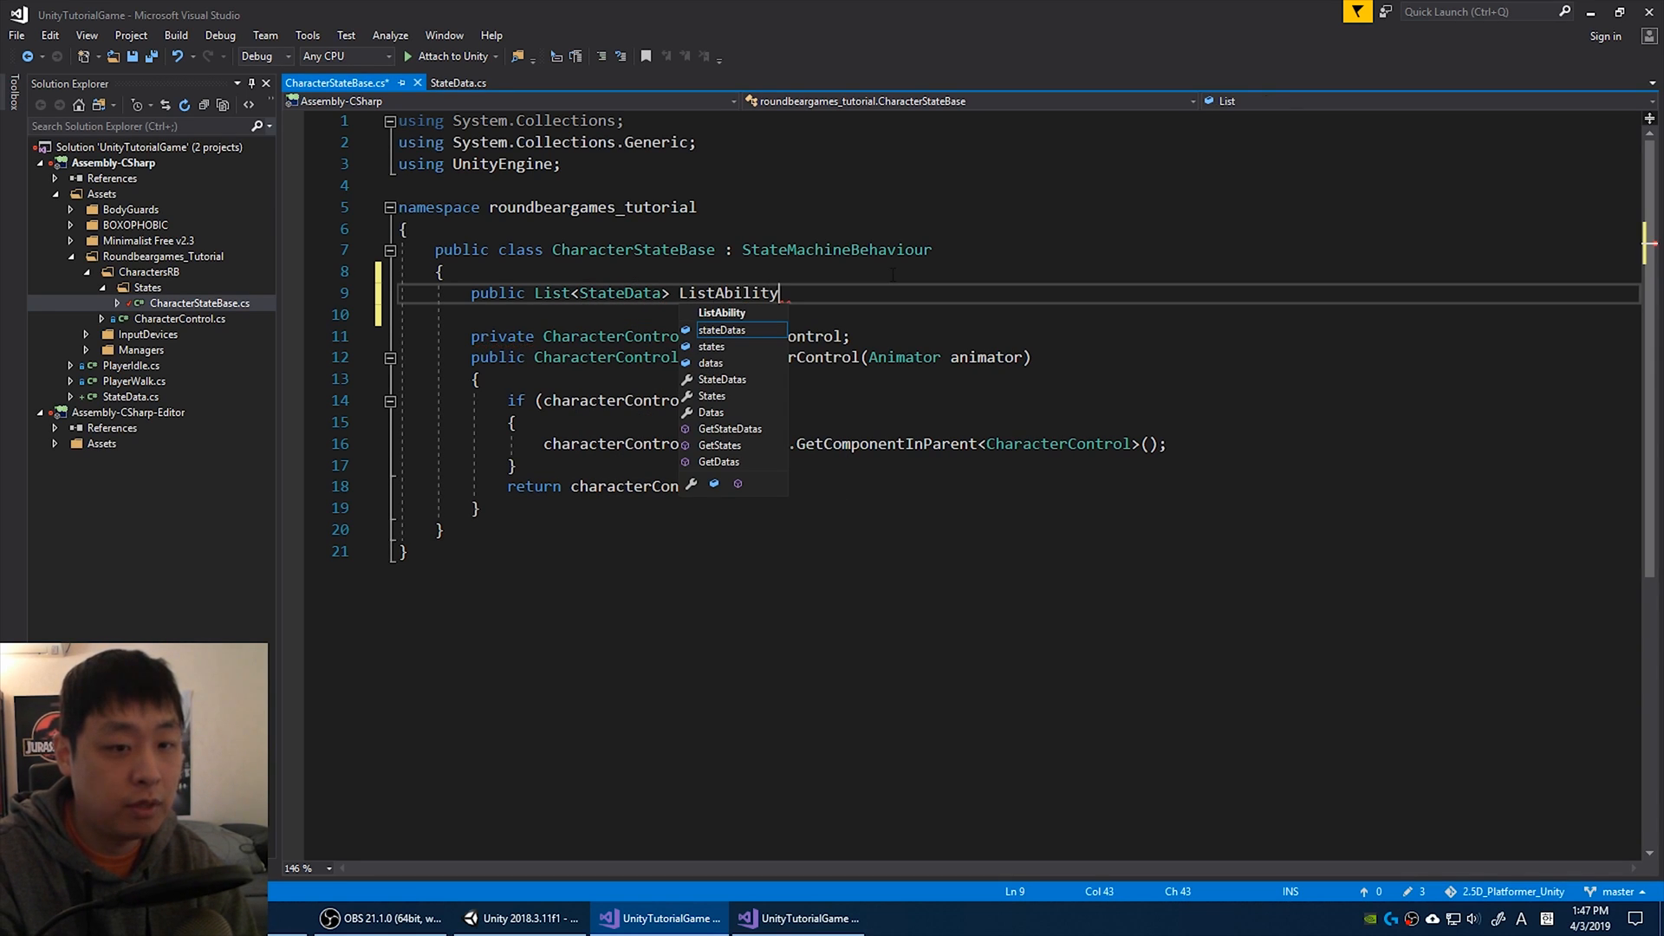
text(Data =)
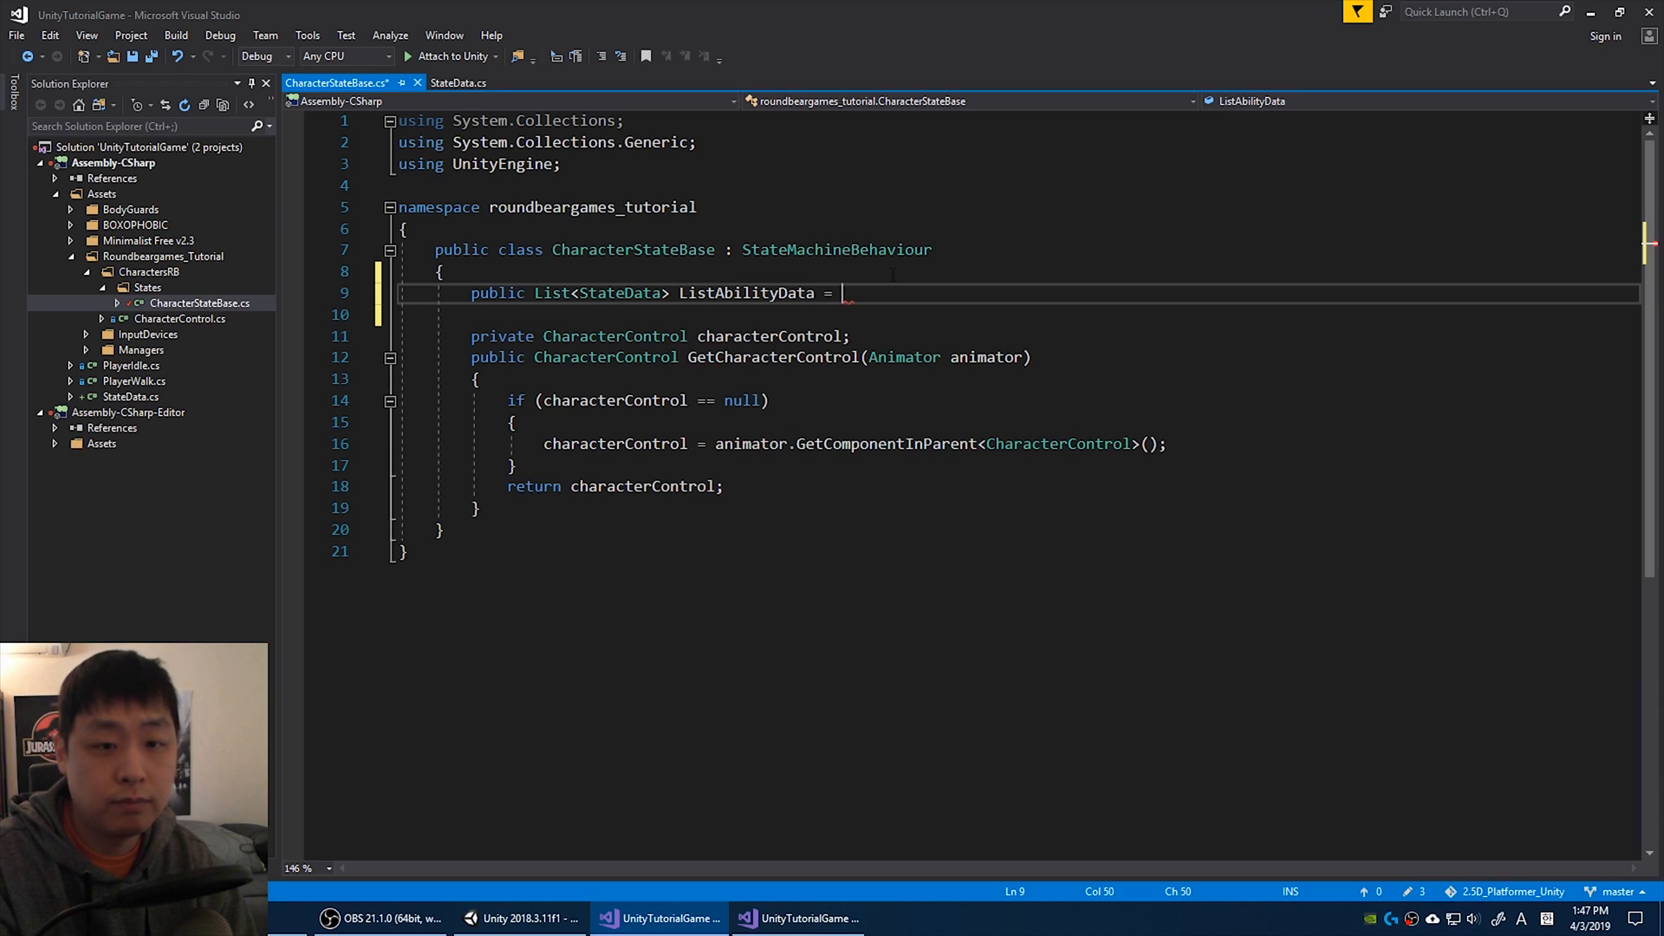
text(new List<StateData>();)
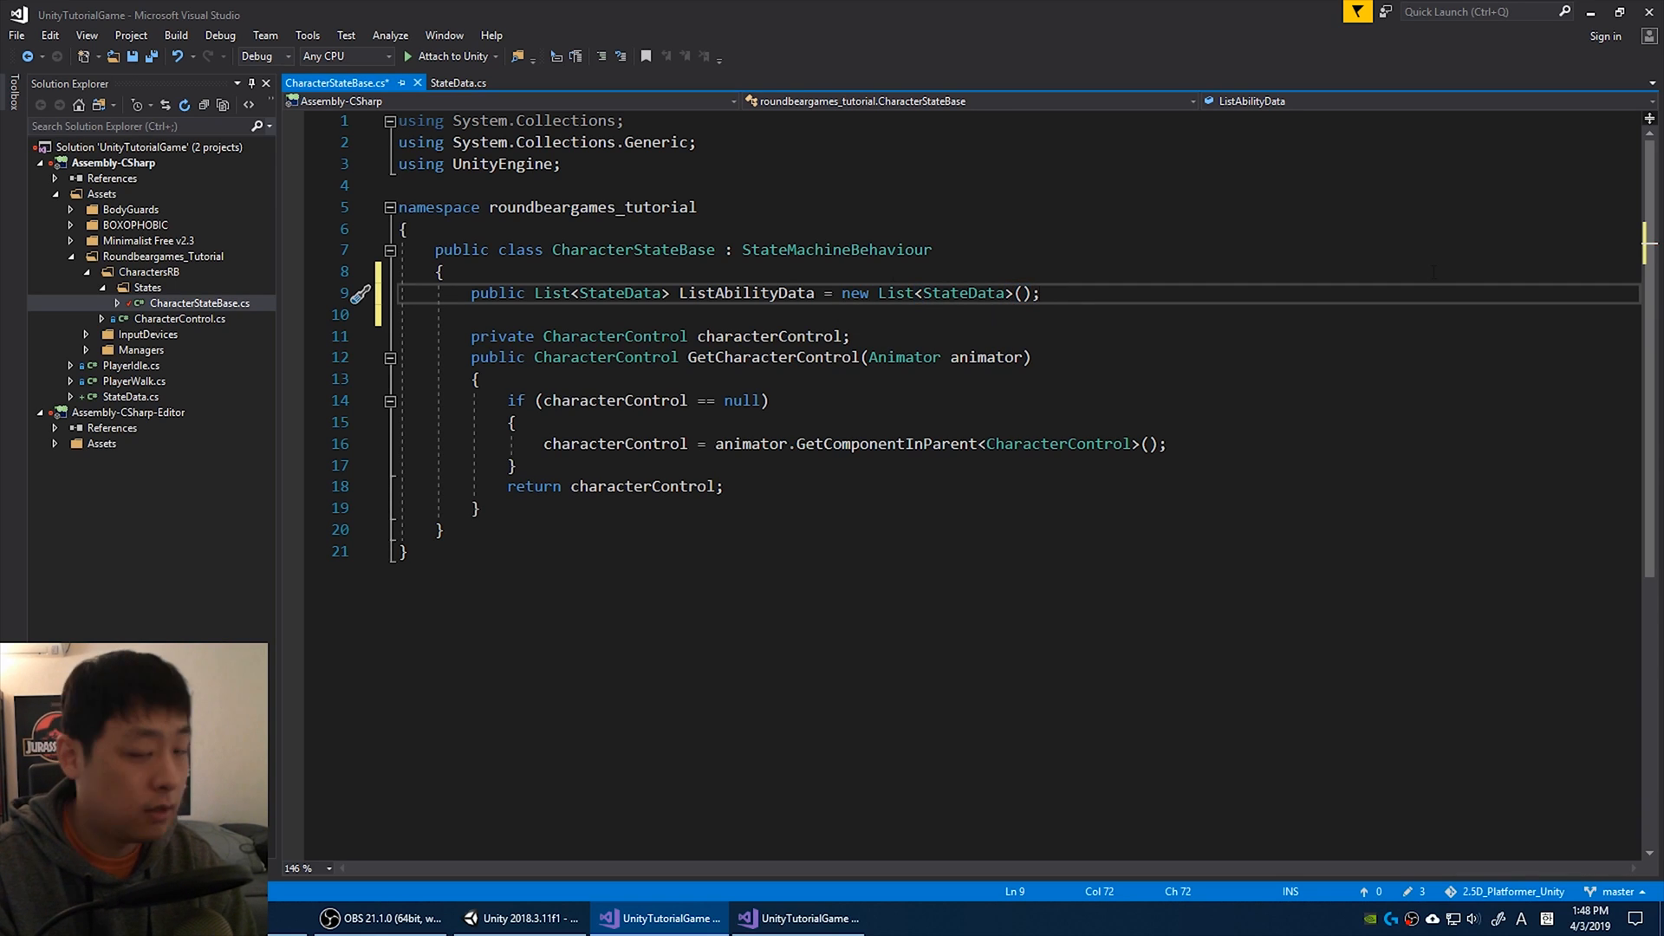
Add UpdateAll(CharacterStateBase, Animator) looping over ListAbilityData and calling d.UpdateAbility.
text(publi)
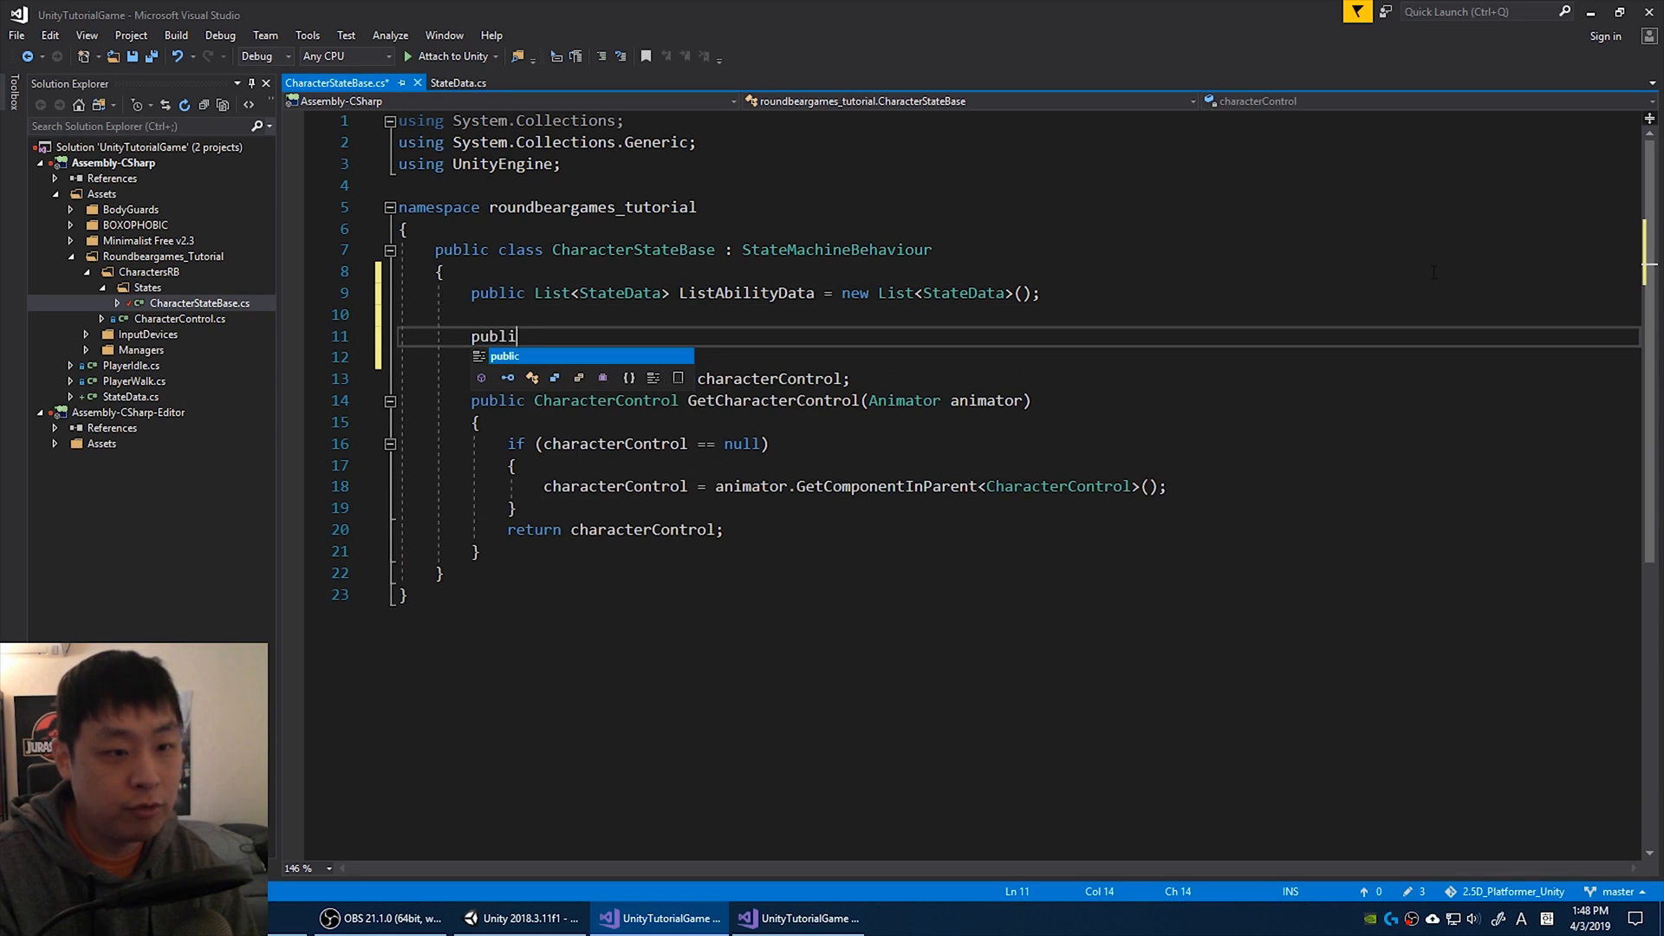
text(void UpdateAll(C)
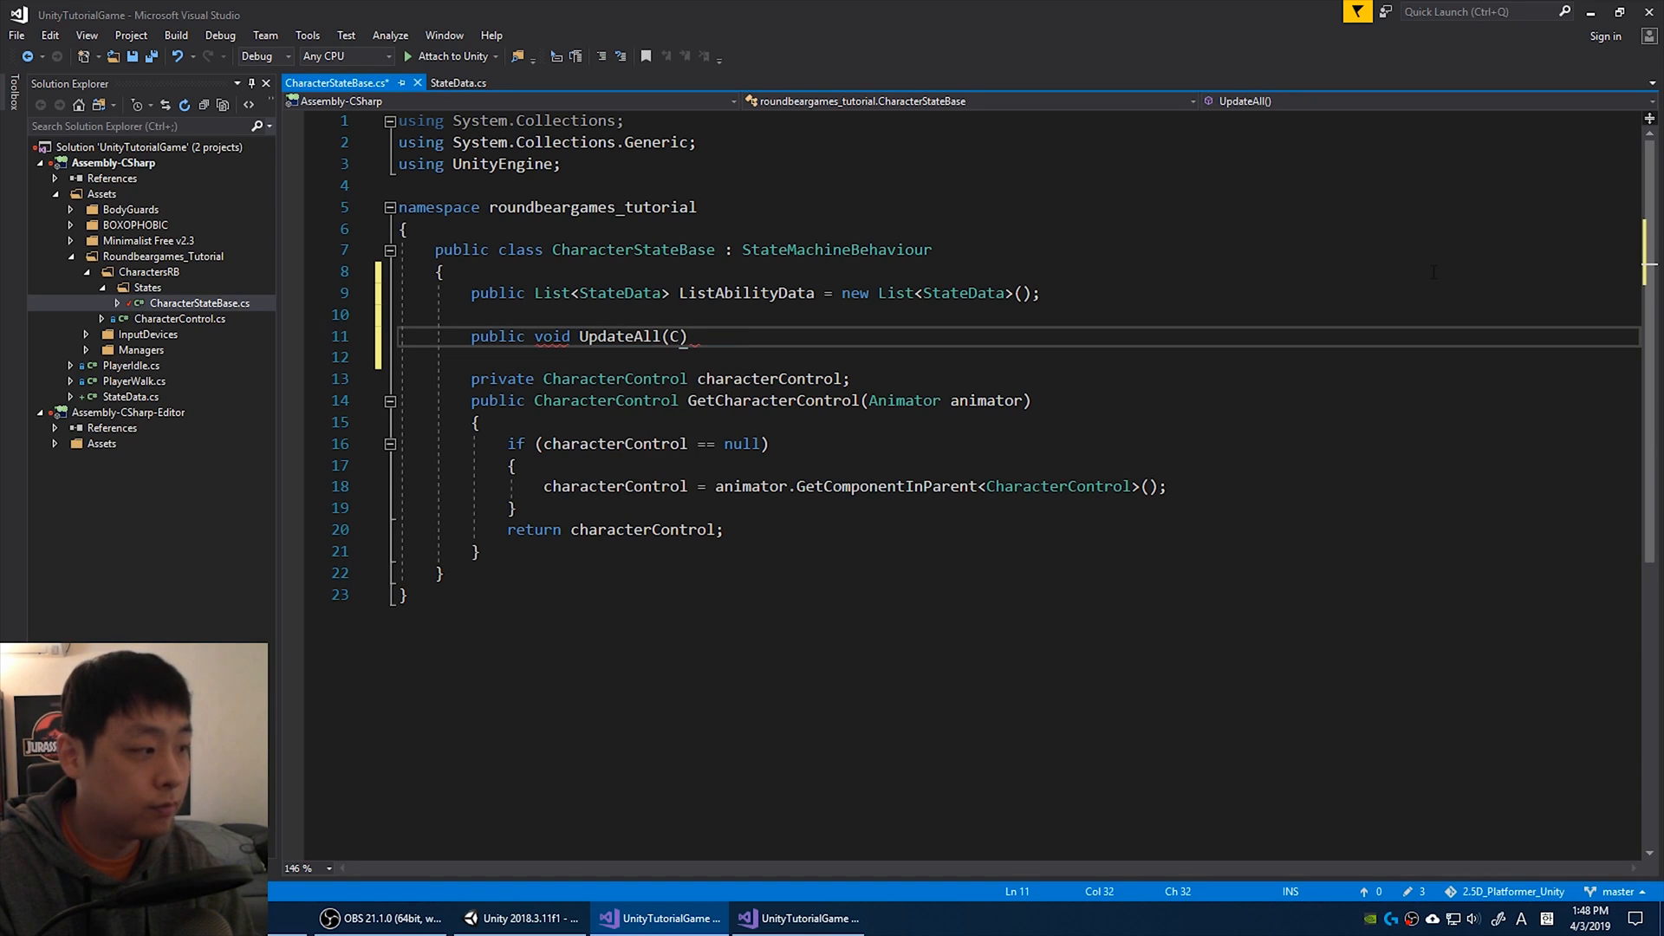
text(haracterStateBase ch)
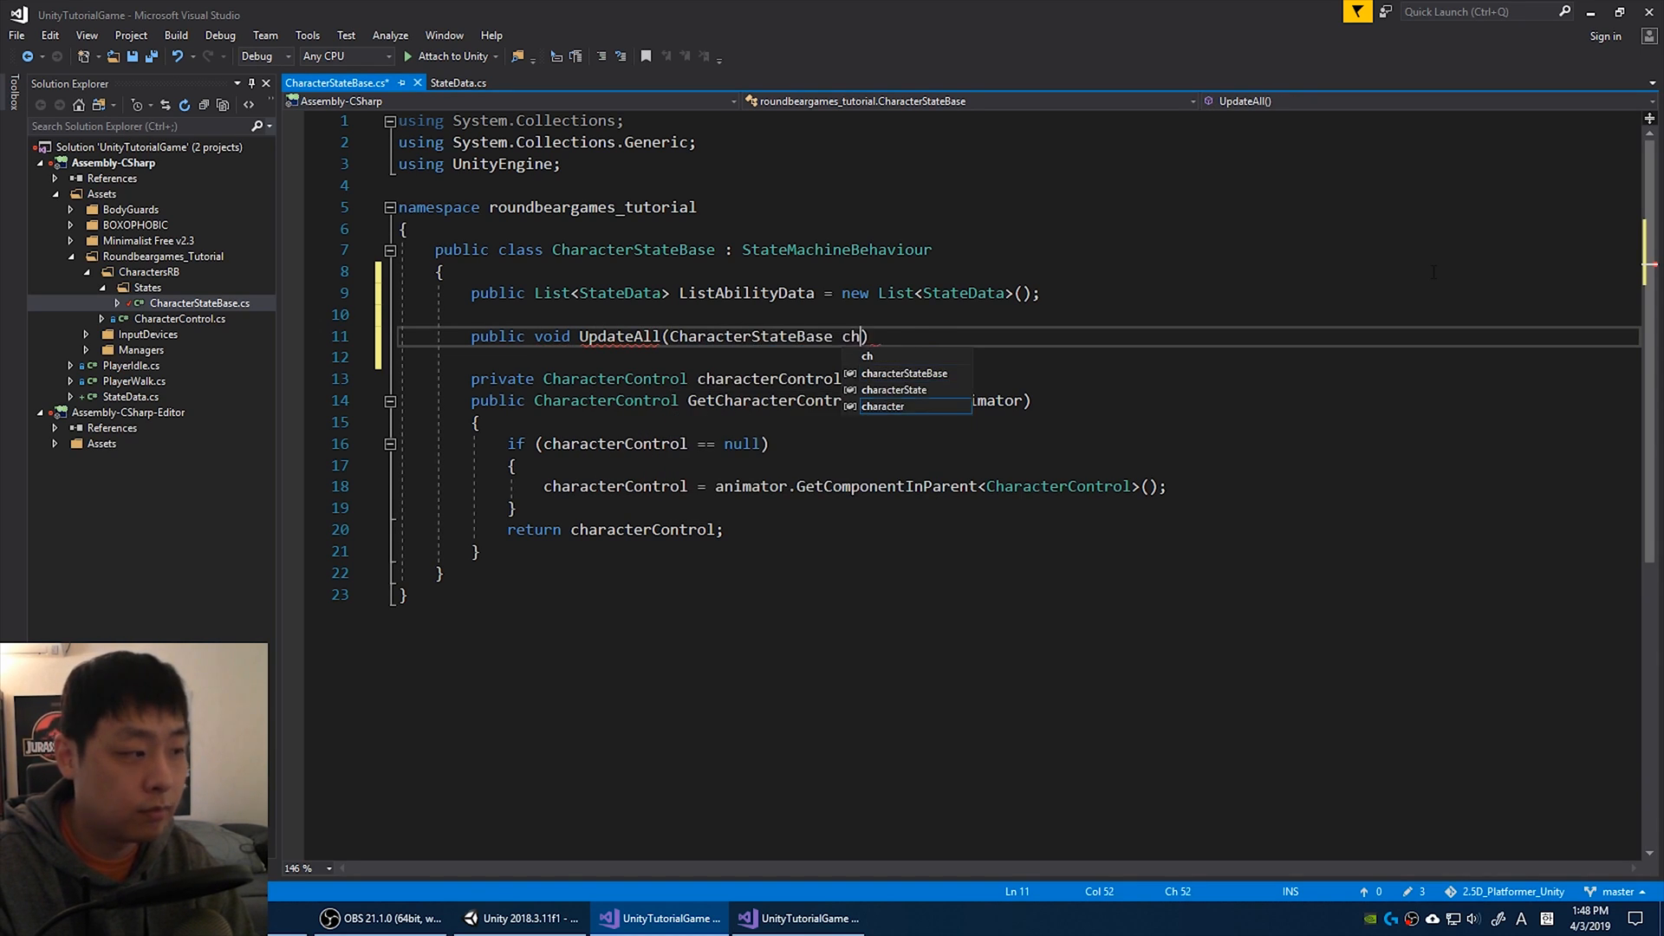
text(aracterStateBase,)
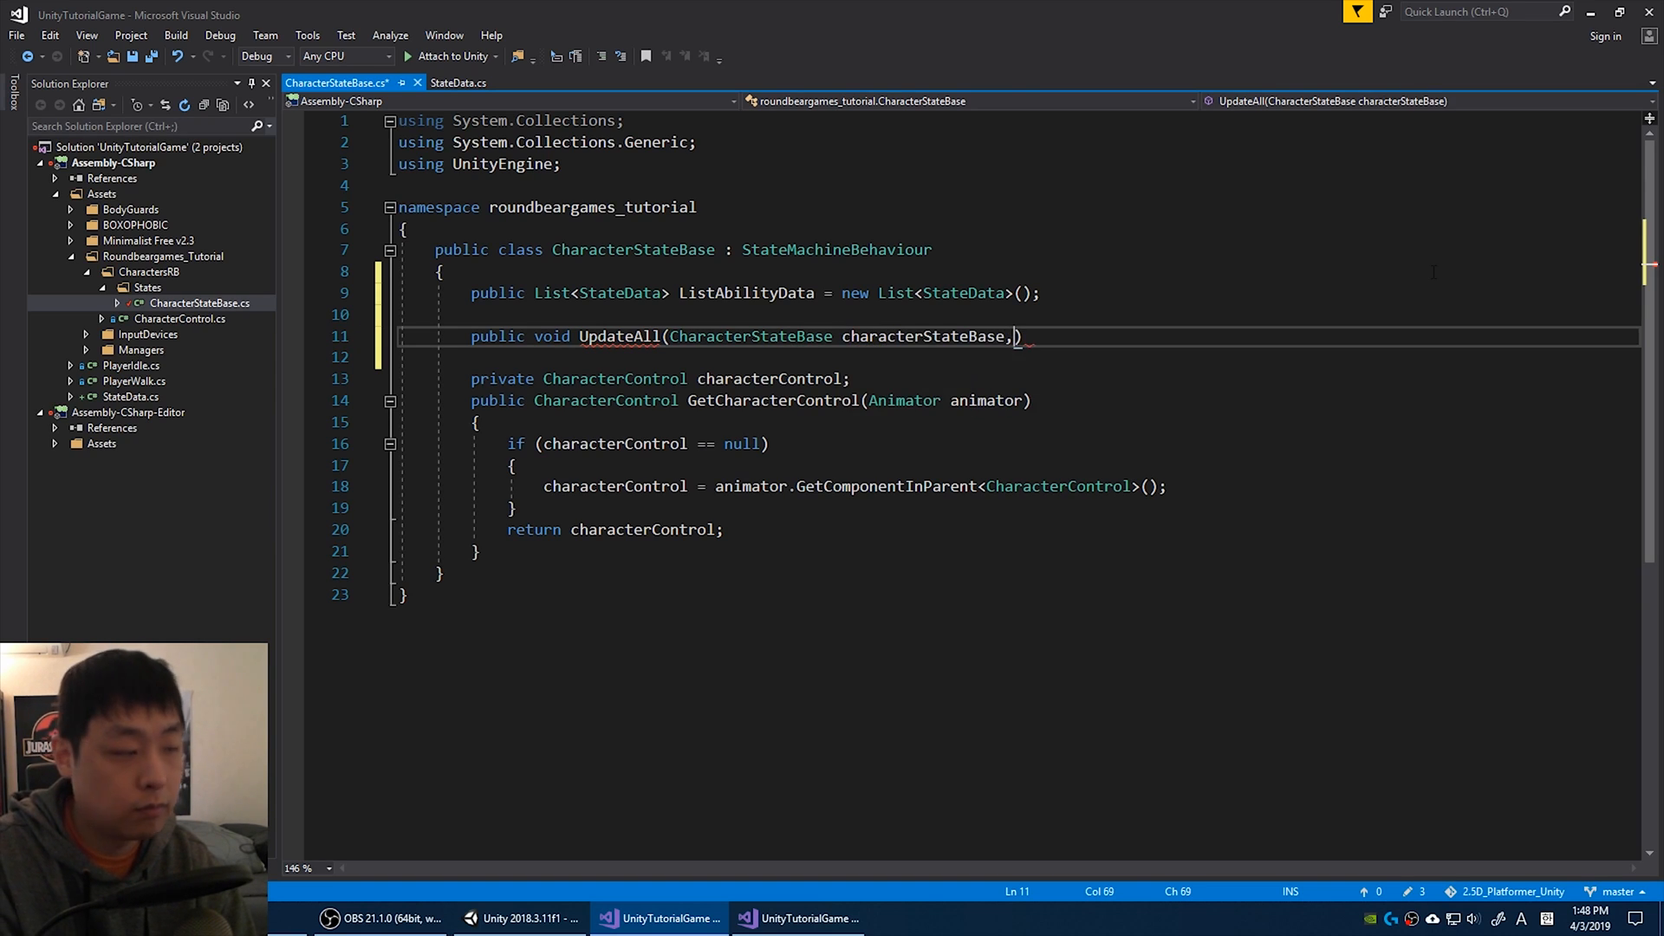
text(Animator animator)
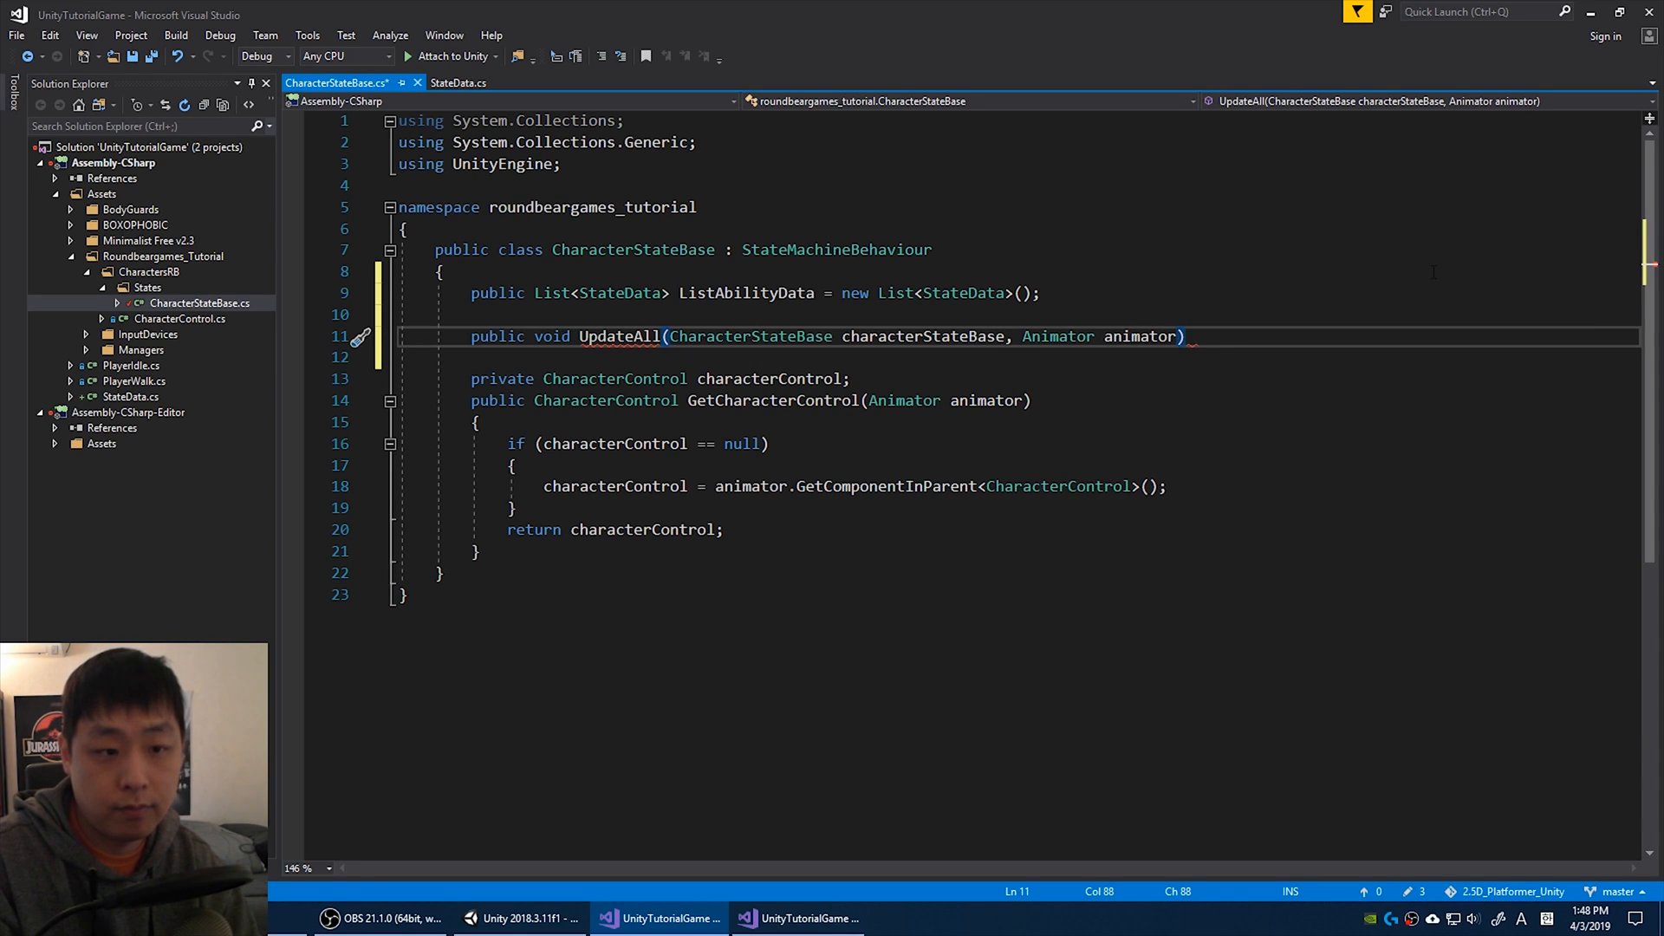
text(foreach(StateD)
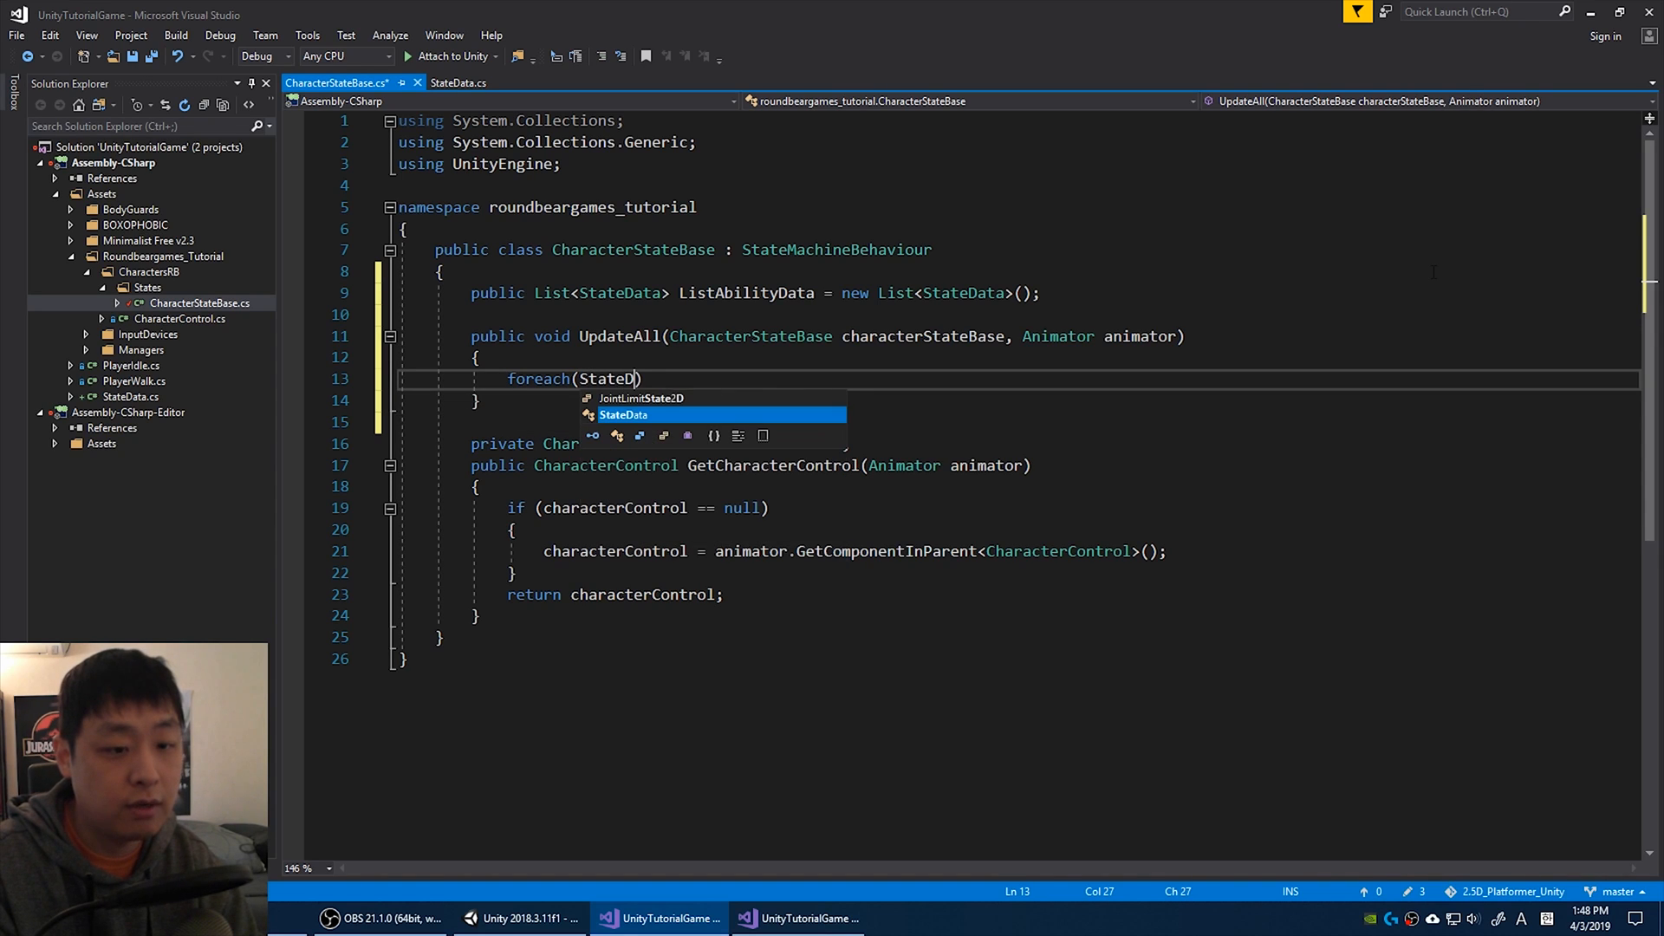
text(d in ListAbilityData)
text({)
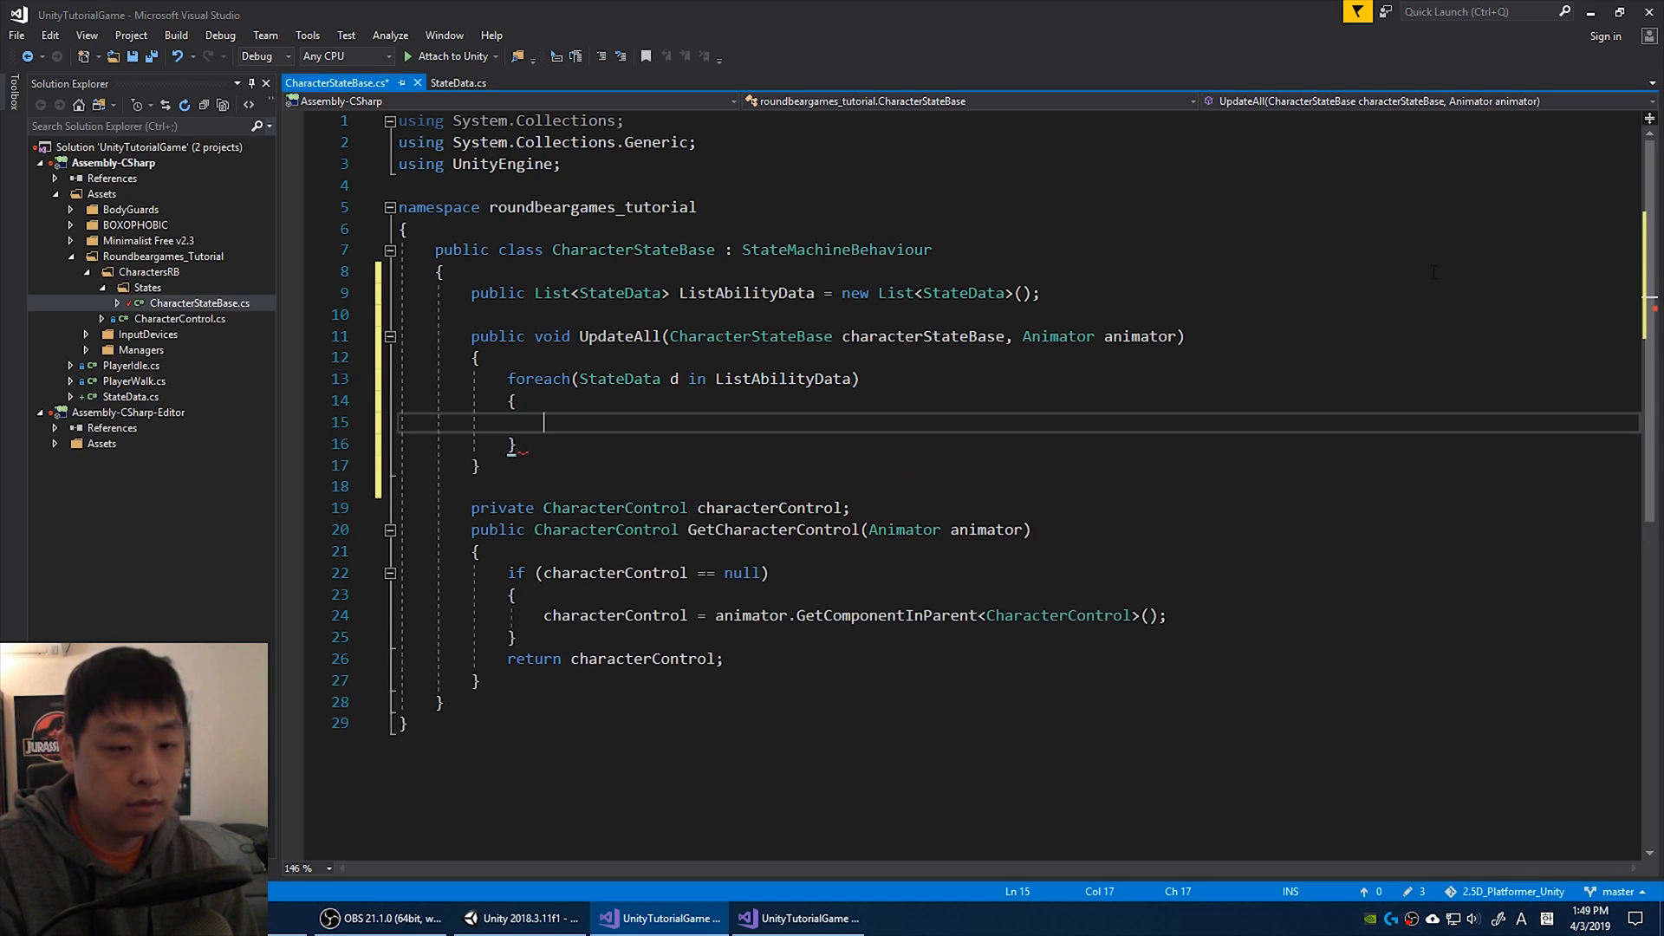
text(d.)
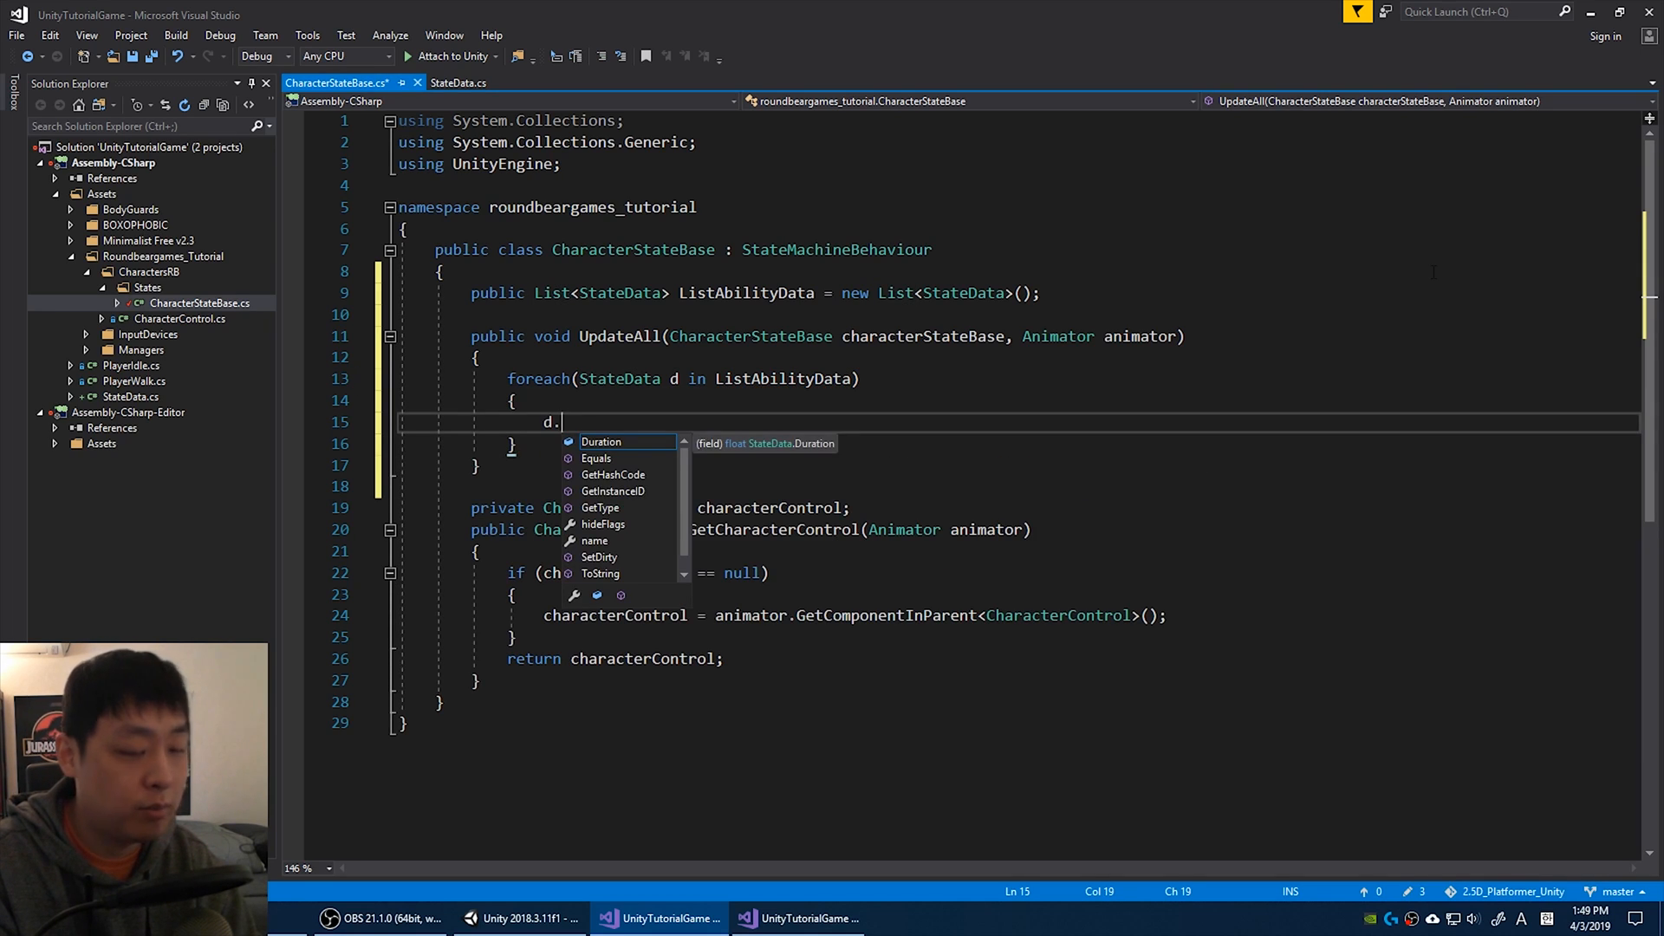
text(UpdateAbility()
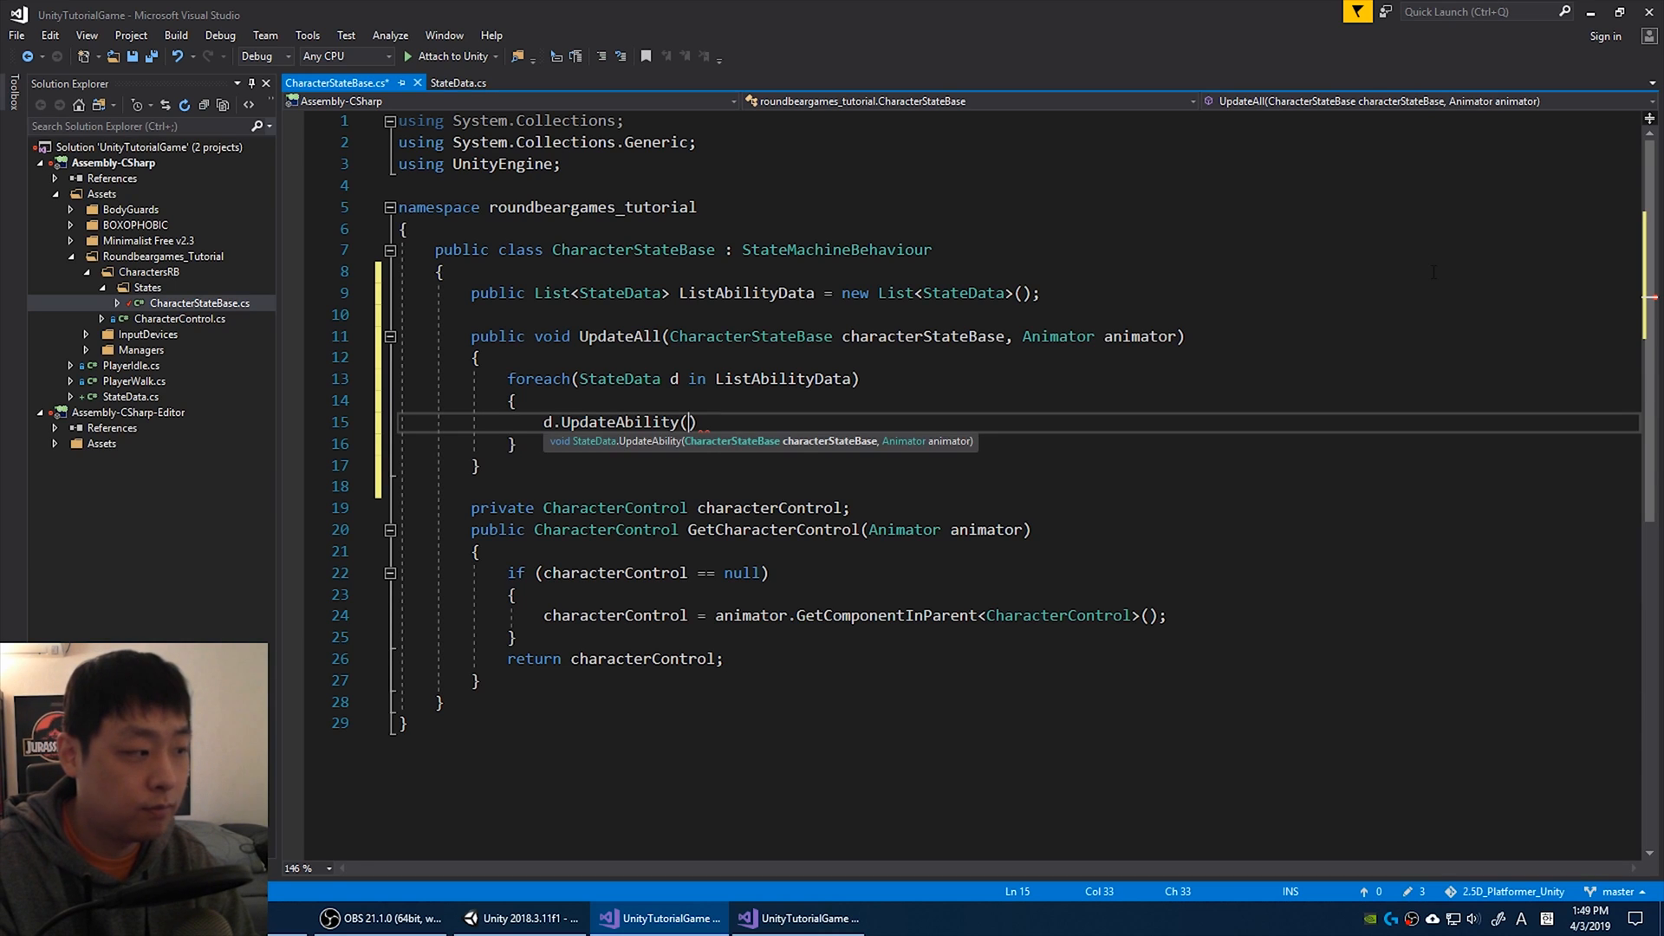
text(characters)
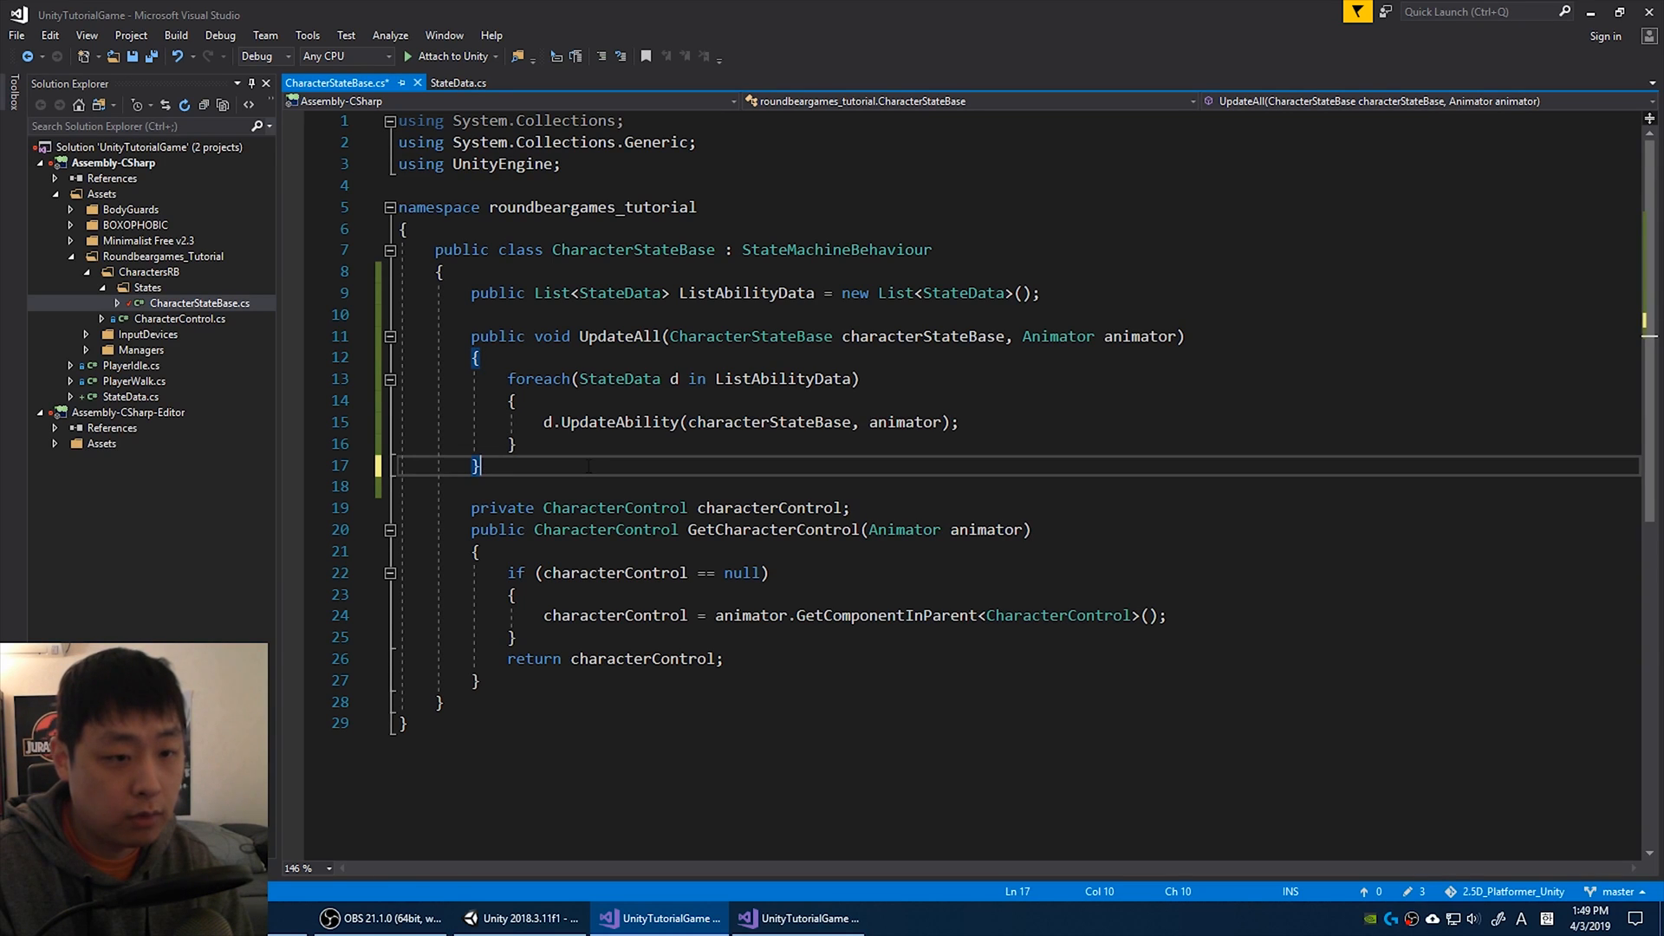
Override OnStateUpdate to call UpdateAll(this, animator), then return to Unity.
text(public)
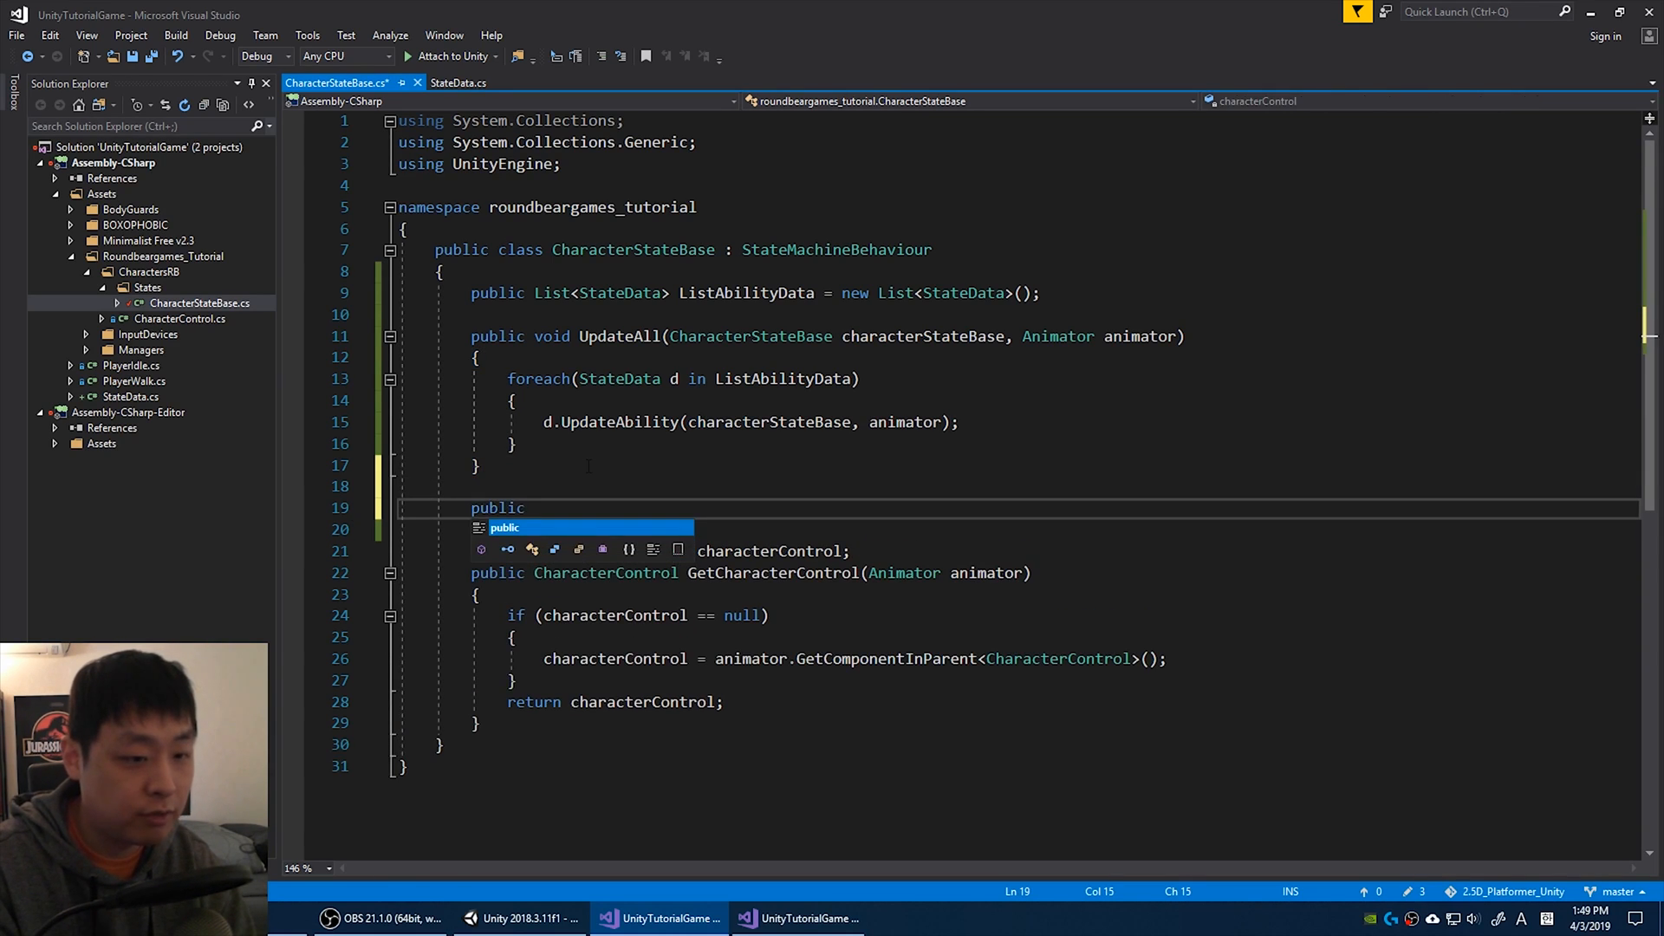
text(override void OnS)
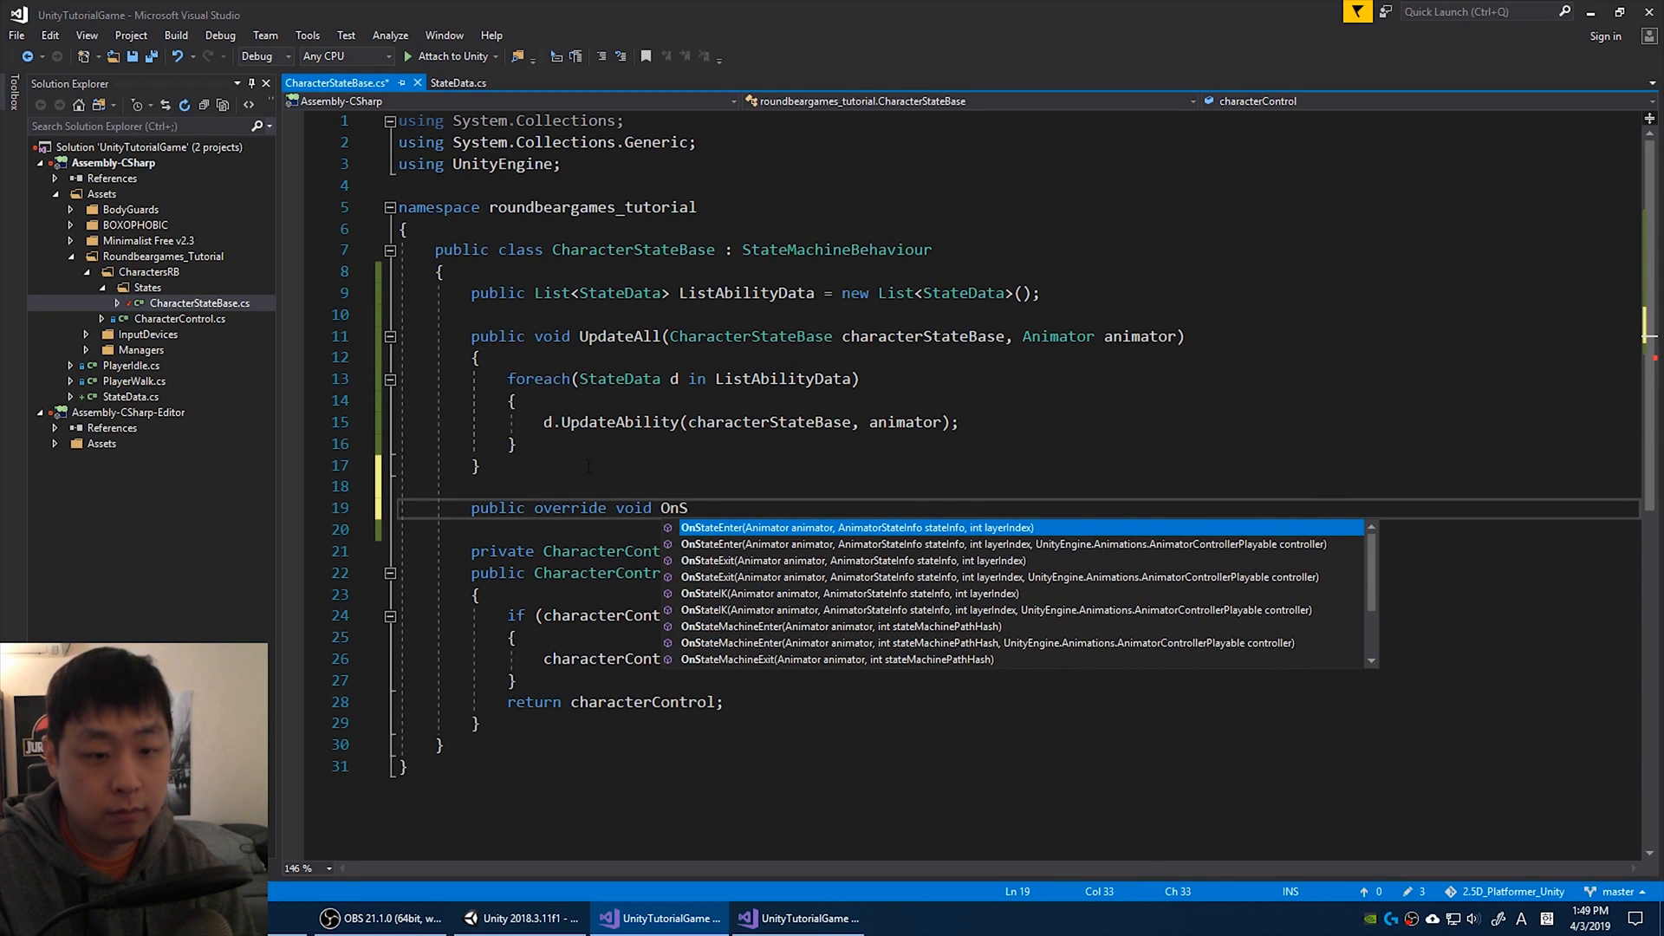
text(tateUpdate(Animator animator, AnimatorStateInfo stateInfo, int layerIndex)
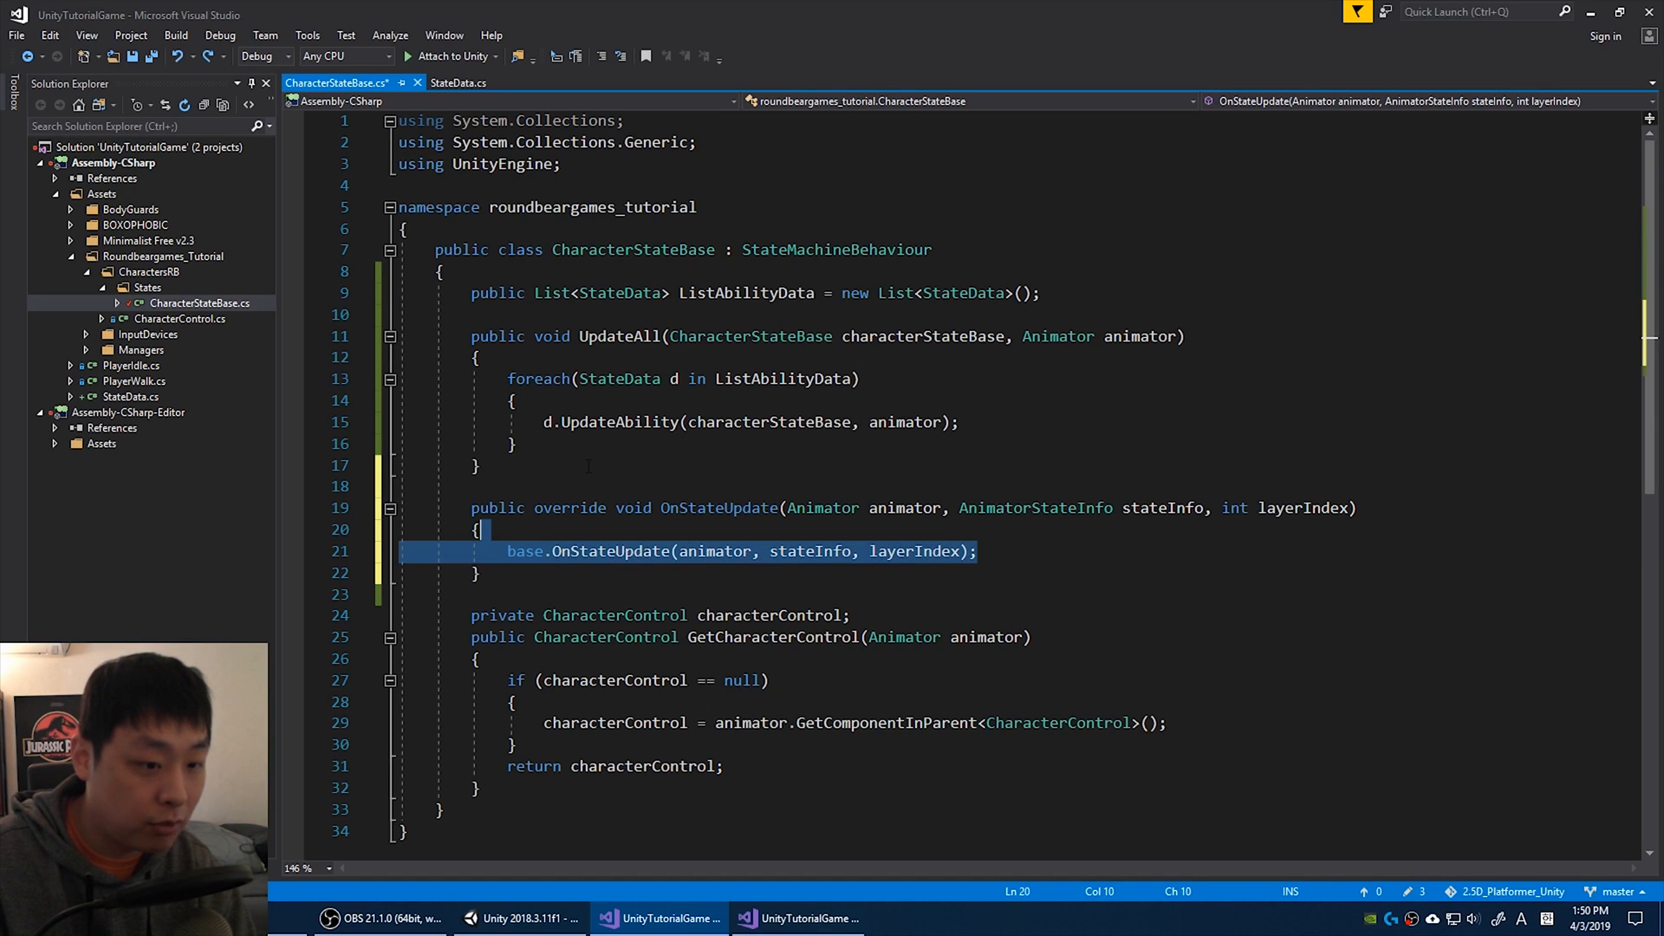
key(Delete)
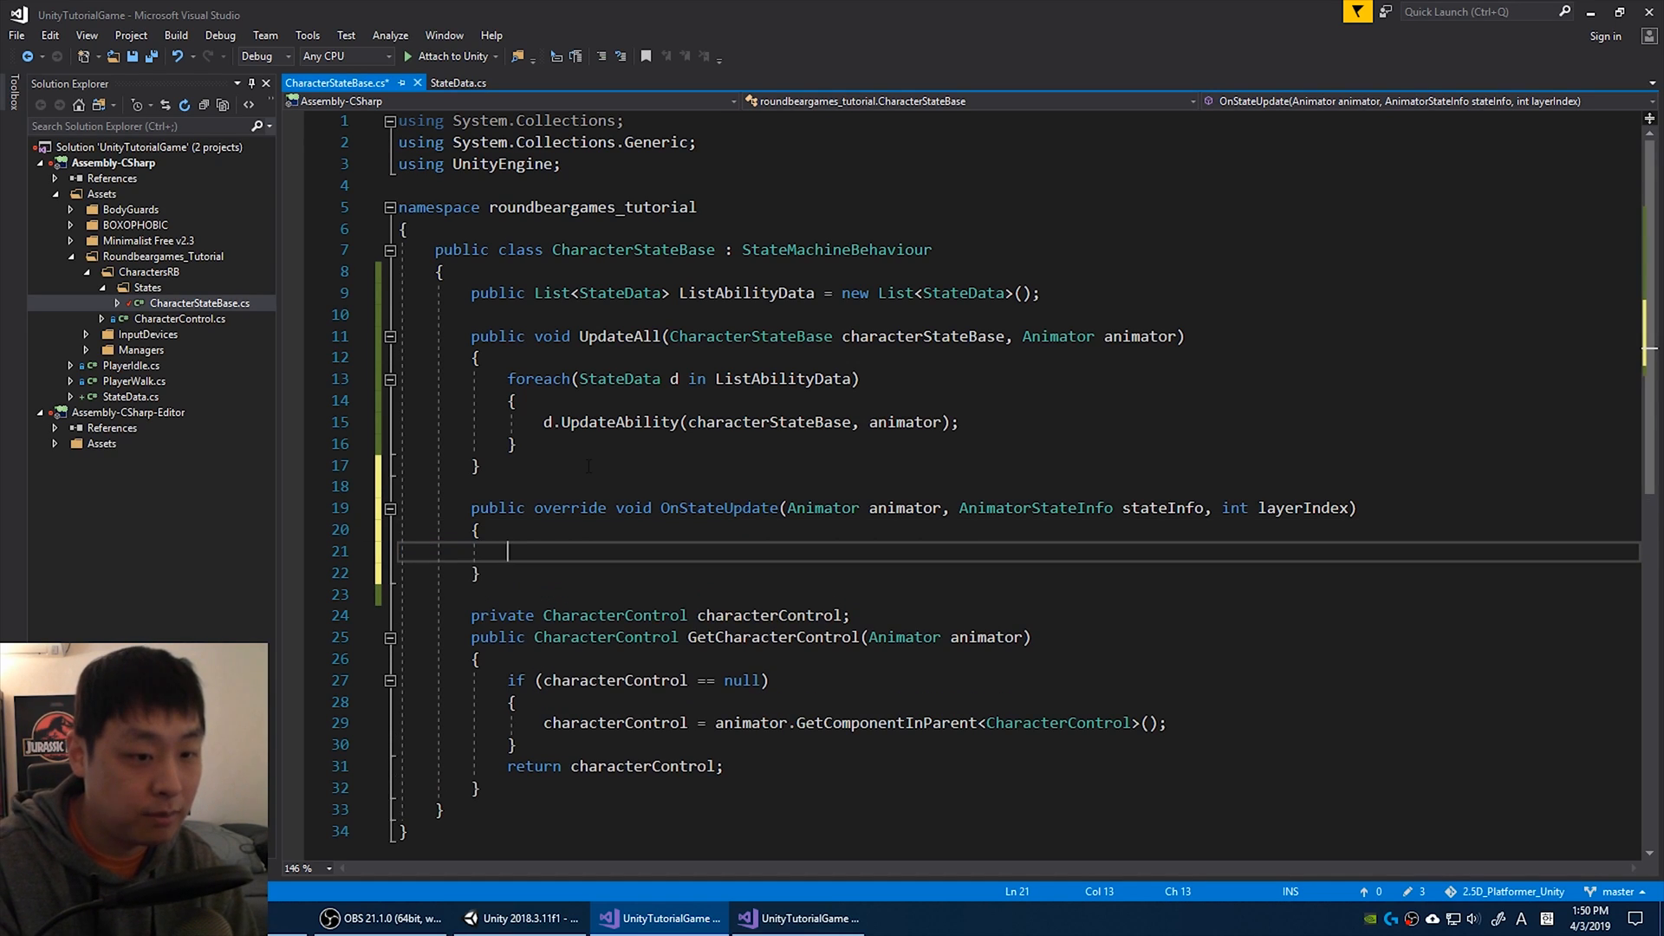
text(UpdateAll()
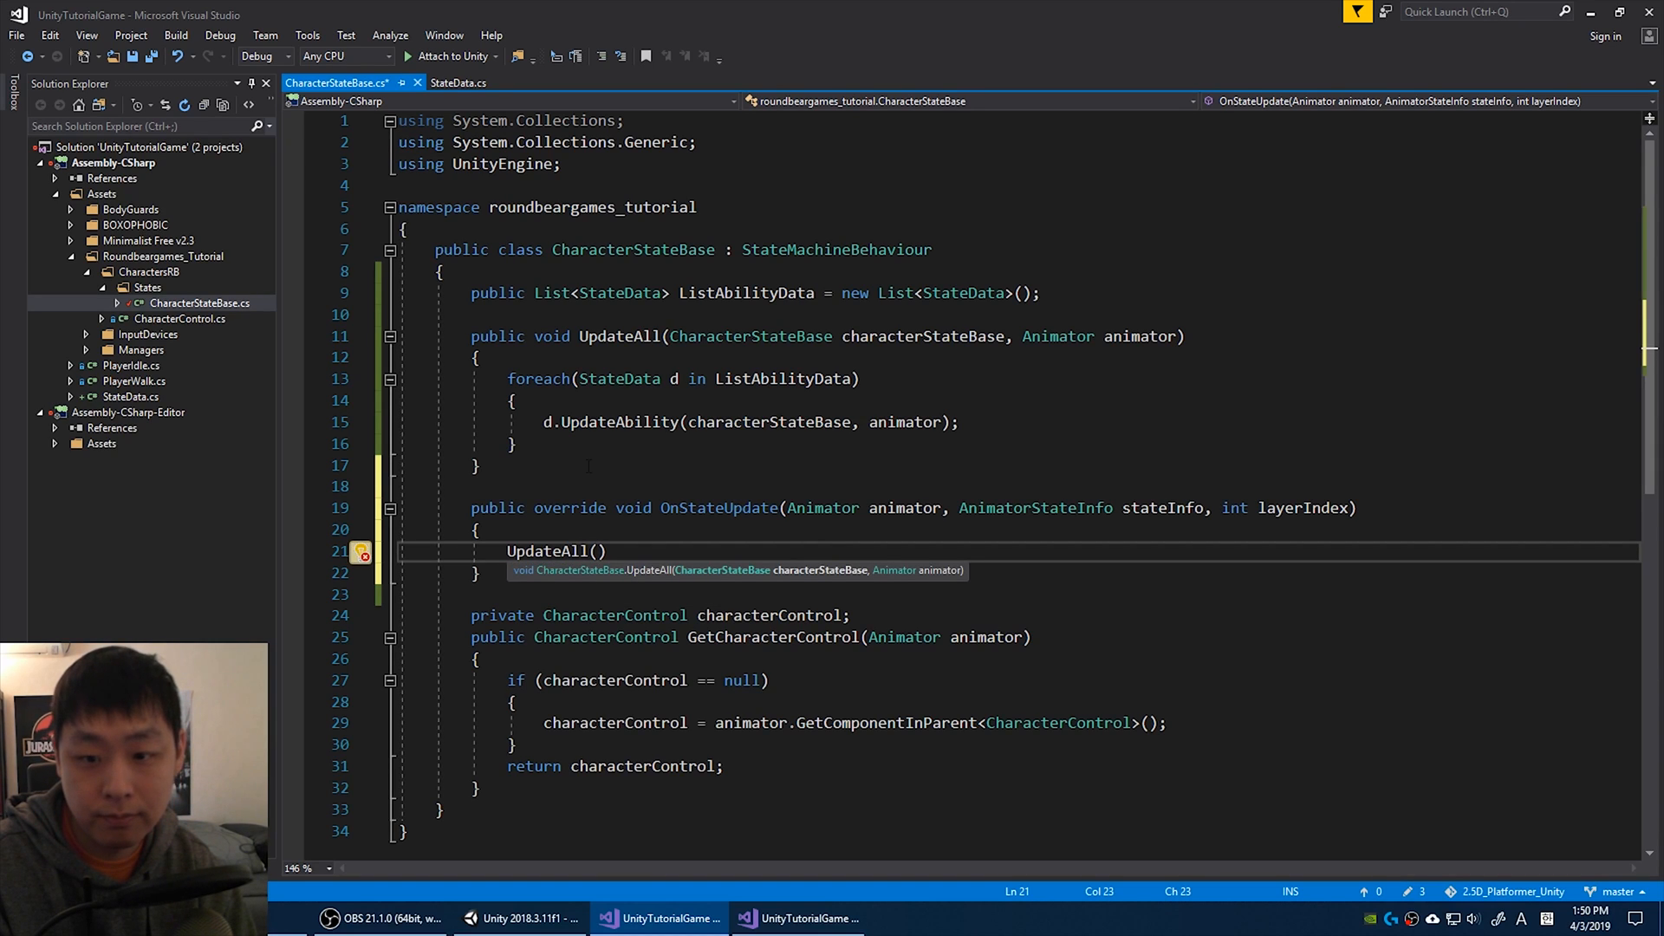
text(character)
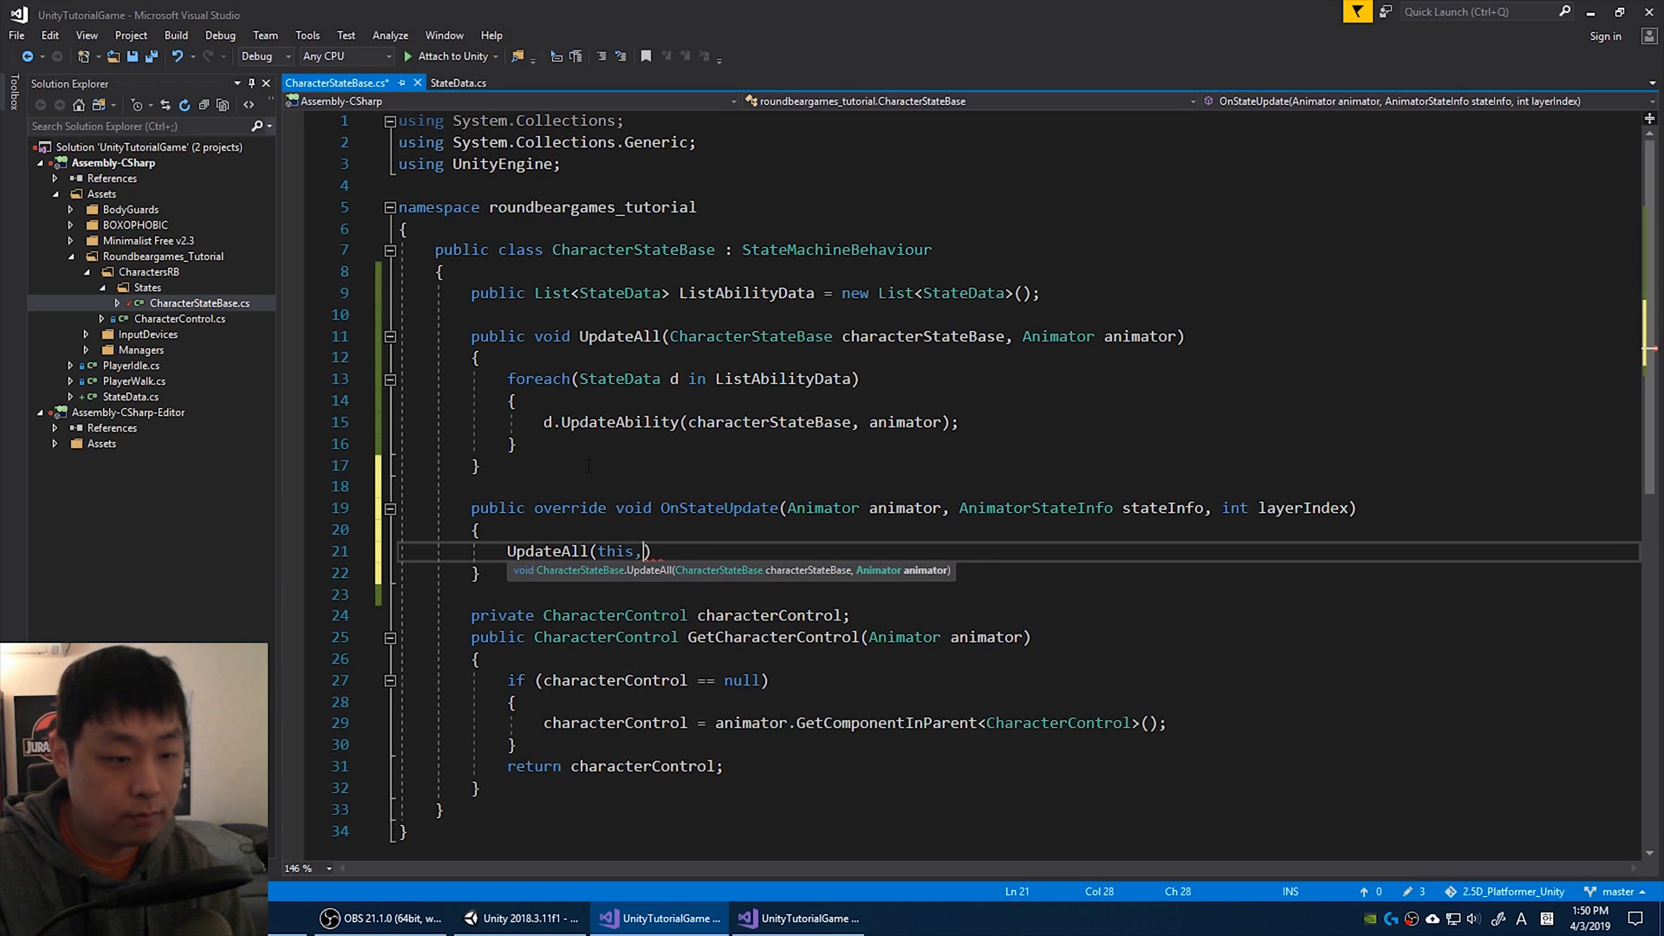
text(animator);)
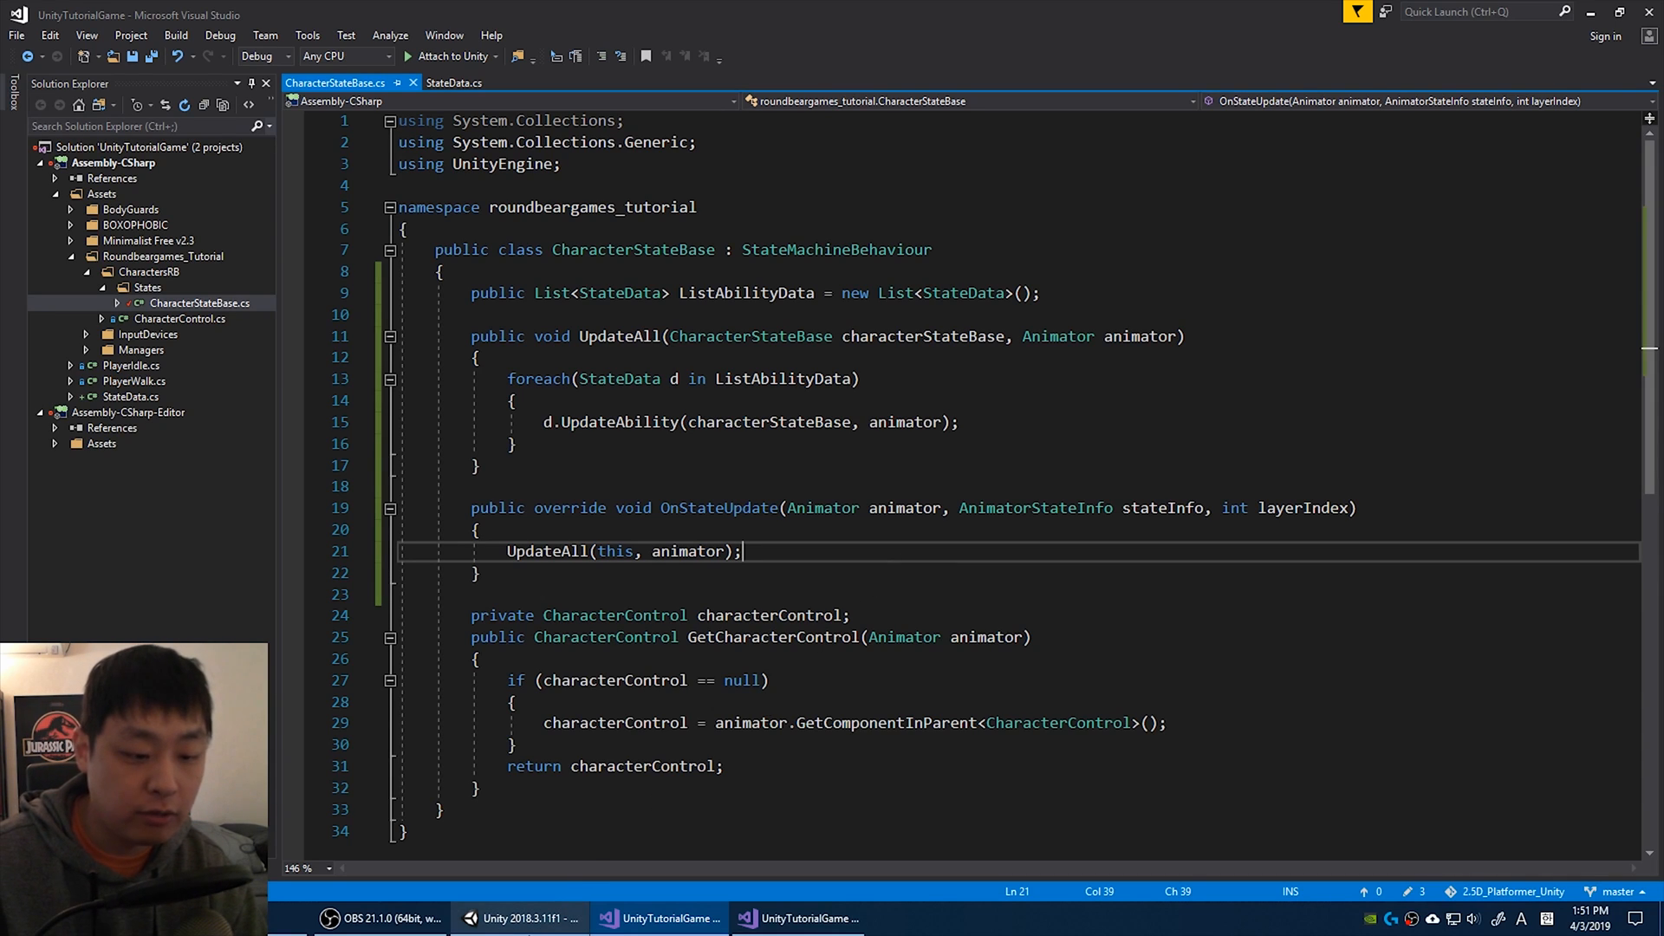
click(519, 919)
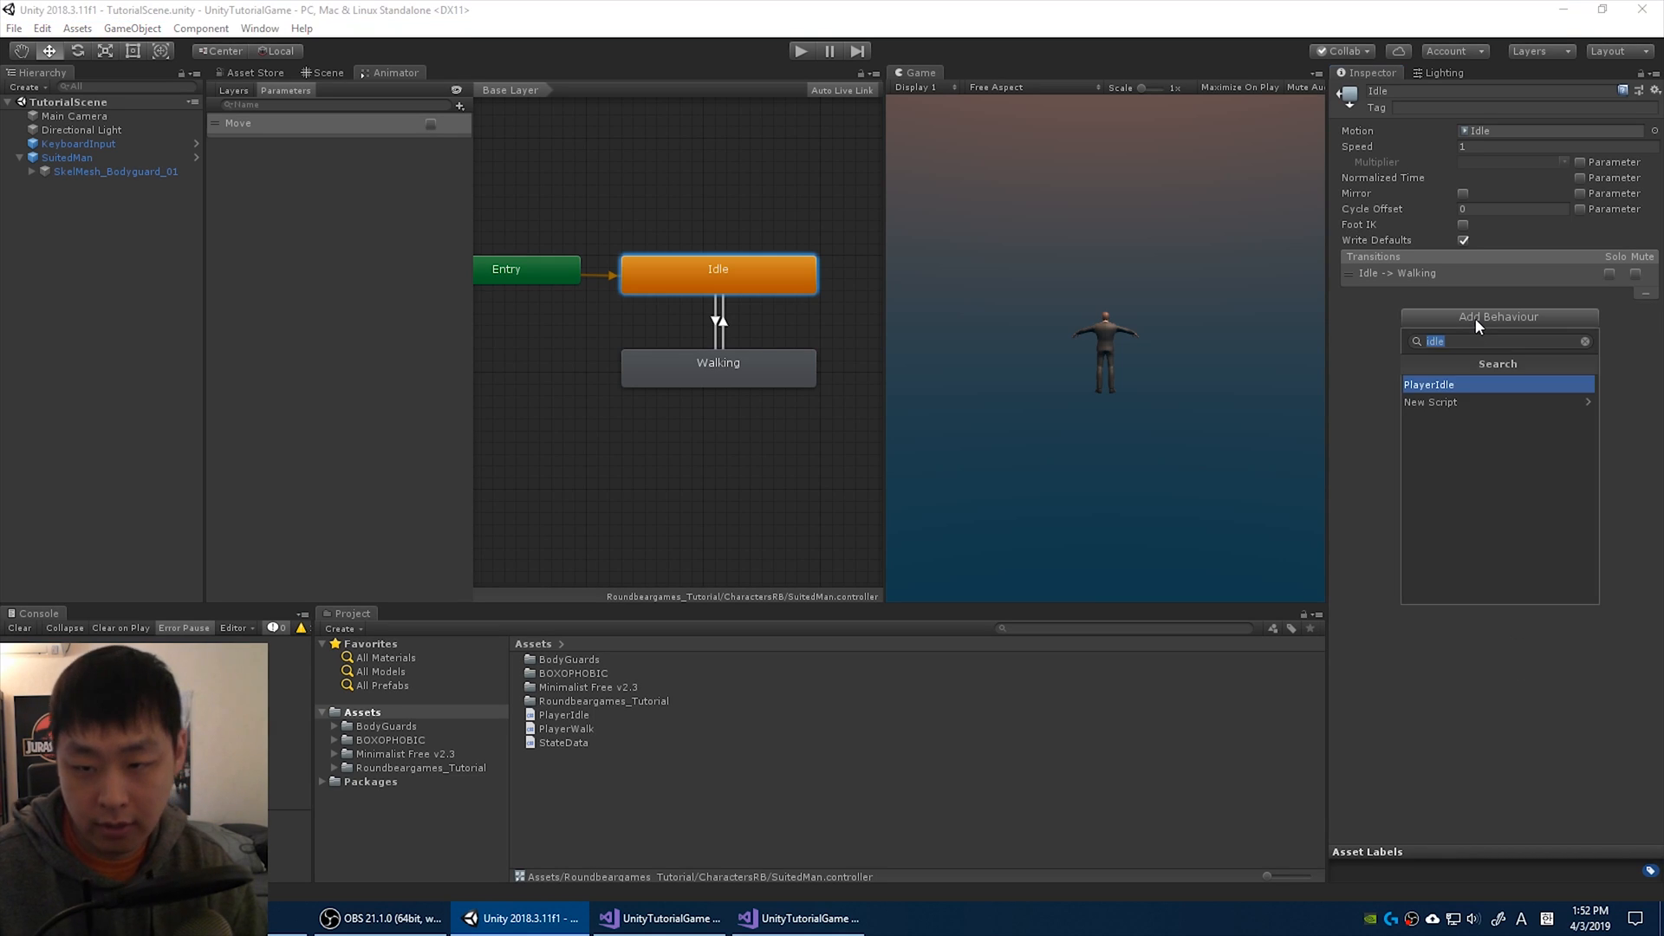
Add the CharacterStateBase behaviour to the Idle state and then to the Walking state.
text(charac)
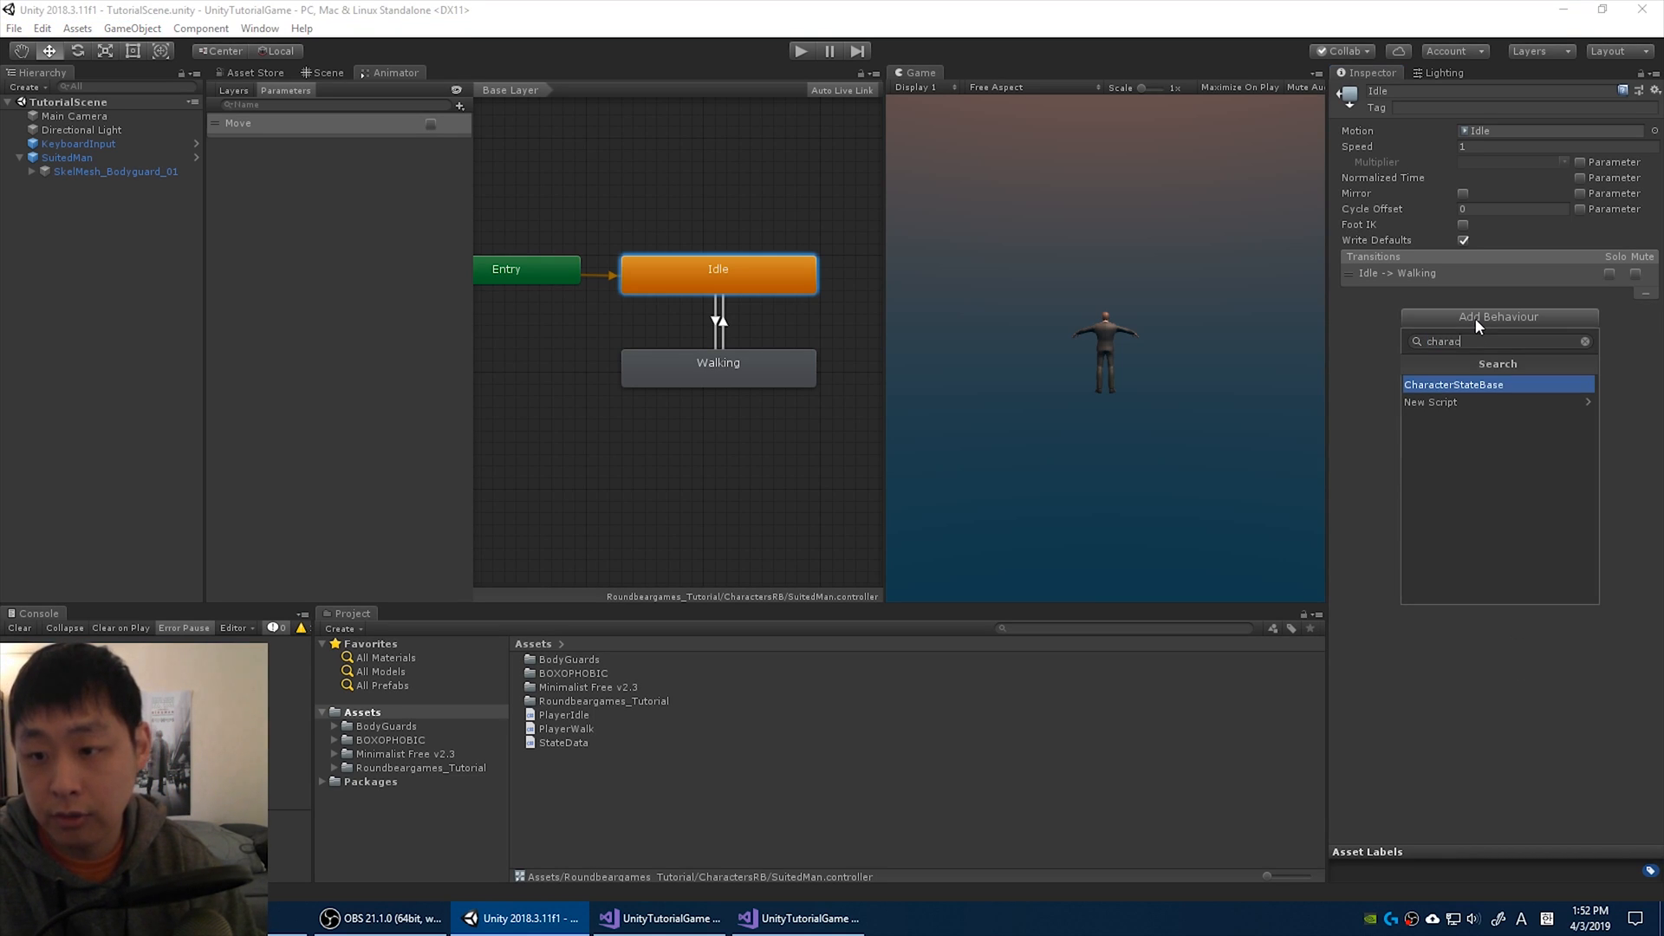
click(1454, 385)
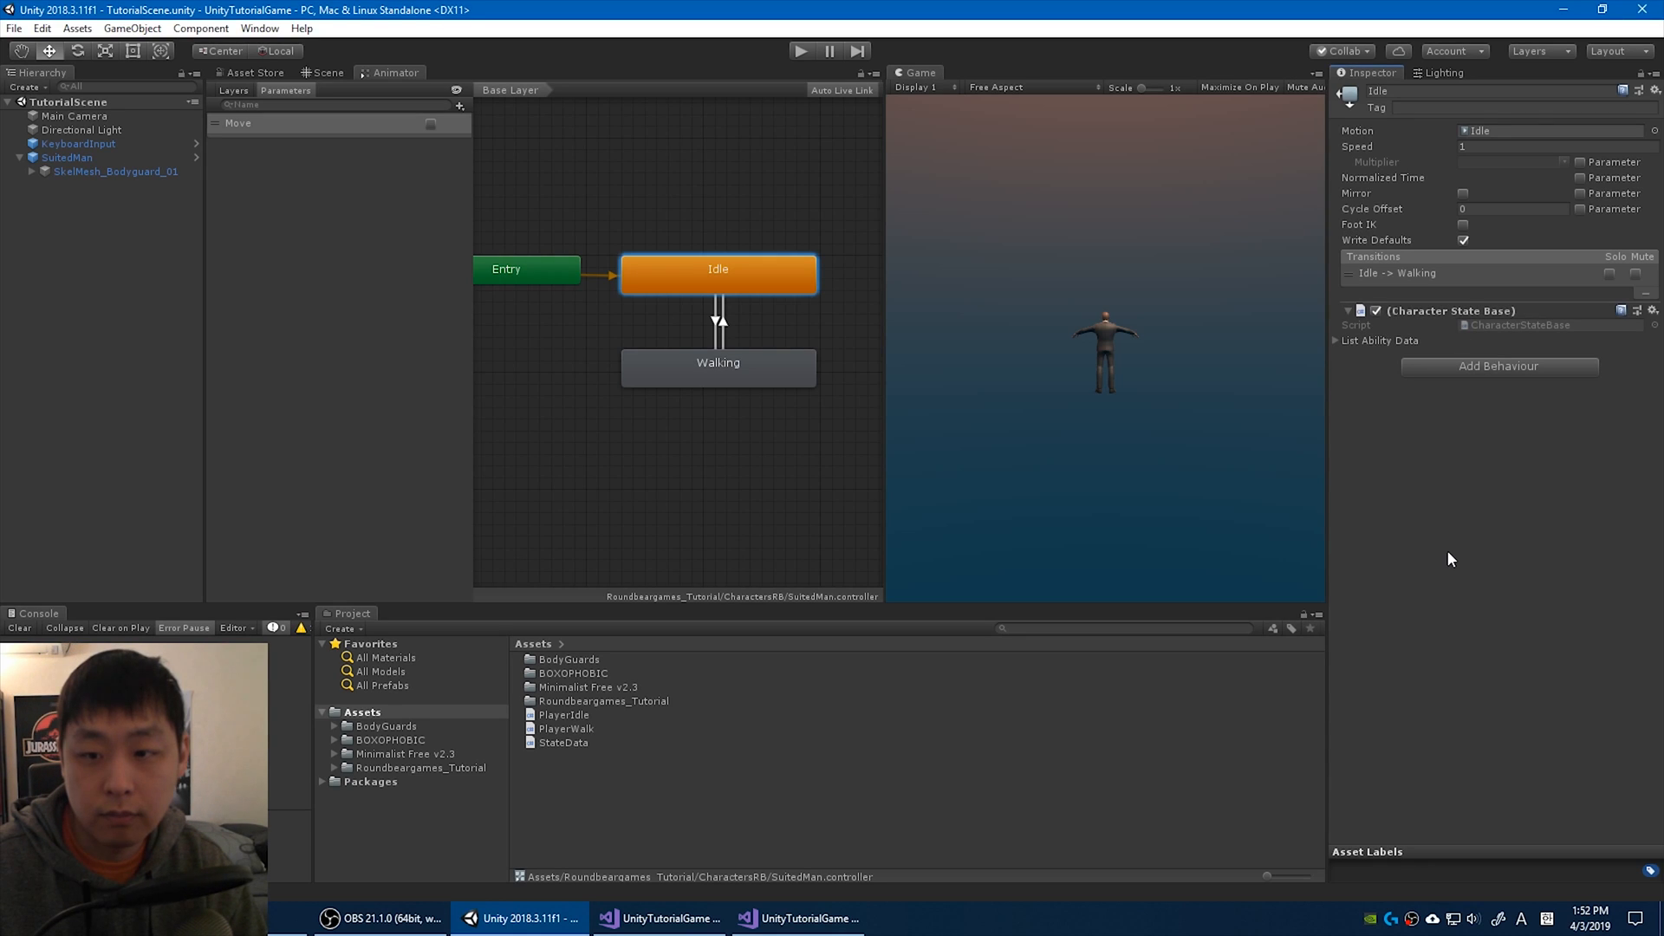
click(717, 363)
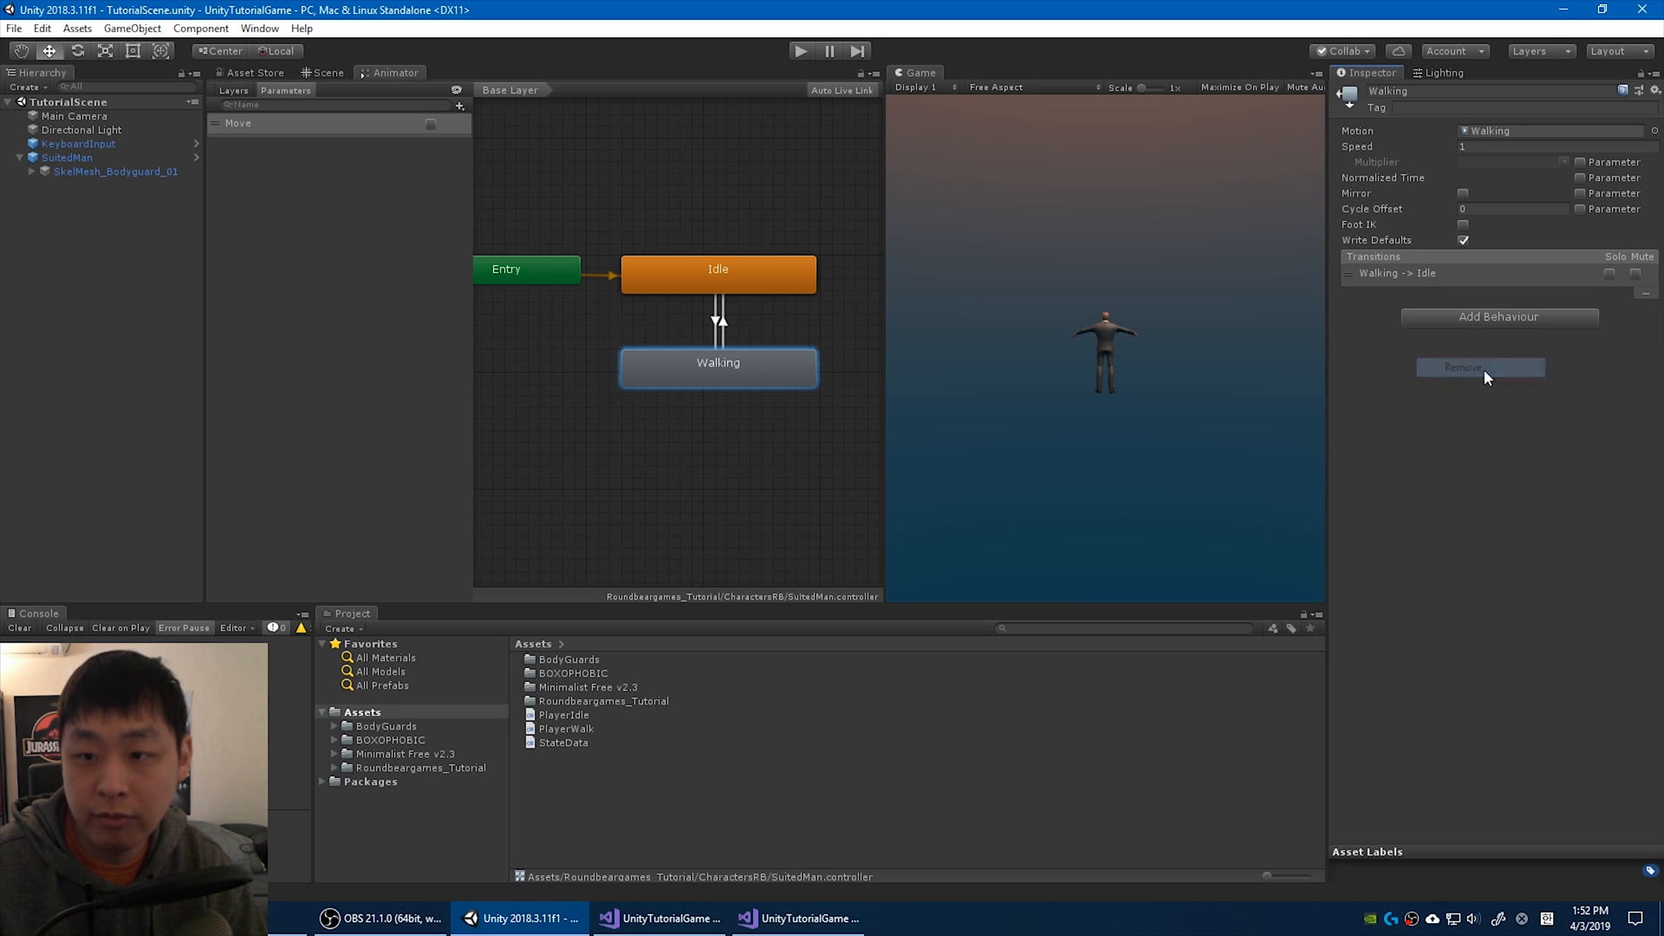
click(1497, 315)
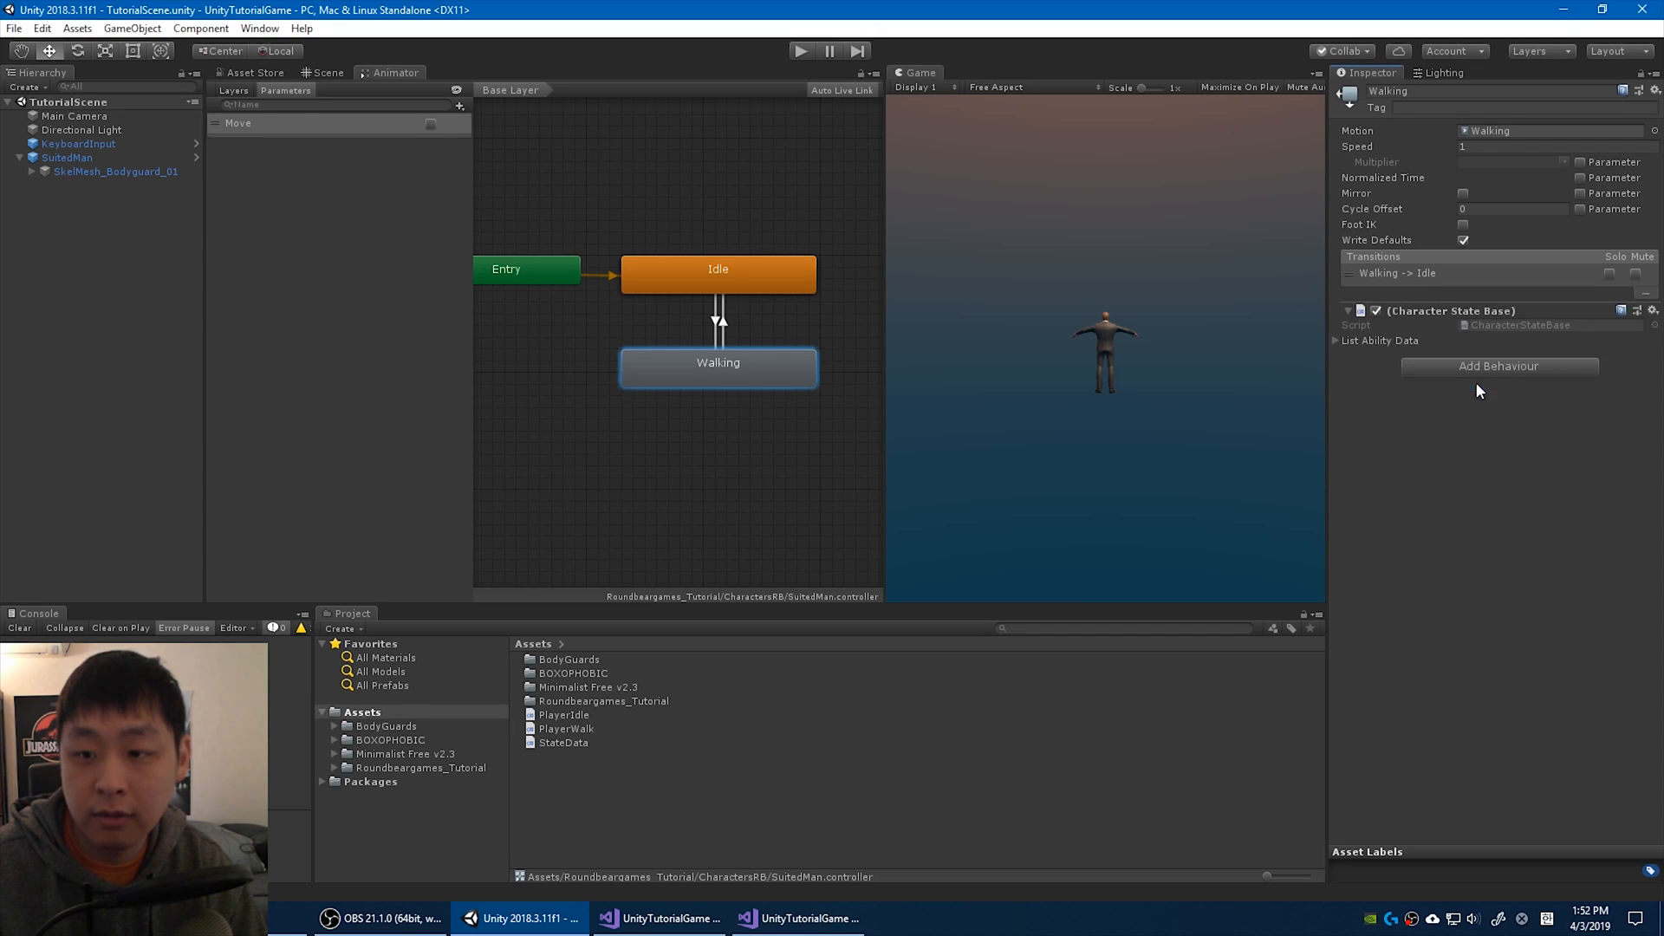
mouse_move(1532, 486)
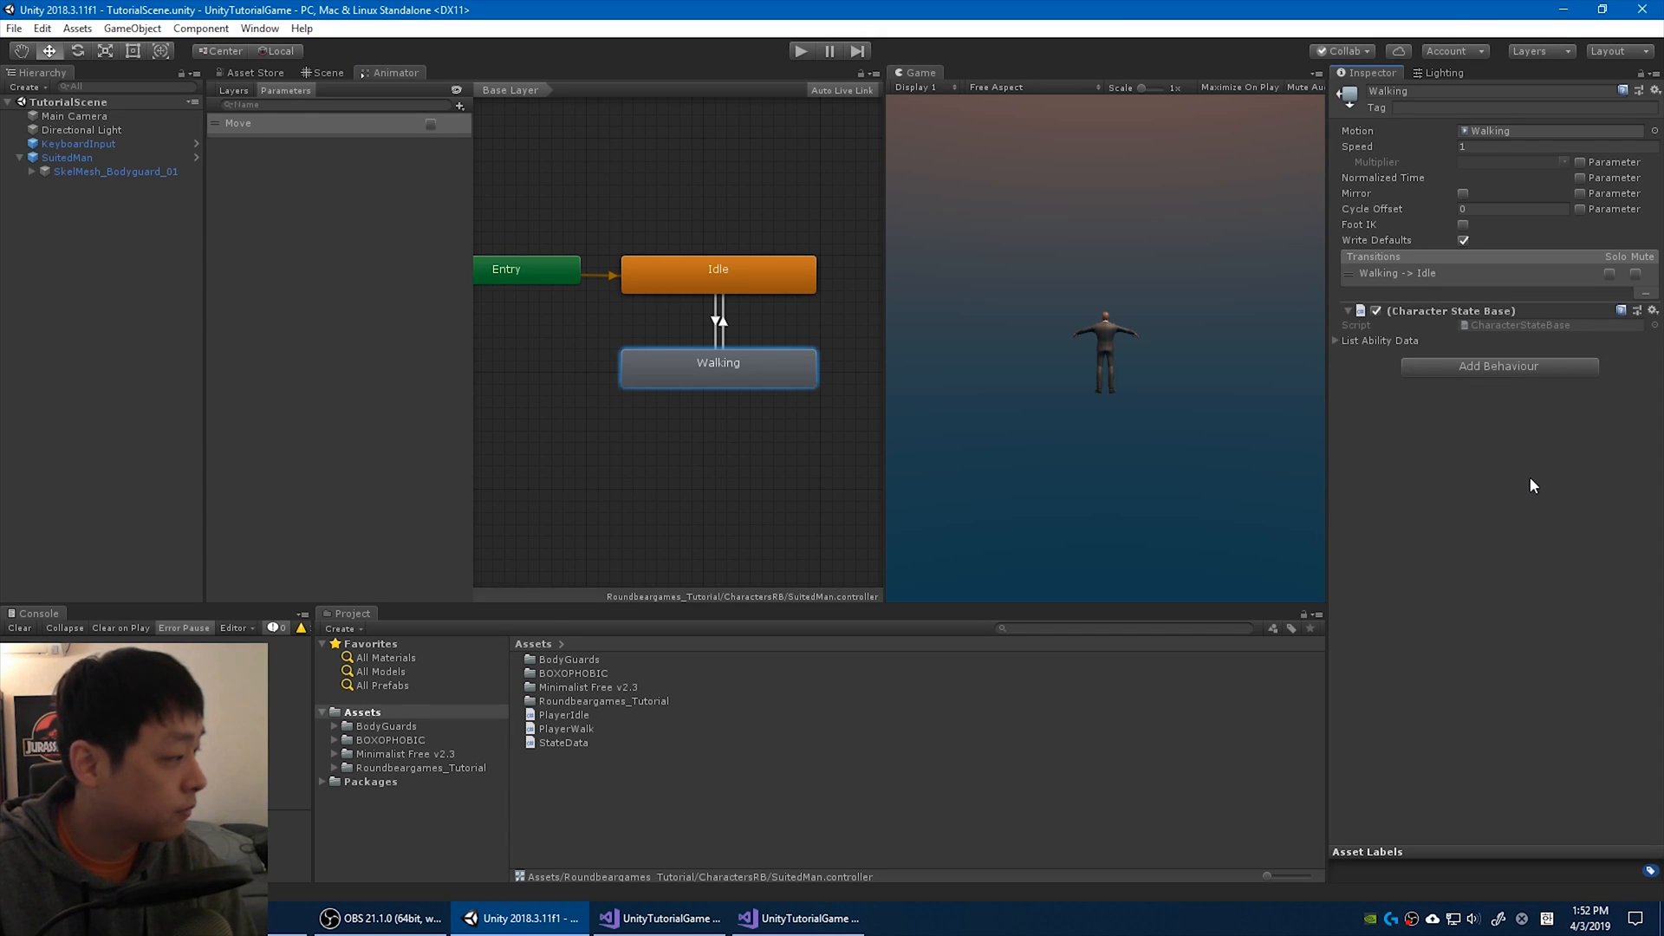
Check both states' ability lists and set Walking's List Ability Data size to 1.
click(718, 270)
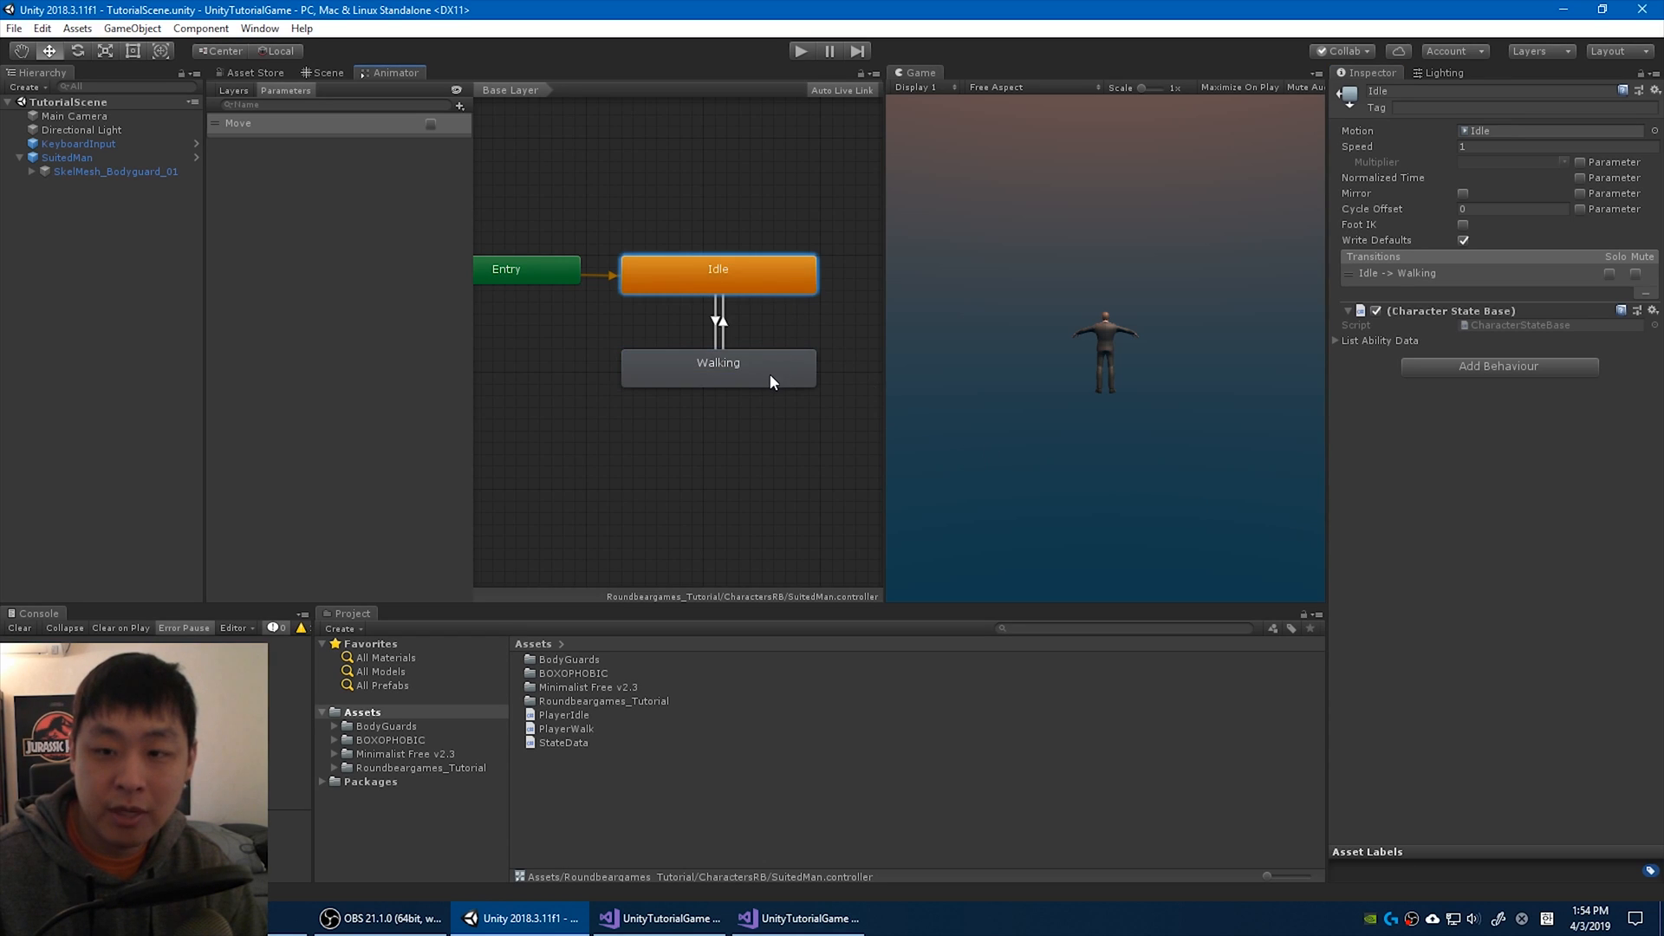
click(718, 368)
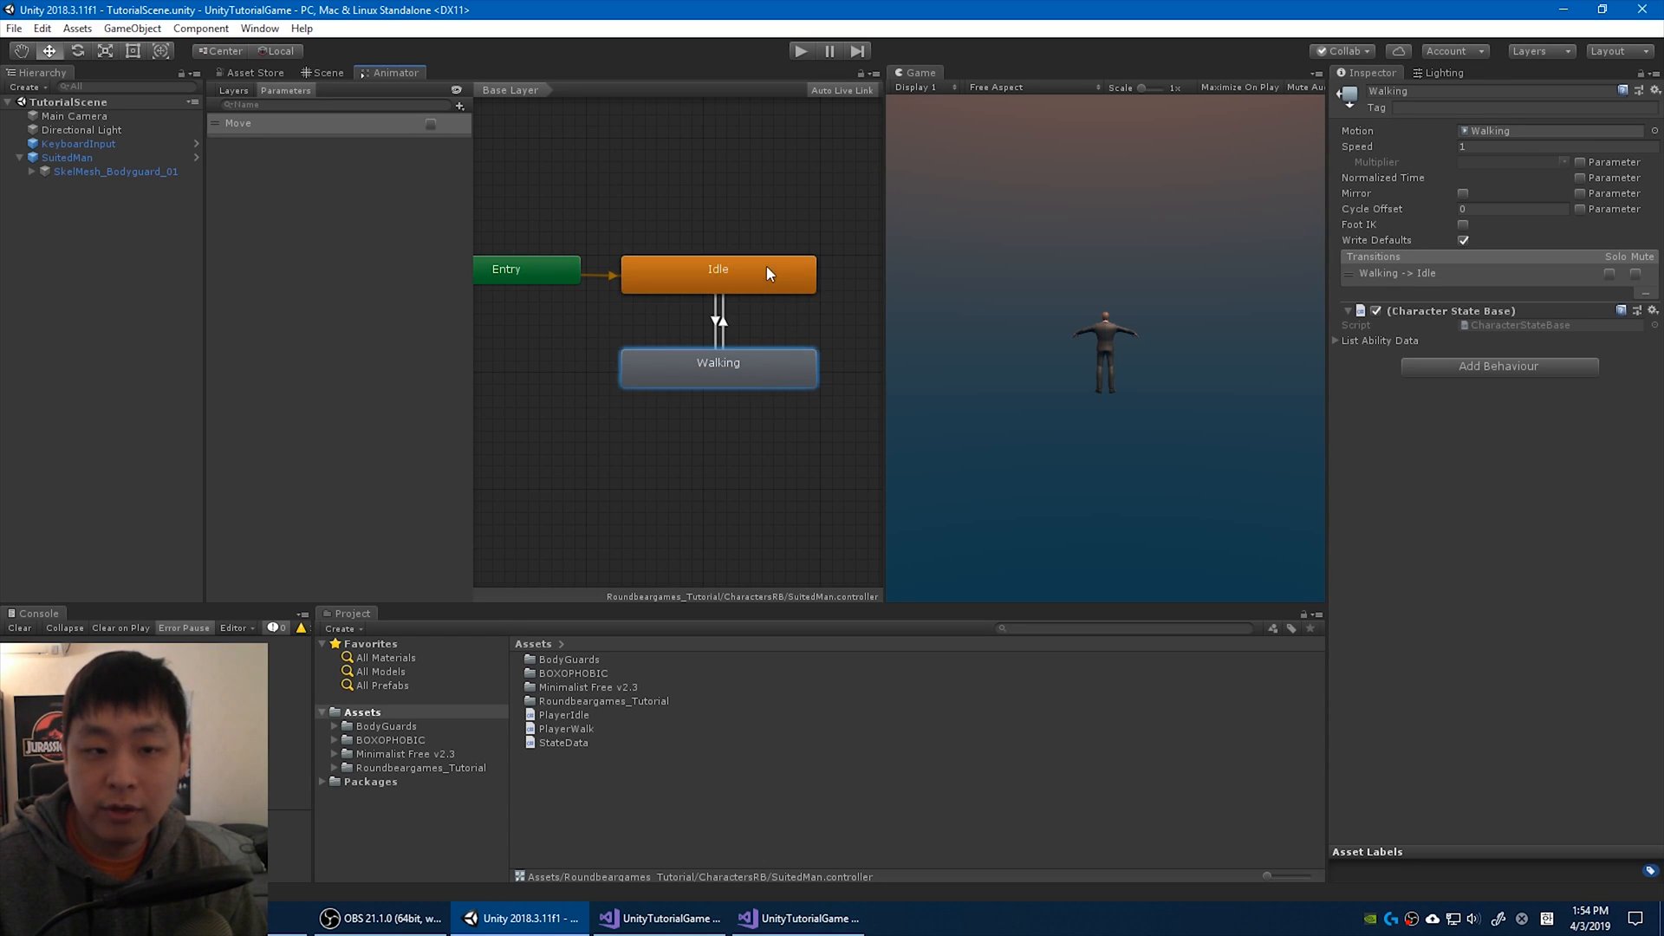
click(718, 274)
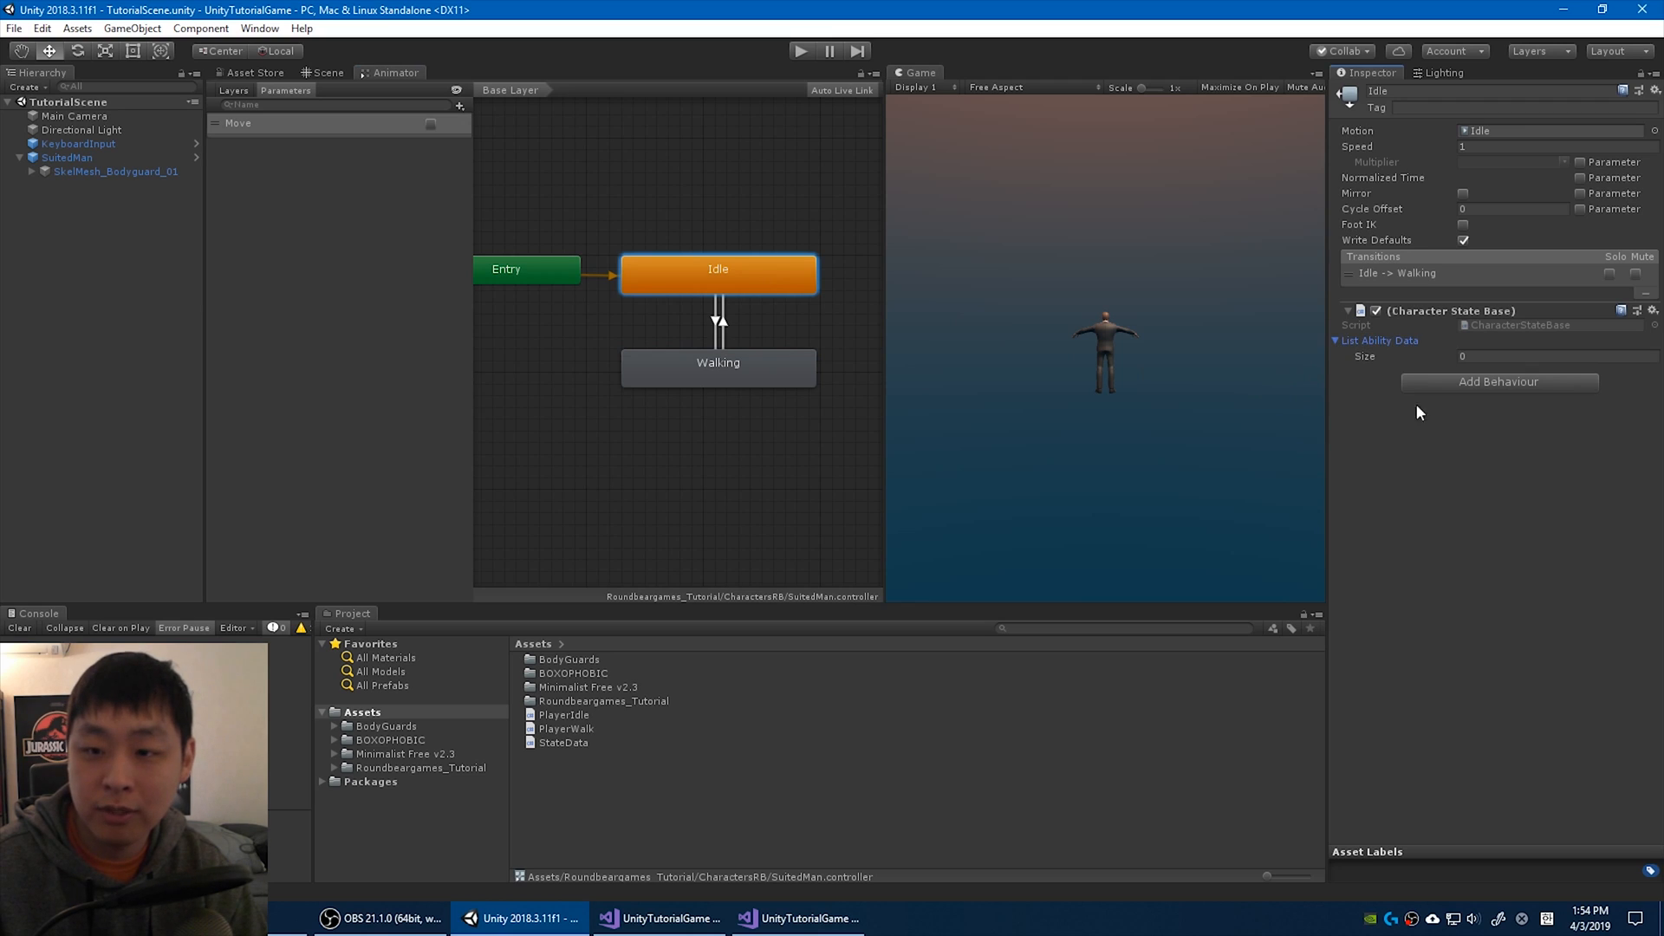
mouse_move(1498, 481)
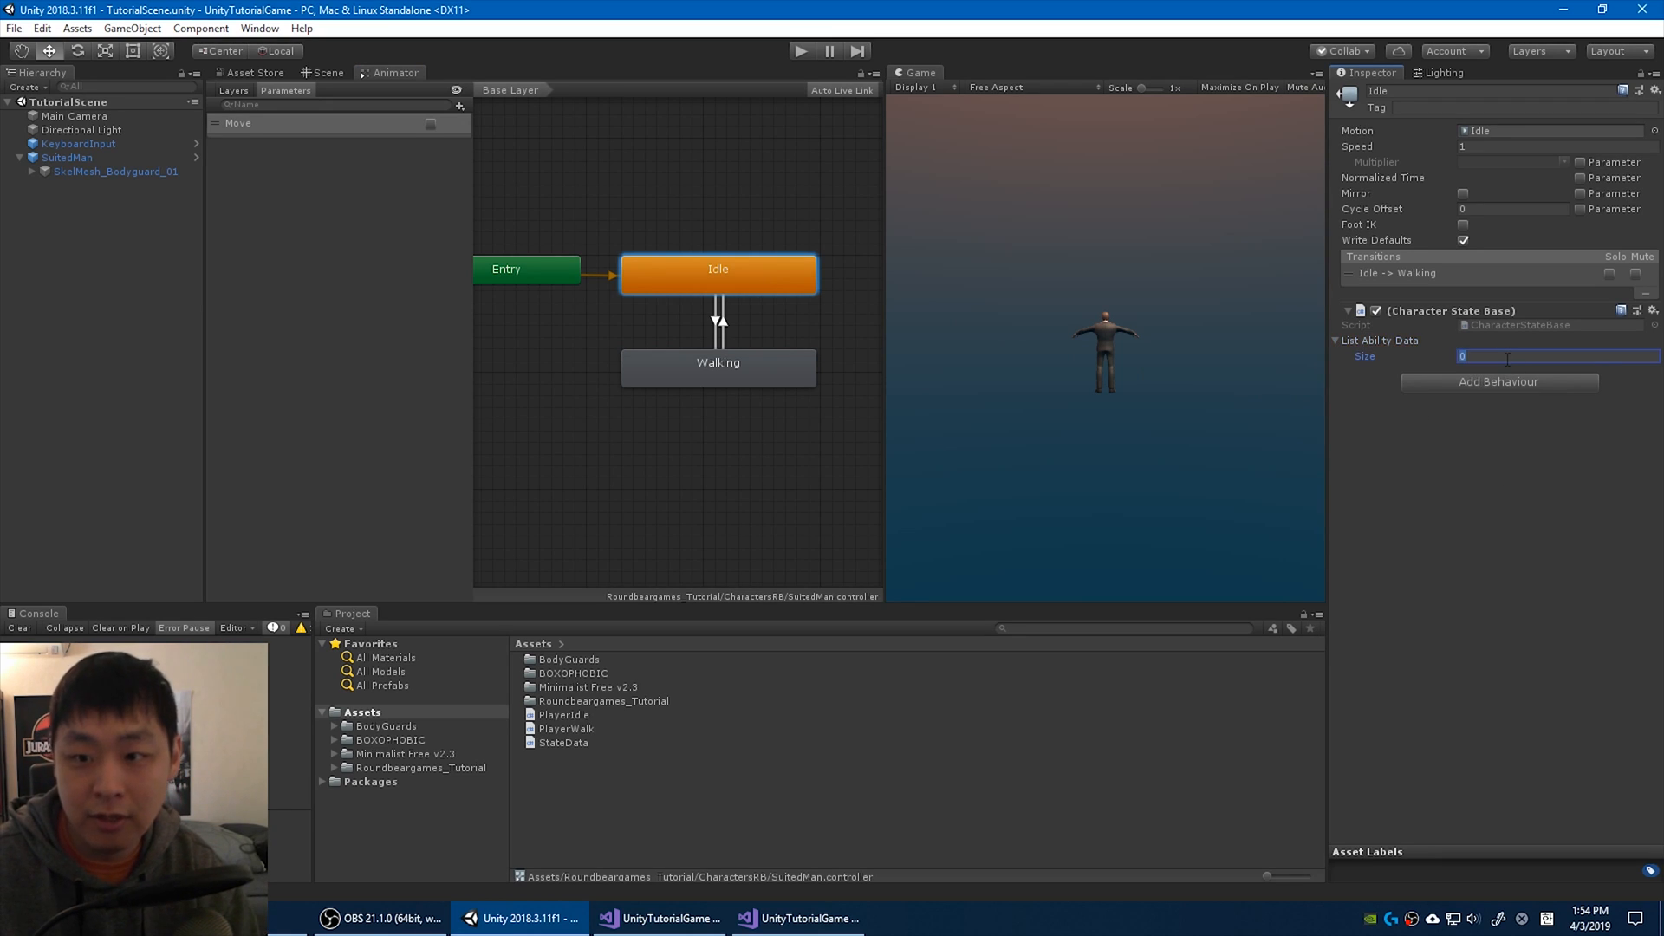
click(717, 367)
text(1)
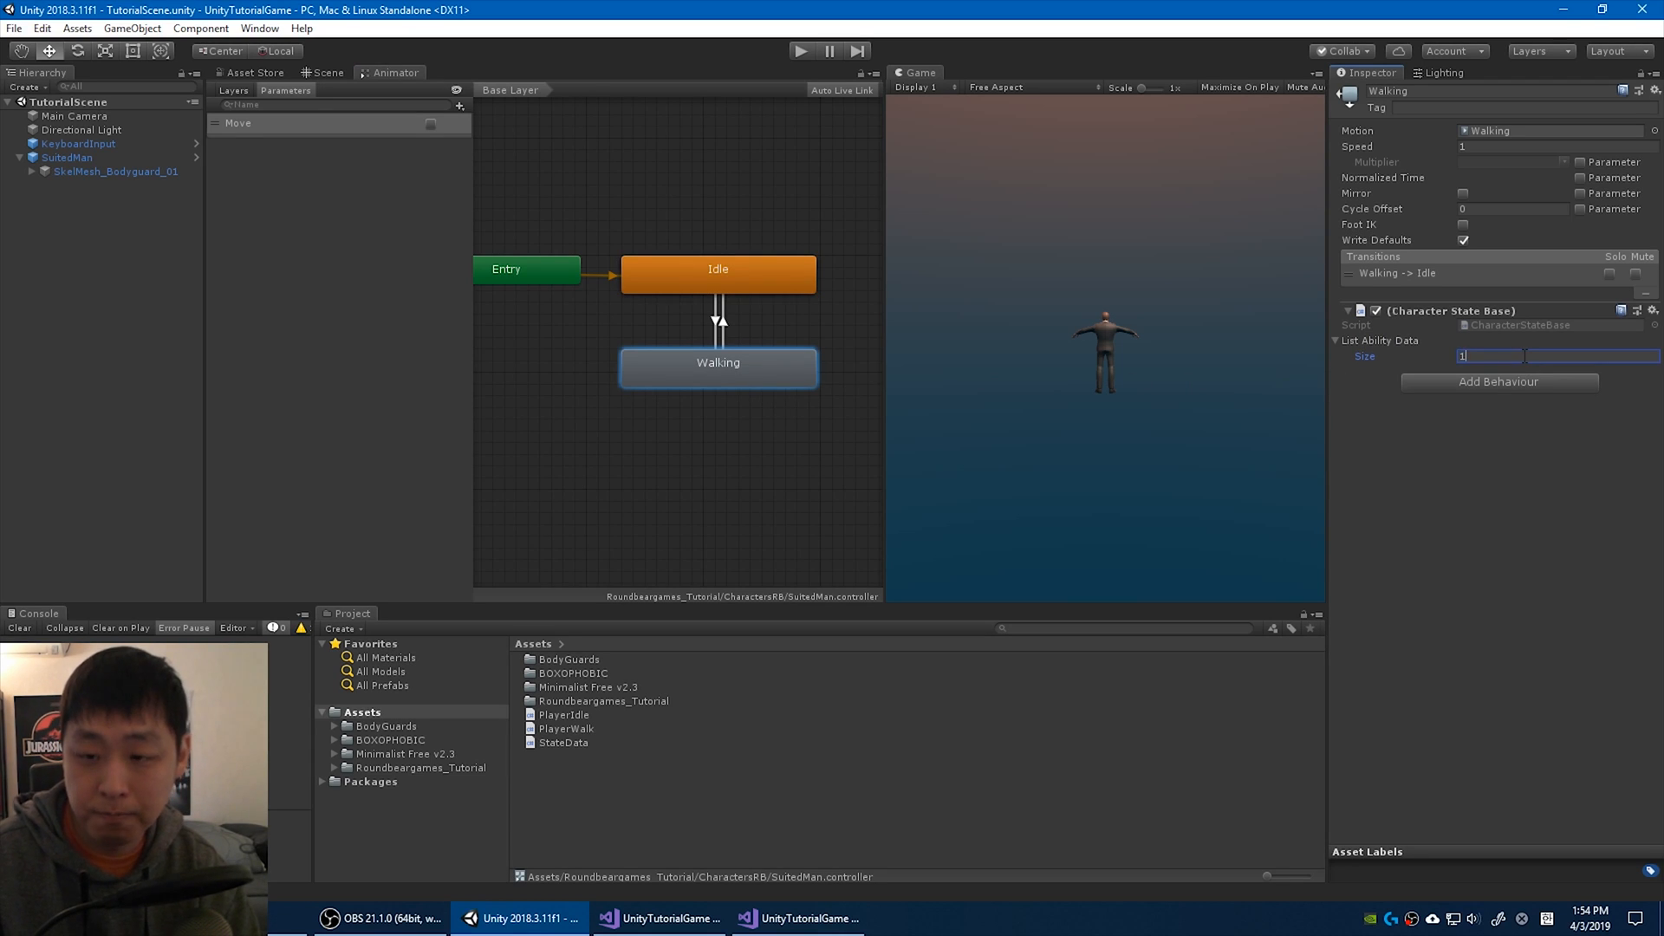
key(Return)
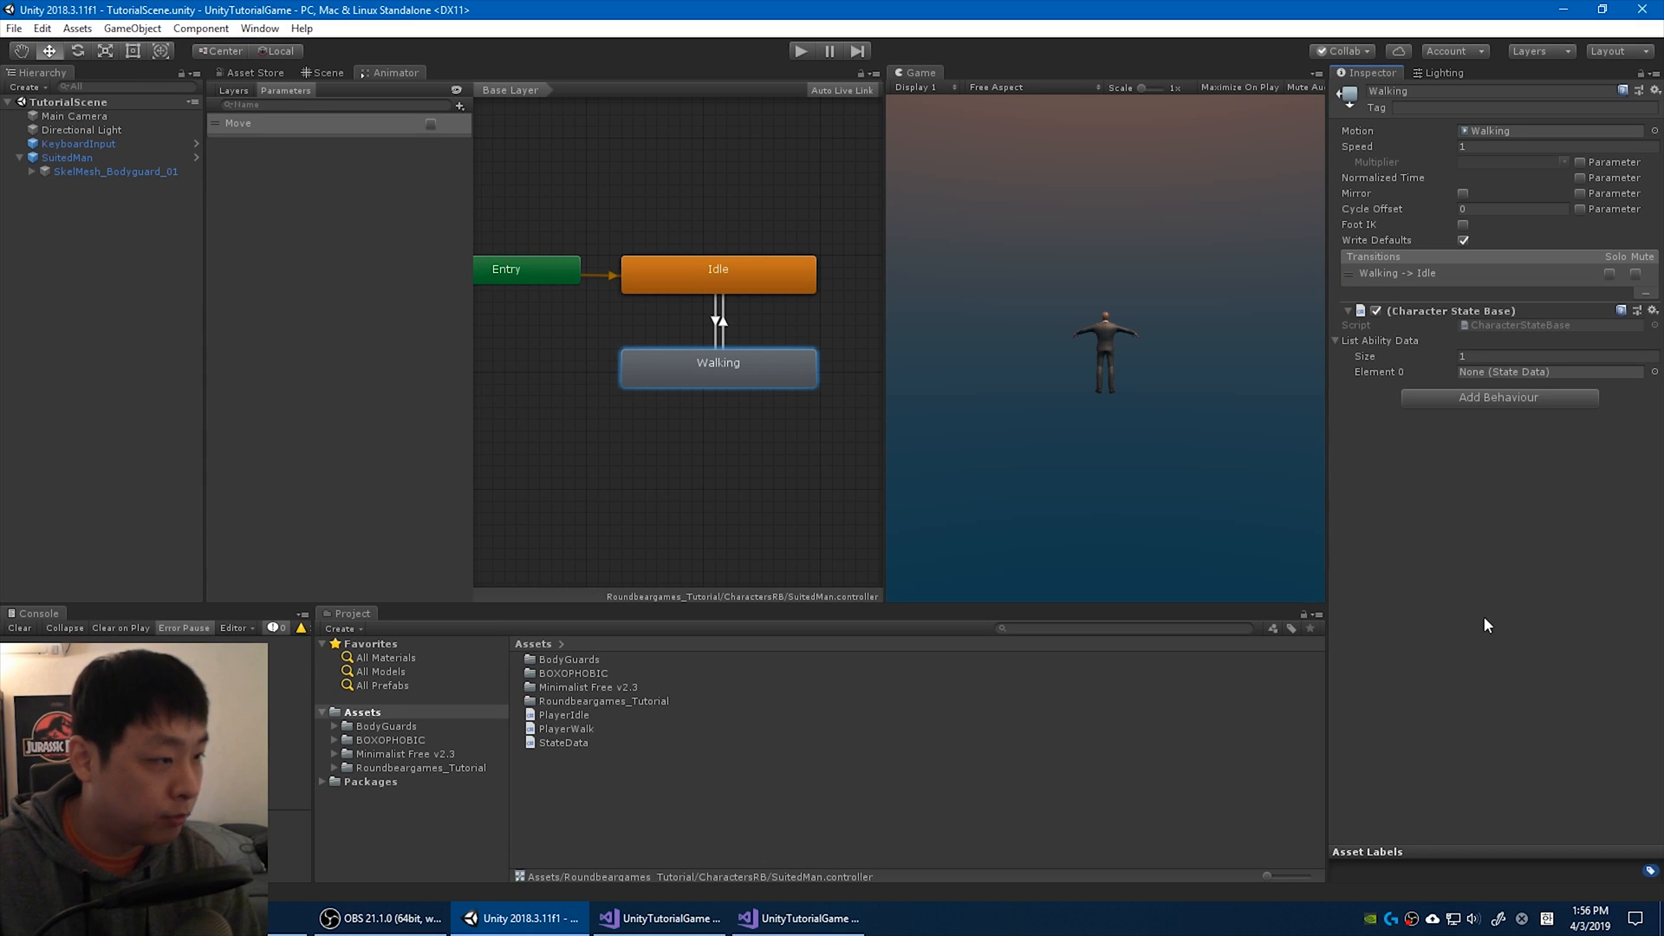
right_click(637, 744)
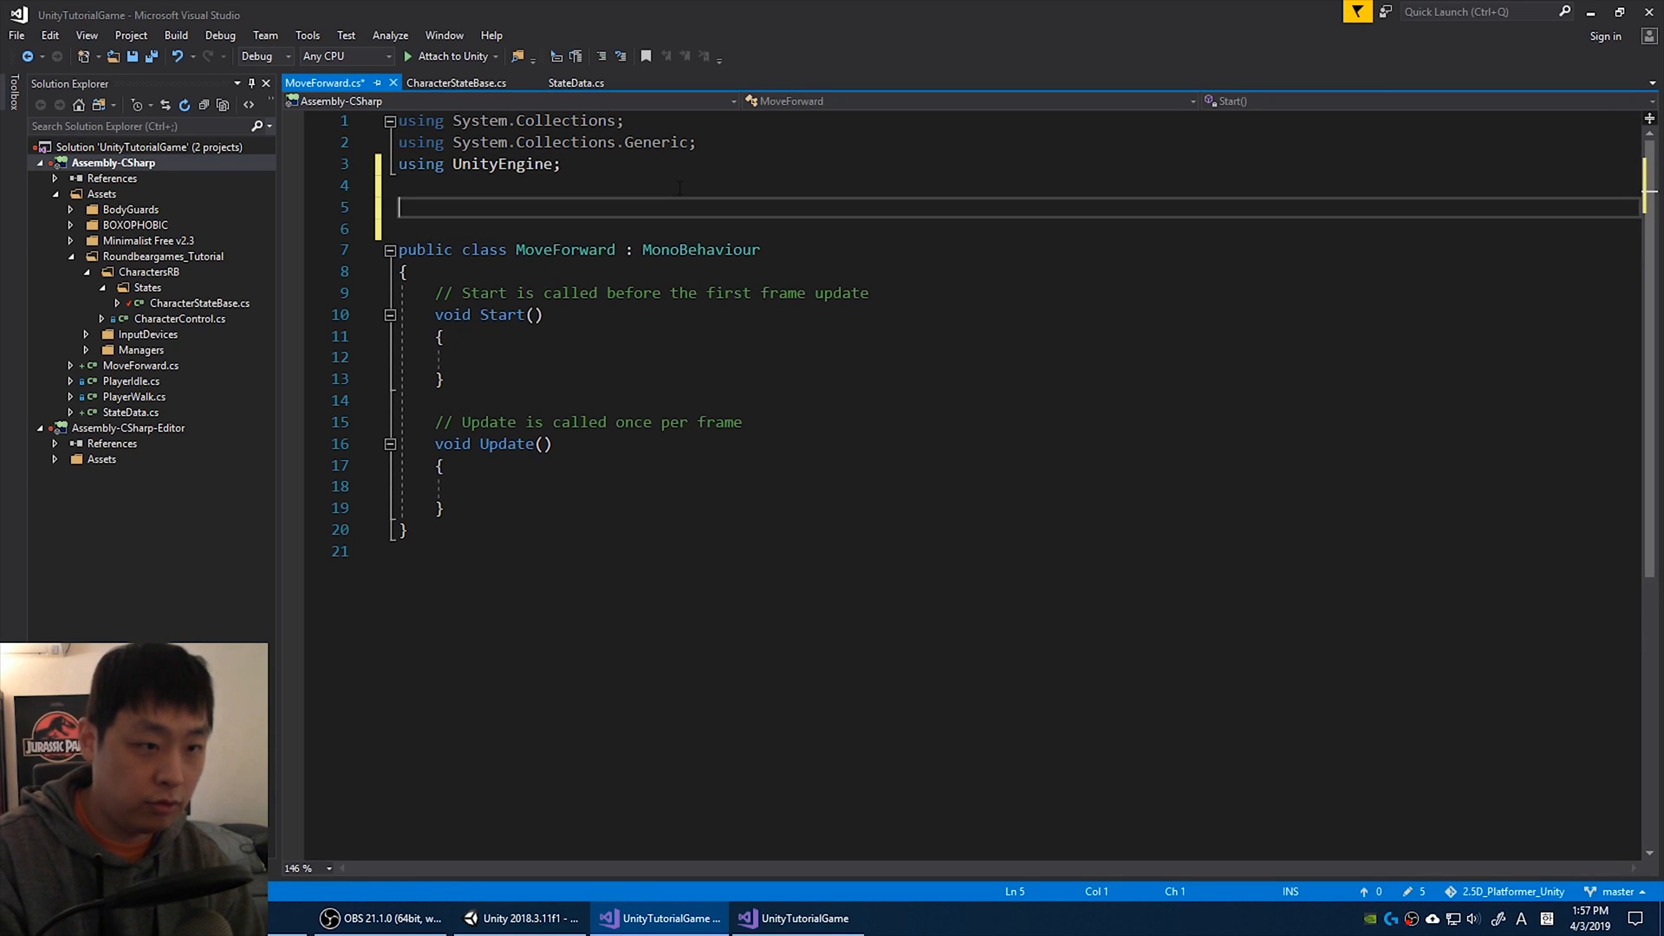
Put MoveForward in namespace roundbeargames_tutorial, remove Start/Update, and derive it from StateData.
text(namespace s)
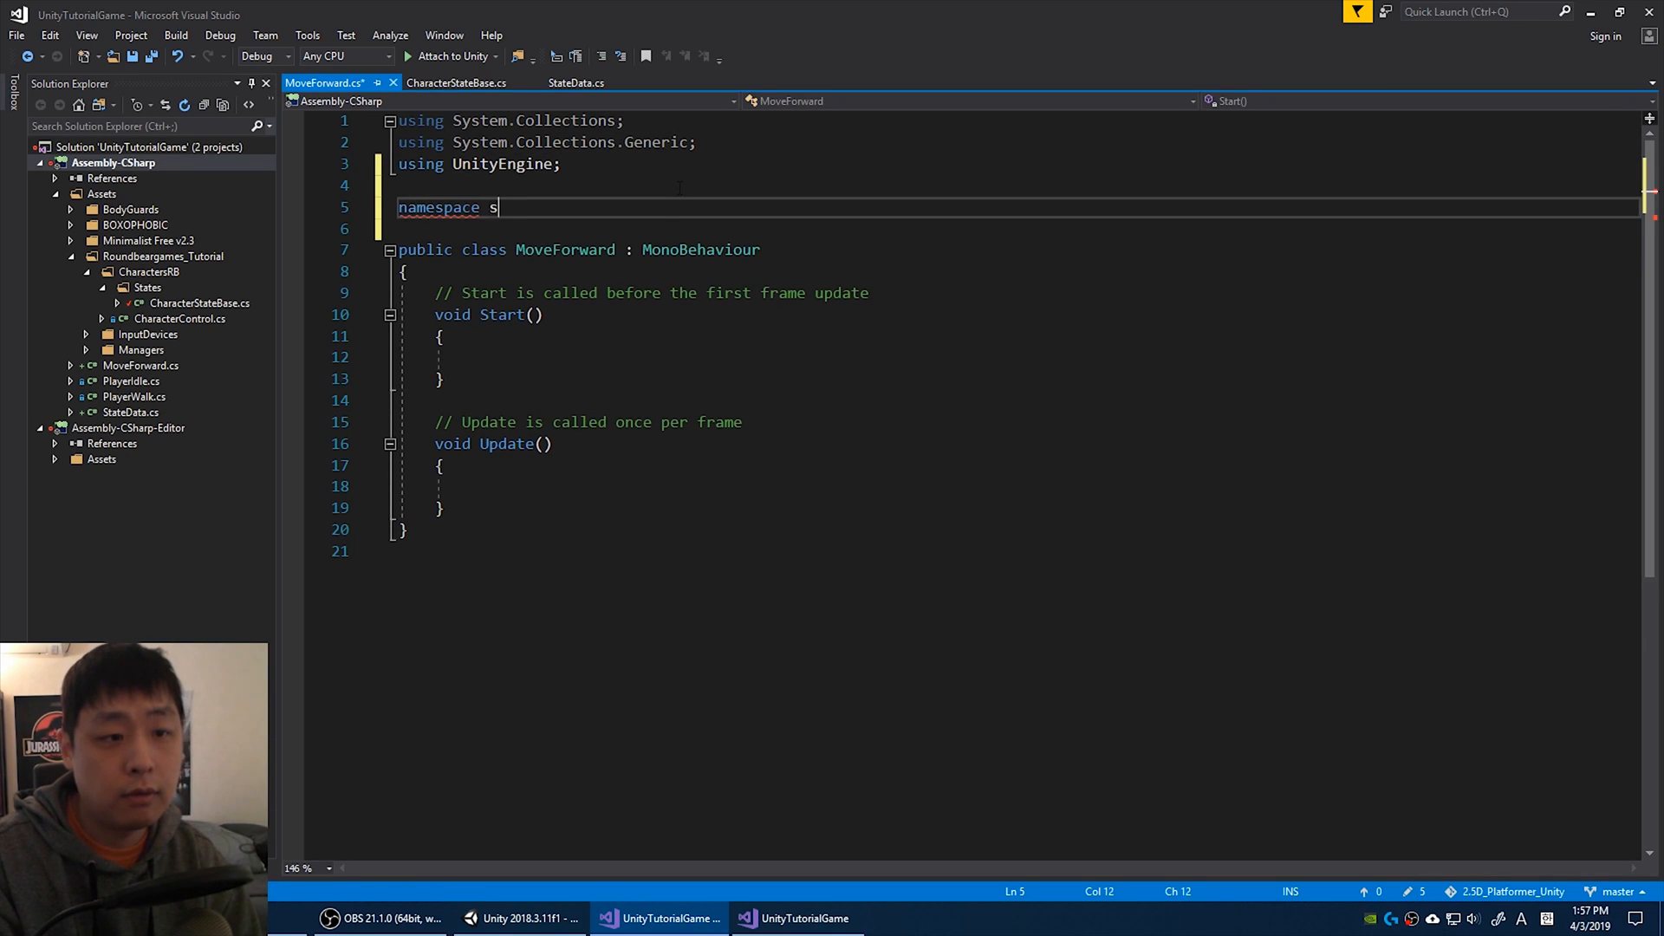
text(roundbeargames_tutorial)
click(1020, 227)
text({)
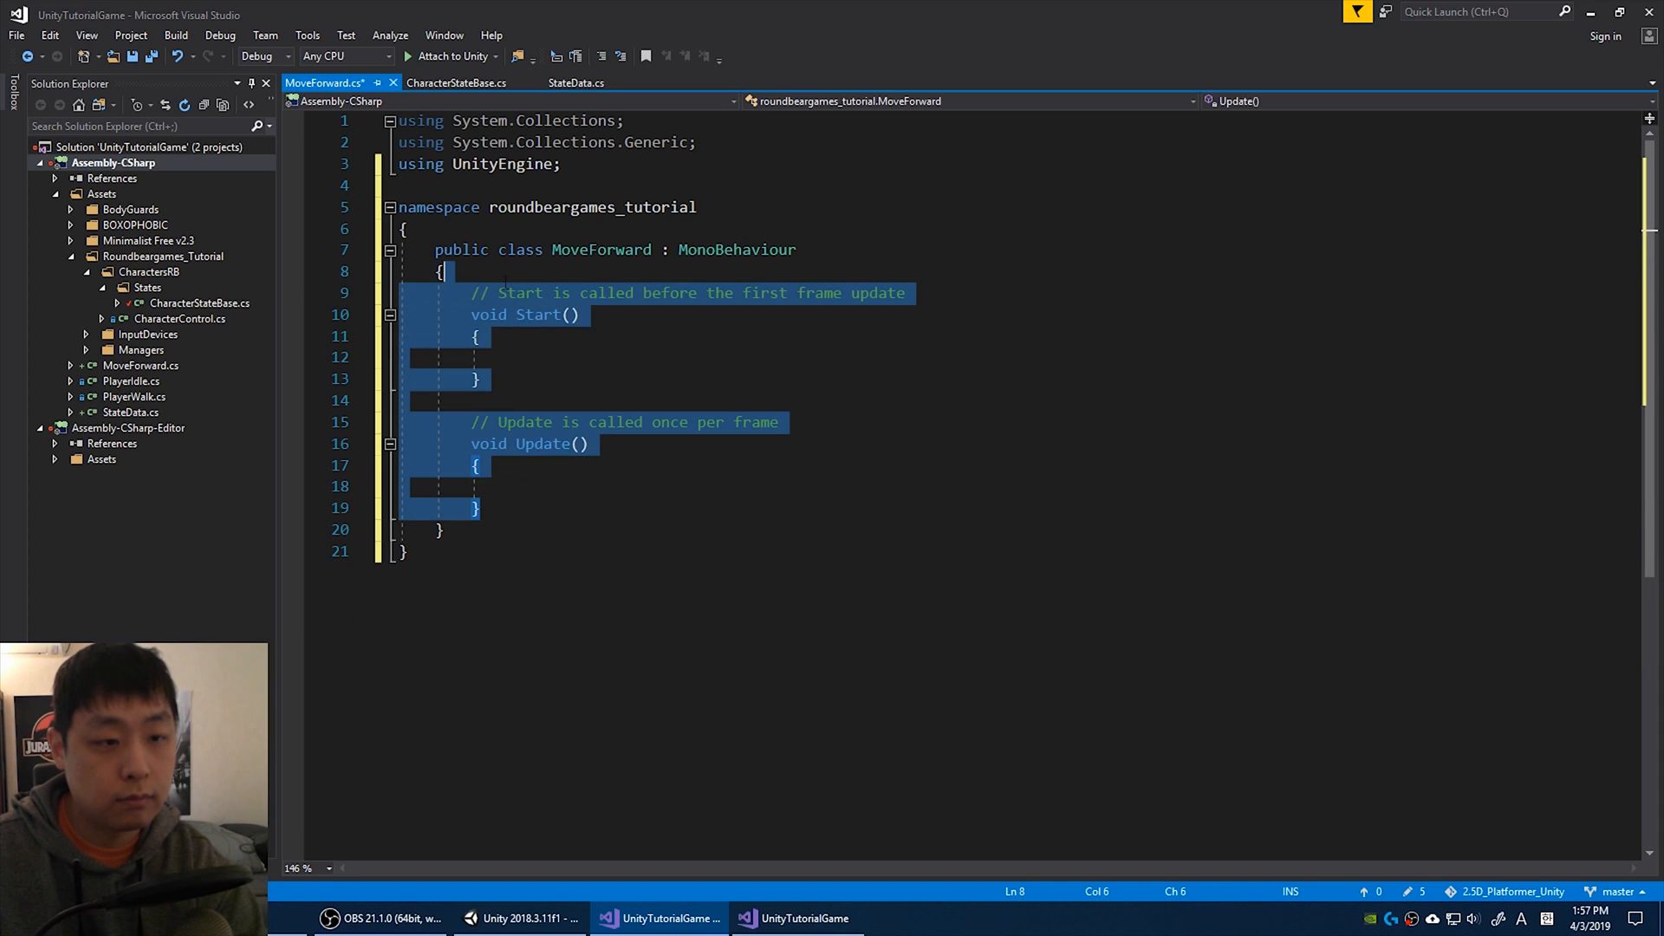
key(Delete)
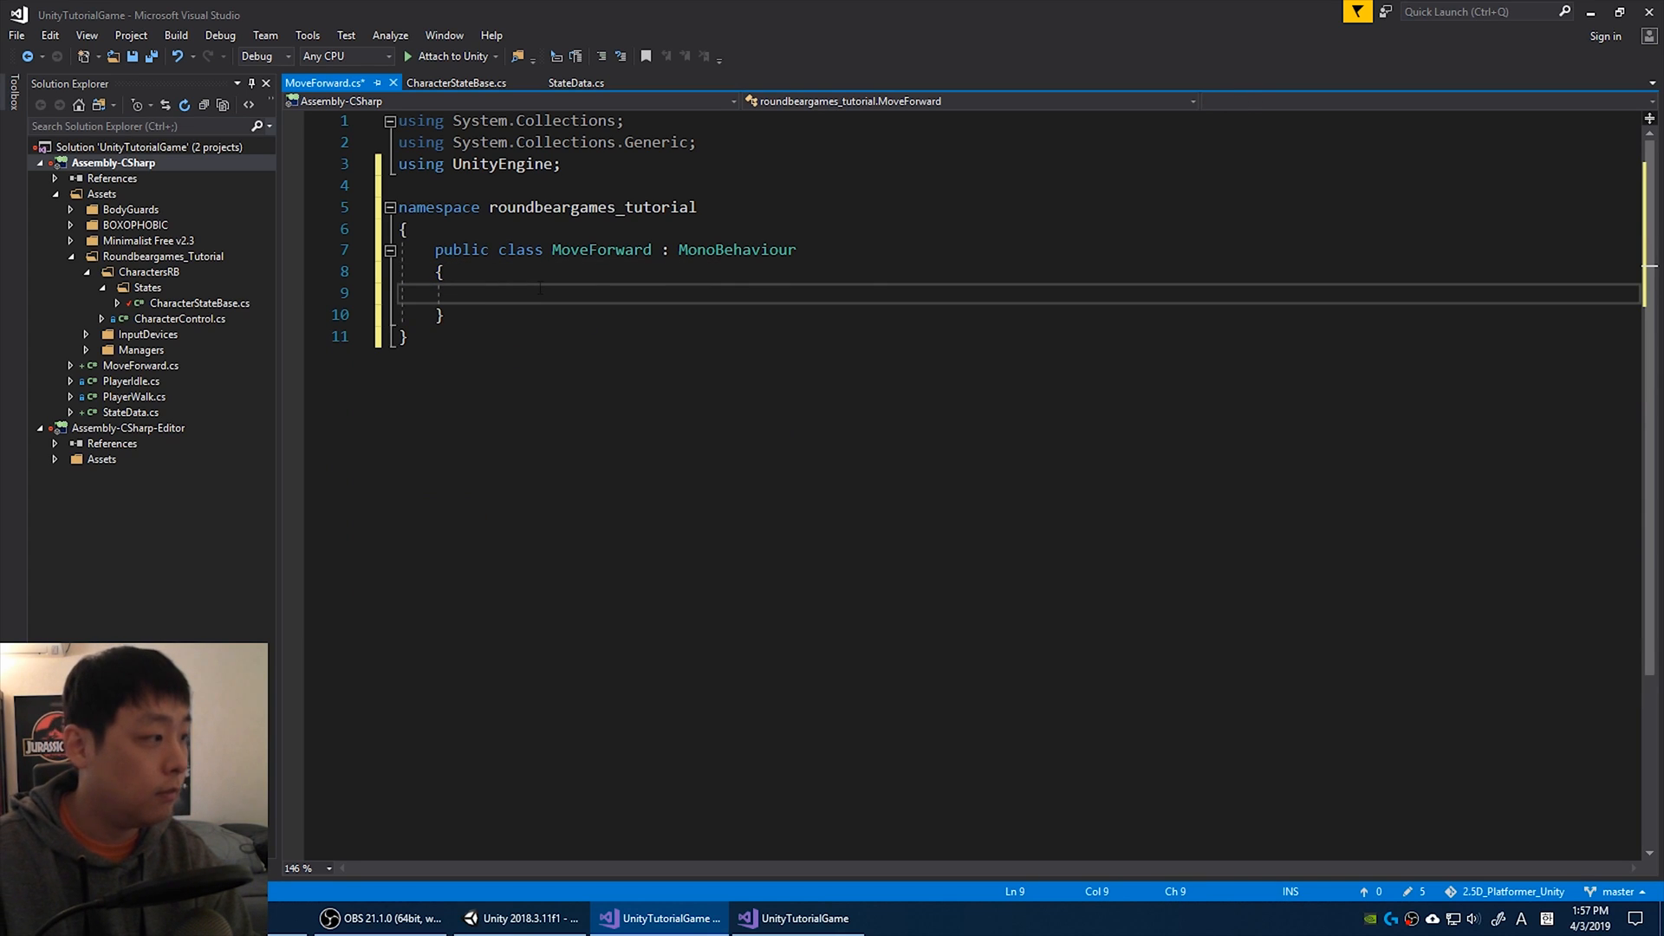
double_click(737, 249)
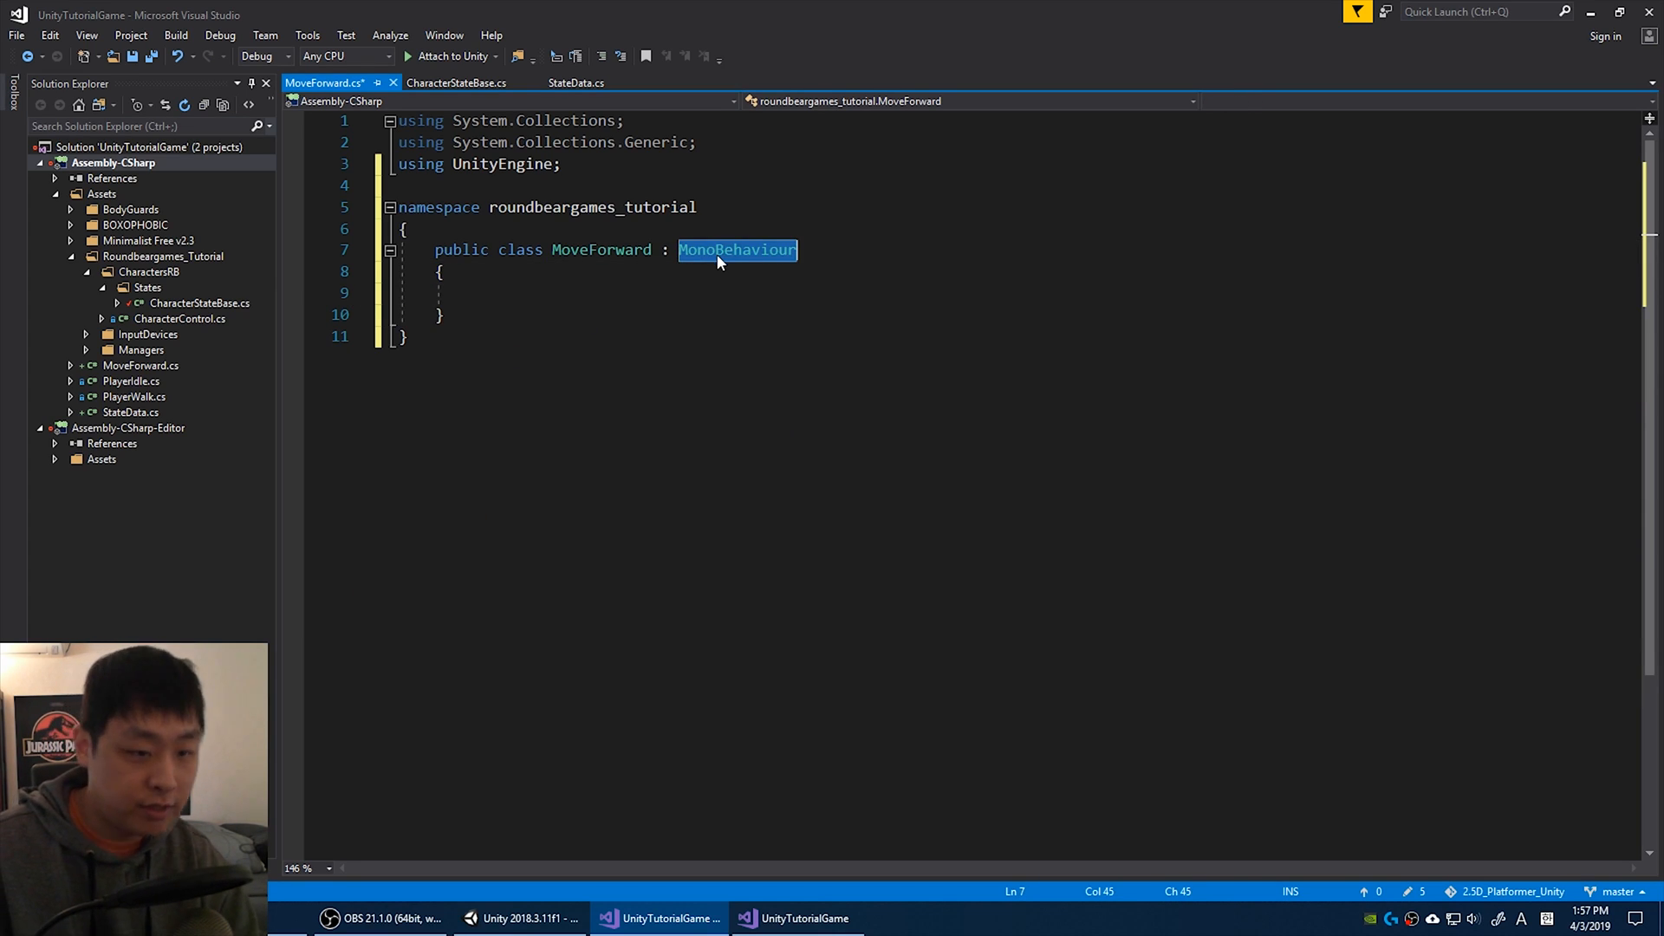
text(StateData)
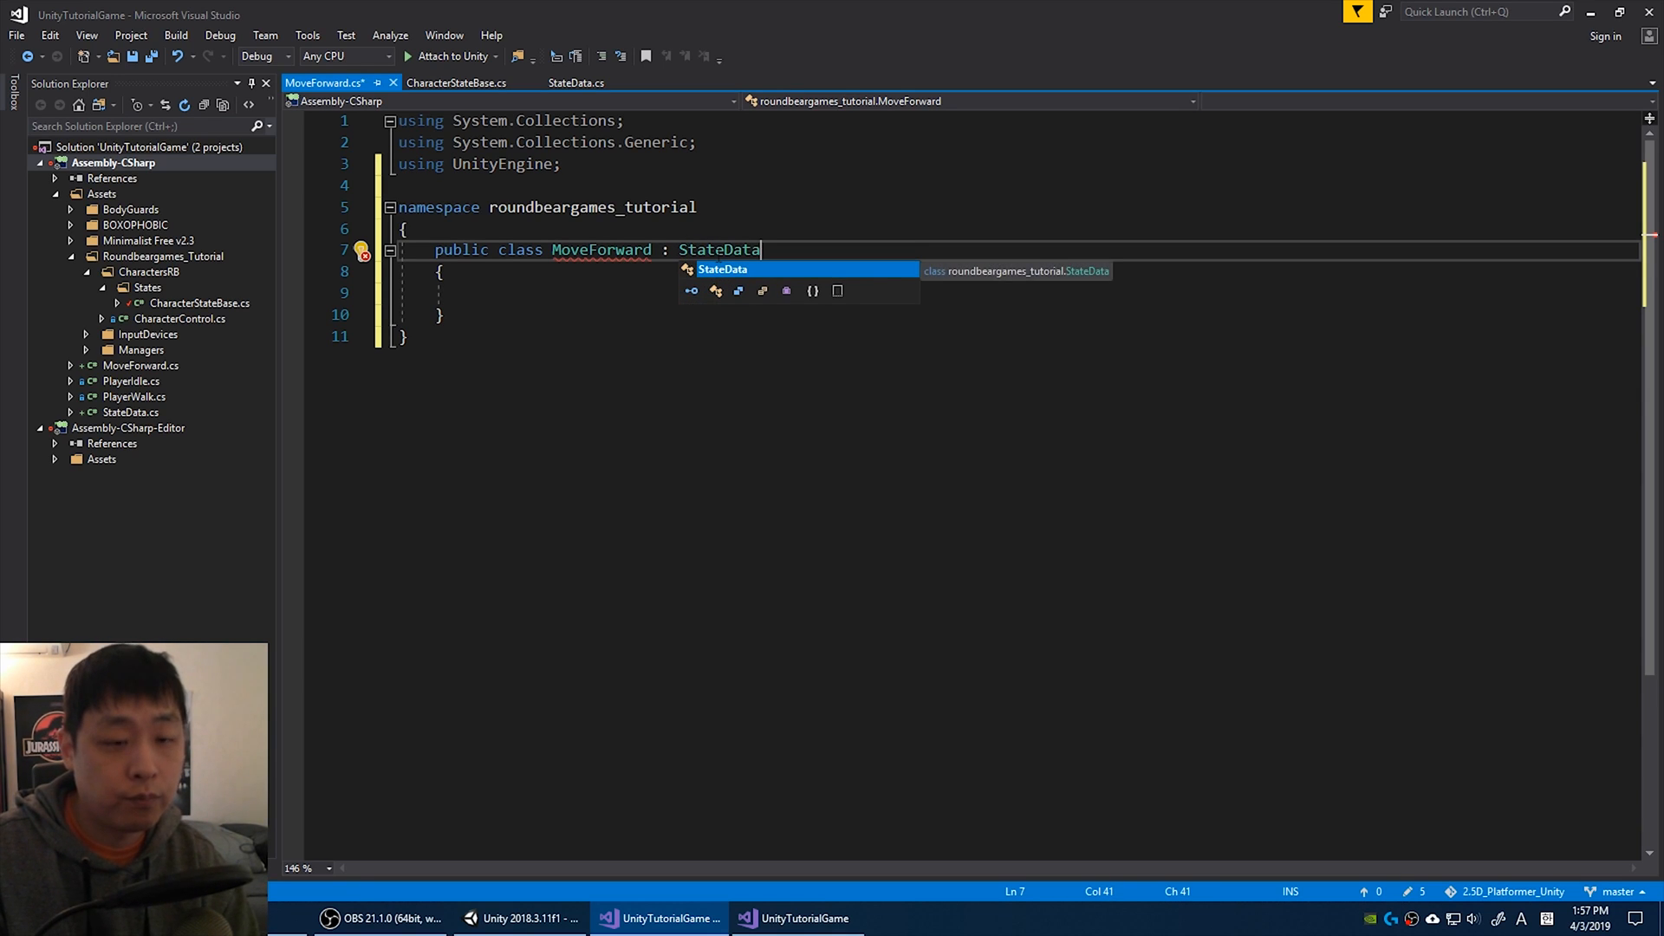
Add [CreateAssetMenu(fileName "New State", menuName "Roundbeargames/AbilityData/MoveForward")] and begin a public override.
key(Return)
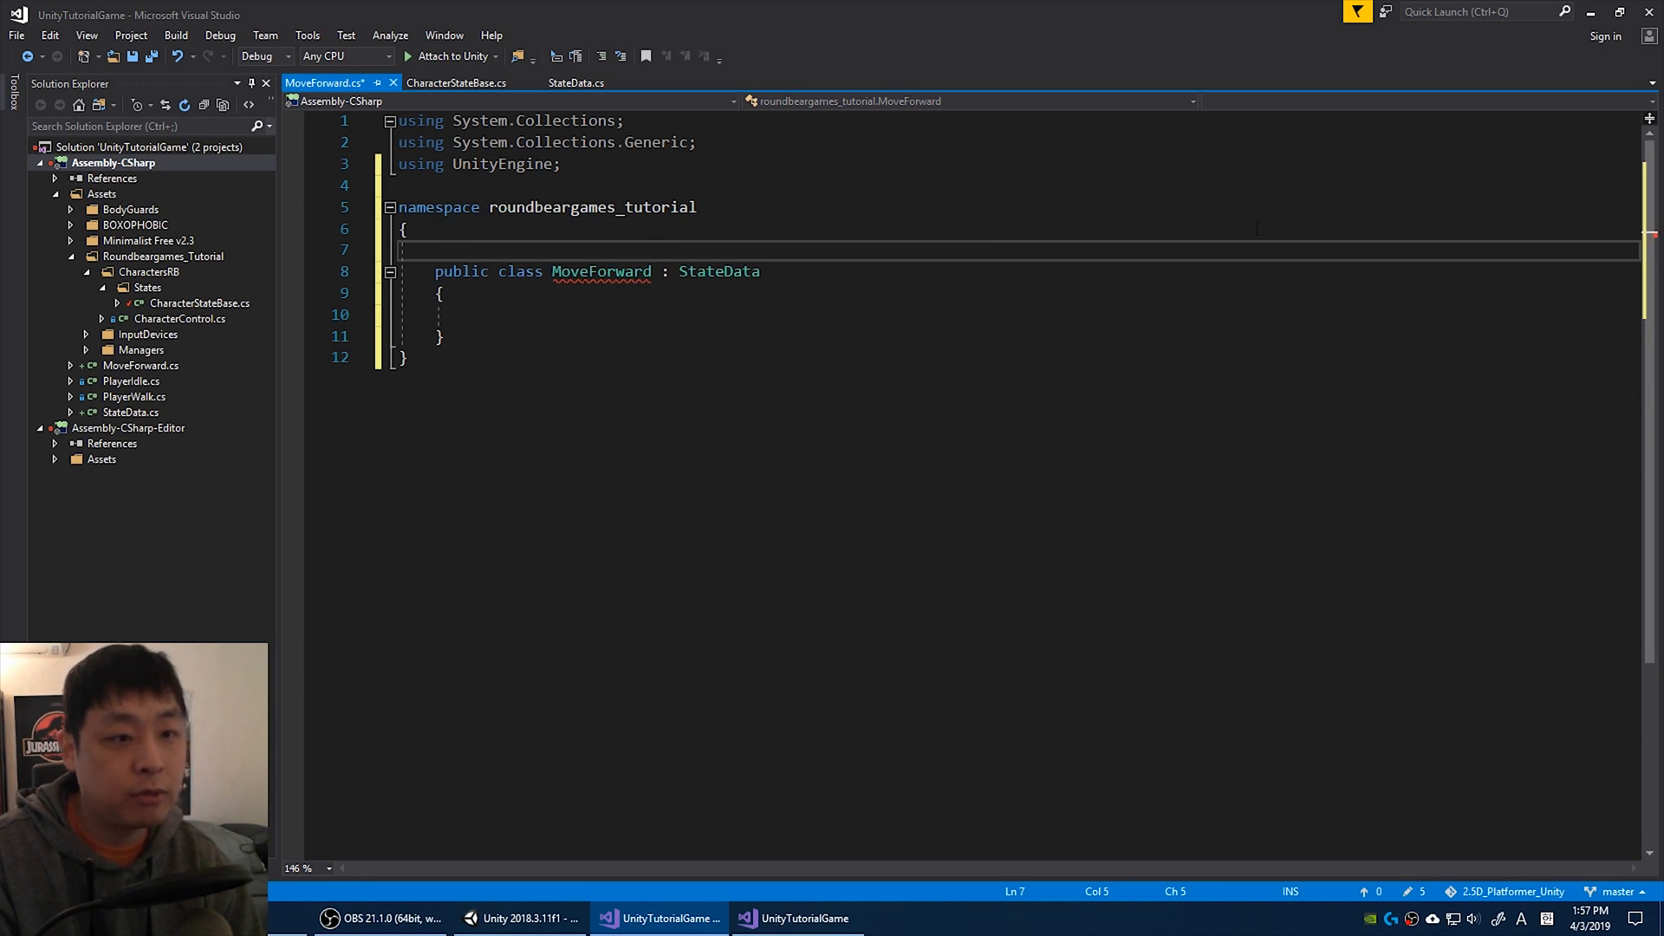
text([])
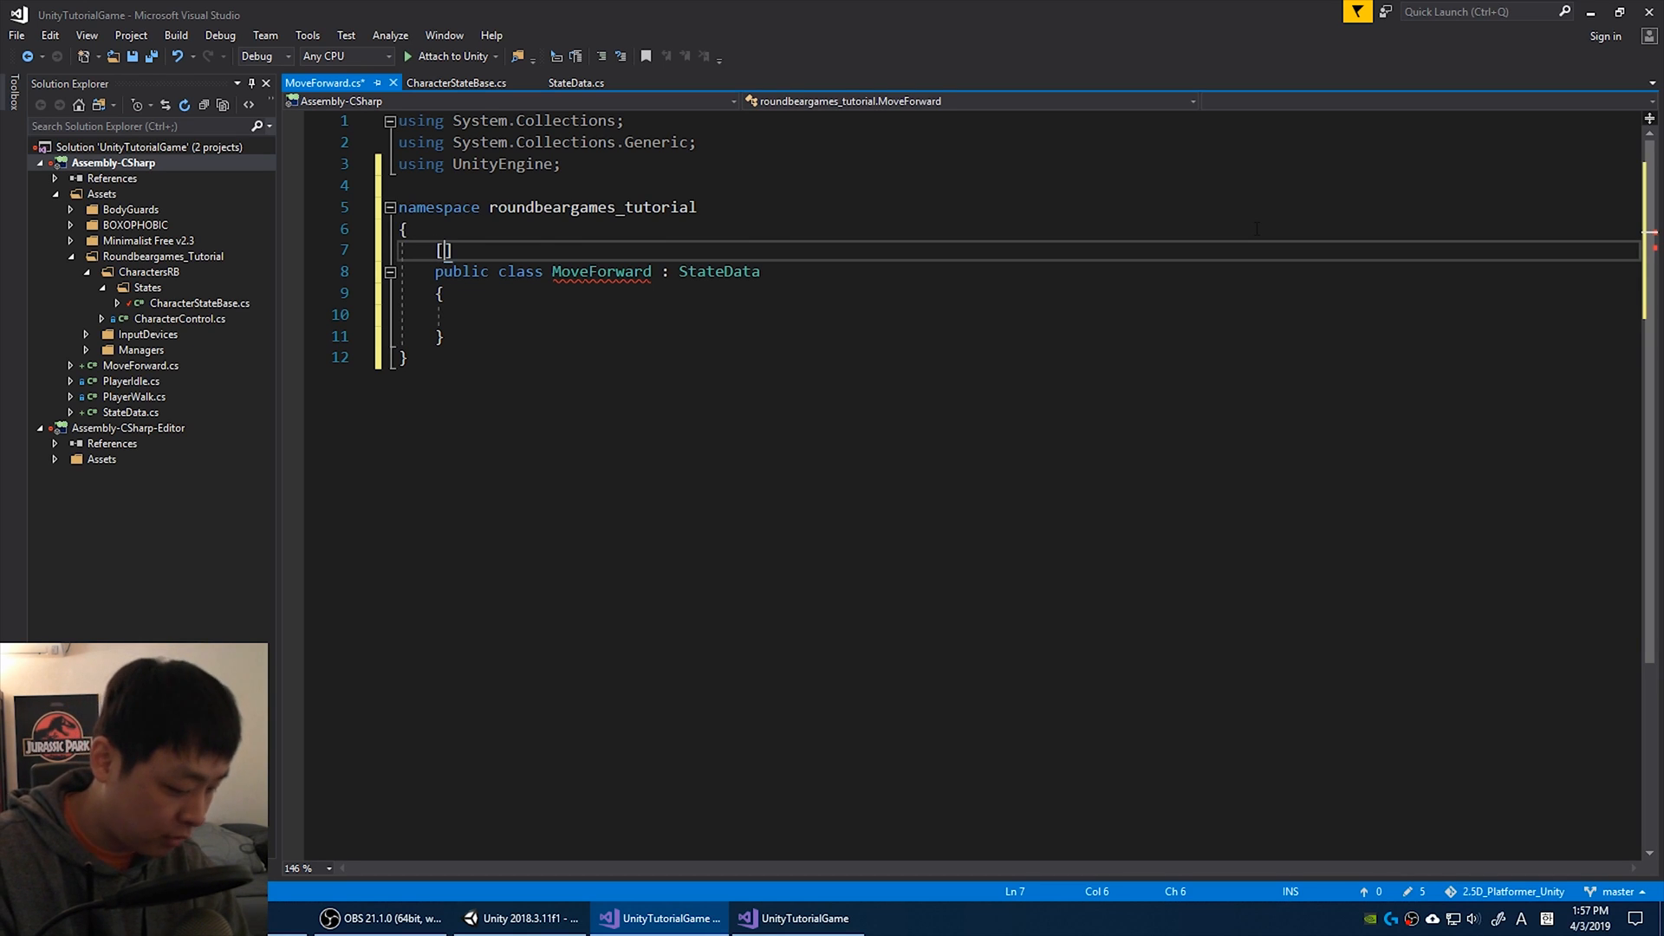
text(CreateAssetMenu)
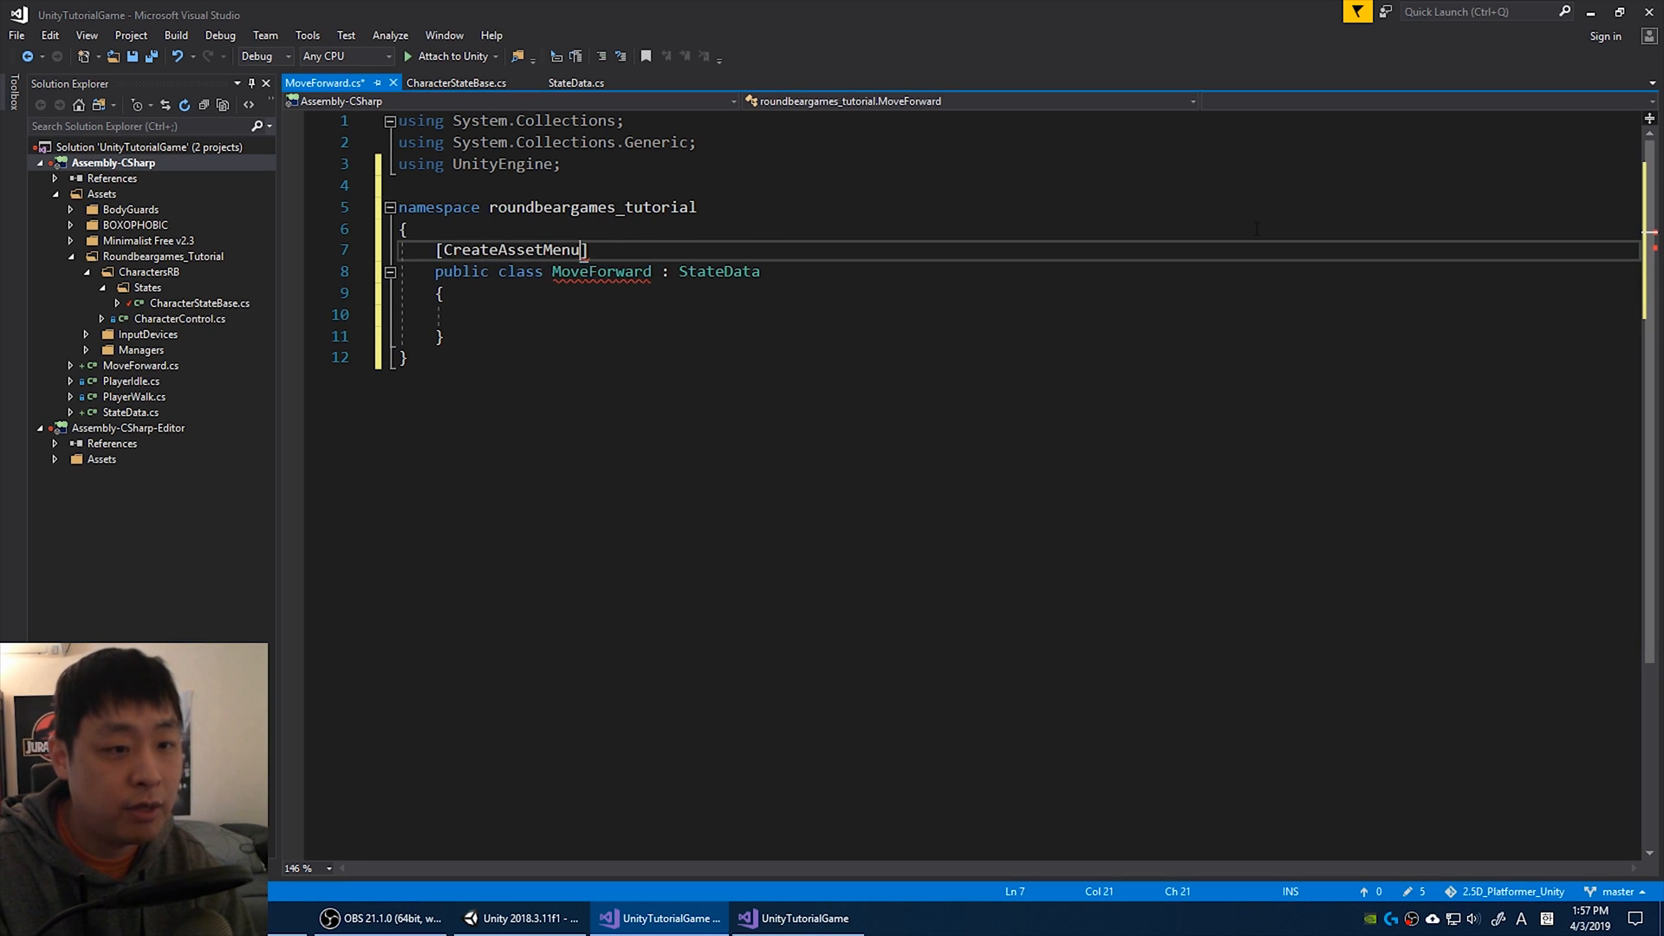
text((fileName =)
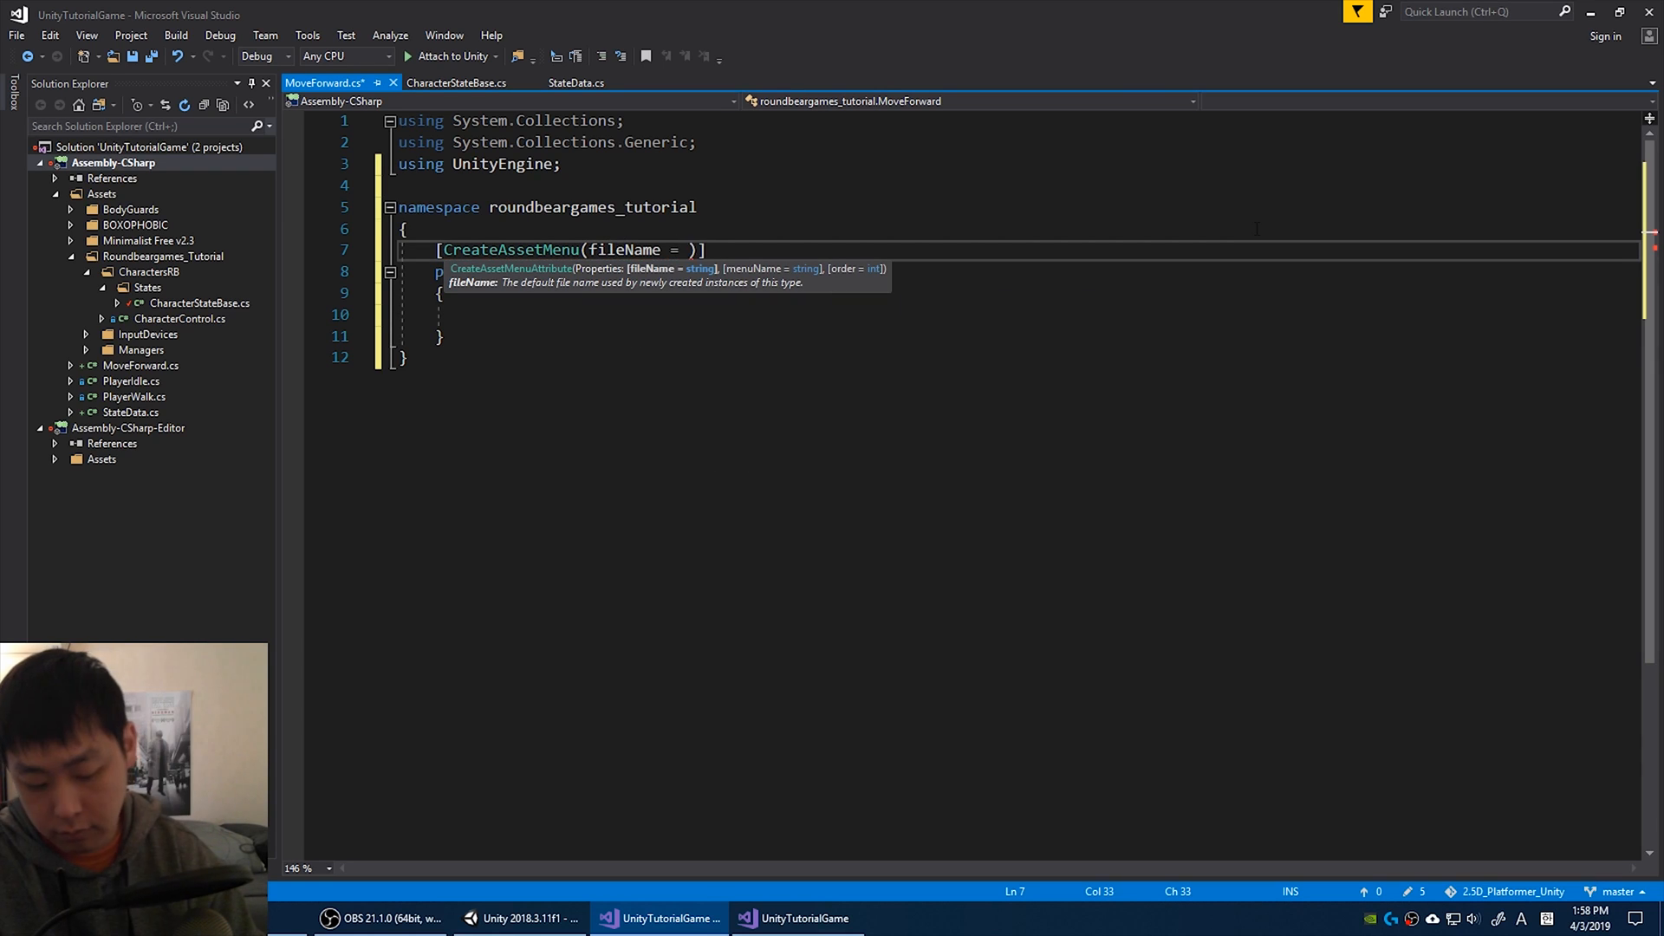
text("New Stat")
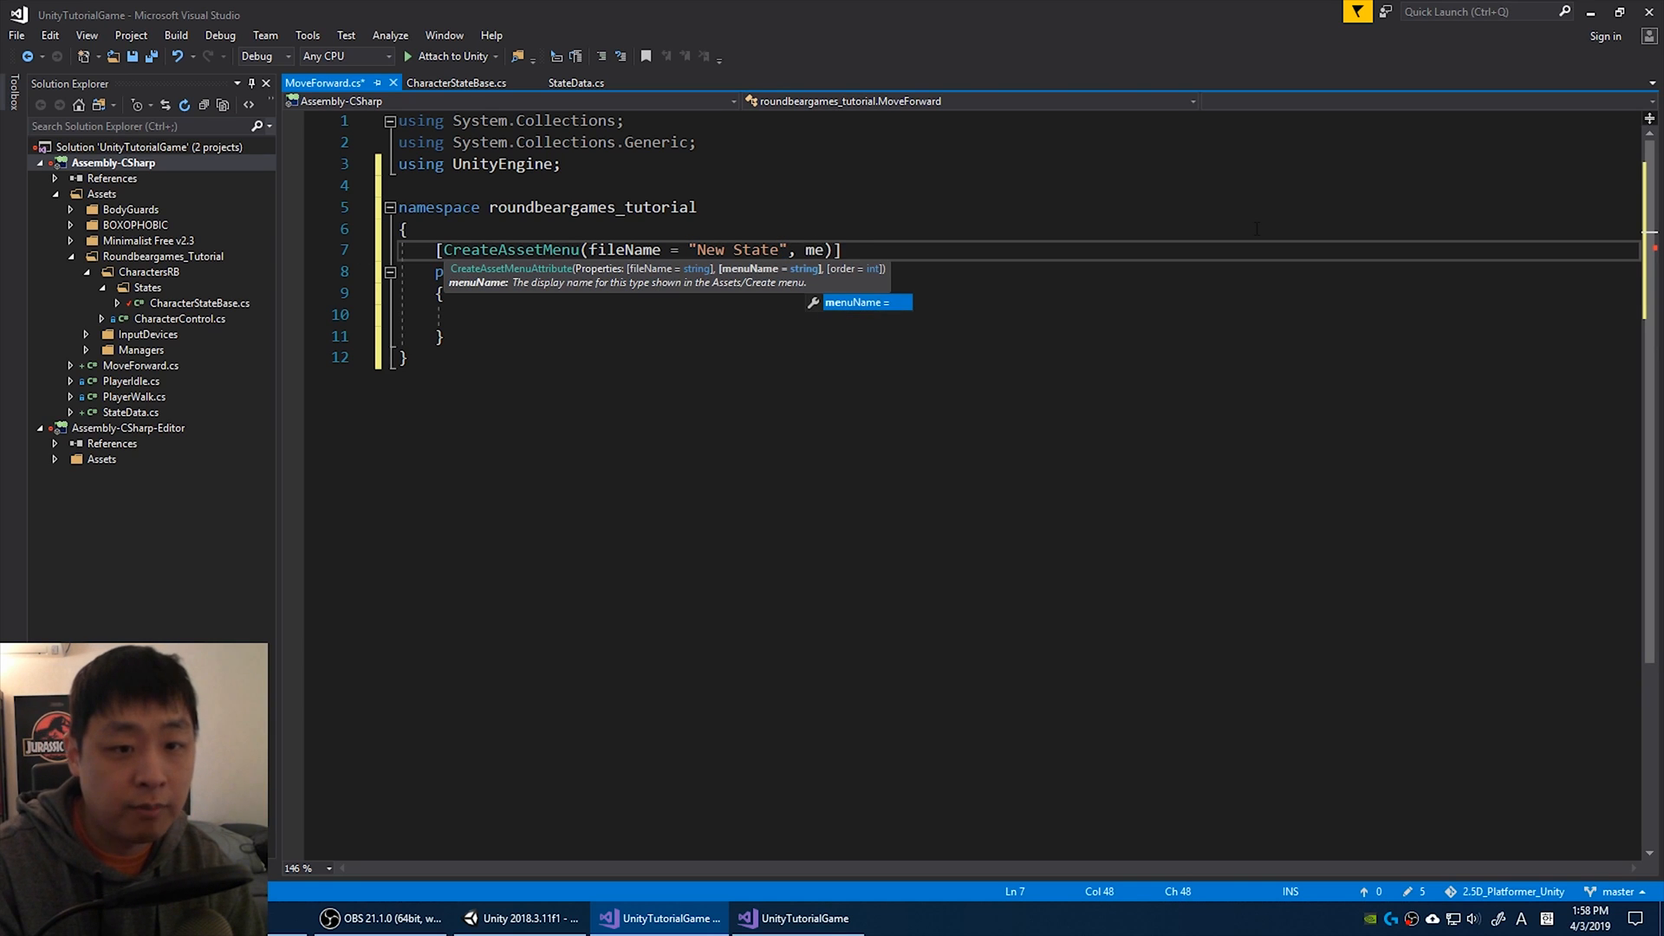
text(menuName = "Roundbear)
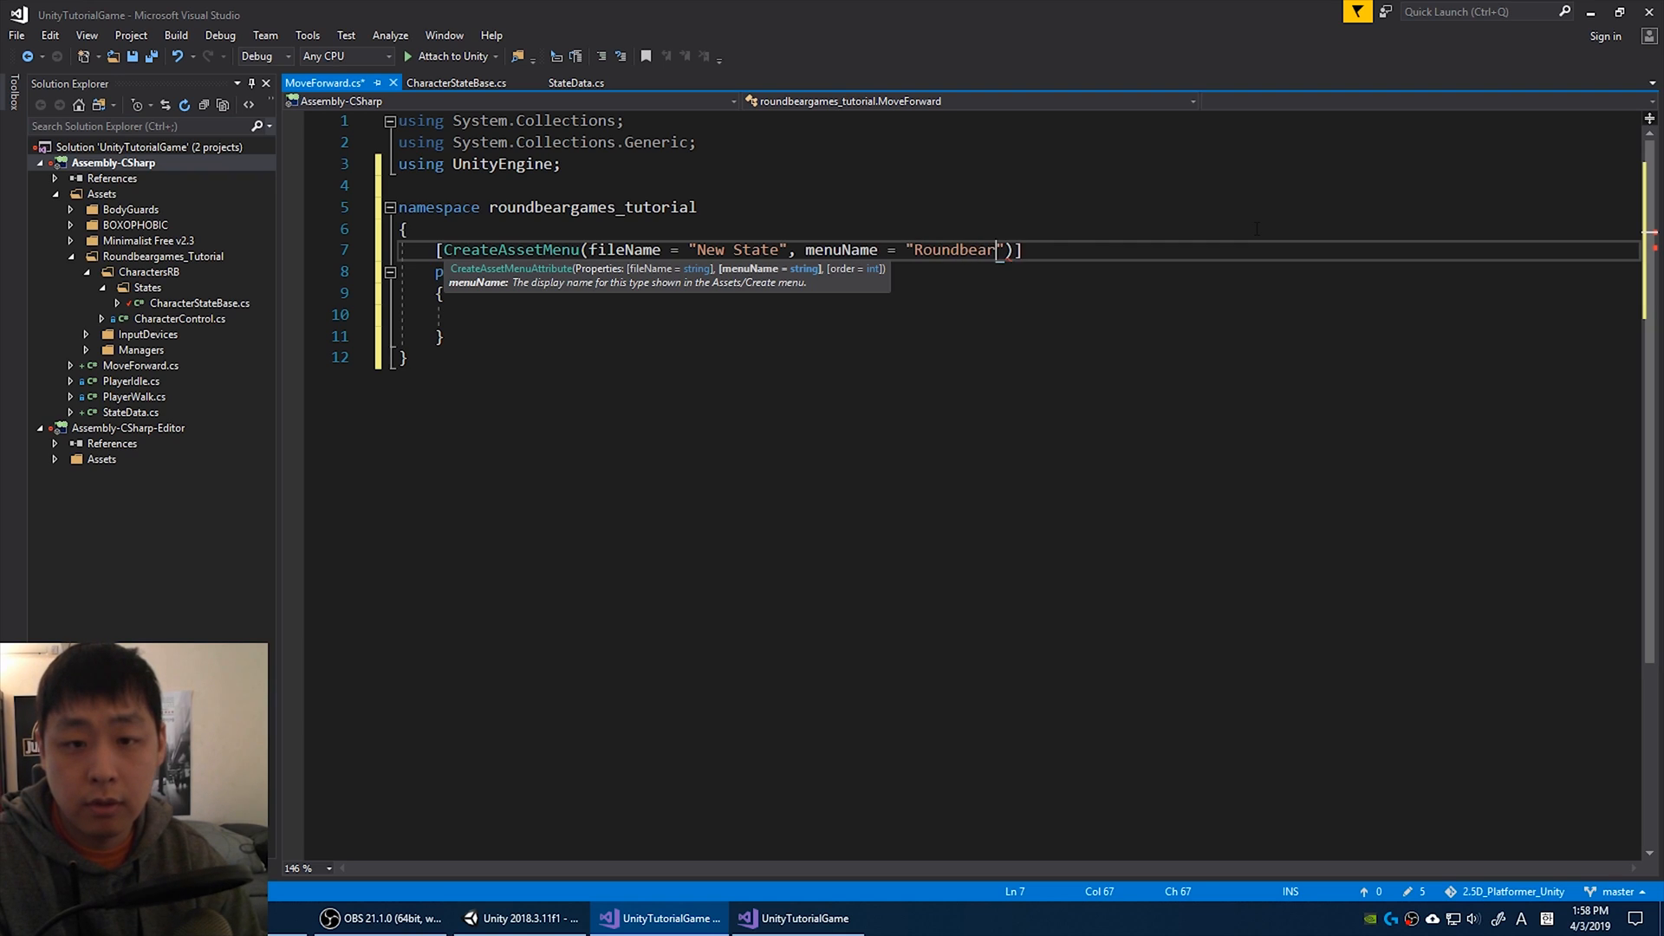
text(games)
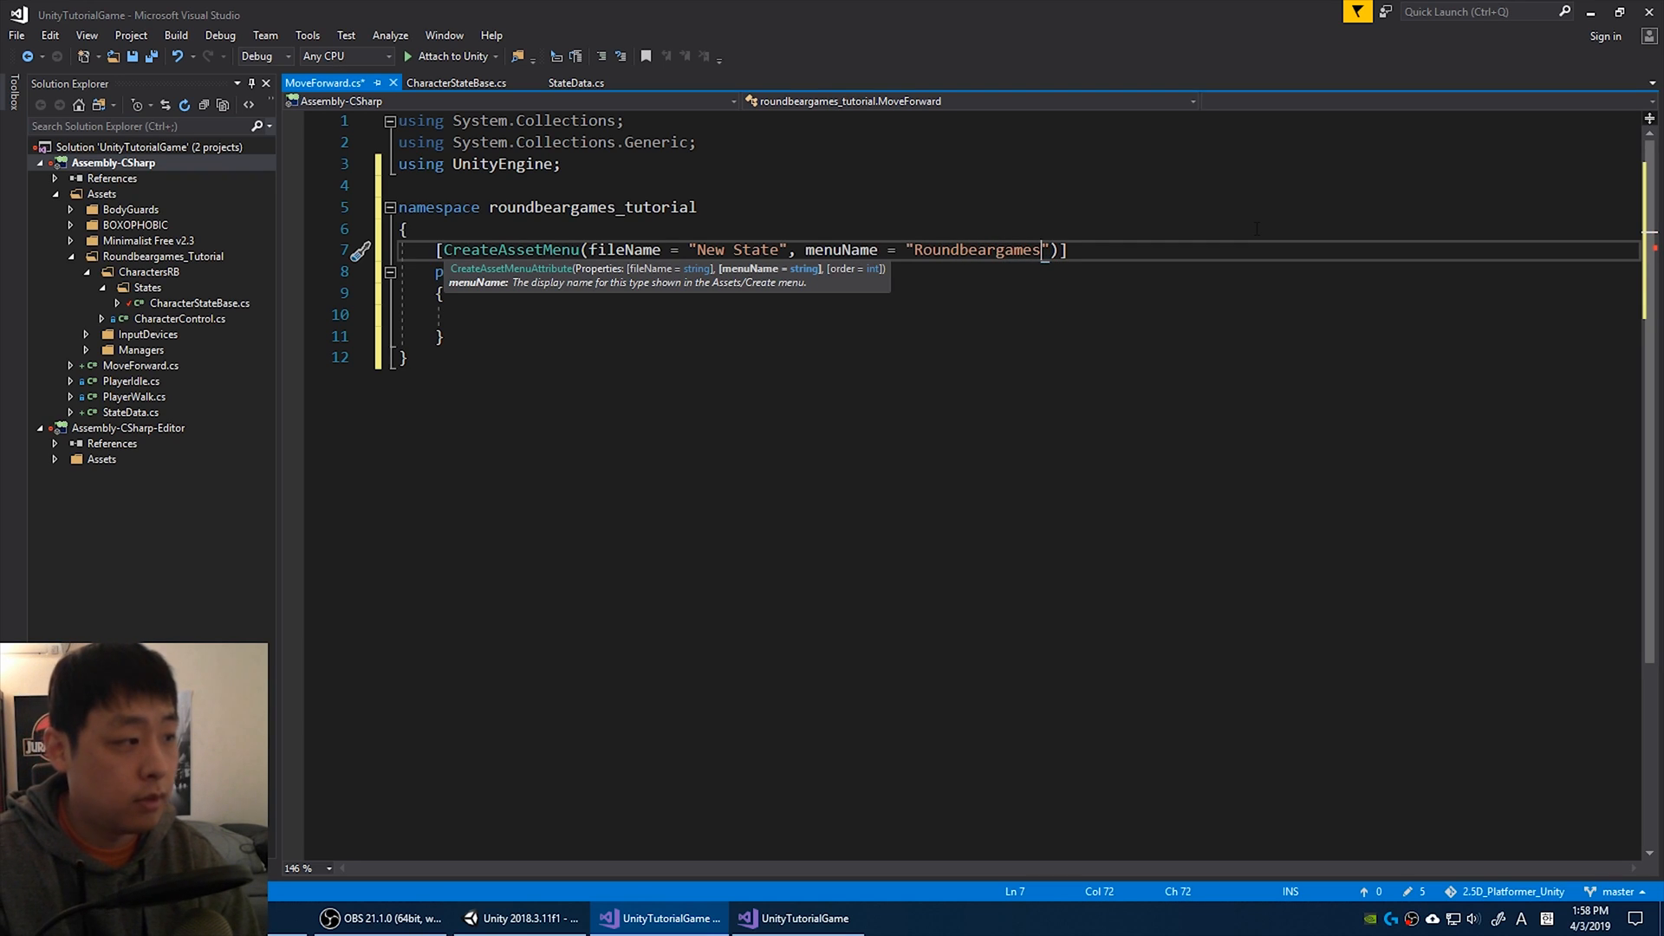
text(/Ability)
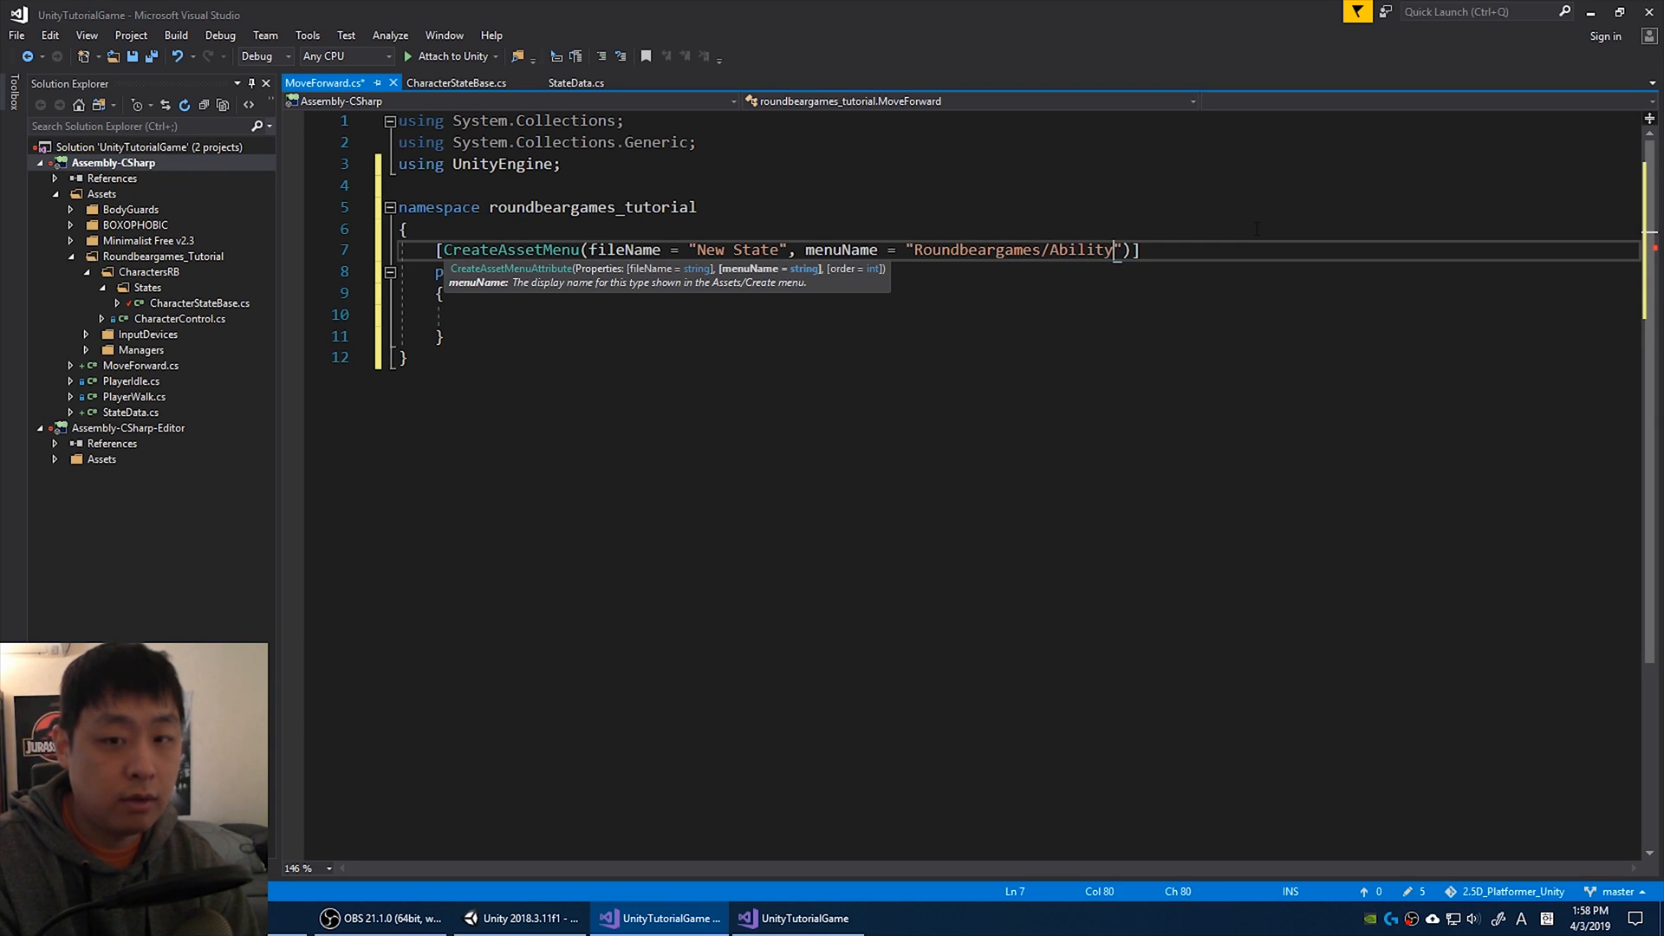
text(Data/MoveForward)
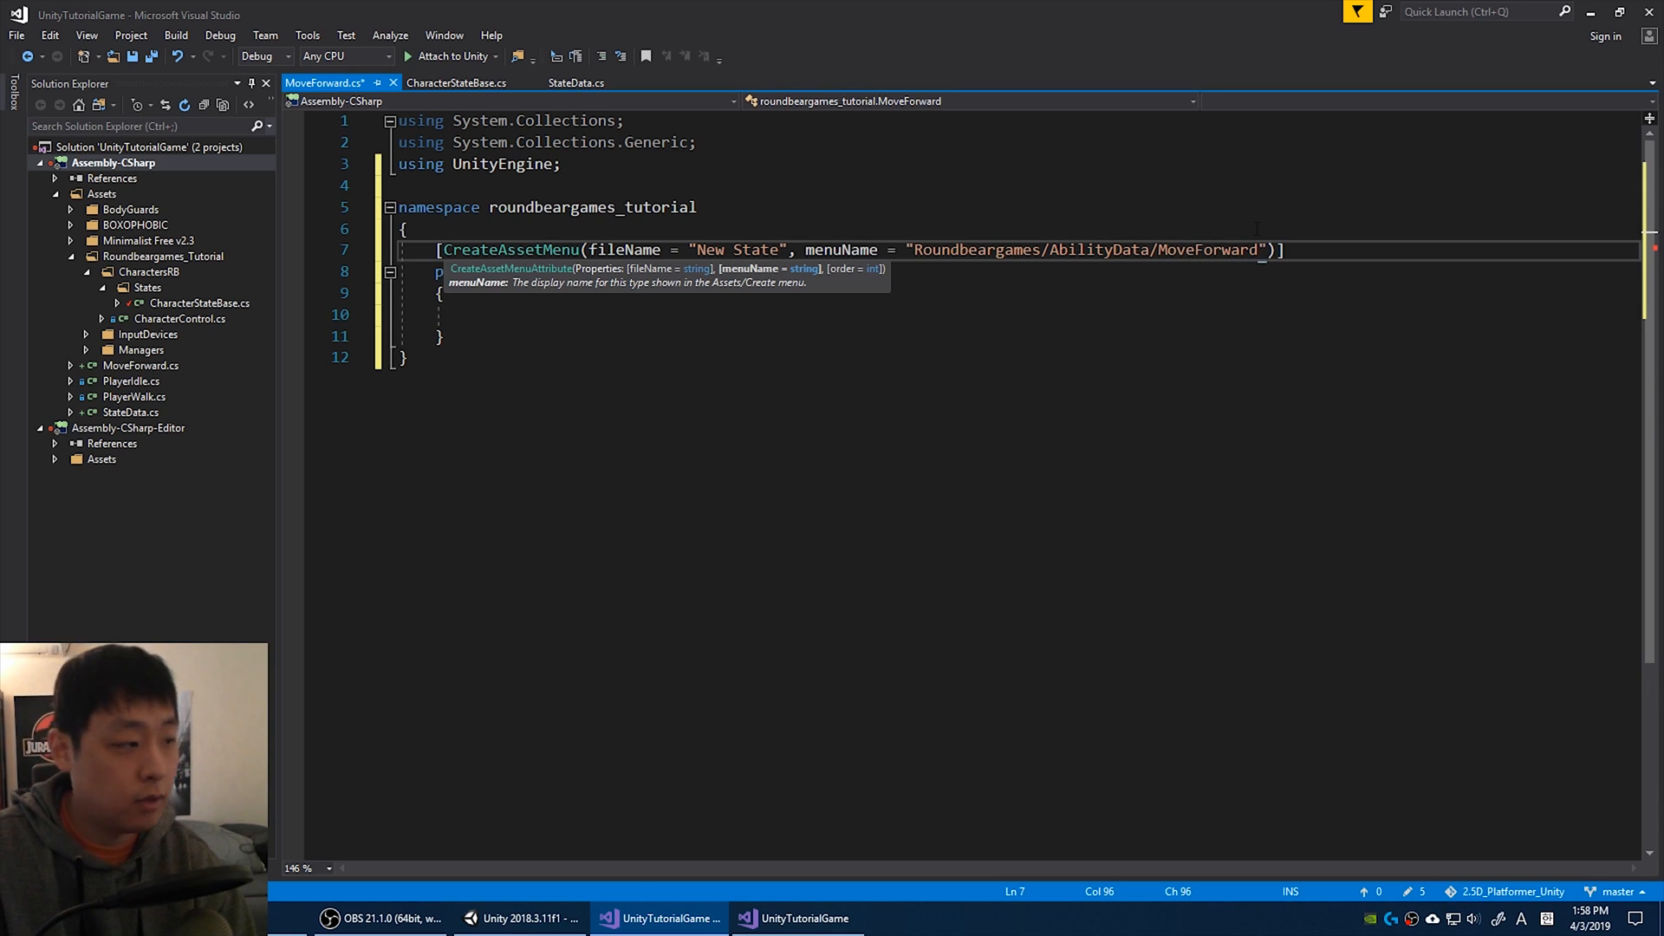
text(public ove)
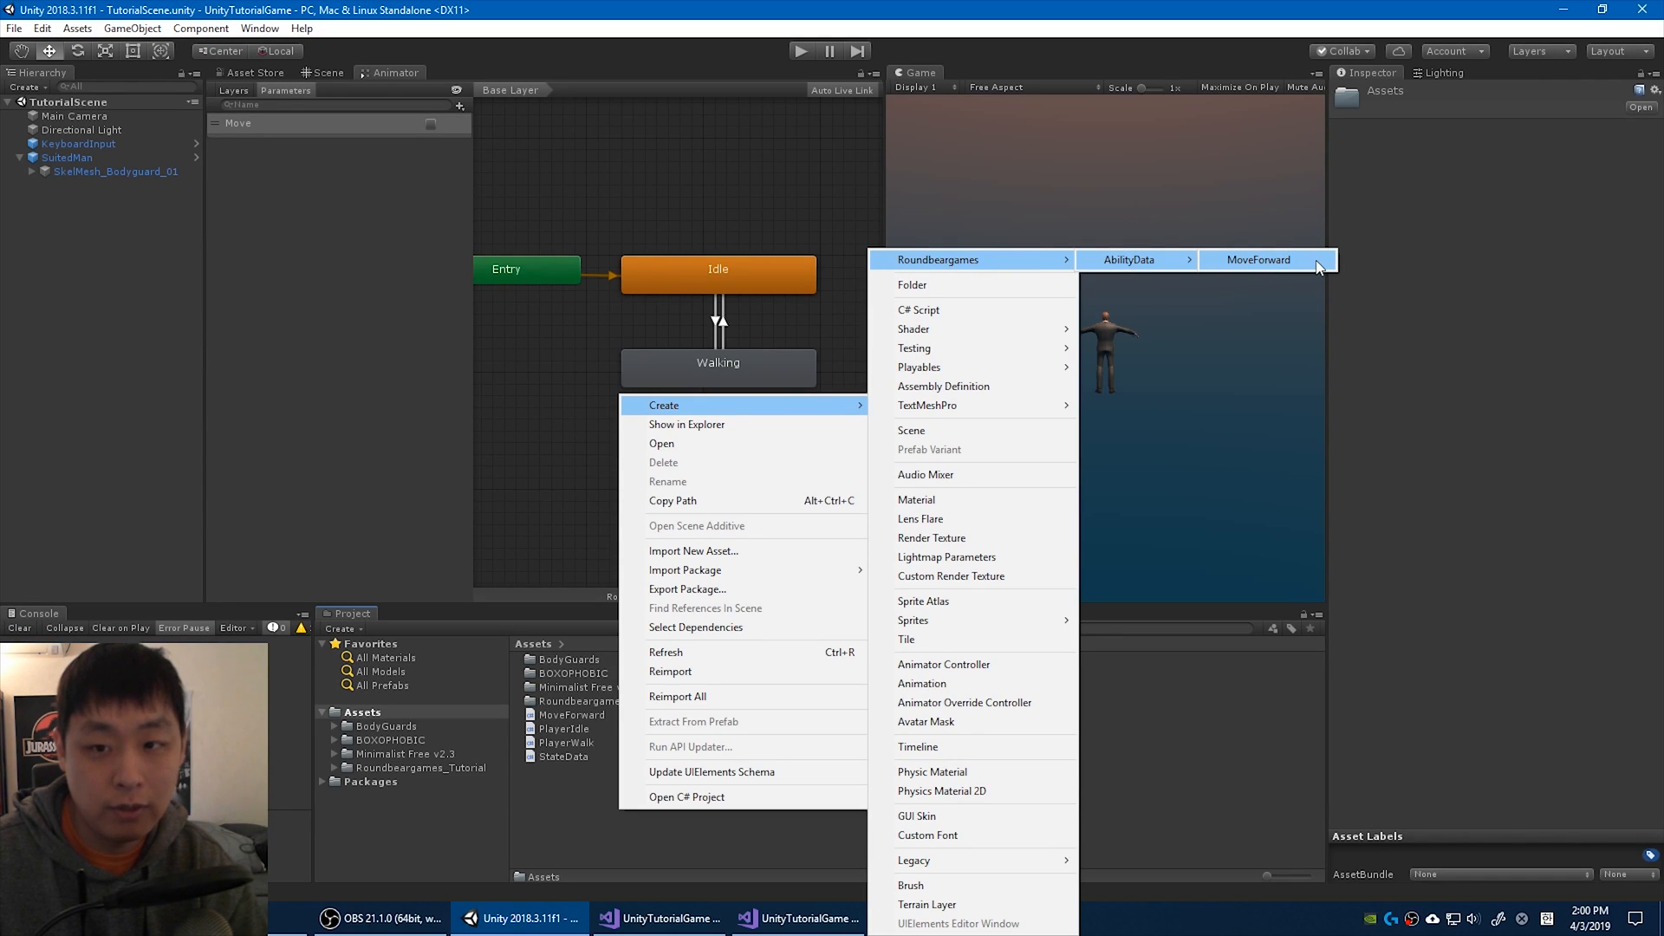
Create a MoveForward ability data asset in Assets and name it MoveForward.
click(1259, 259)
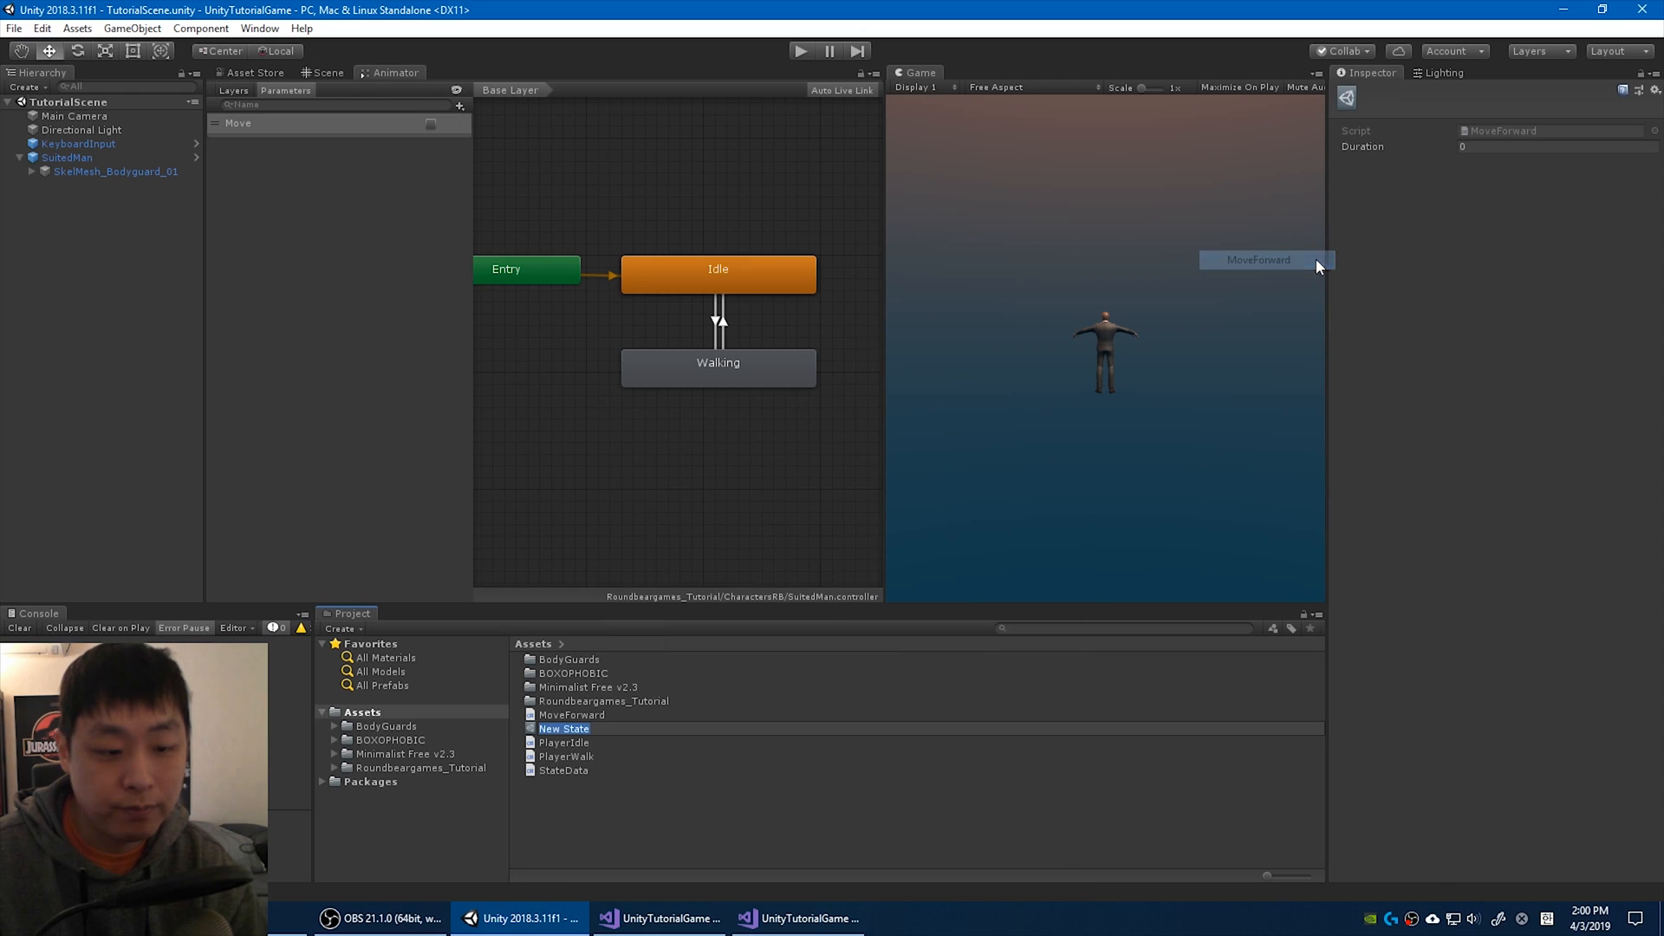
mouse_move(1329, 456)
text(MoveForwa)
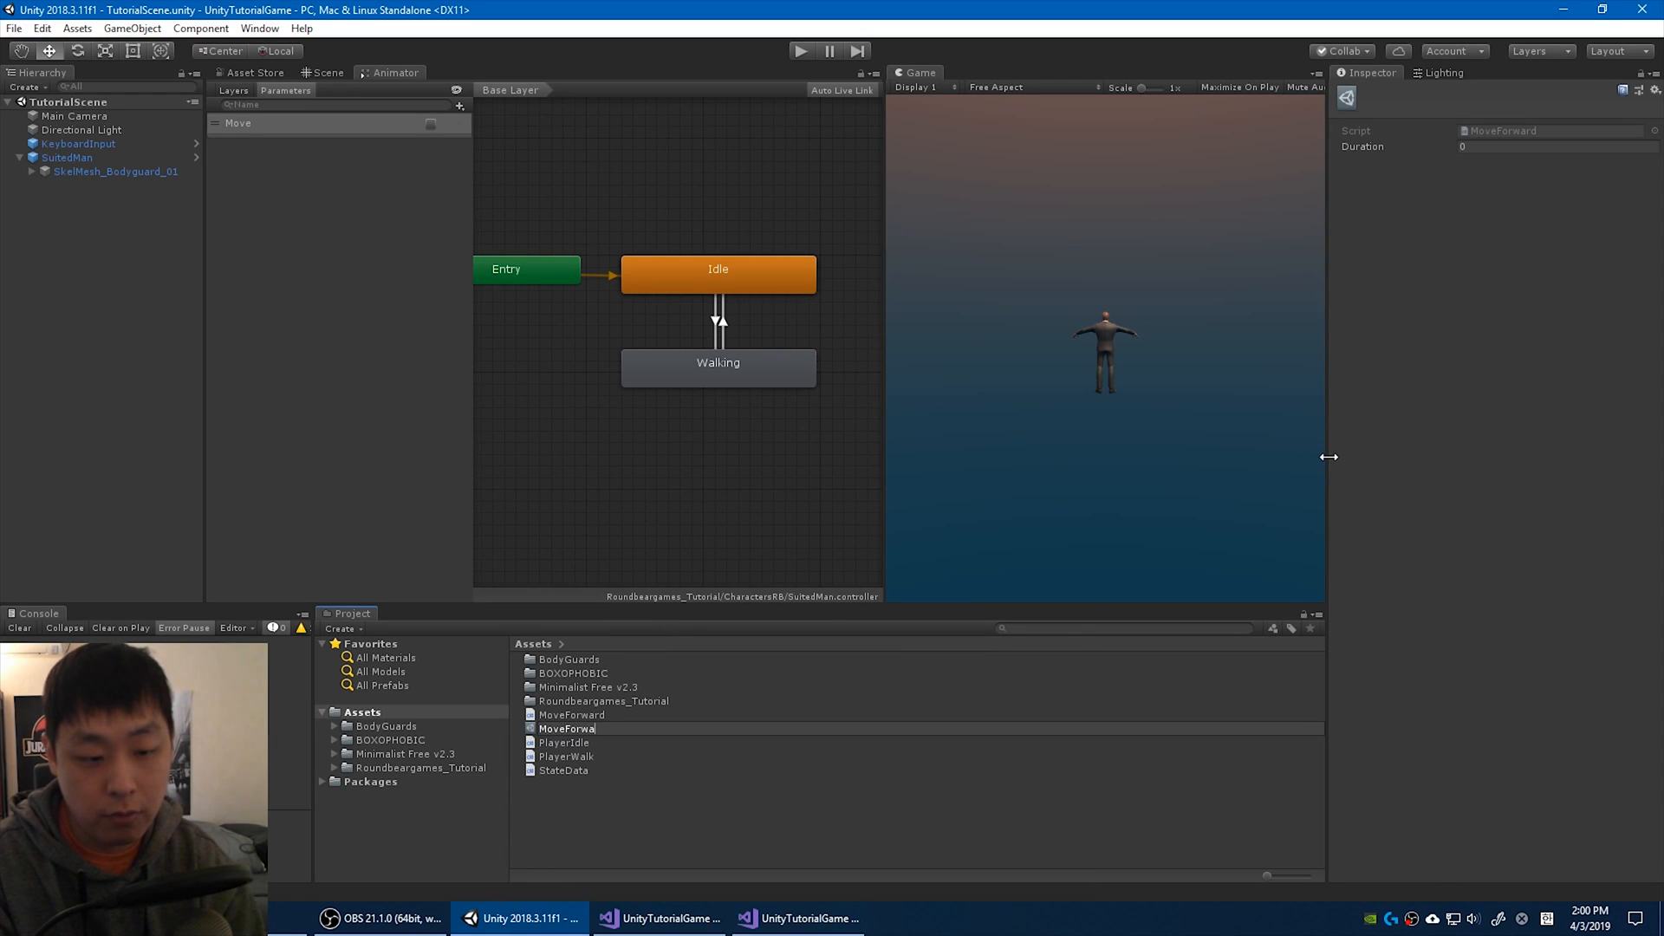
click(570, 728)
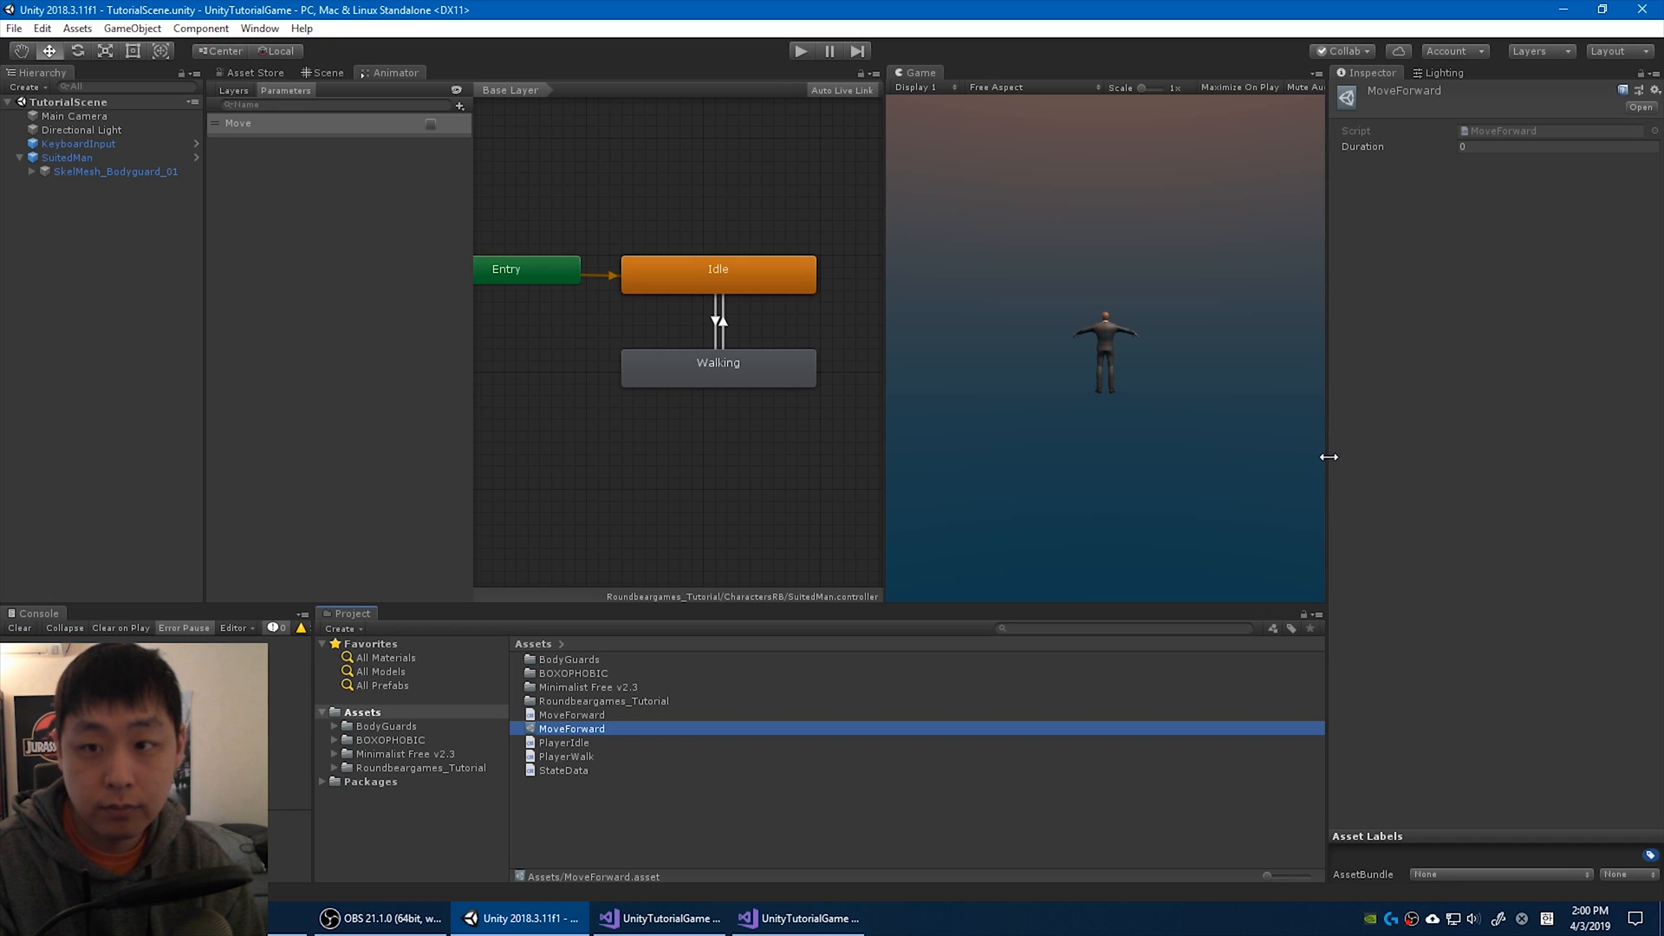
mouse_move(1484, 189)
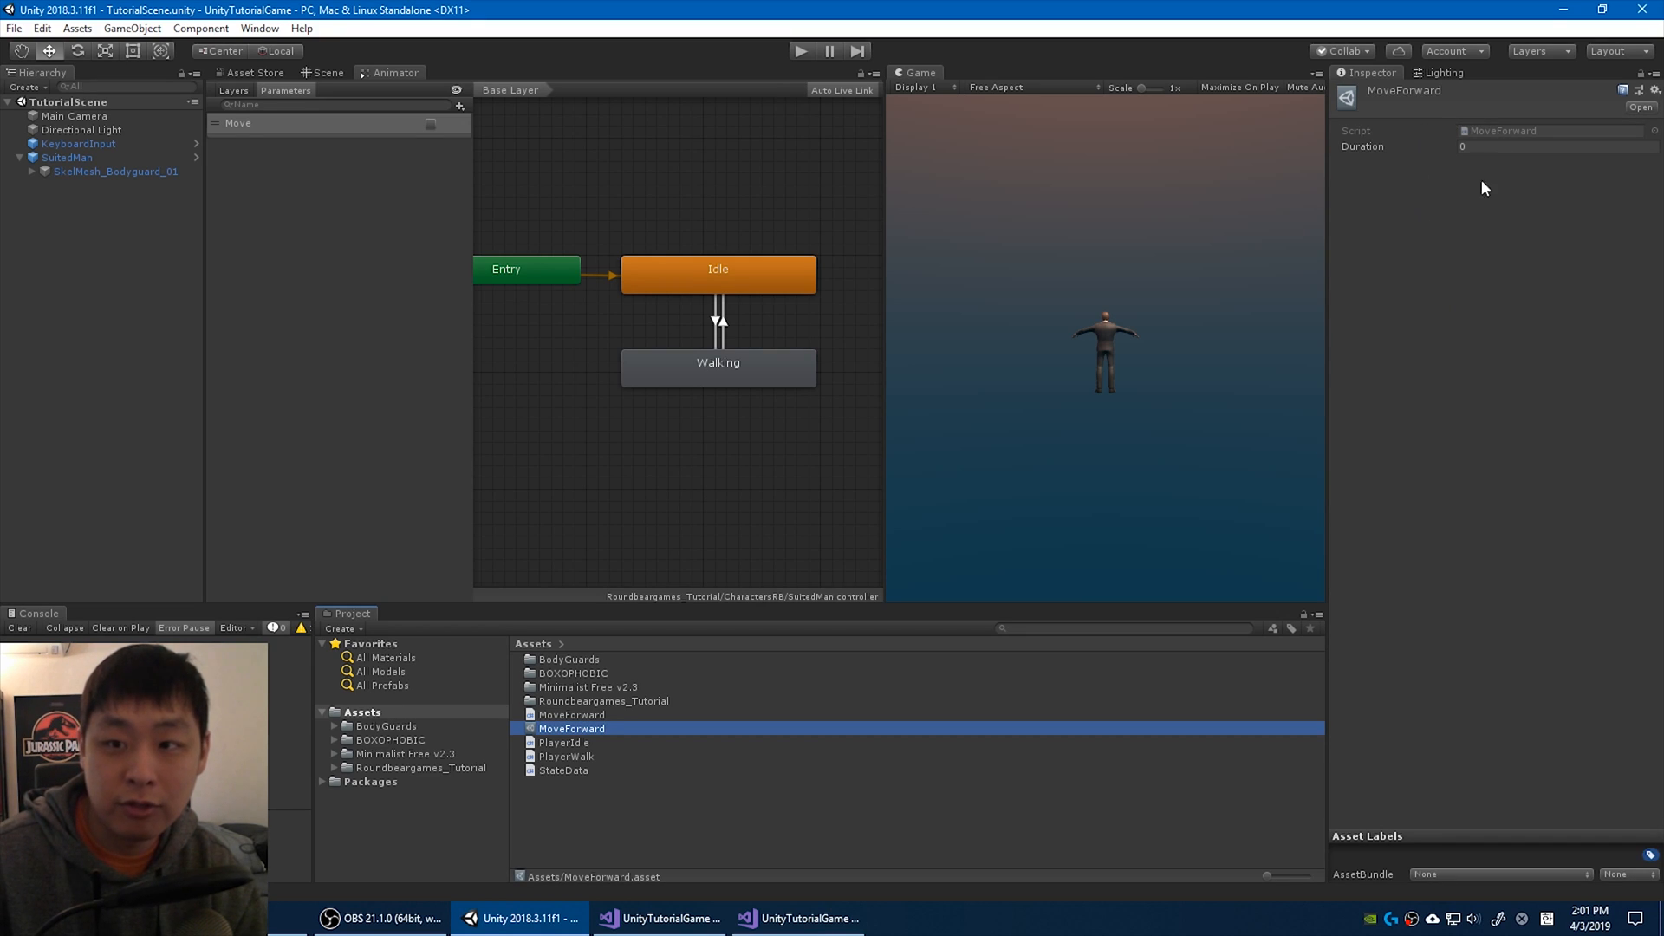
mouse_move(1488, 224)
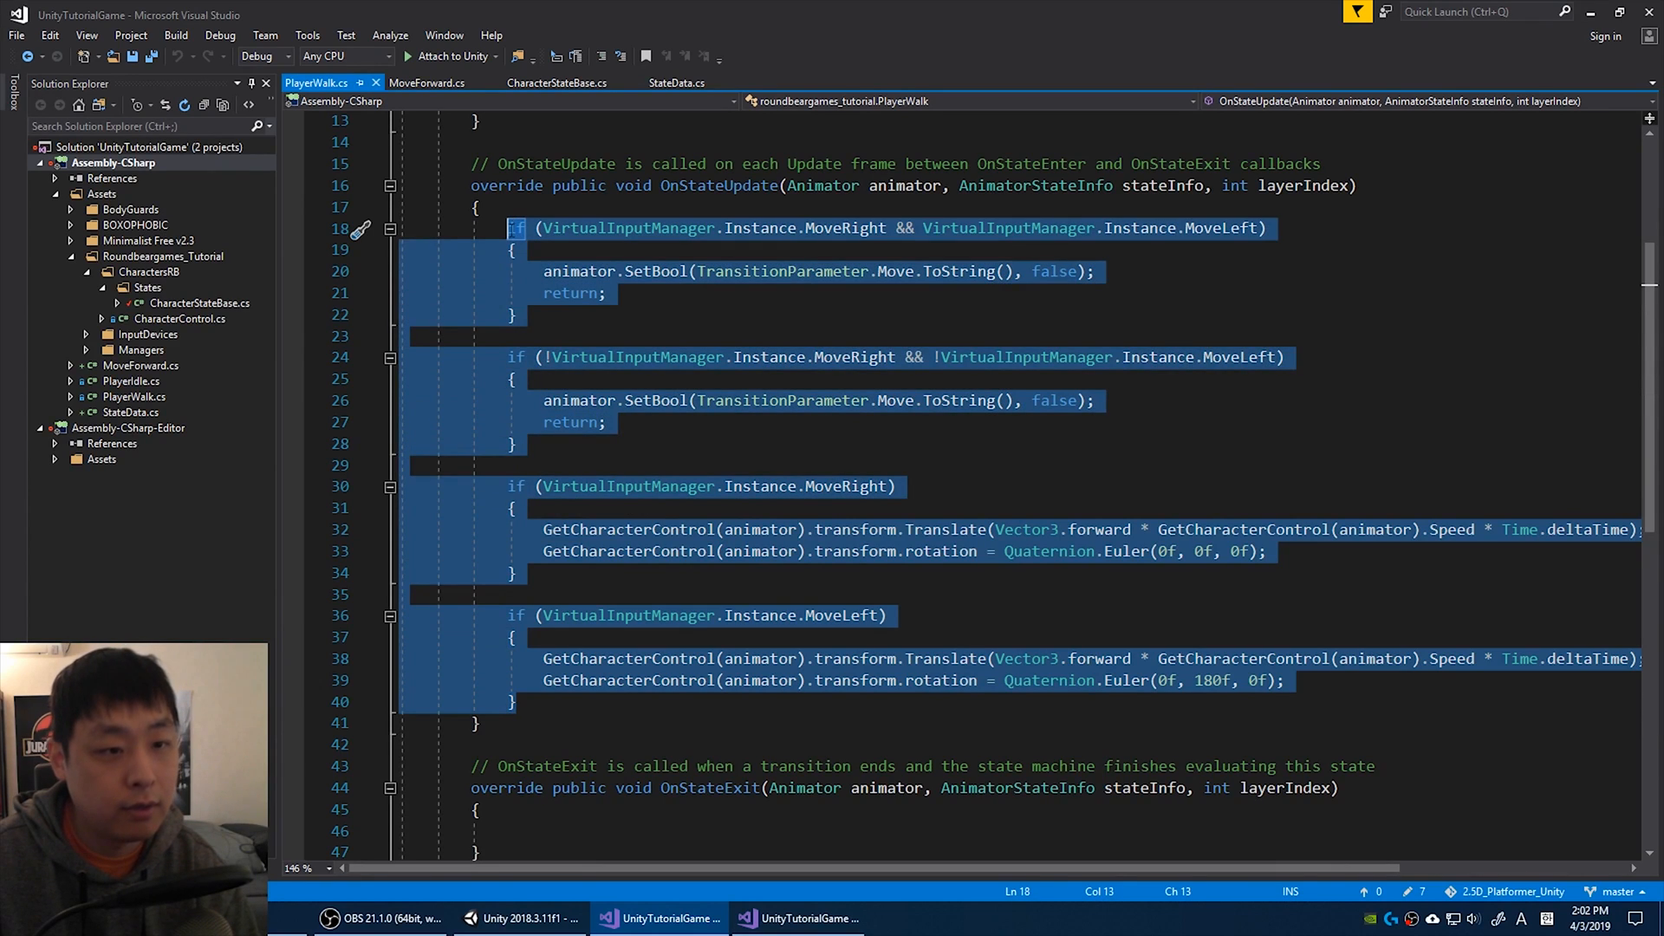
mouse_move(636, 357)
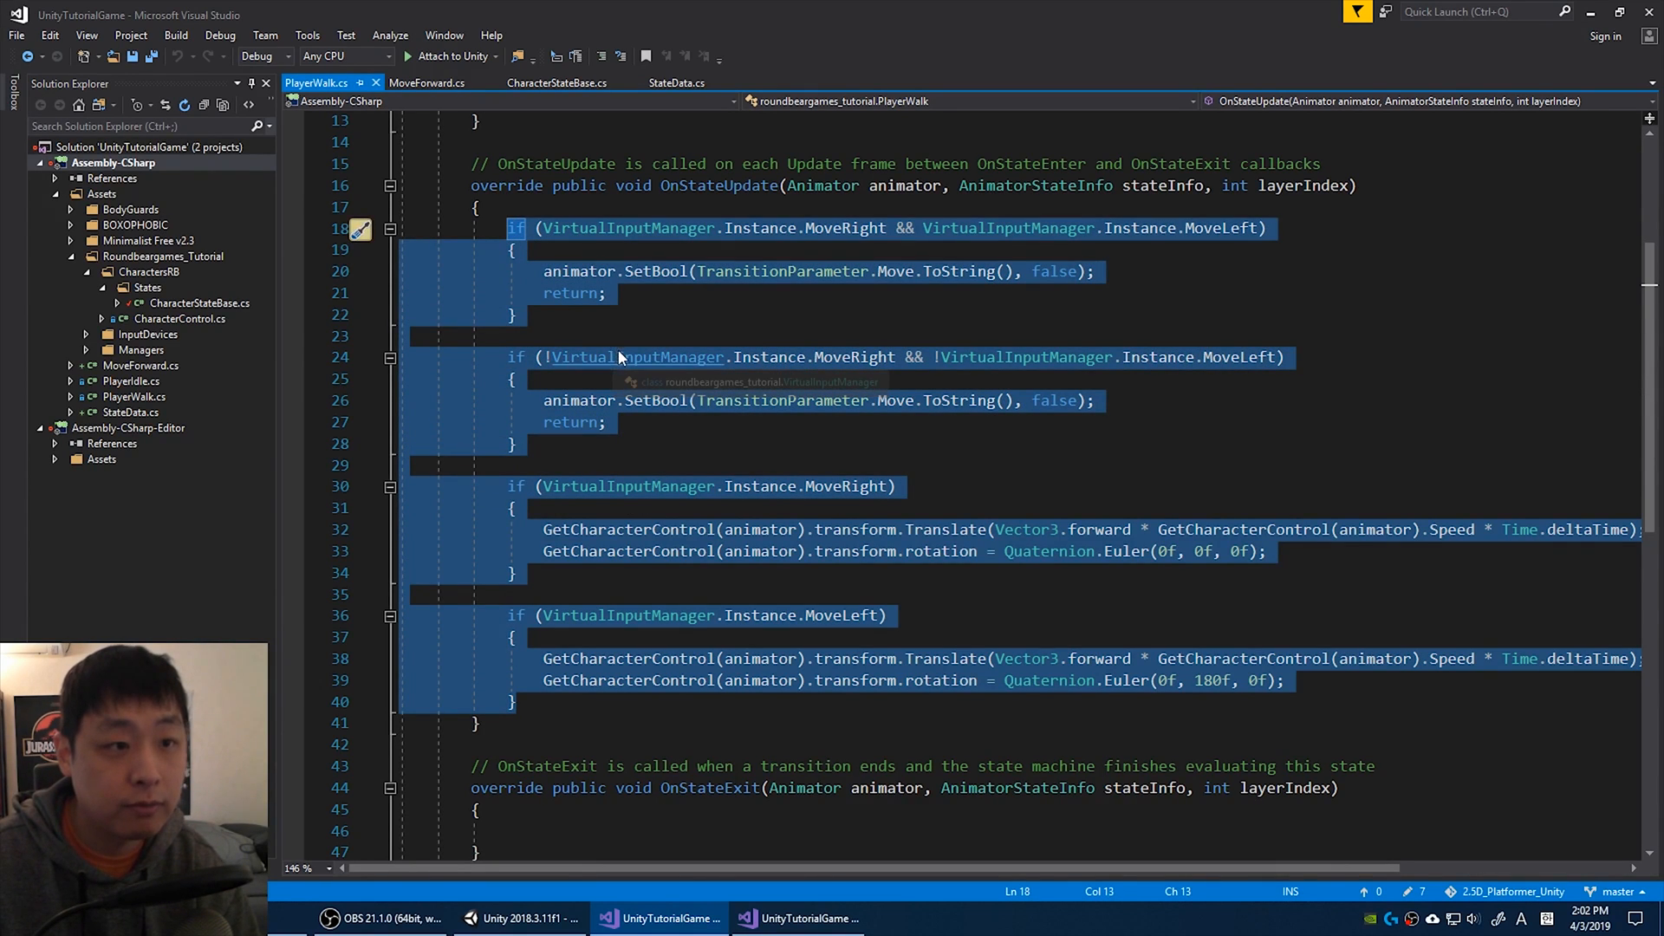
Cache CharacterControl c = characterStateBase.GetCharacterControl(animator) in UpdateAbility and use c for the translate calls.
click(427, 83)
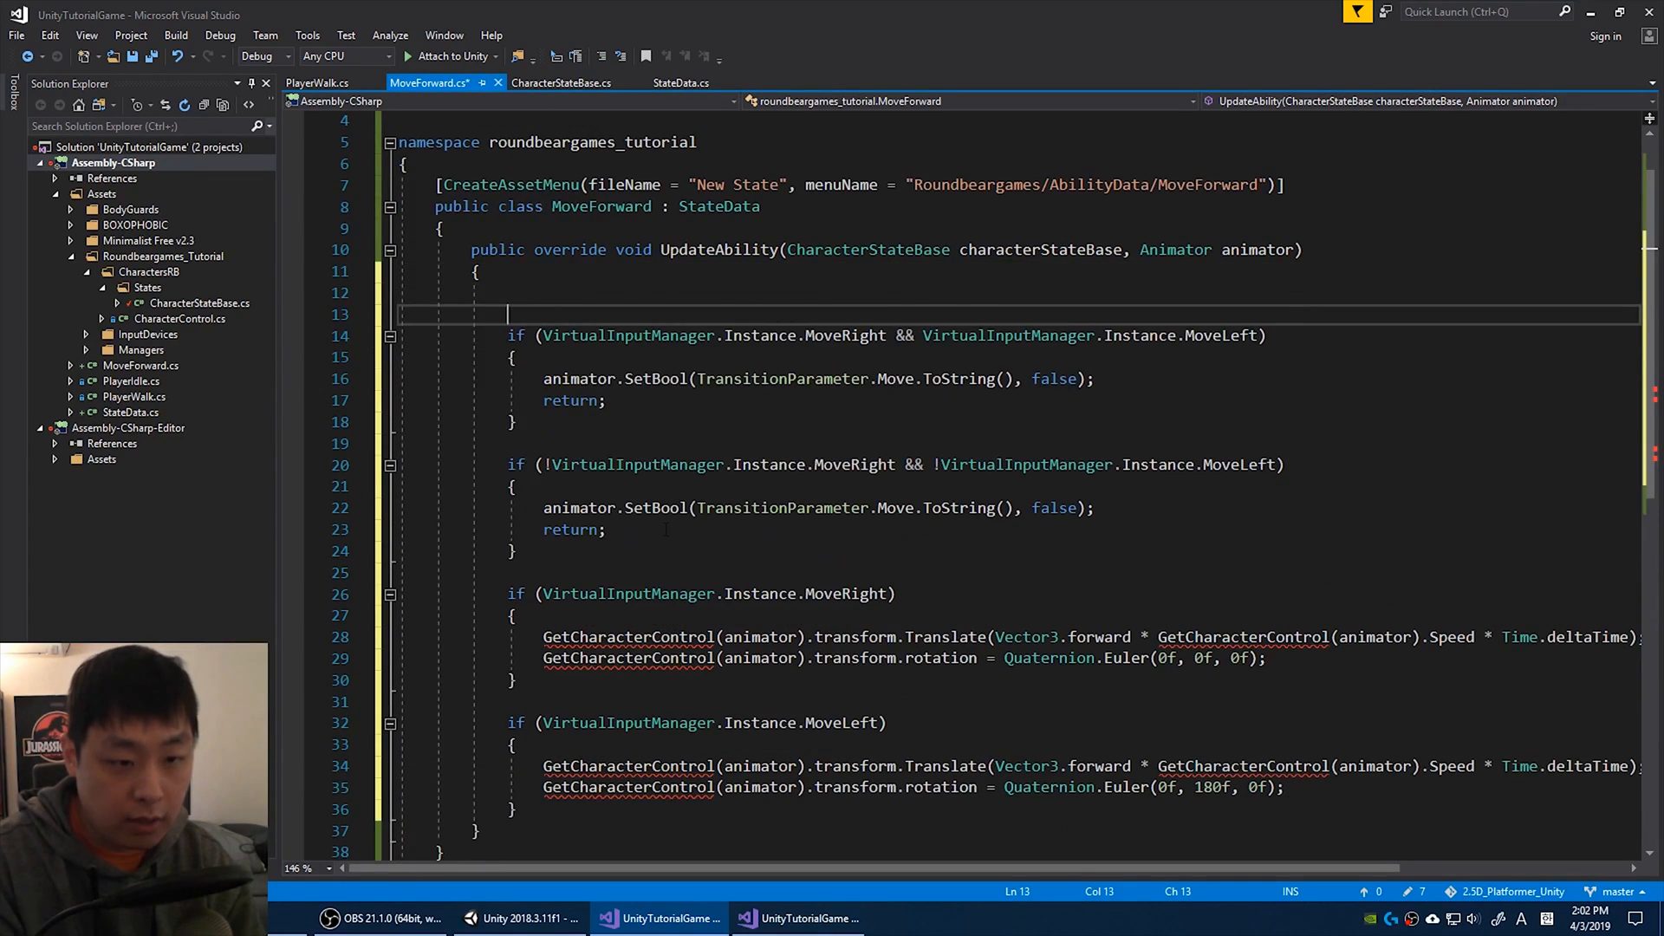
text(CharacterControl c)
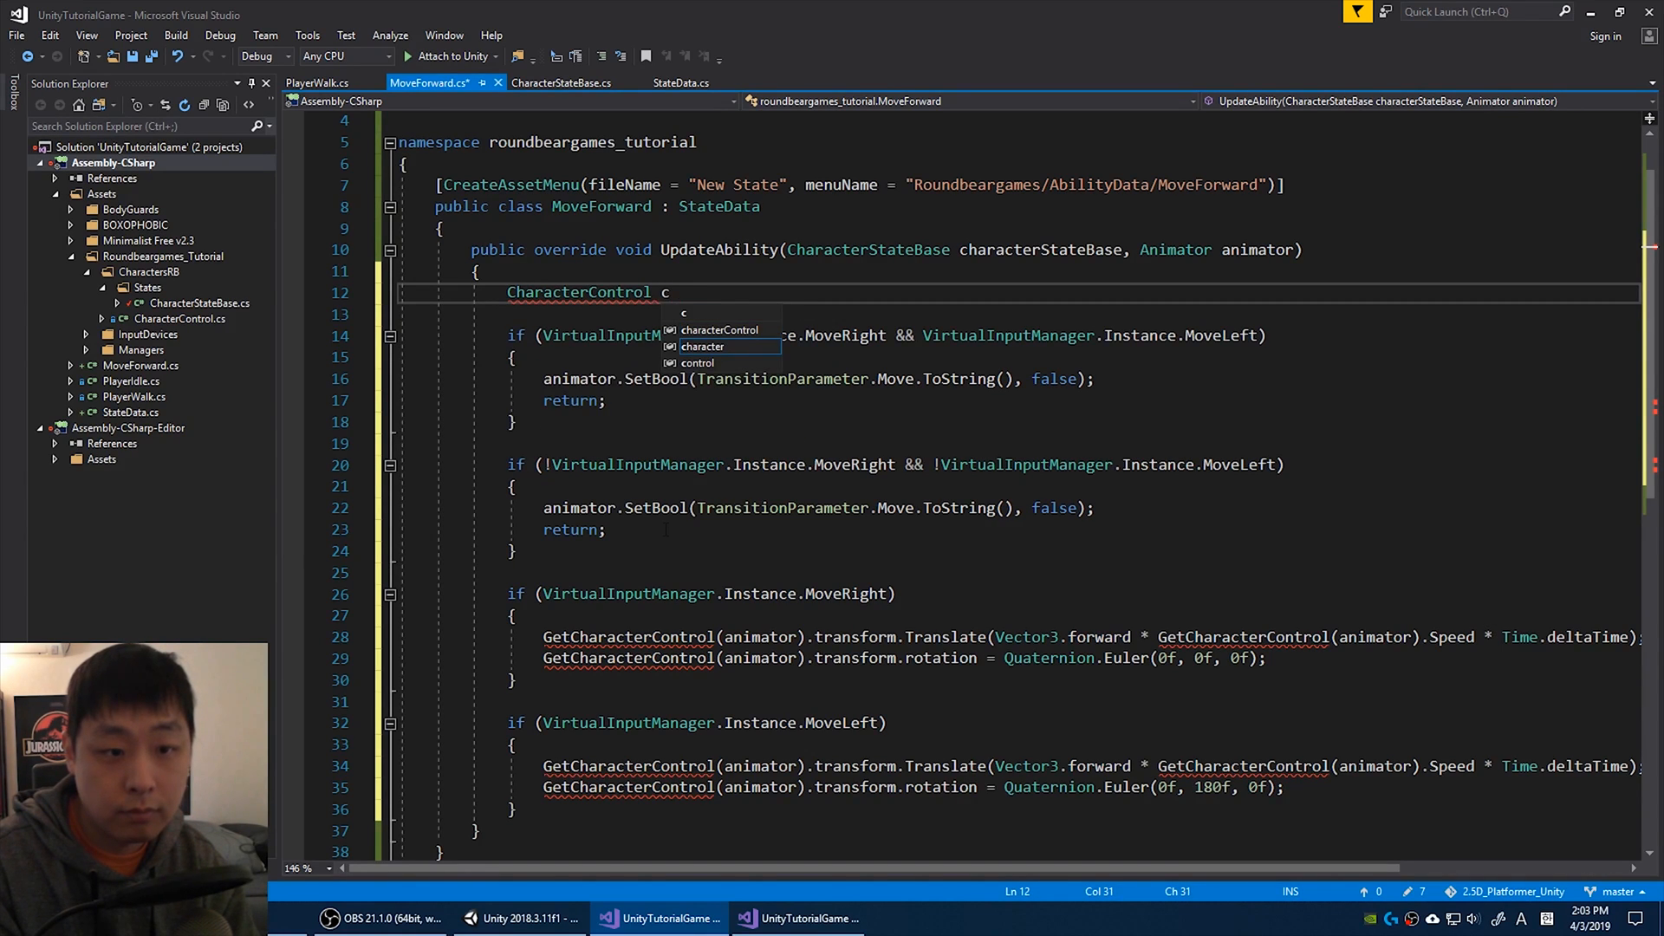
text(= c)
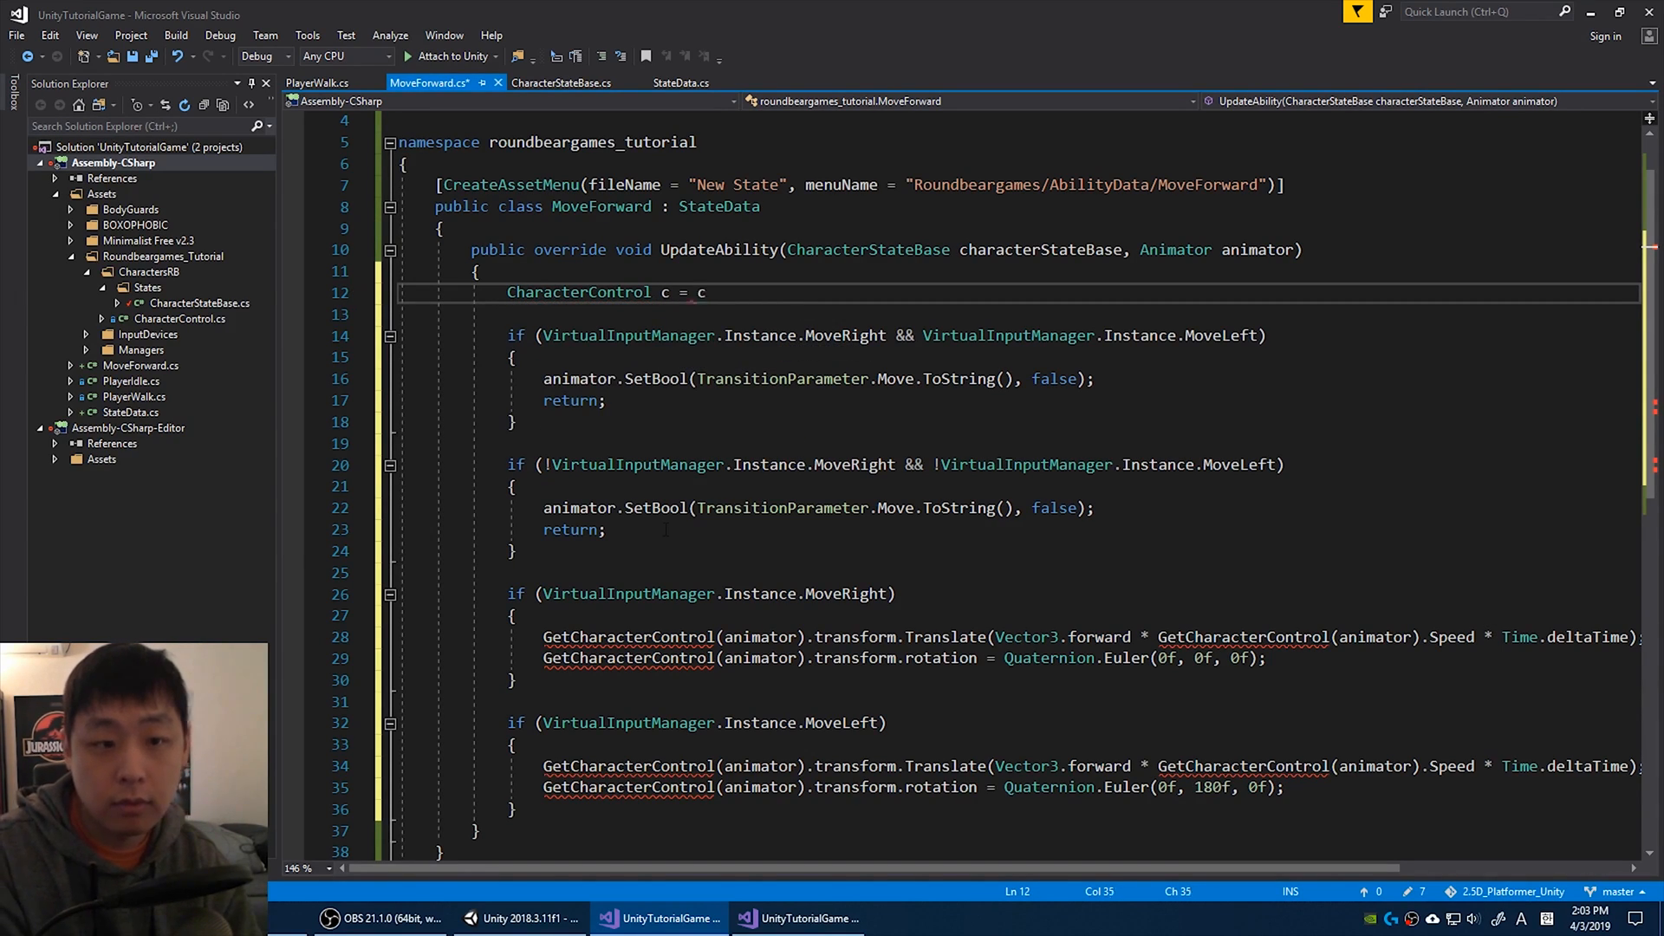
text(characterStateBase.GetCharacterControl()
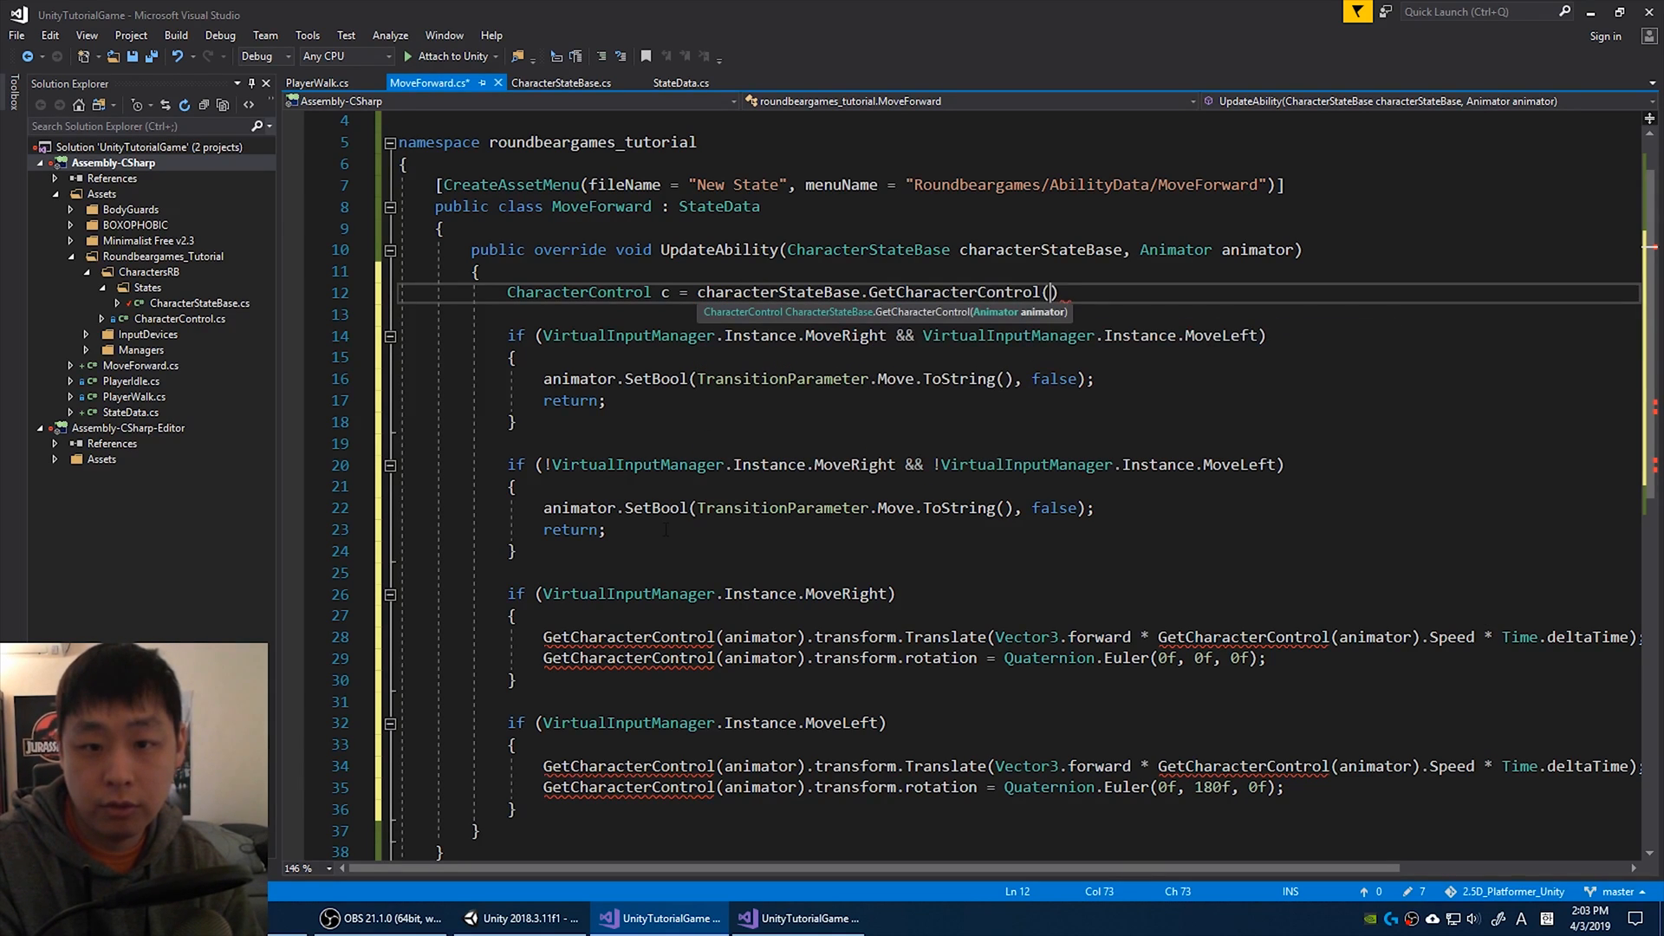
text(animator);)
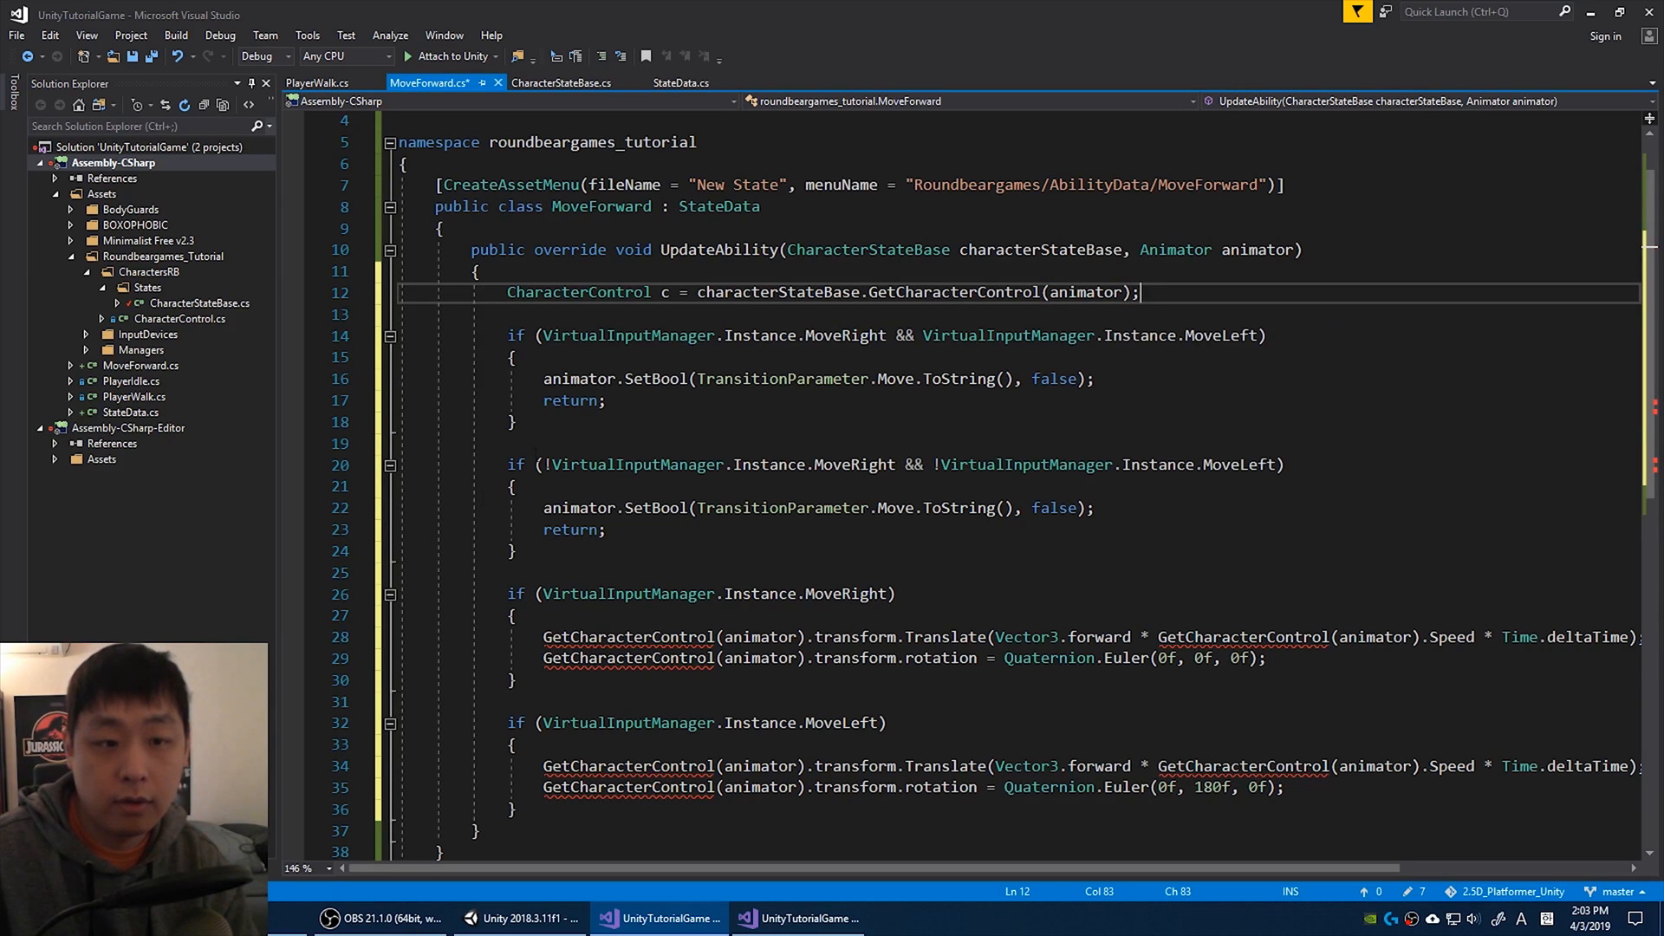
double_click(664, 291)
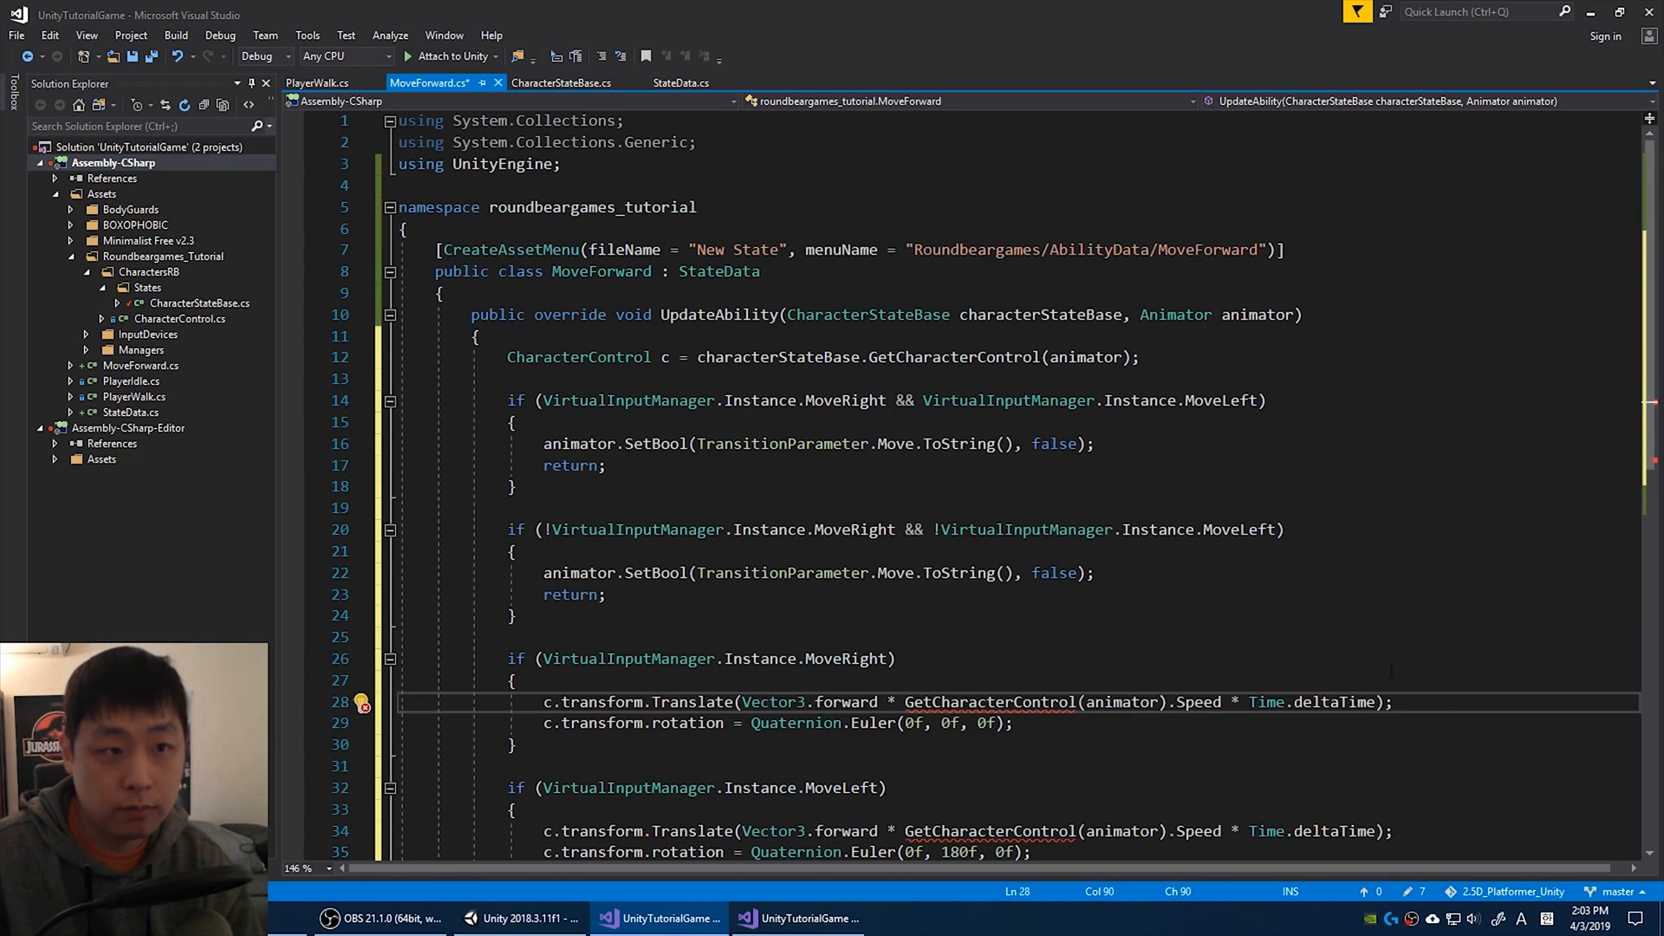
Declare public float Speed in MoveForward and use it in both Translate calls.
key(enter)
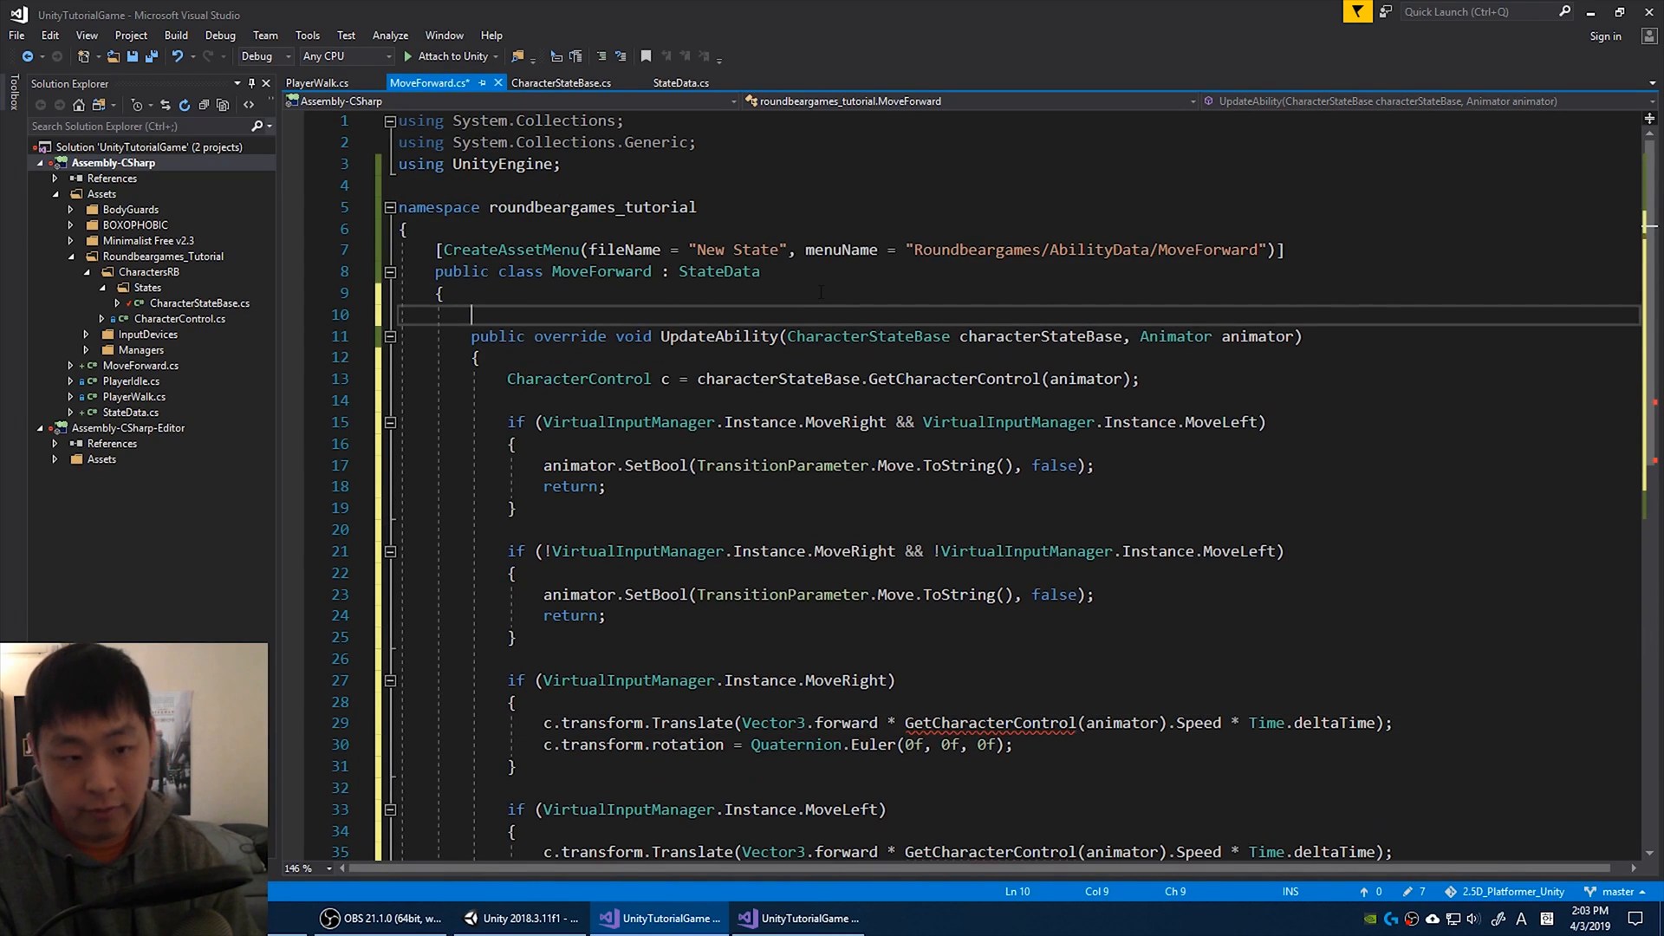
text(float)
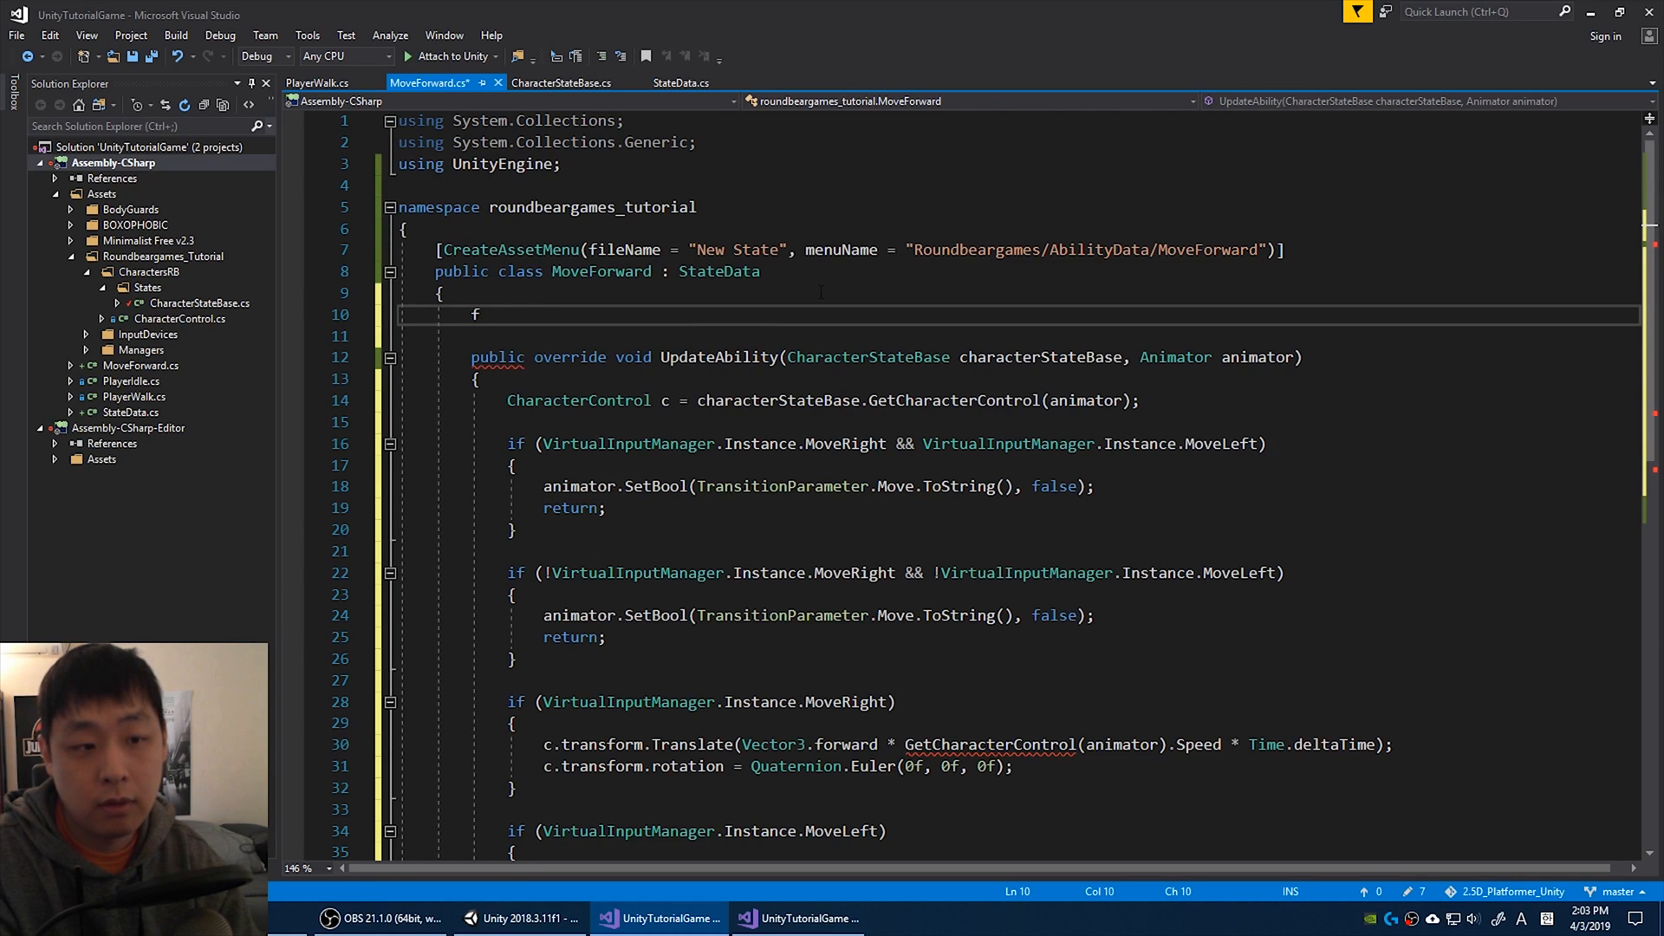
text(public float Spe)
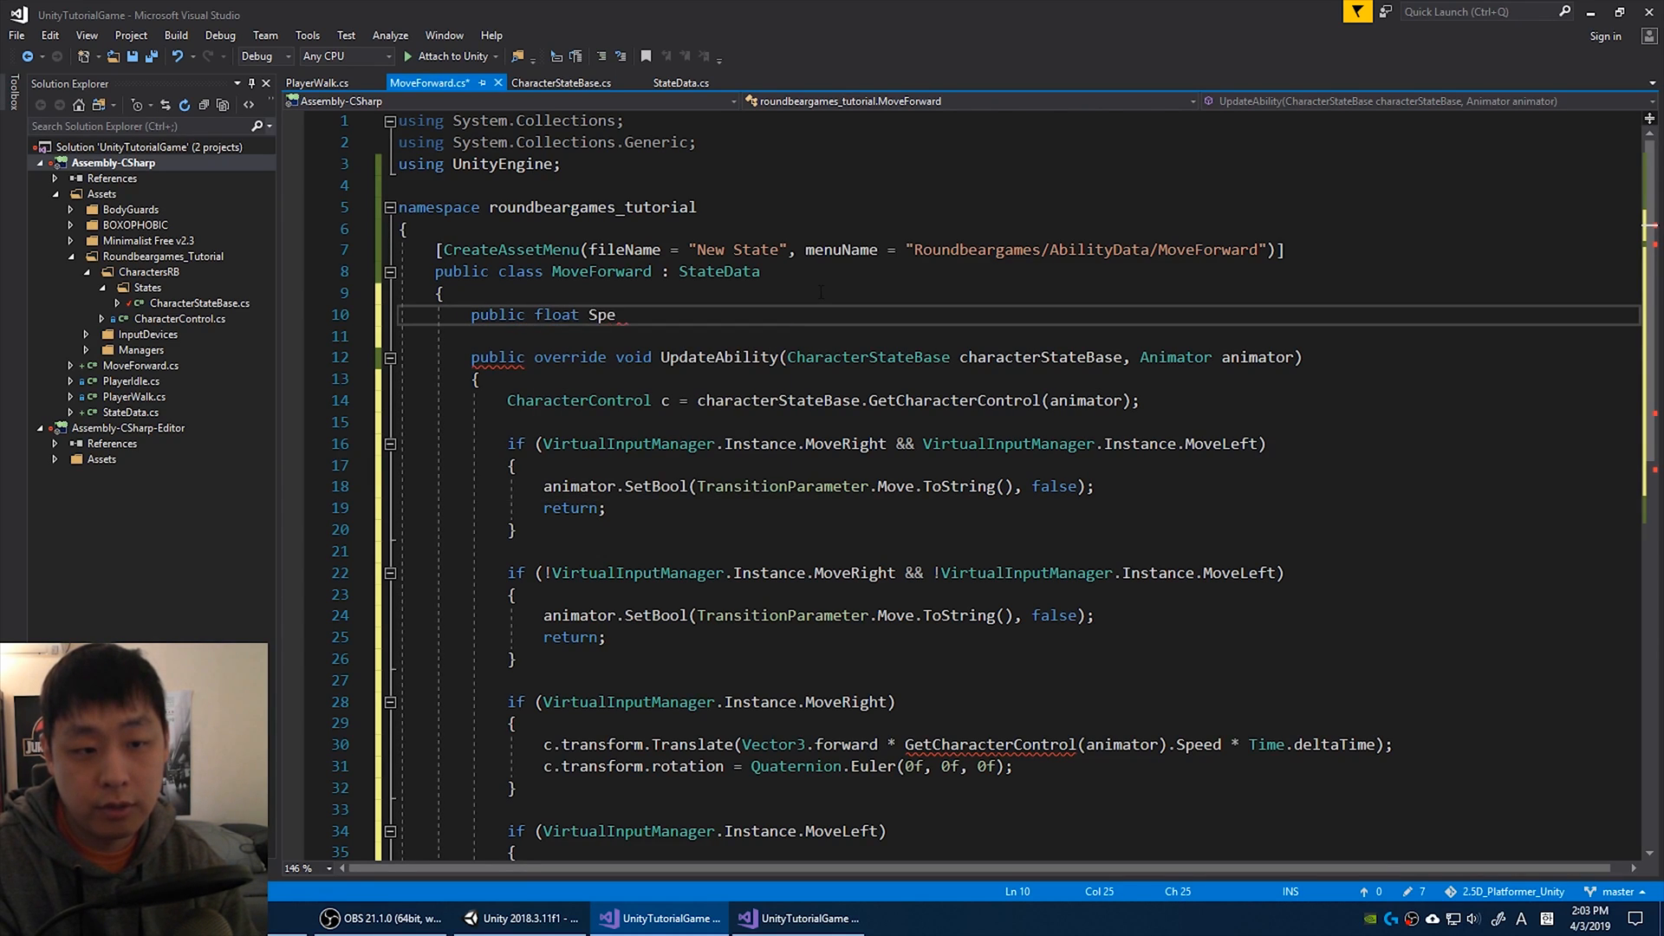
text(ed;)
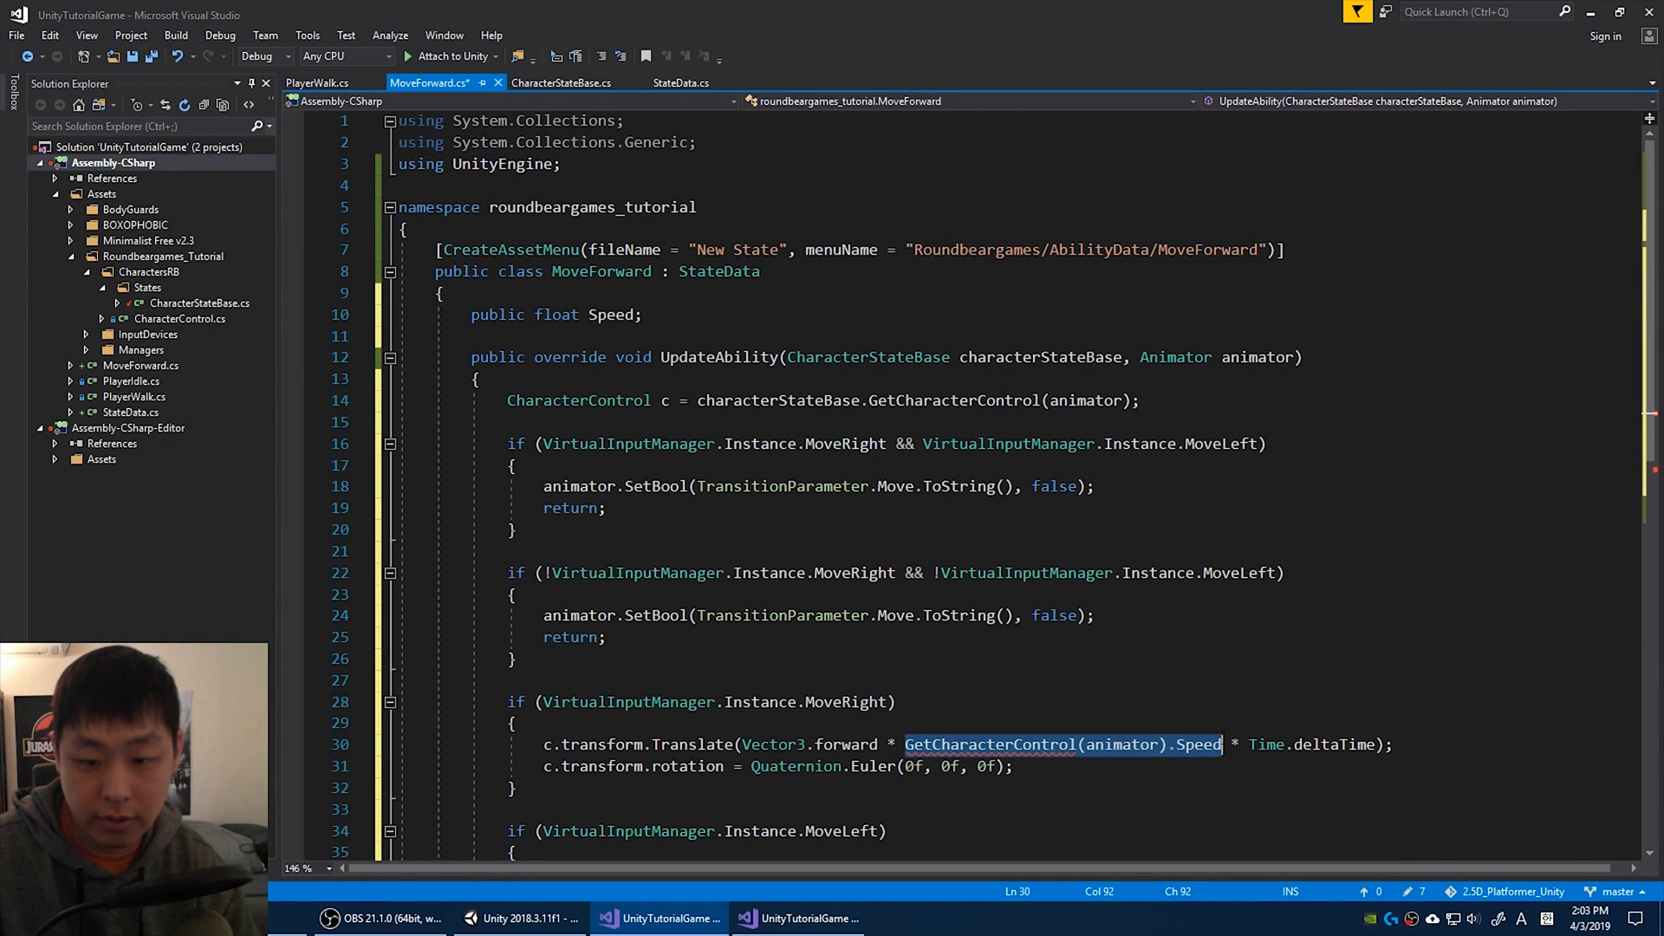
text(Speed)
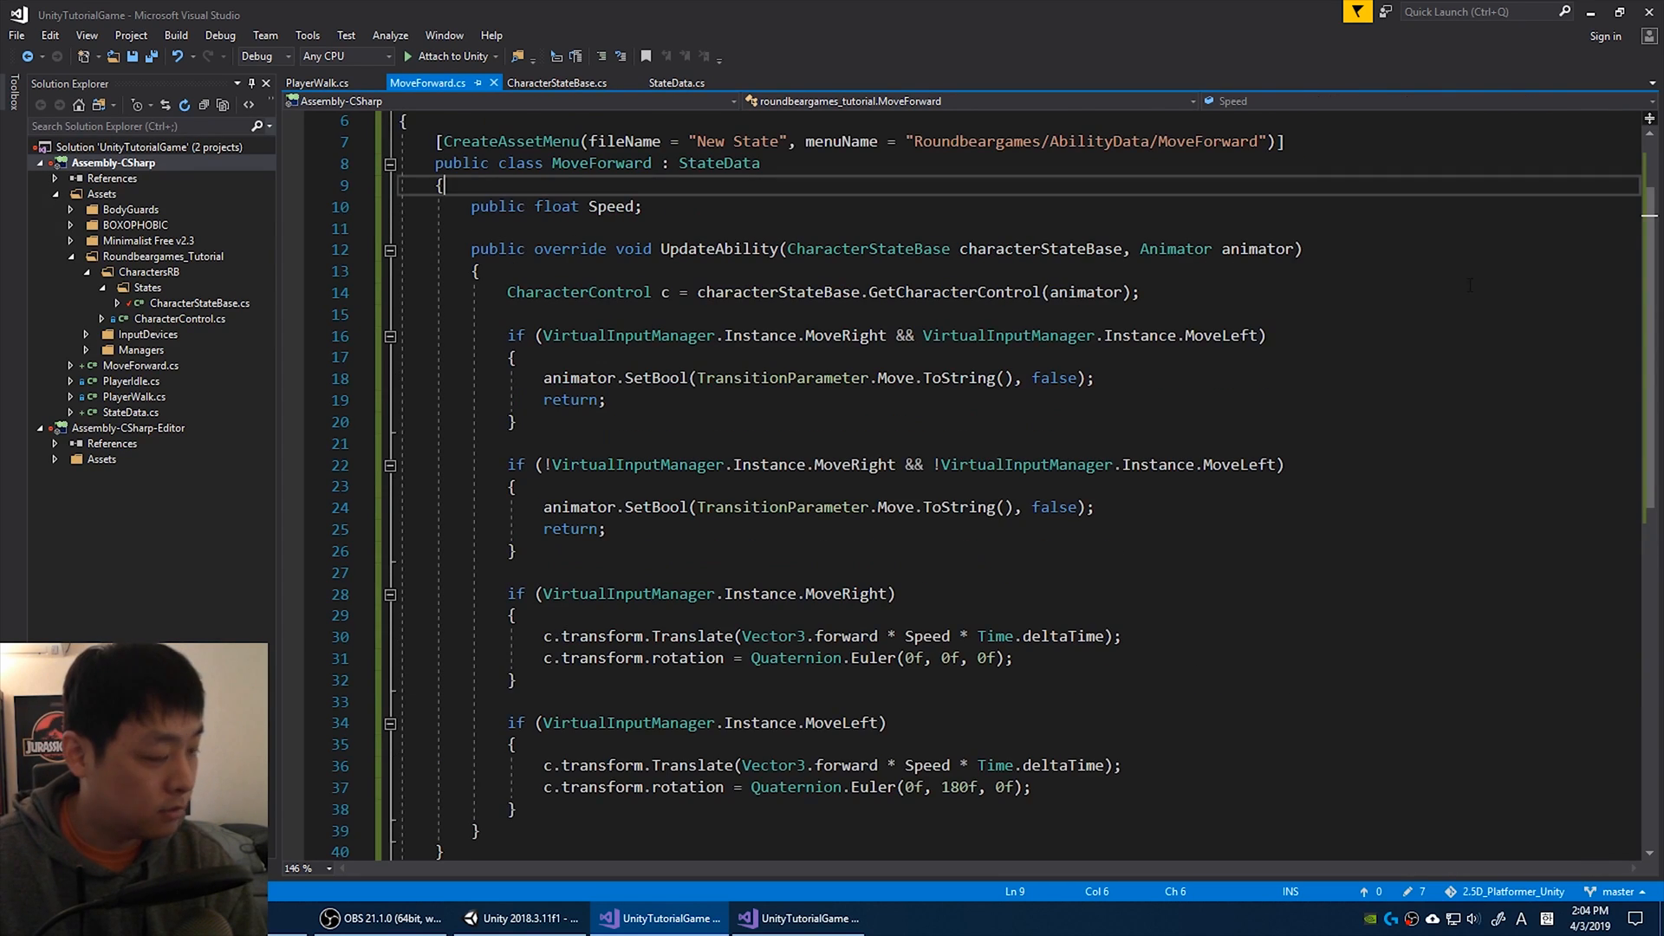
Check the Walking state's empty ability data list, then start creating a new asset in Assets.
click(518, 919)
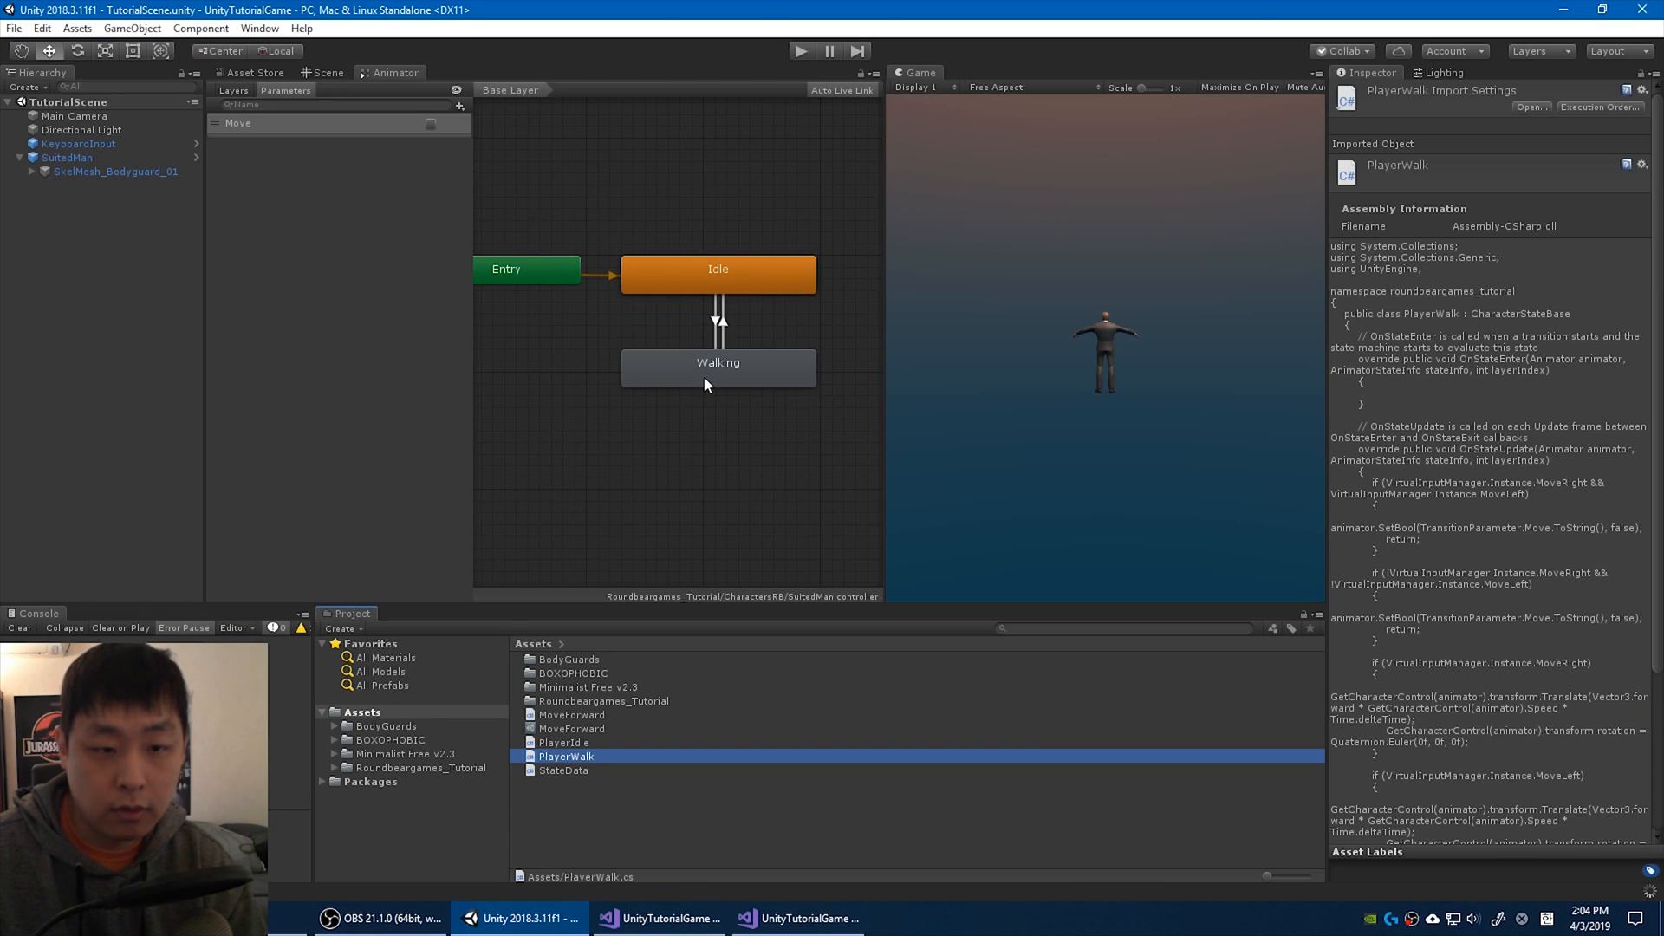
click(718, 363)
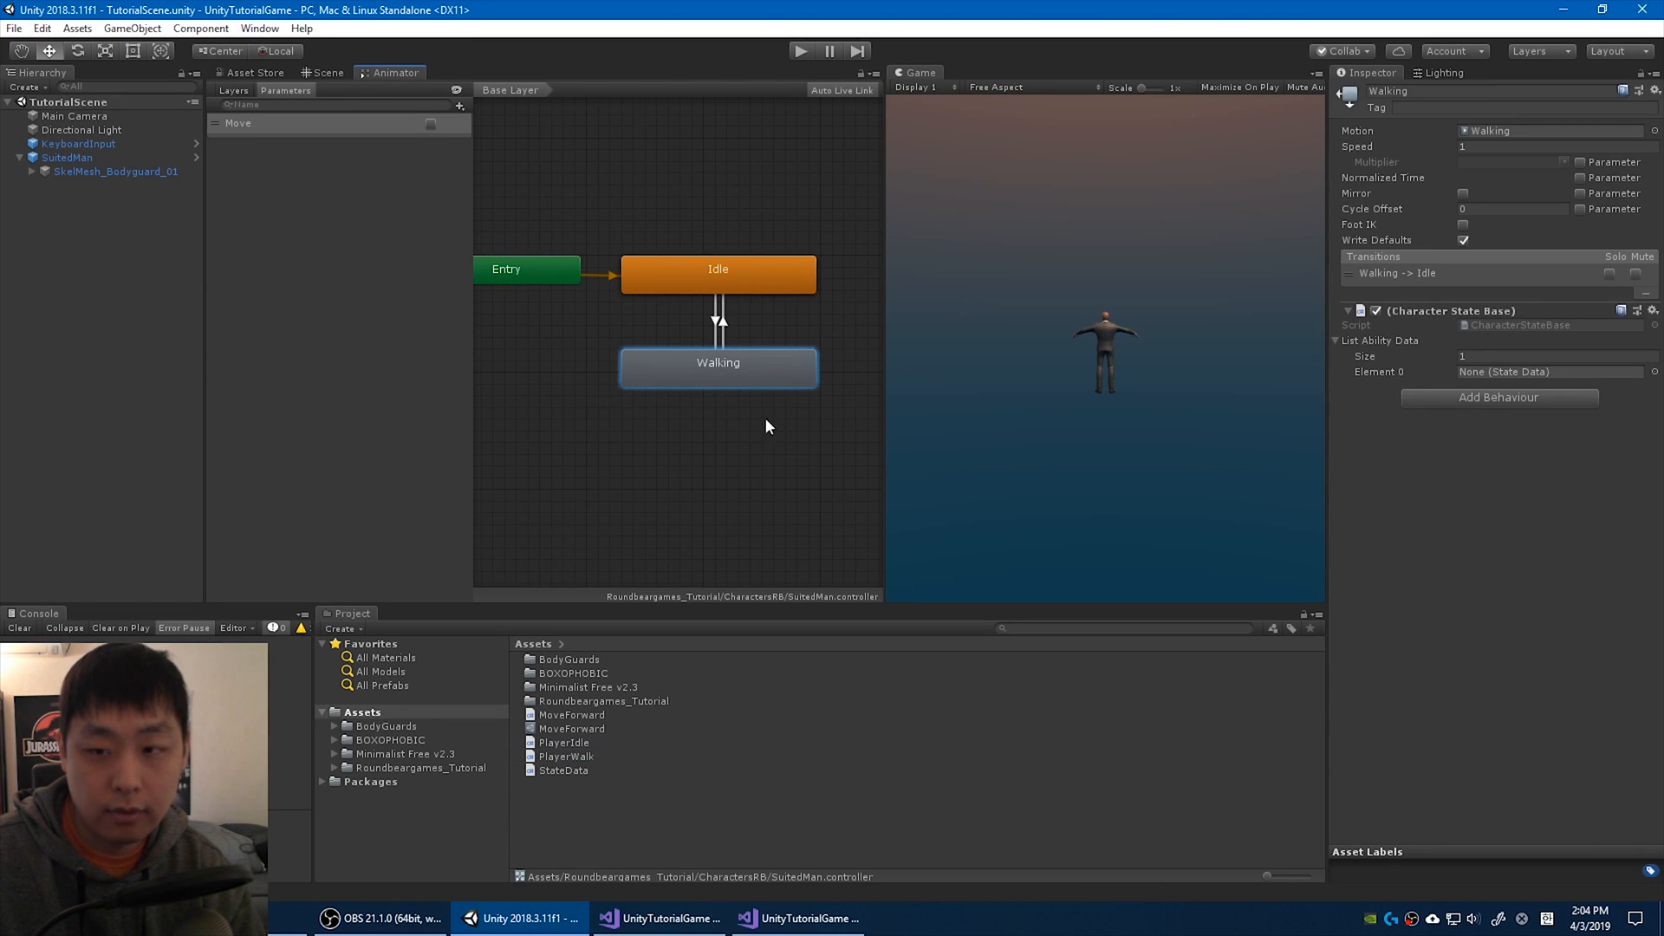
click(571, 730)
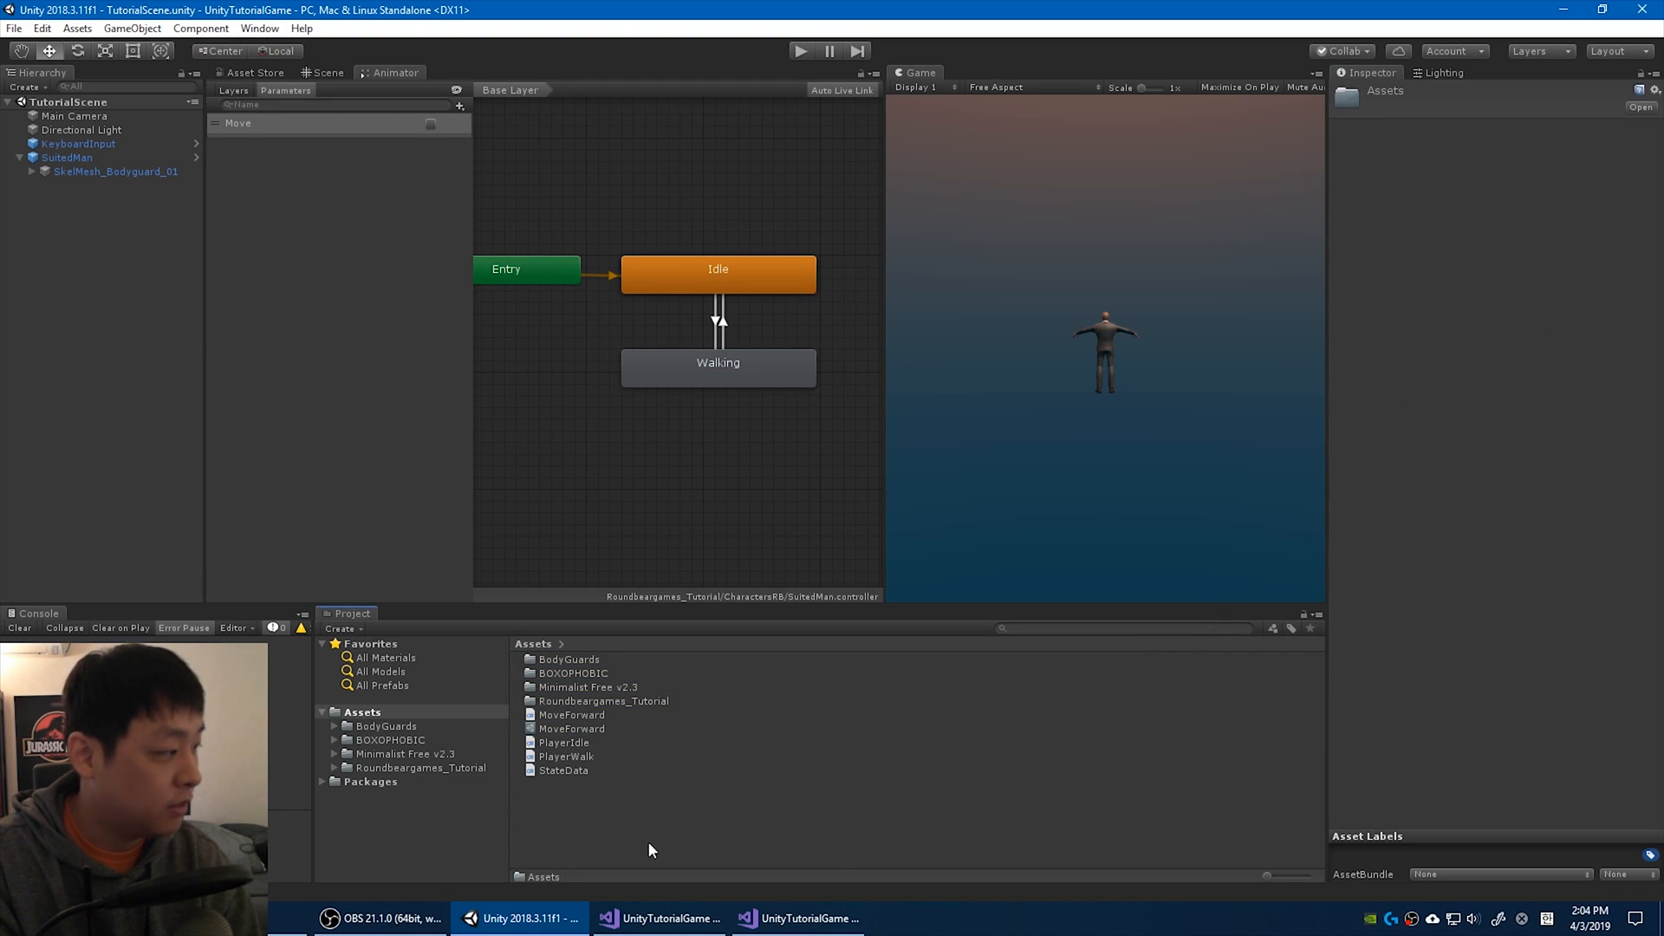
right_click(650, 850)
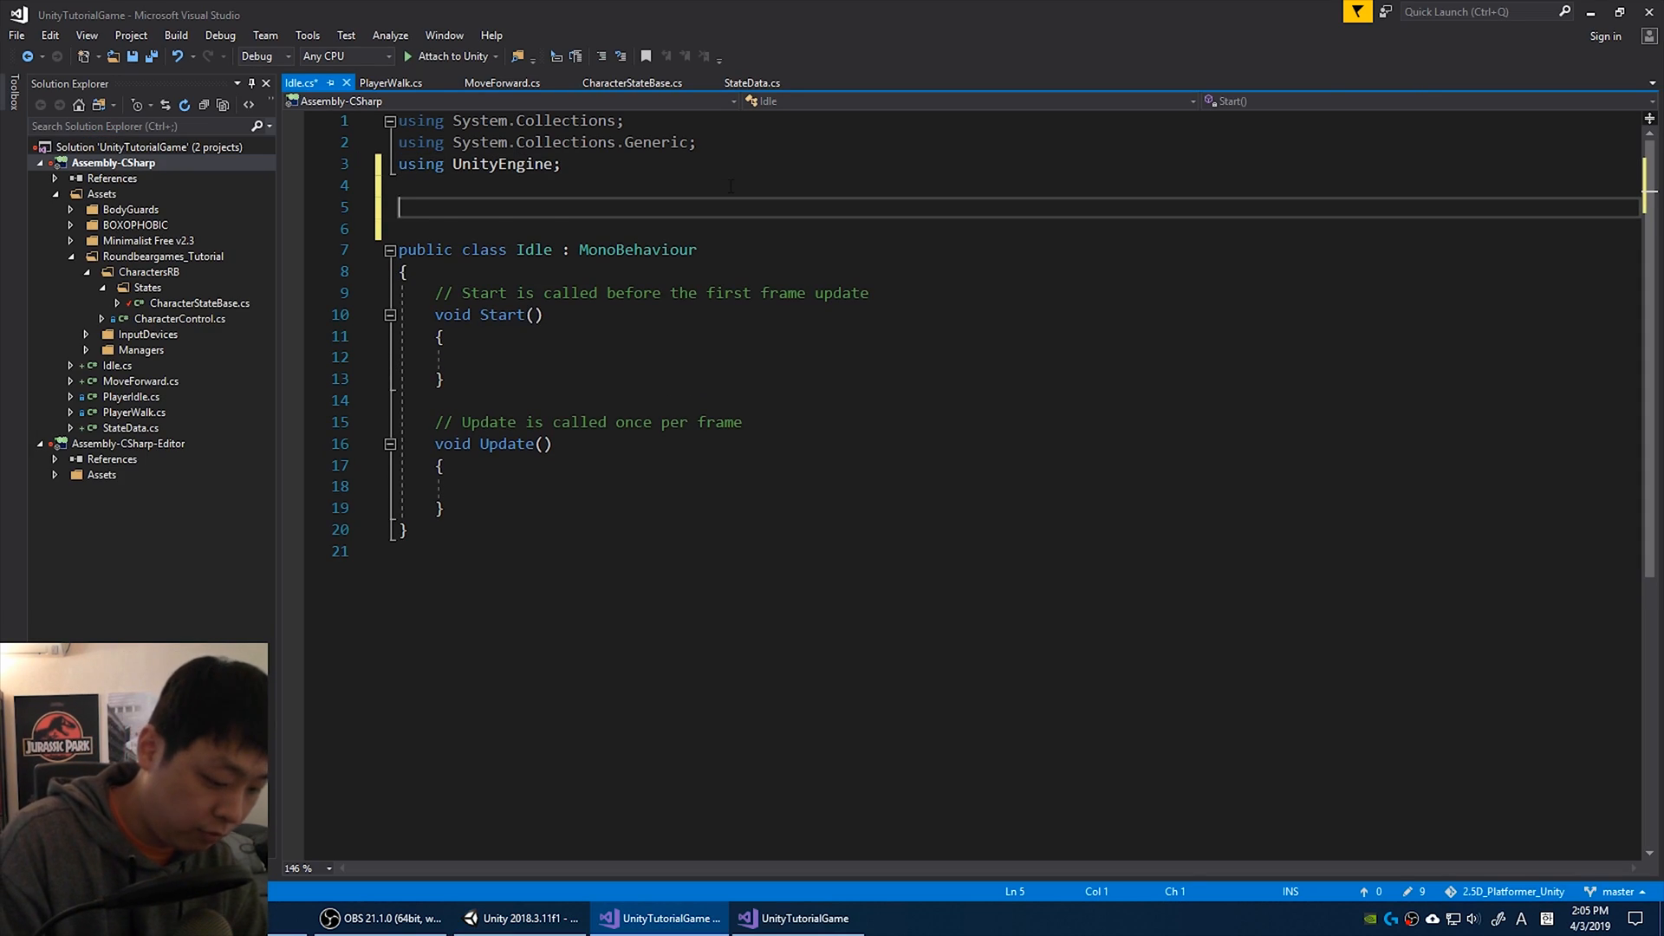
Wrap Idle in the roundbeargames_tutorial namespace, derive it from StateData and add a CreateAssetMenu attribute.
text(namespace roundbeargames_tutorial { })
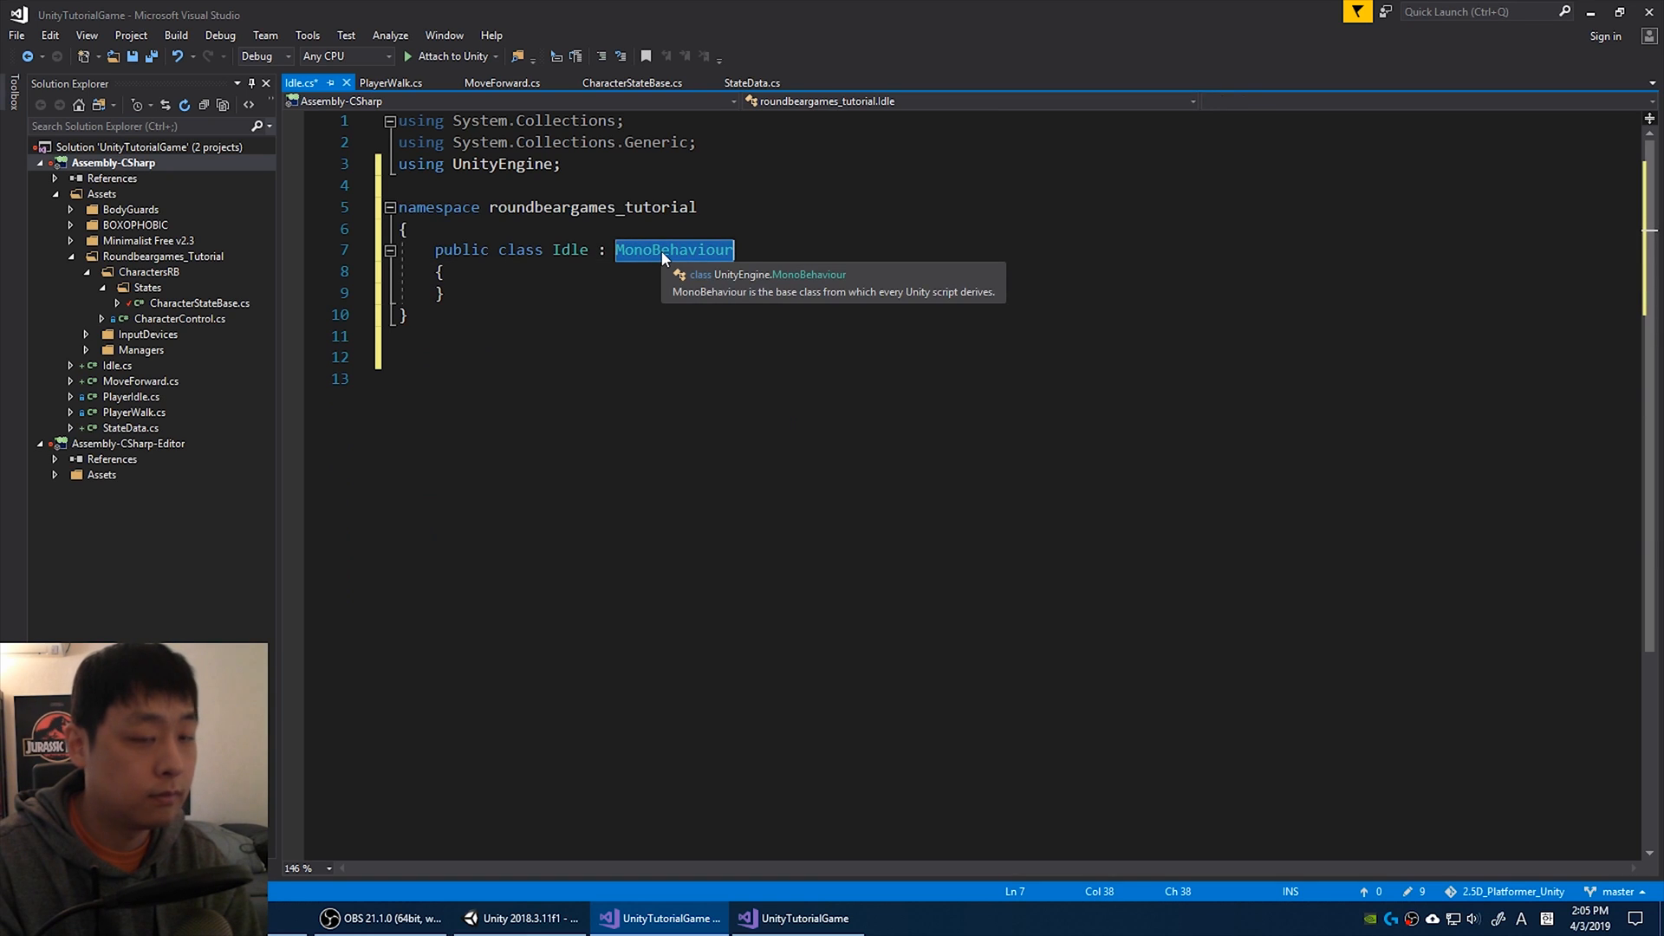
text(StateDatae)
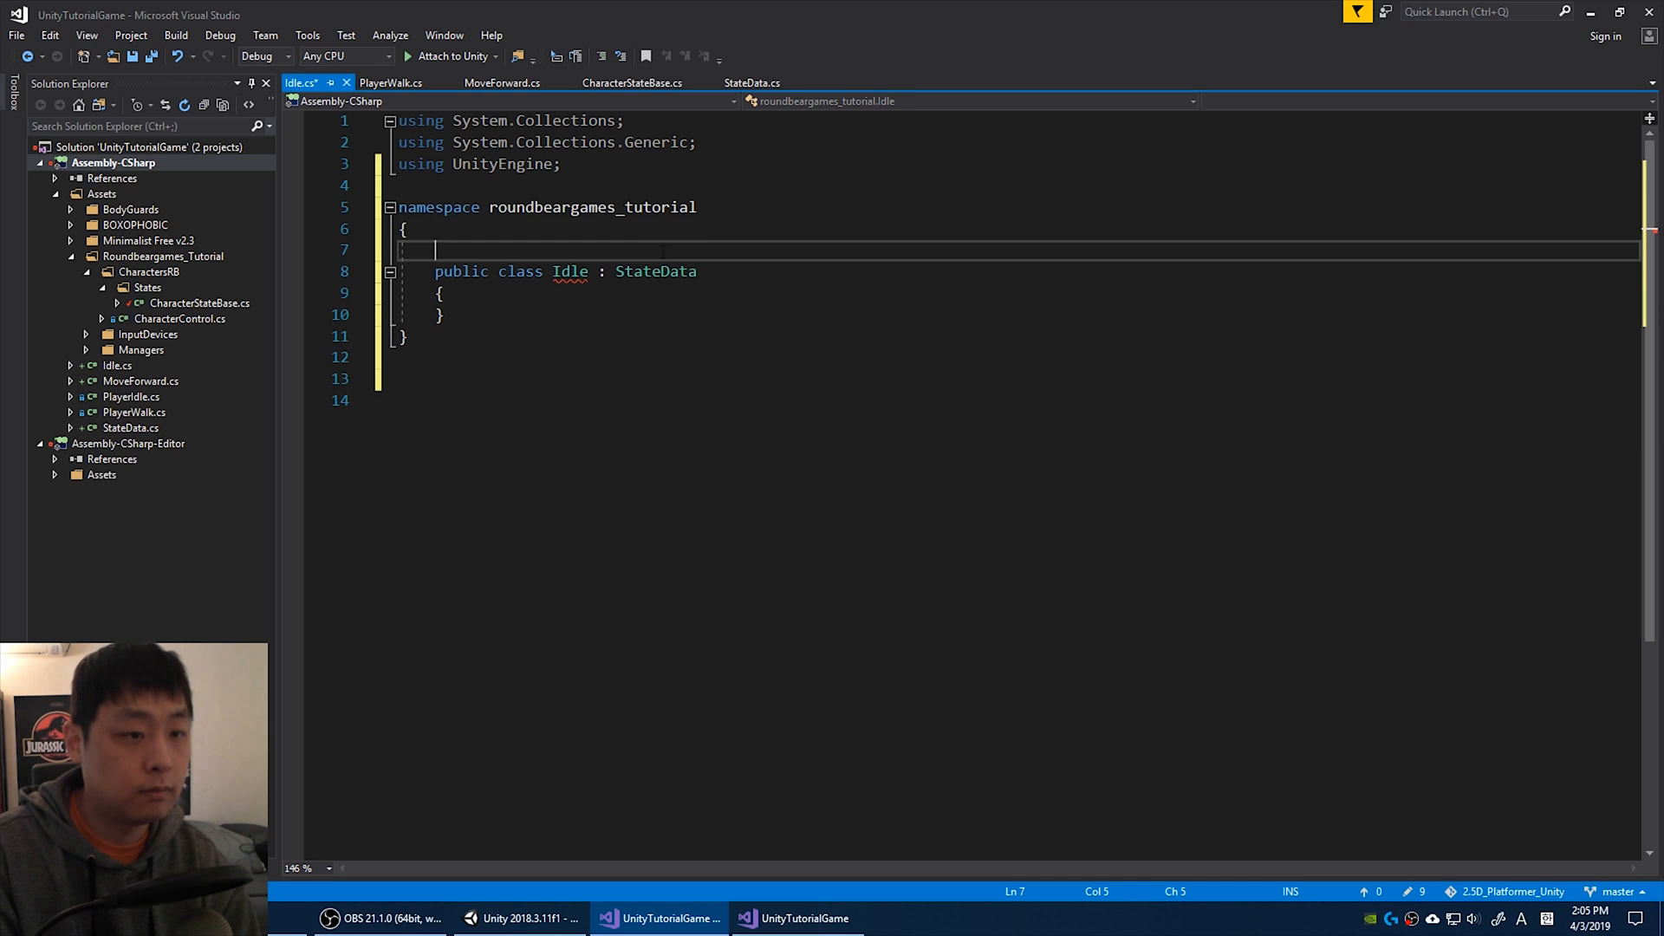
text([CreateAssetMenu)
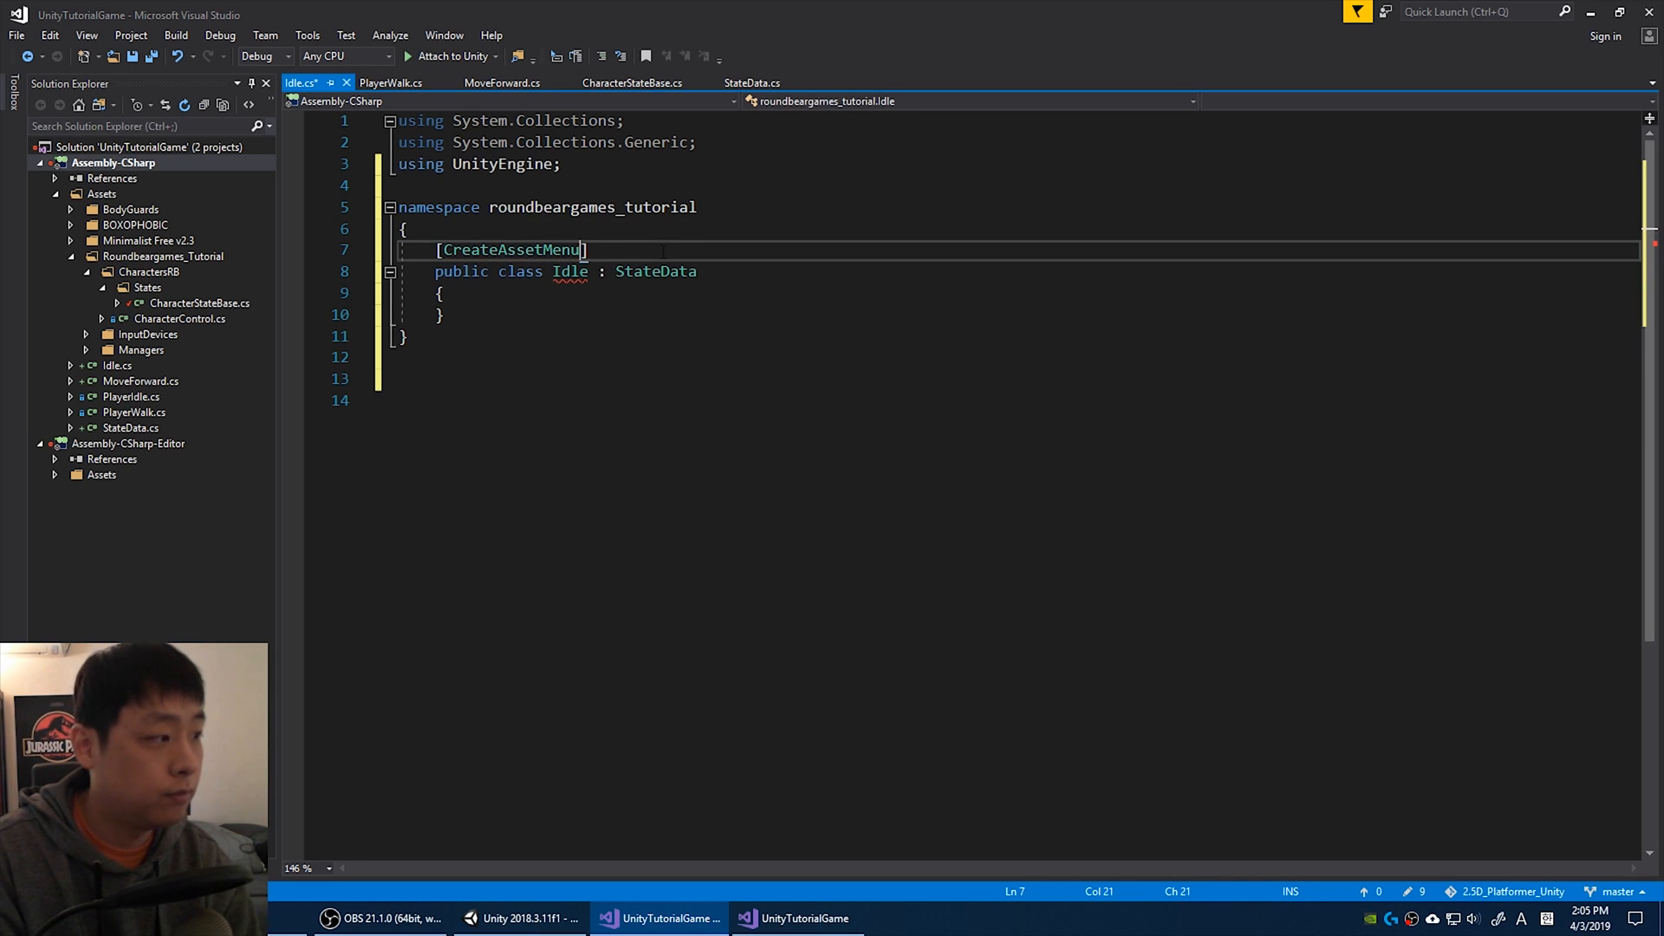
text((fileName =)
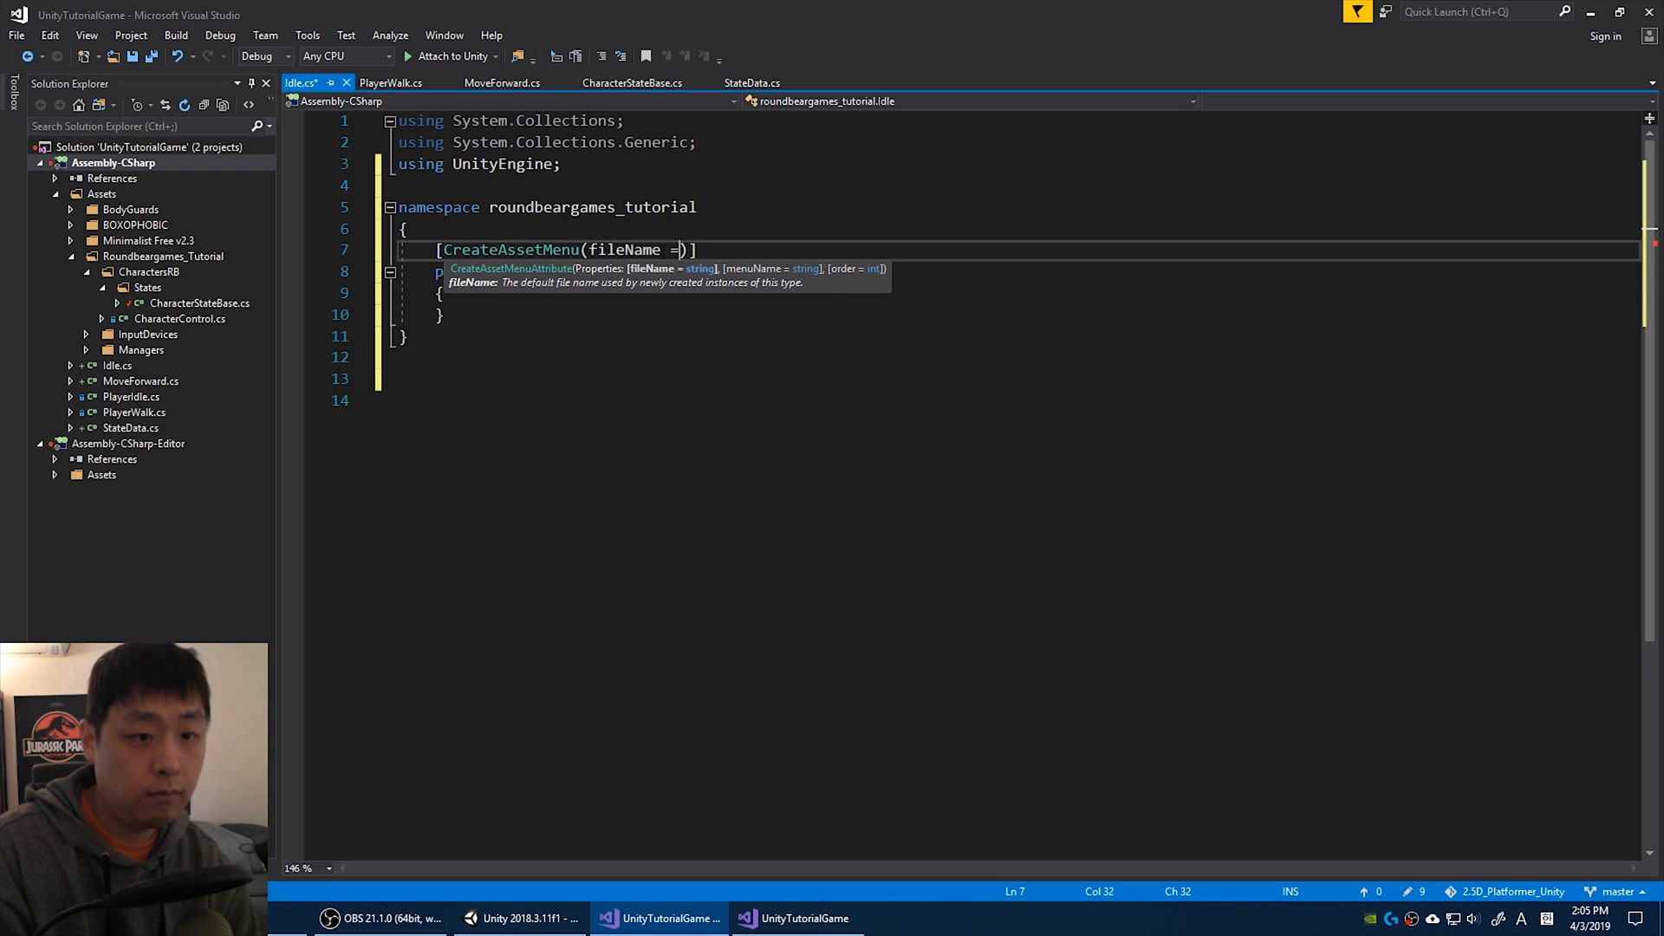
text("New State", menuName = "")
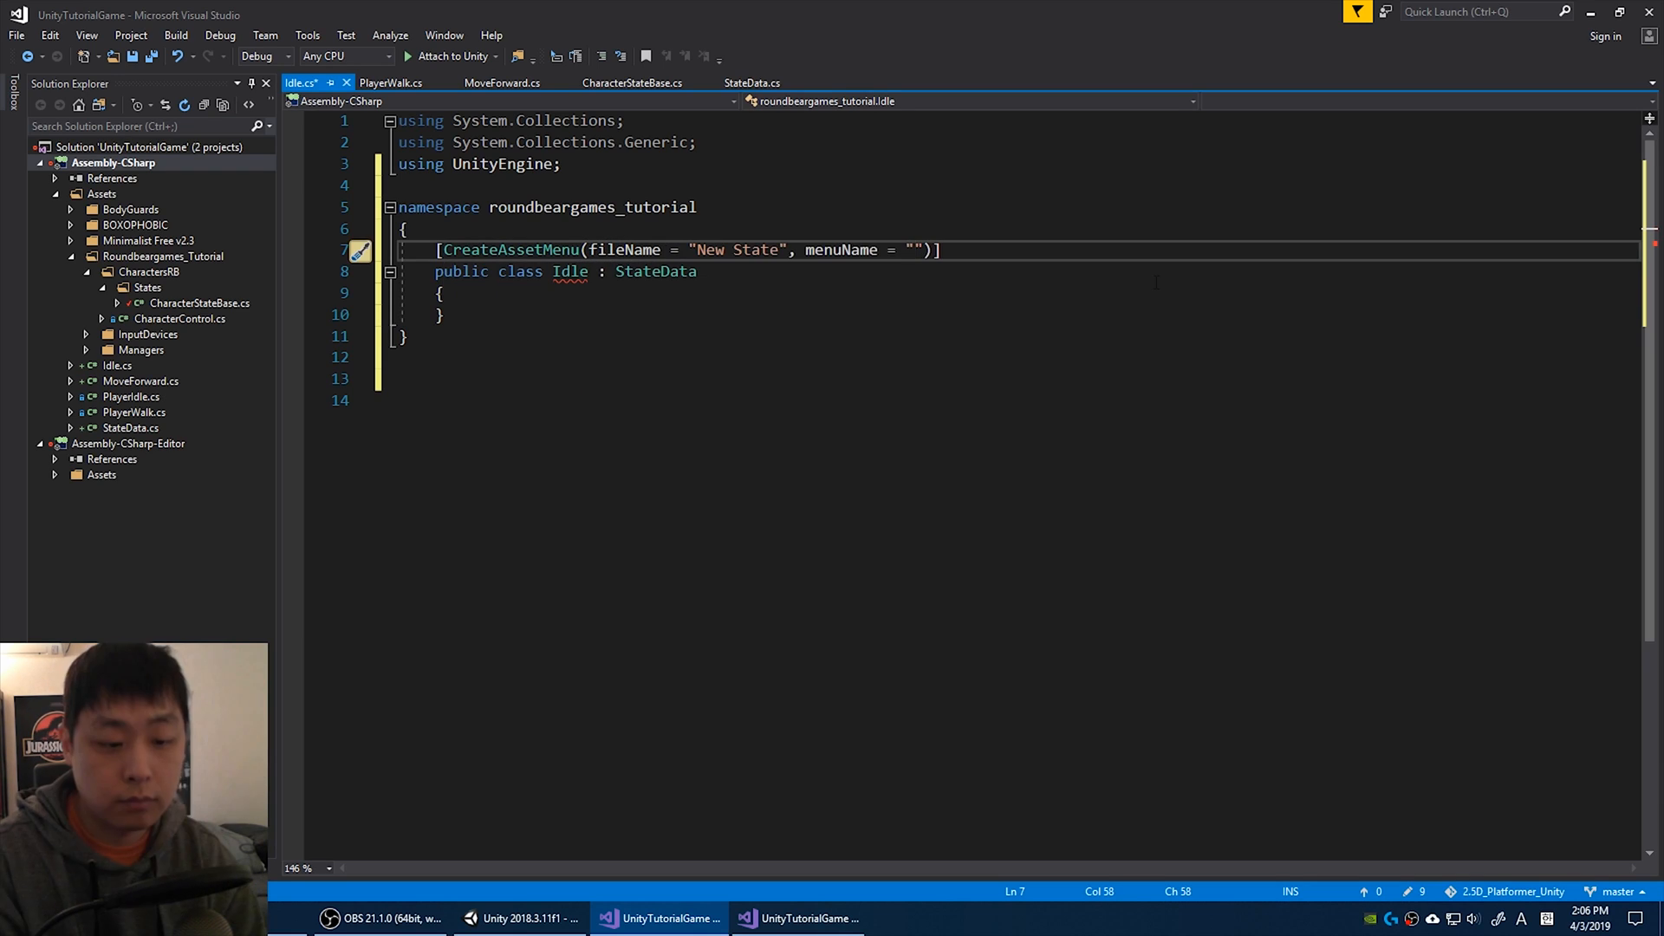
Set the menu path to Roundbeargames/Ability/Idle and begin the public override UpdateAbility.
text(Roundb)
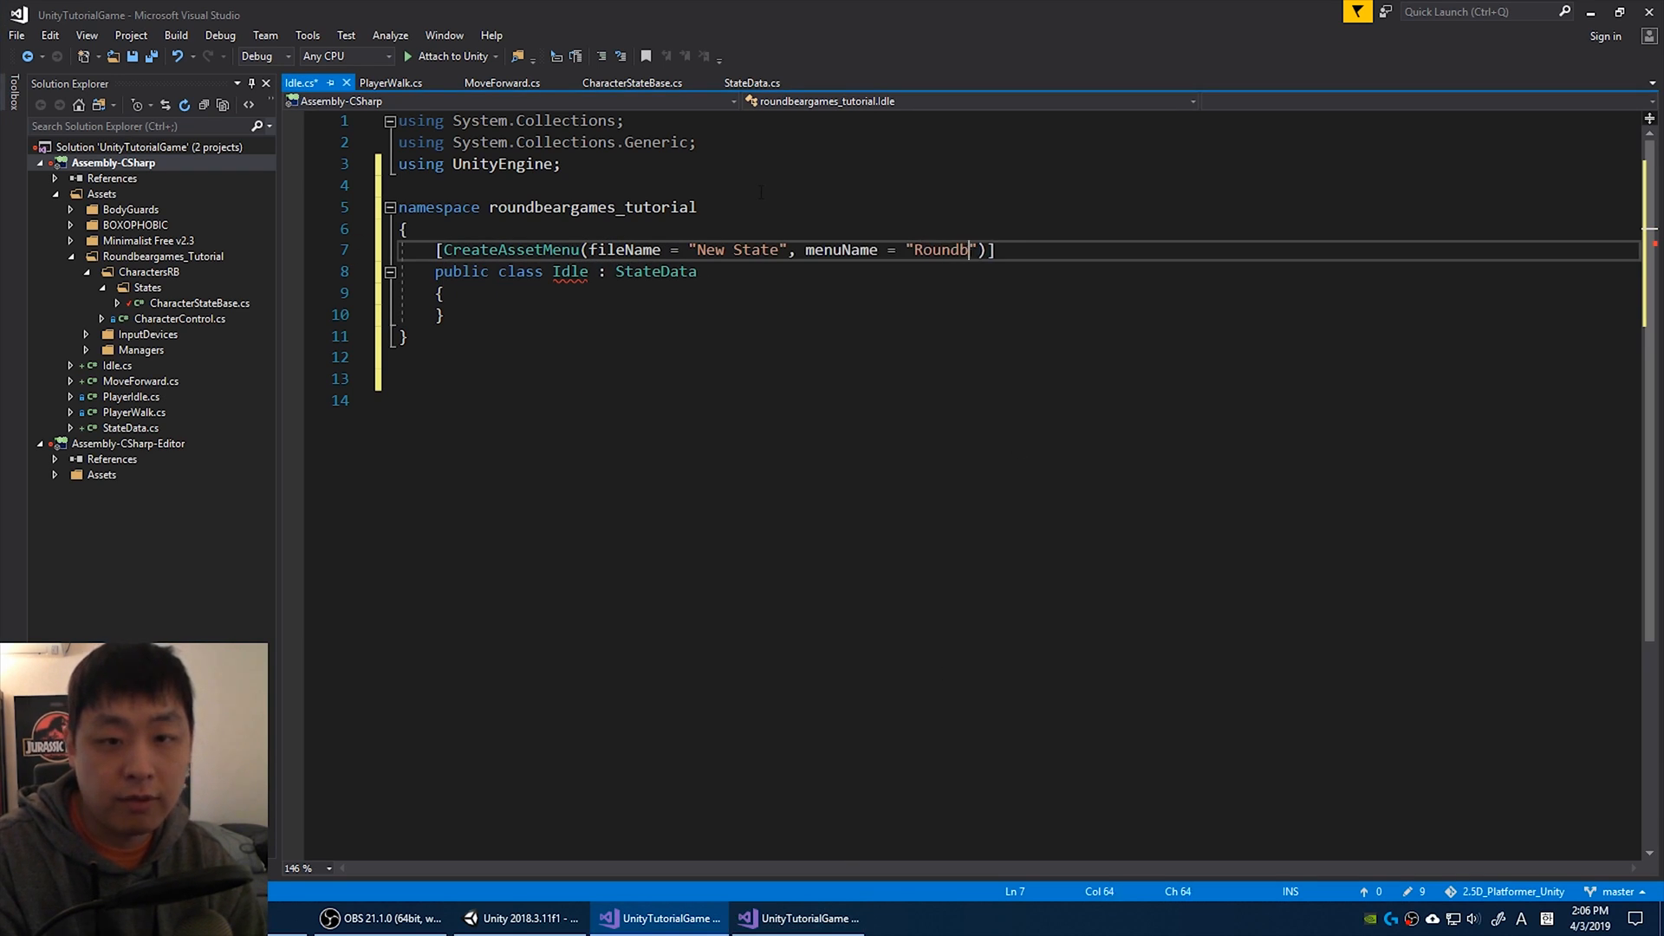
text(eargames)
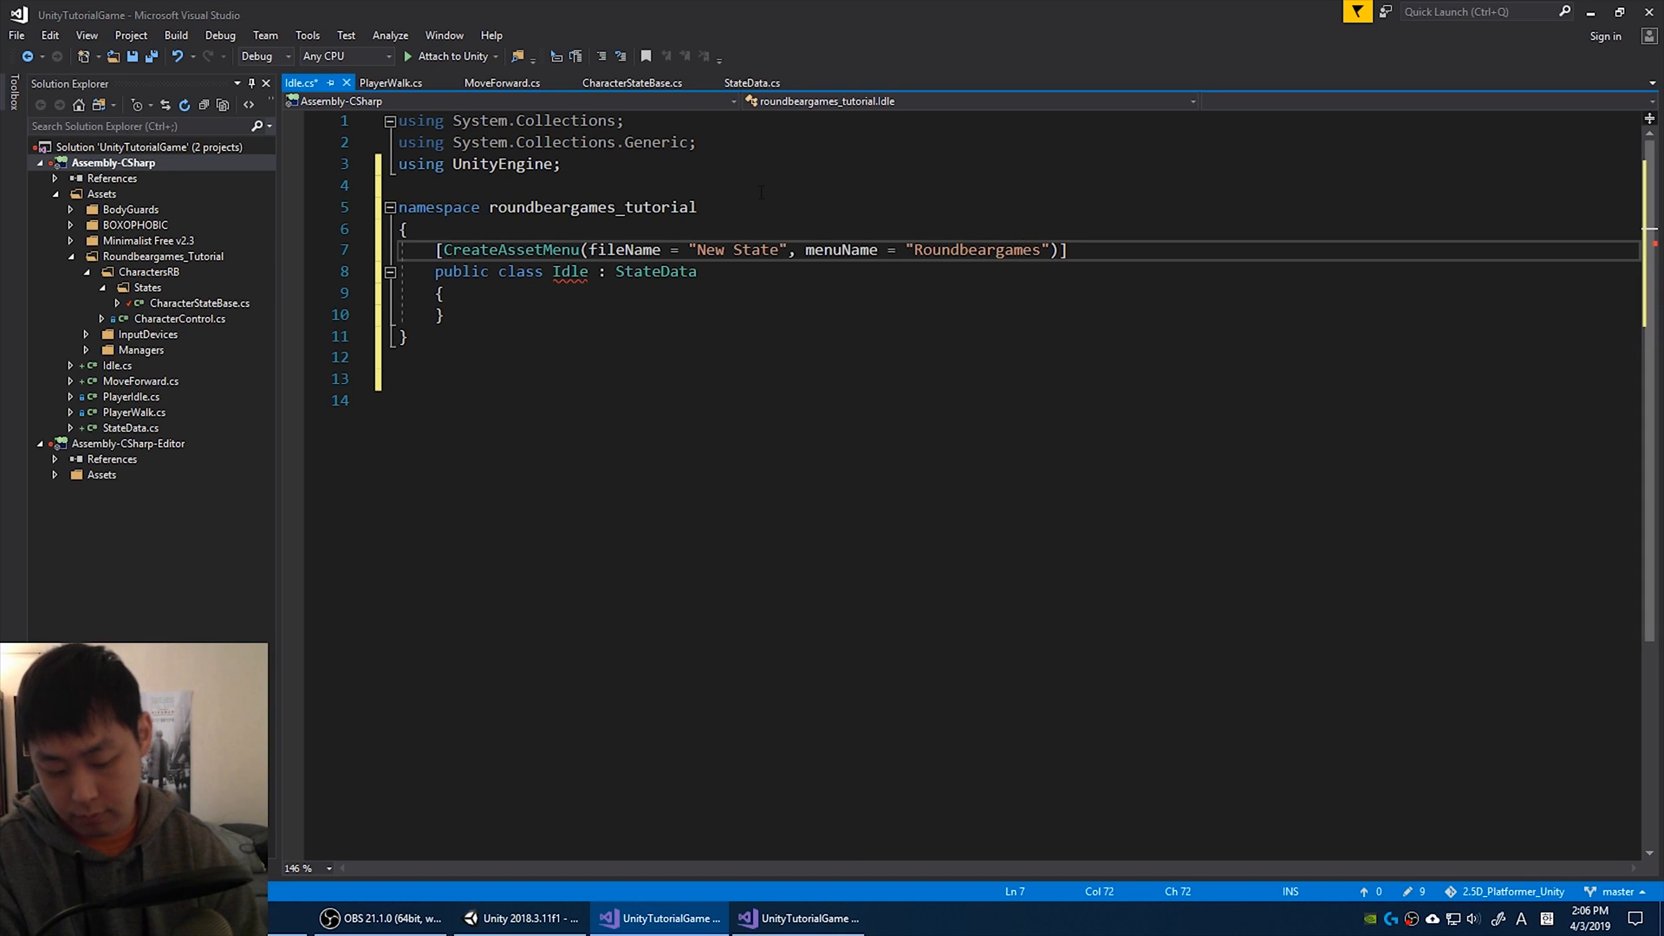
text(/Ability)
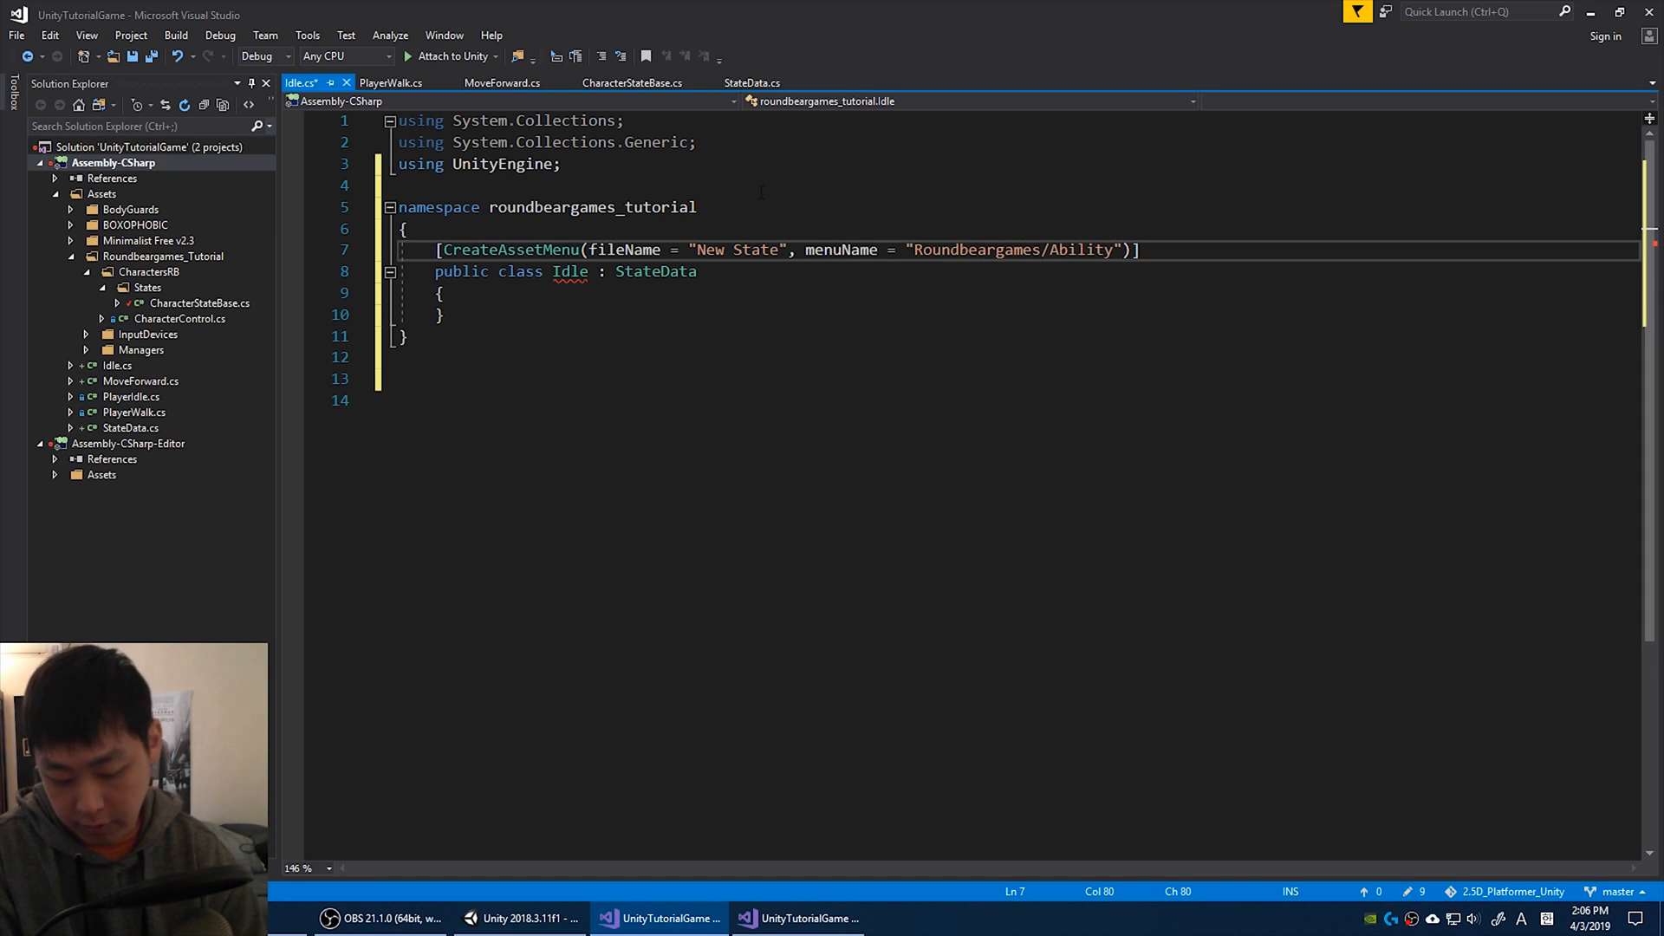
text(/U)
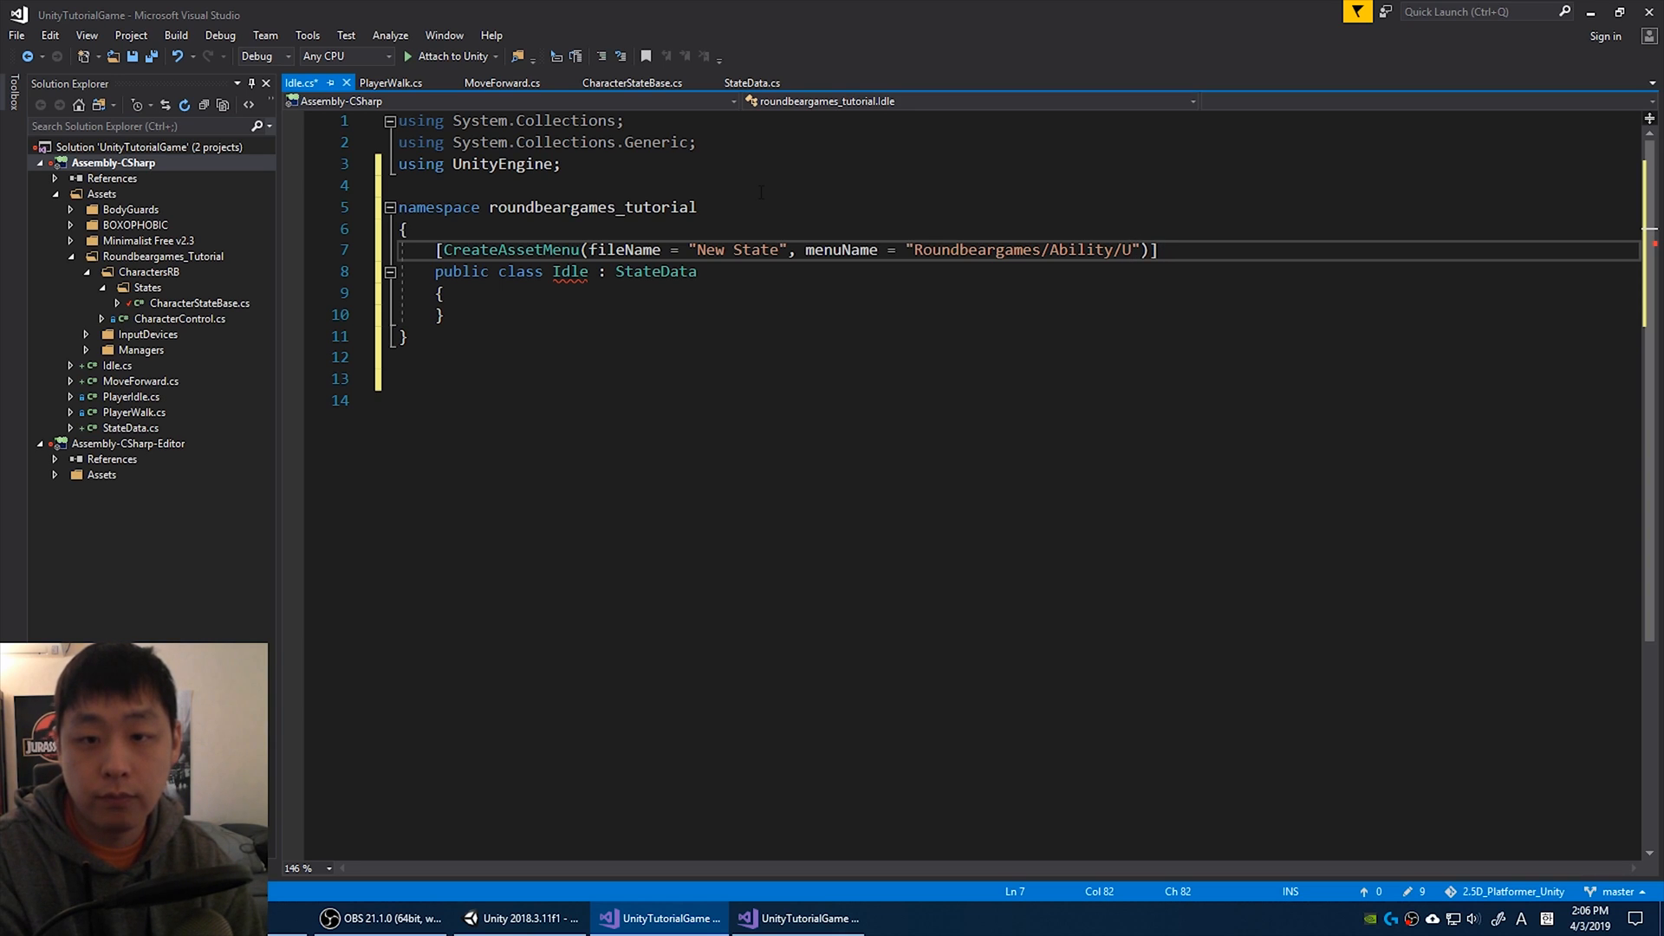
text(dle)
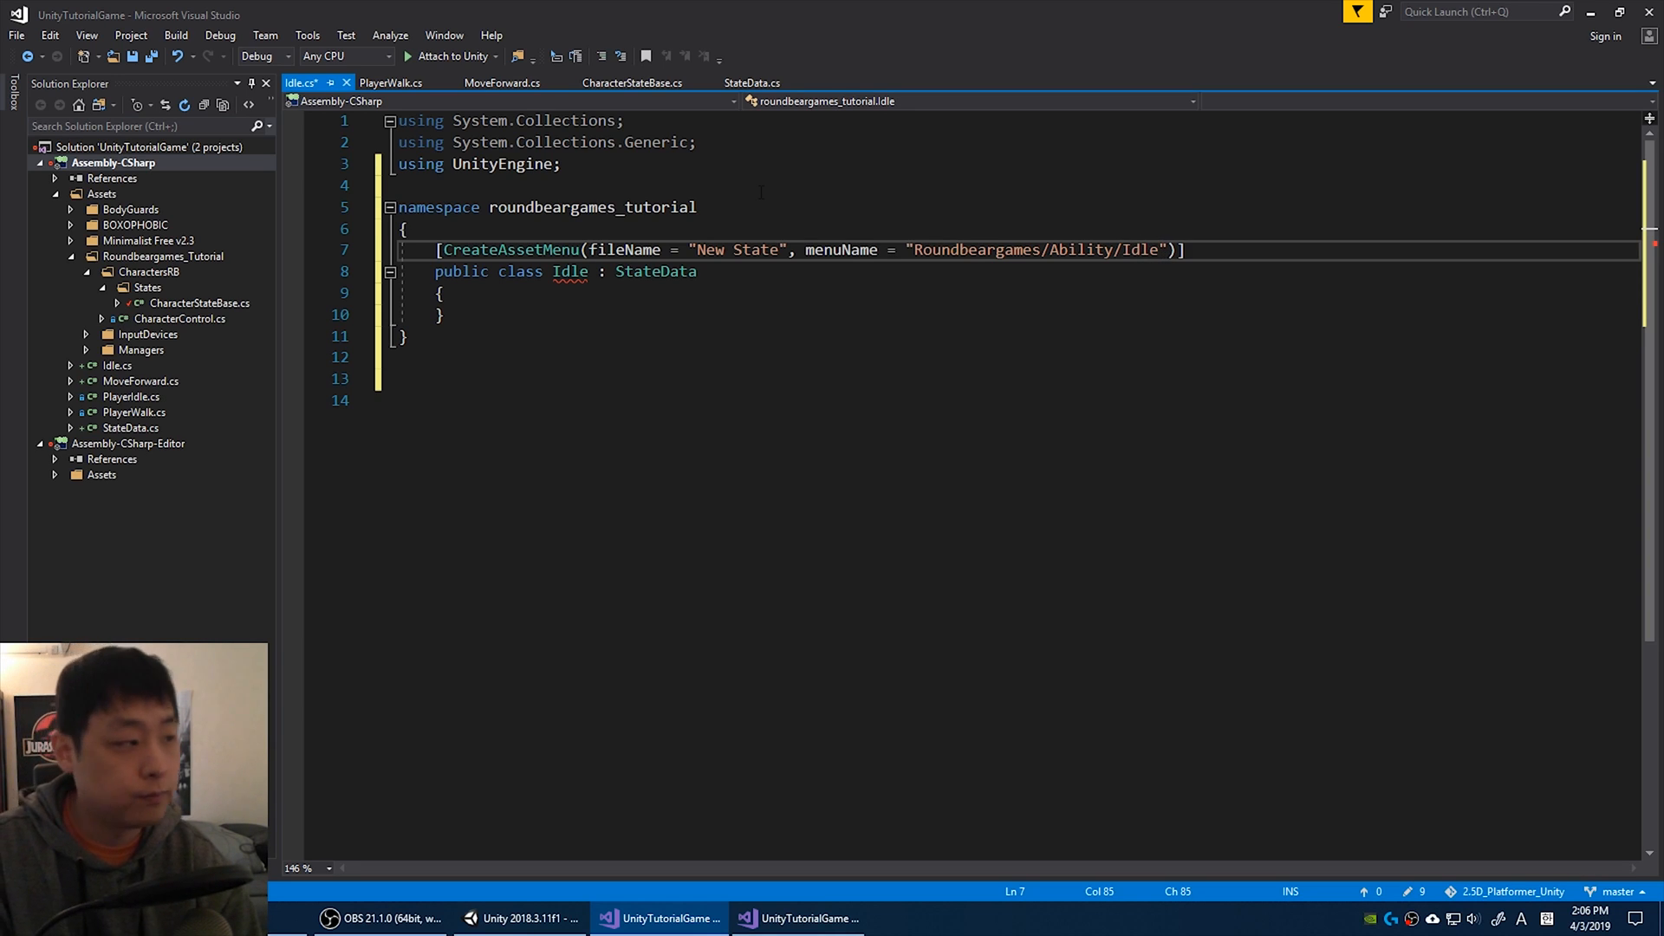
text(public ov)
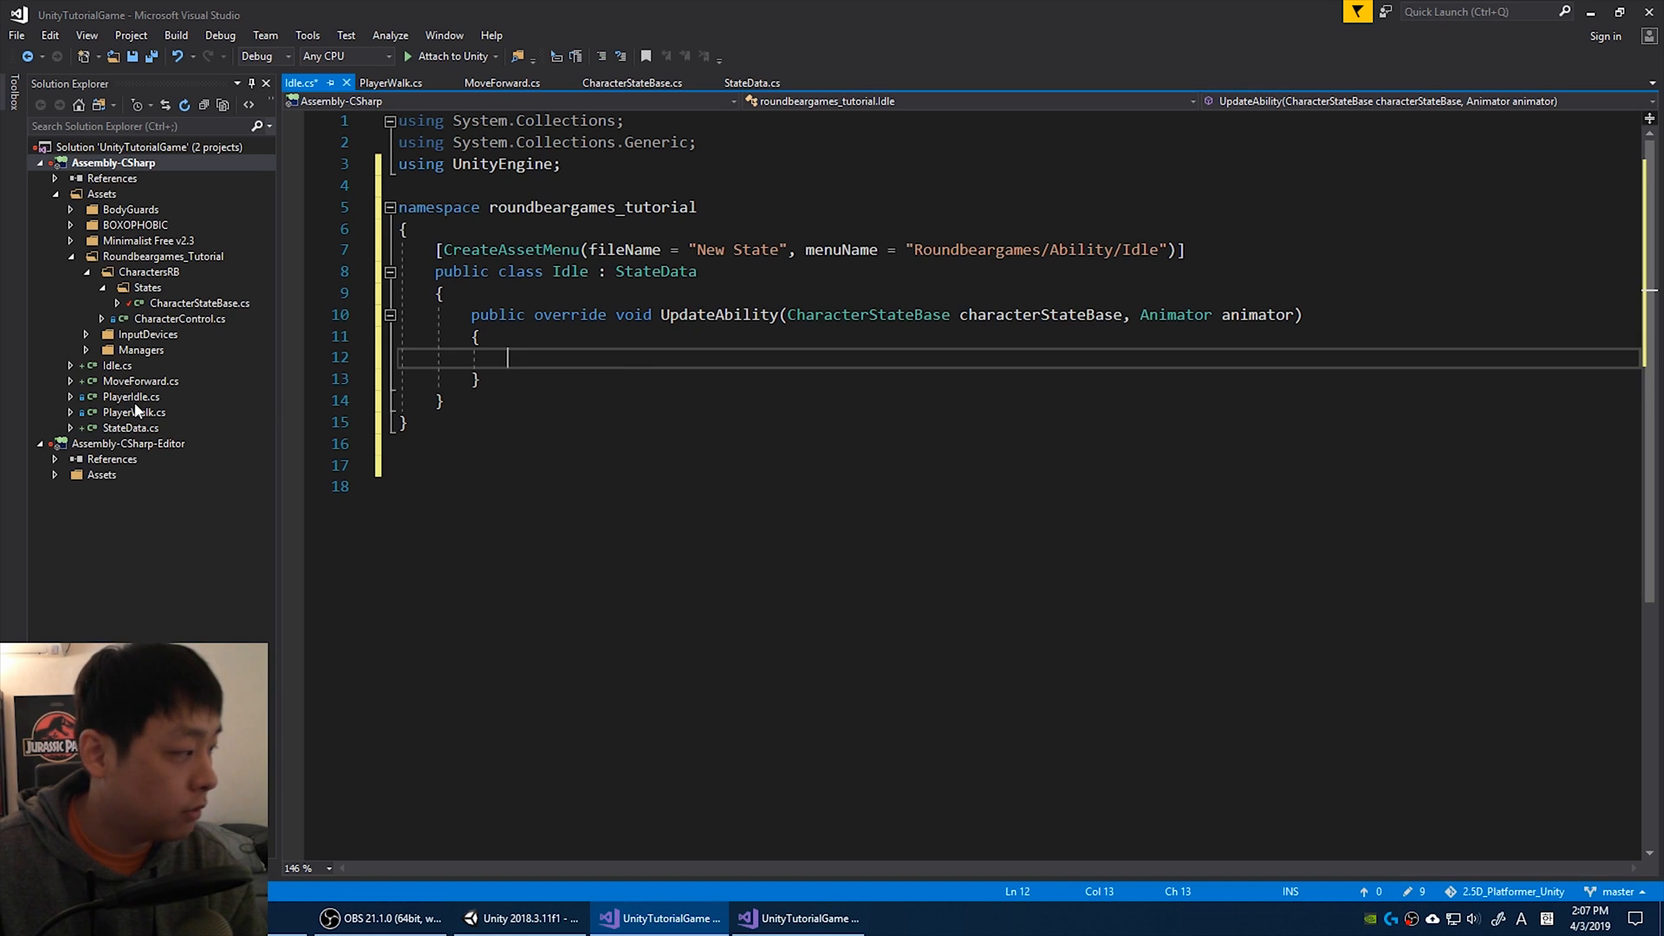
Bring up the PlayerIdle script with its move-right and move-left checks.
click(130, 396)
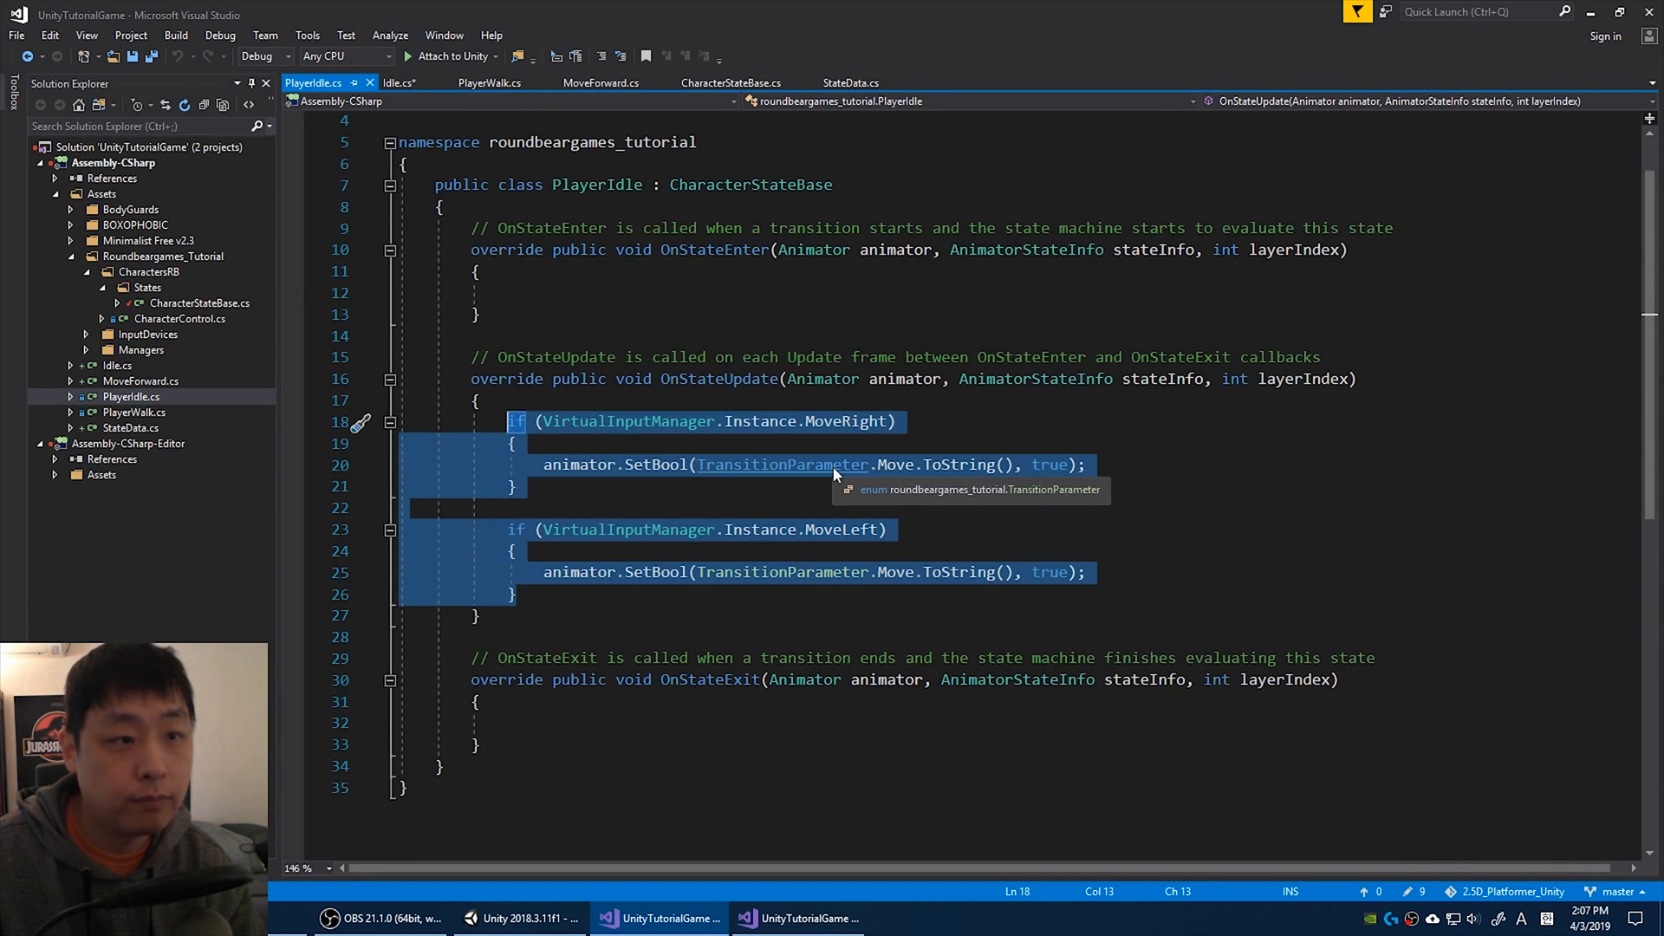
click(399, 83)
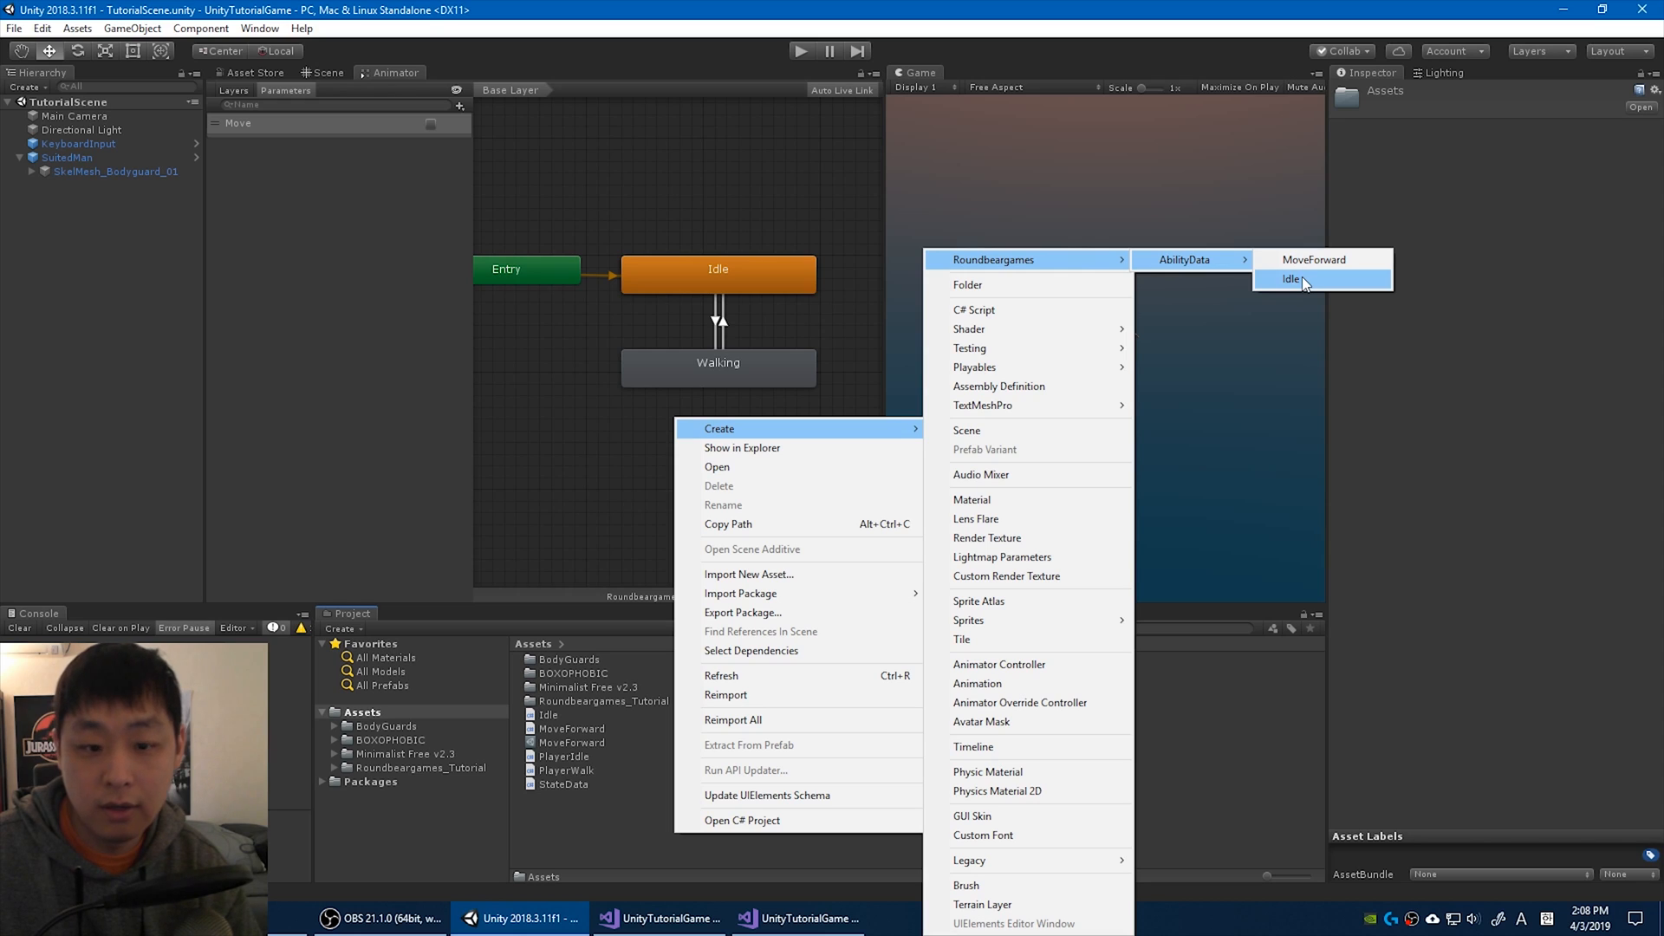
Create an Idle ability data asset and assign it to the Idle state's ability data list.
click(1293, 280)
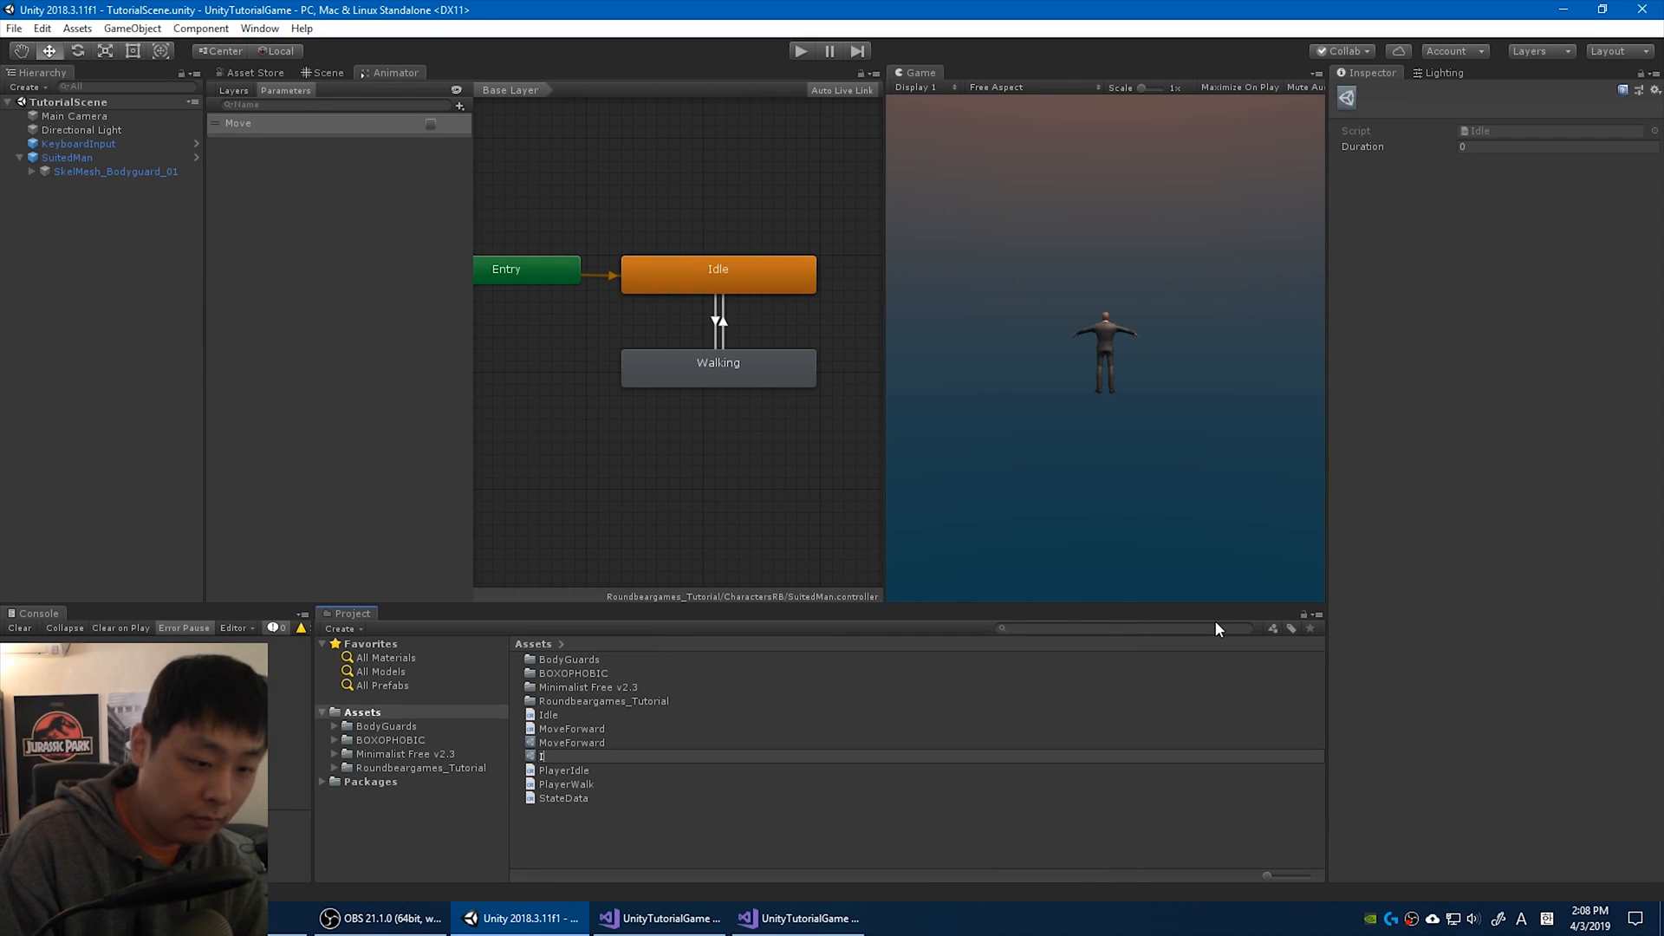
click(550, 730)
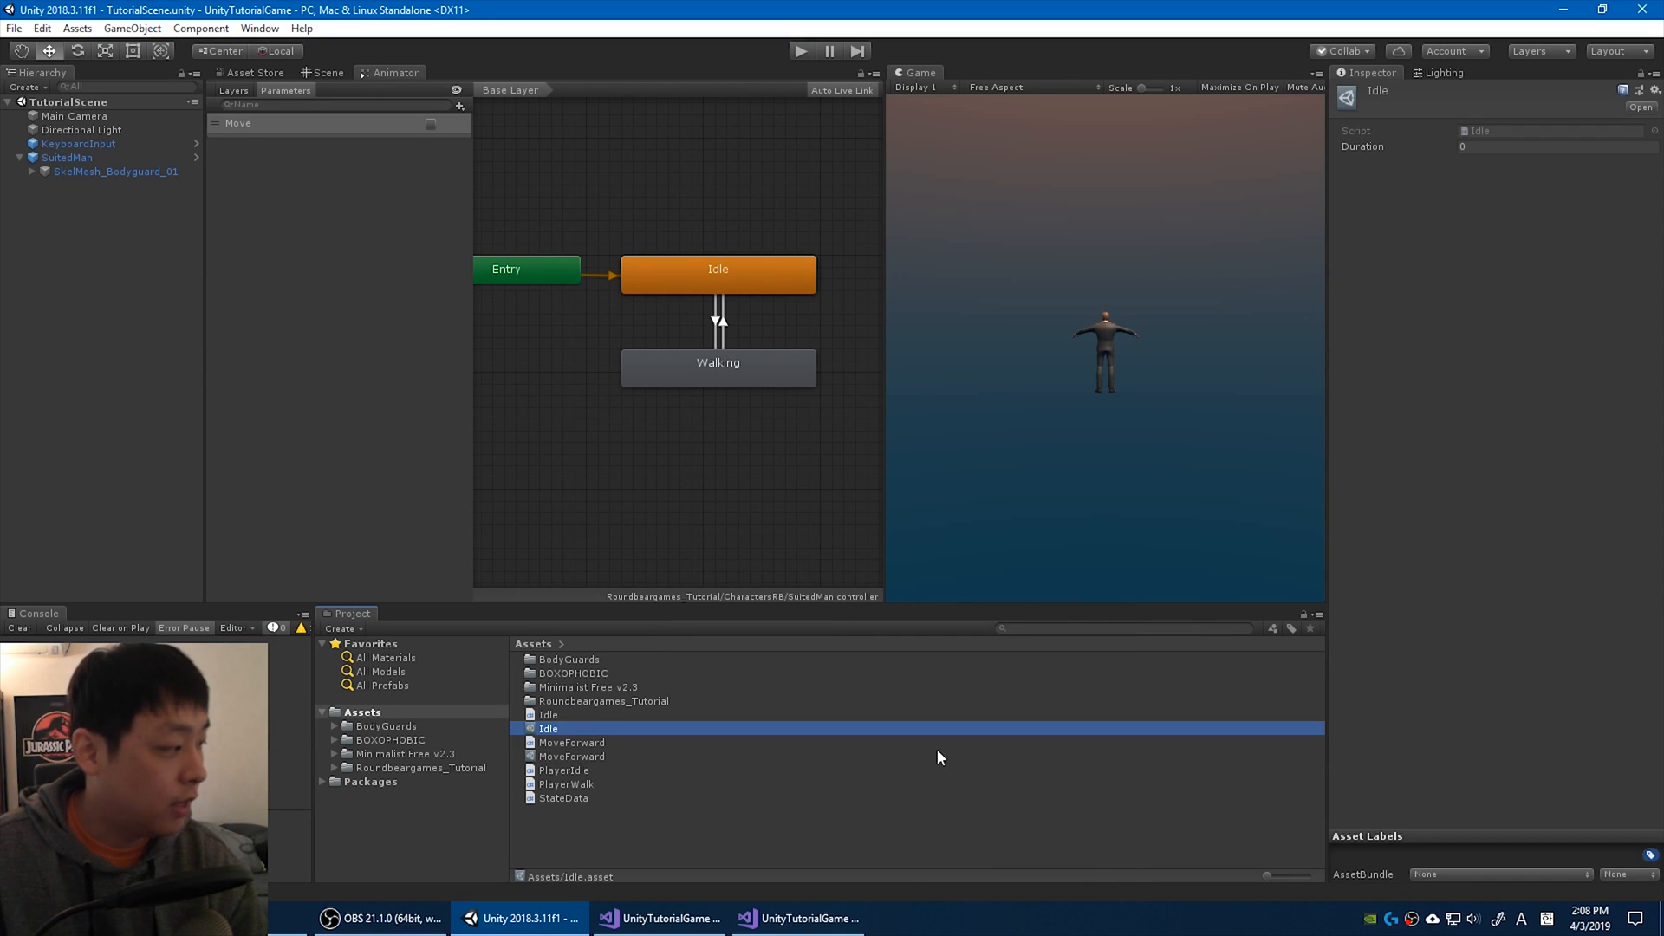
click(718, 272)
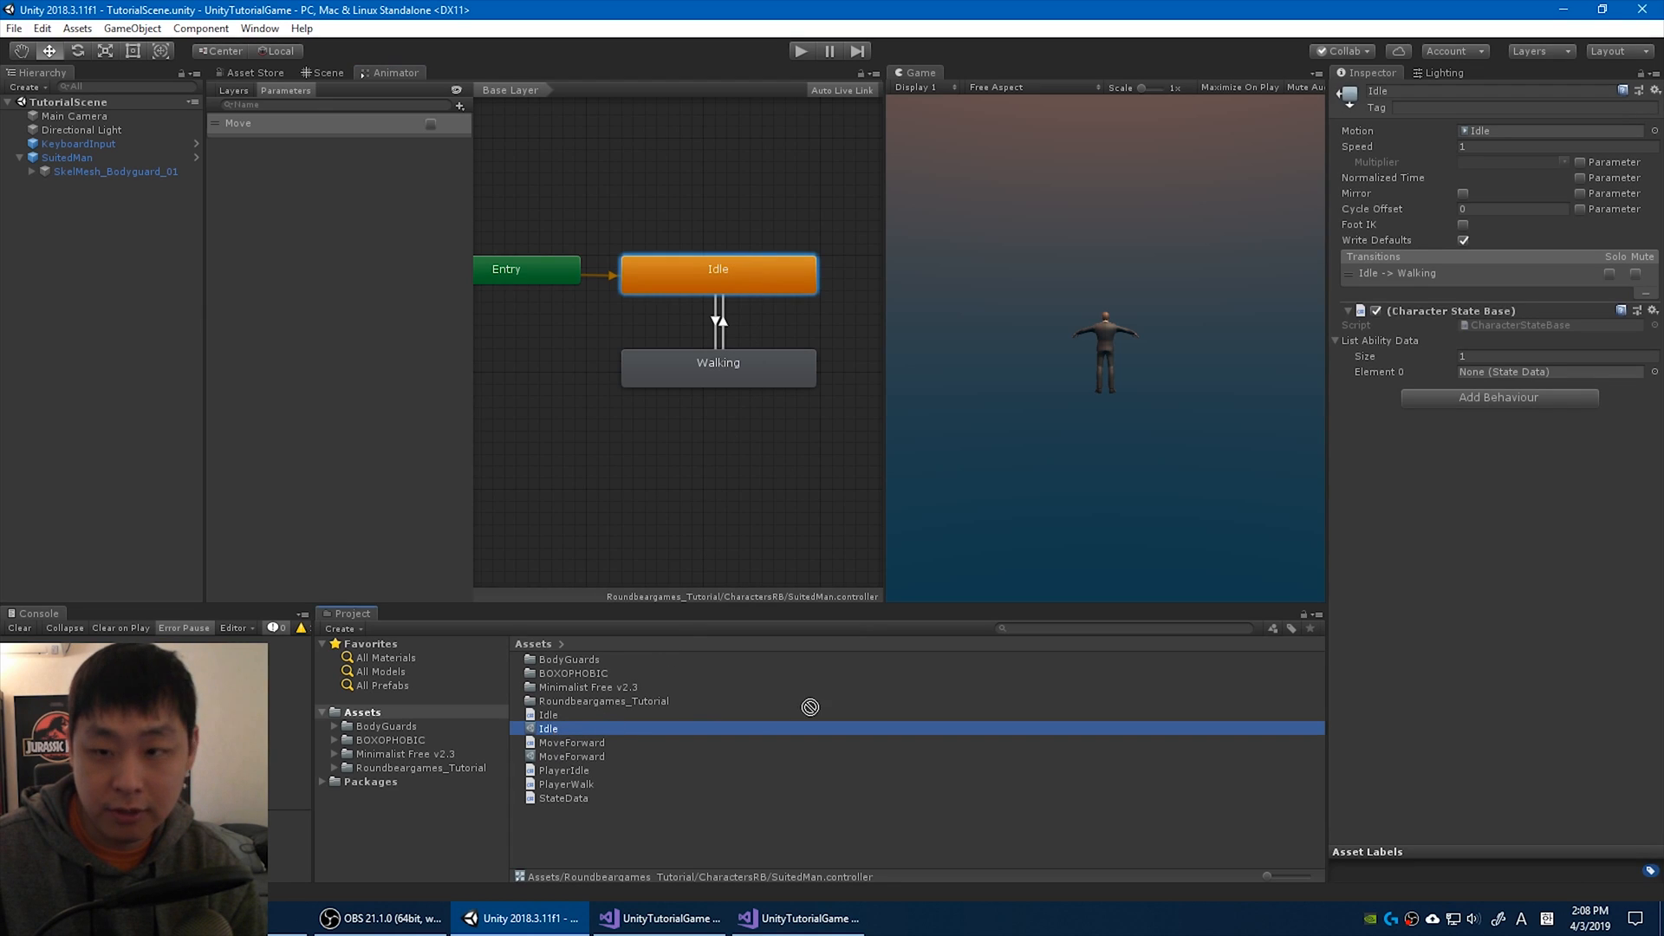
click(718, 362)
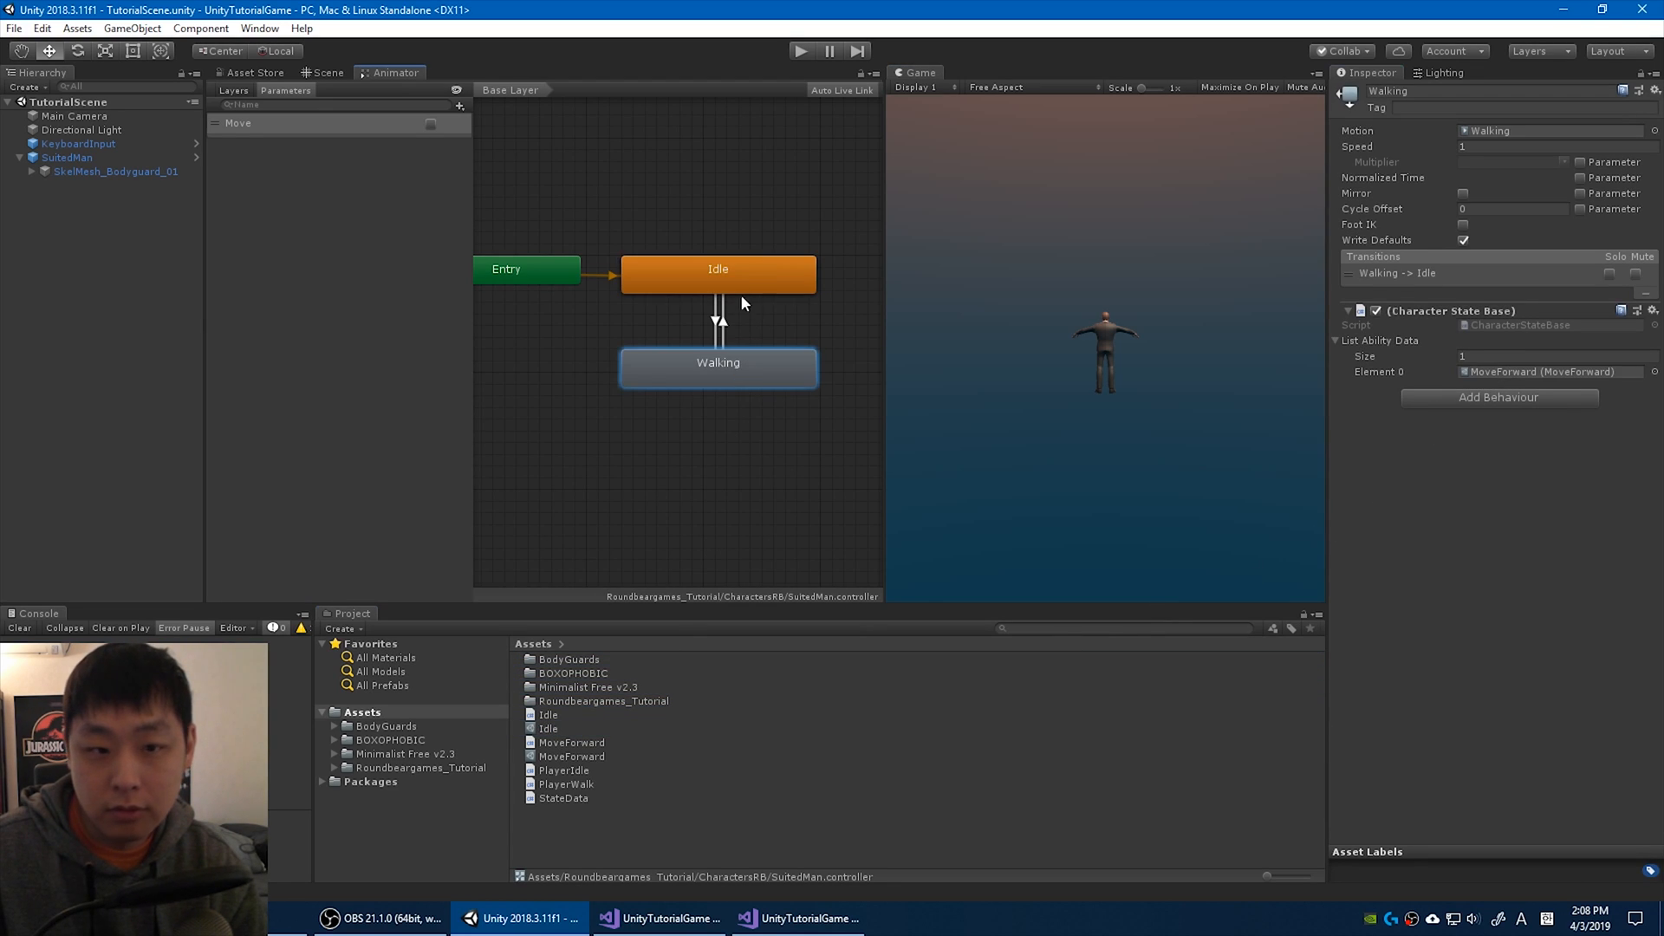
mouse_move(756, 284)
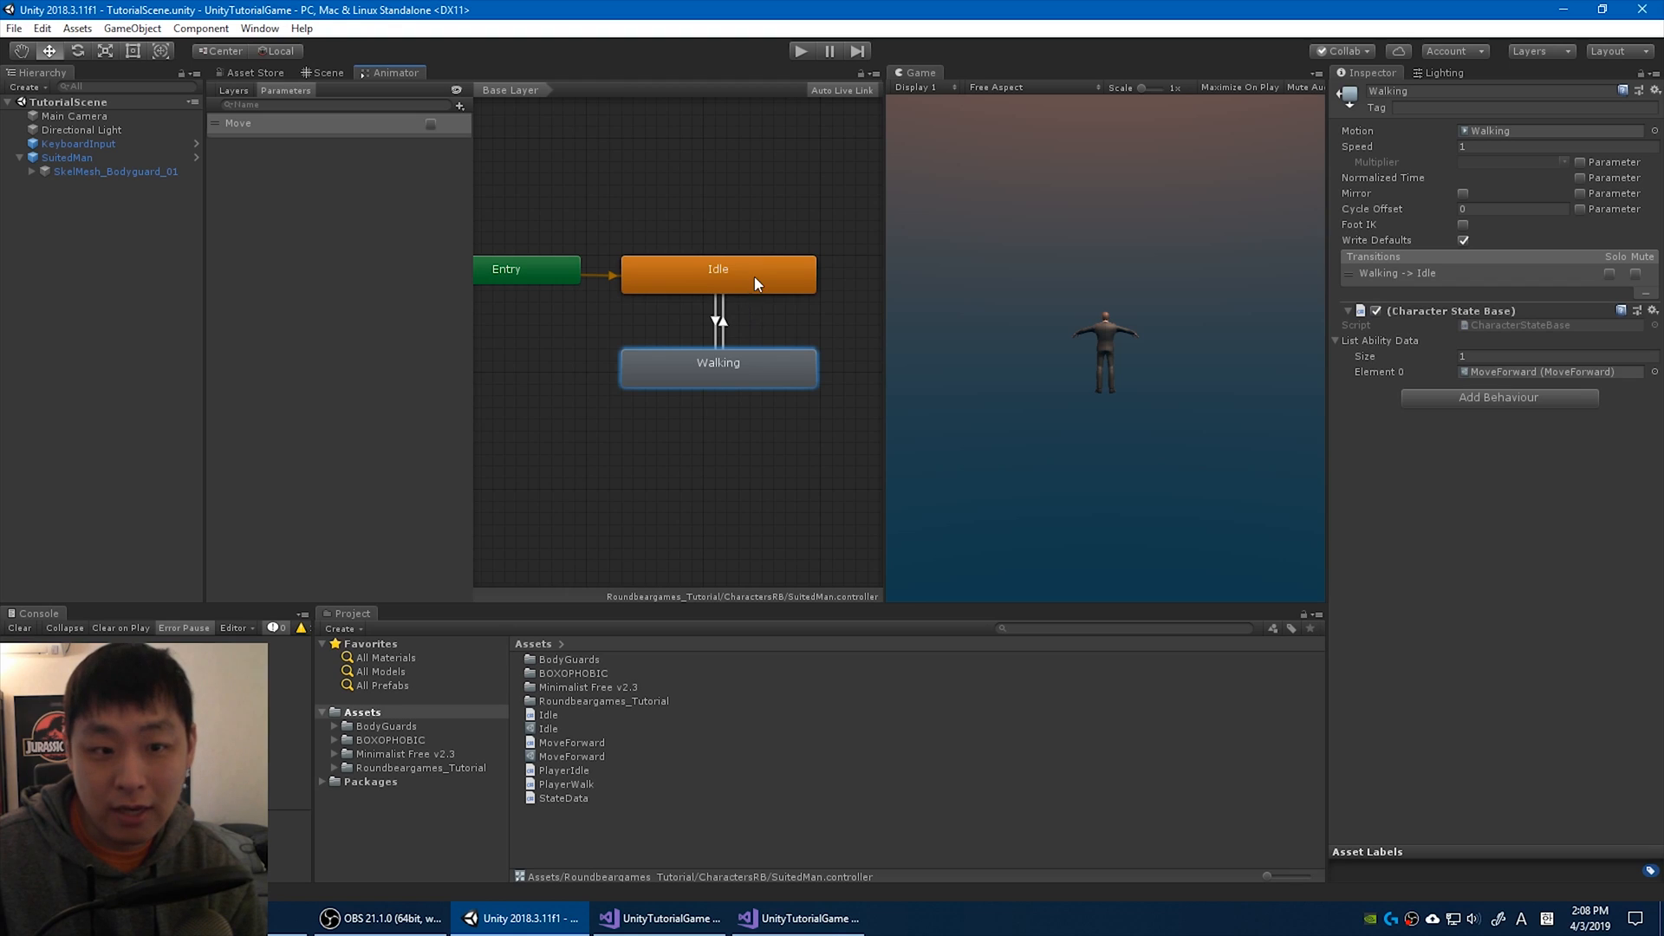
click(718, 268)
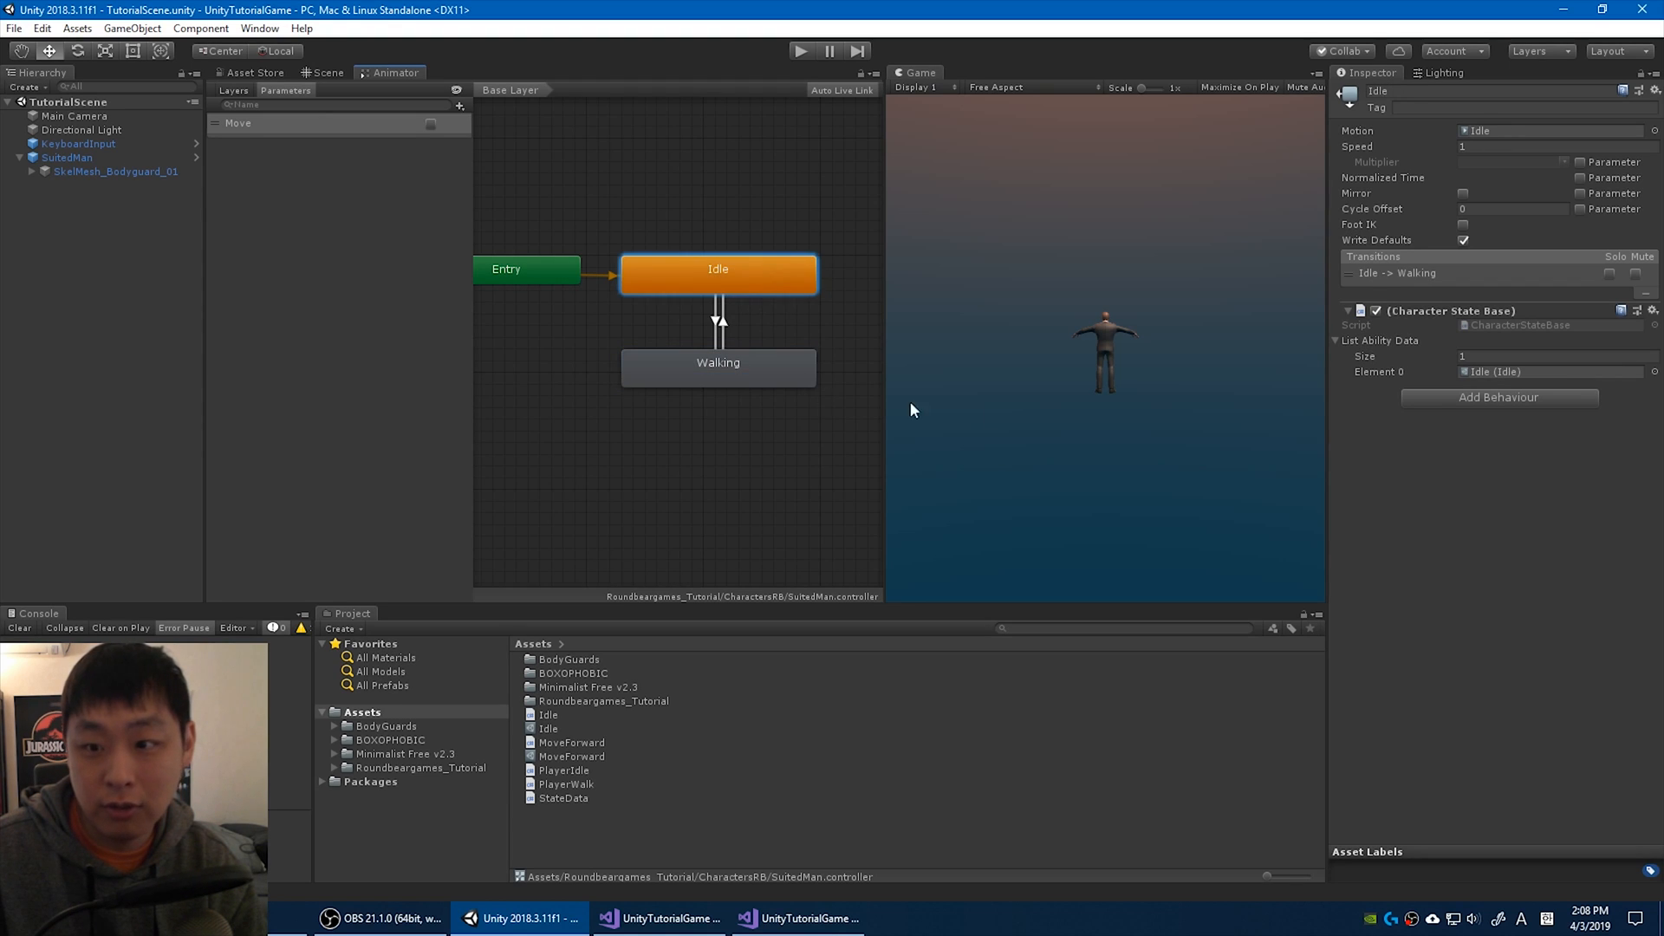
click(717, 368)
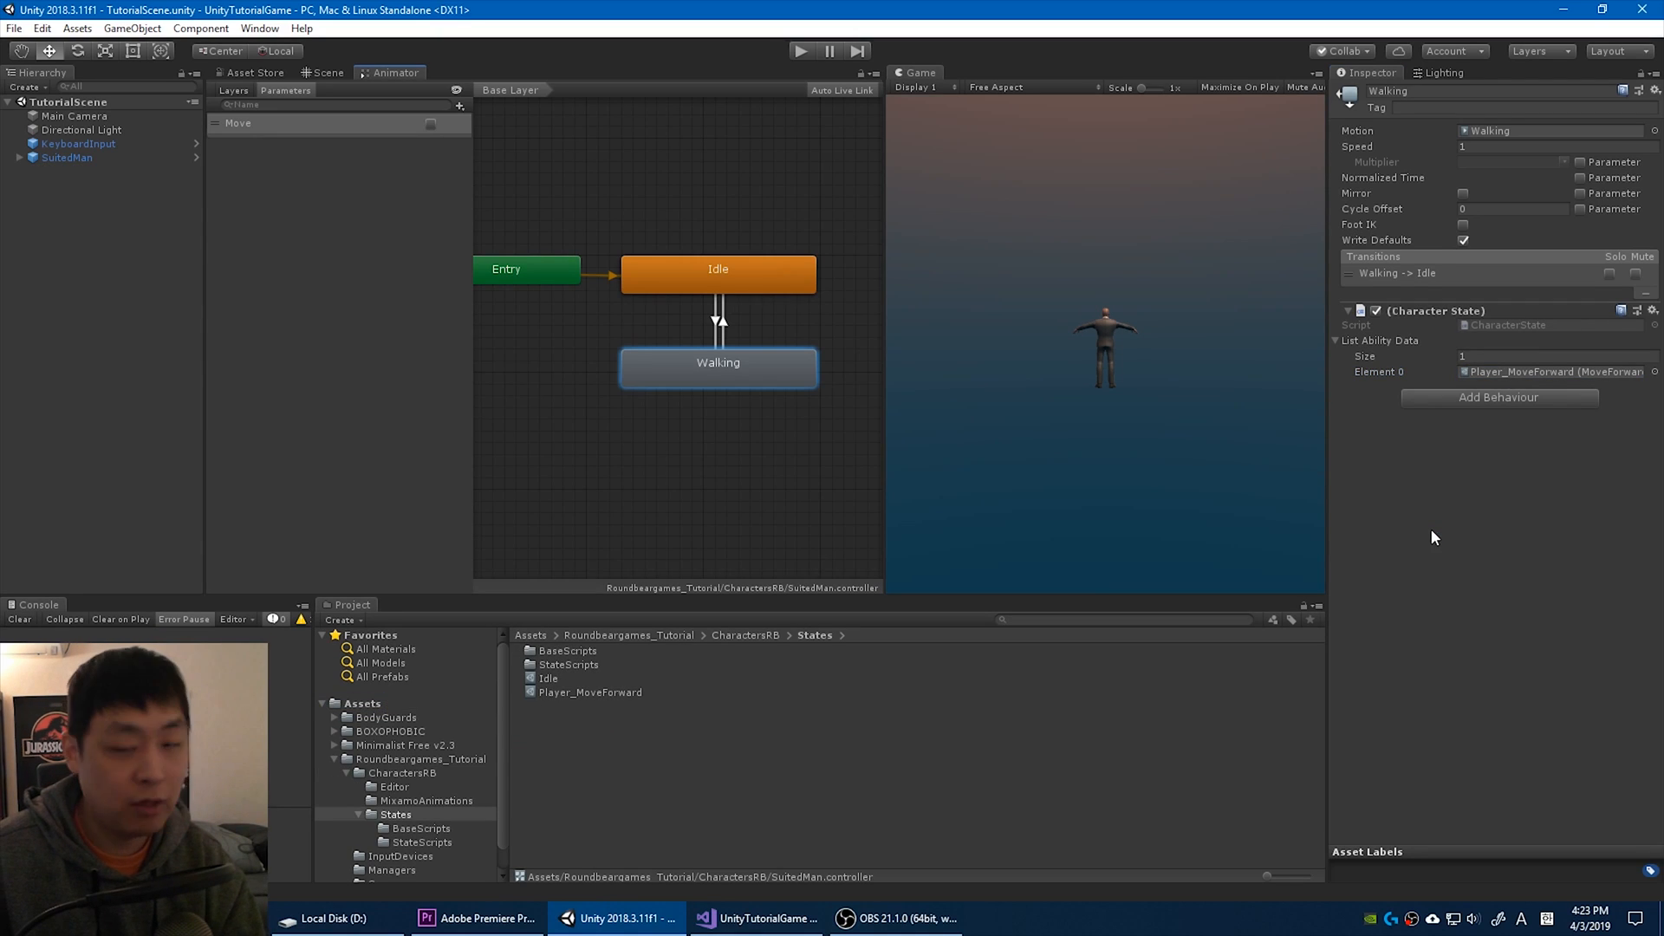
Set Player_MoveForward's Speed to 1.8 in the Inspector.
click(589, 692)
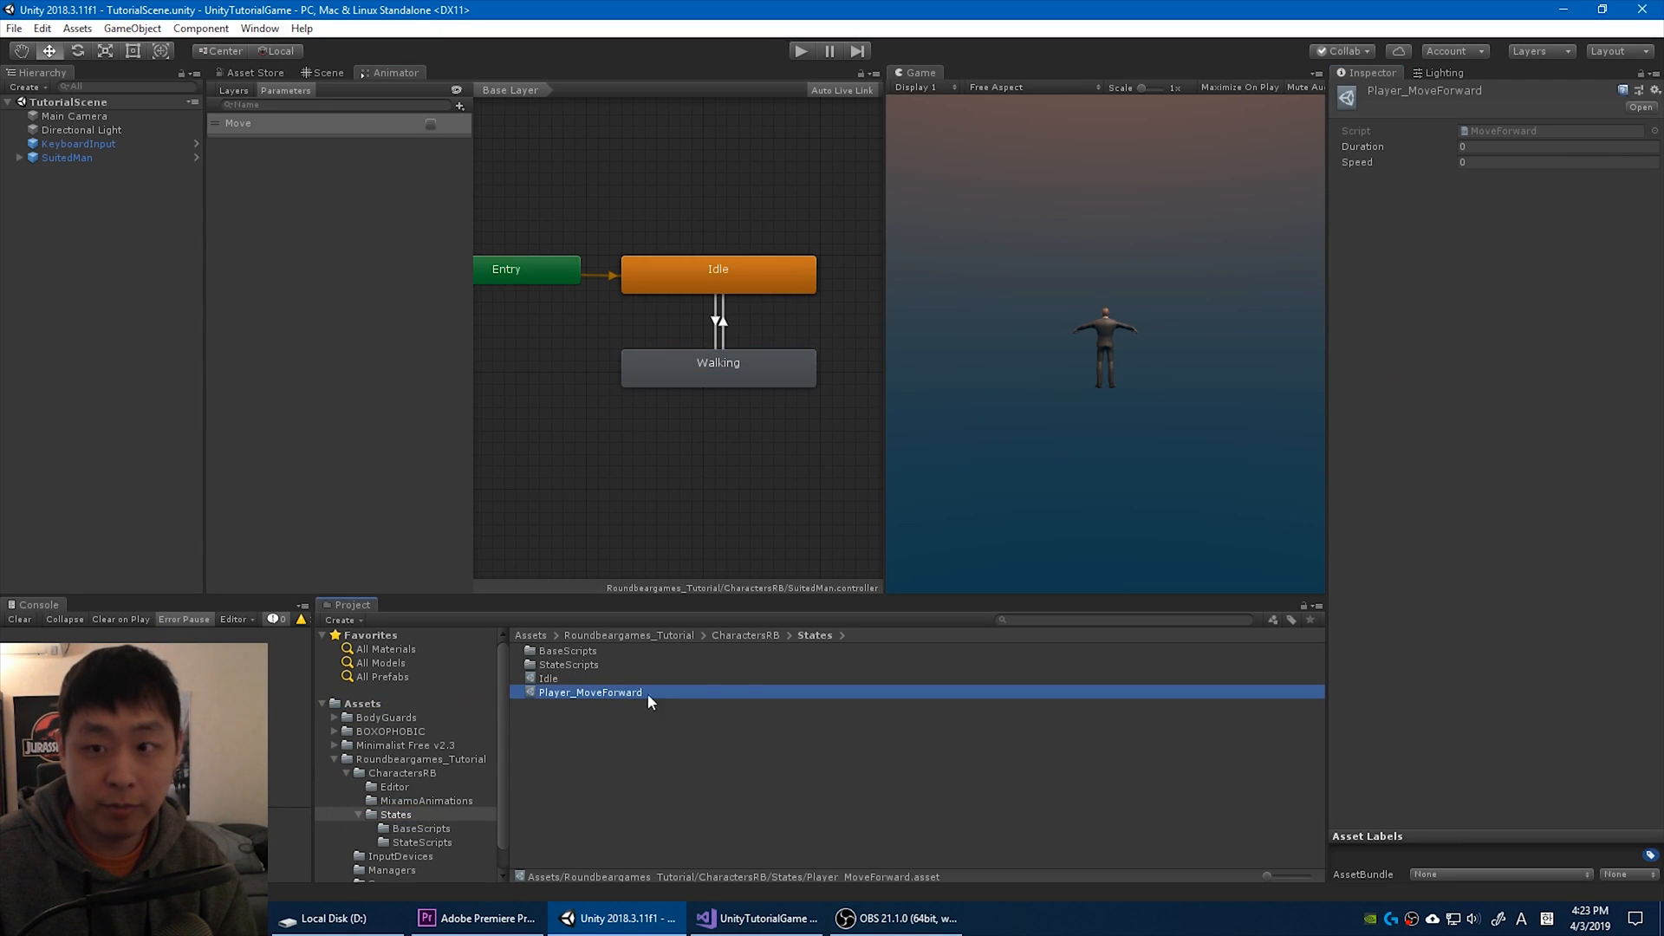
click(1555, 161)
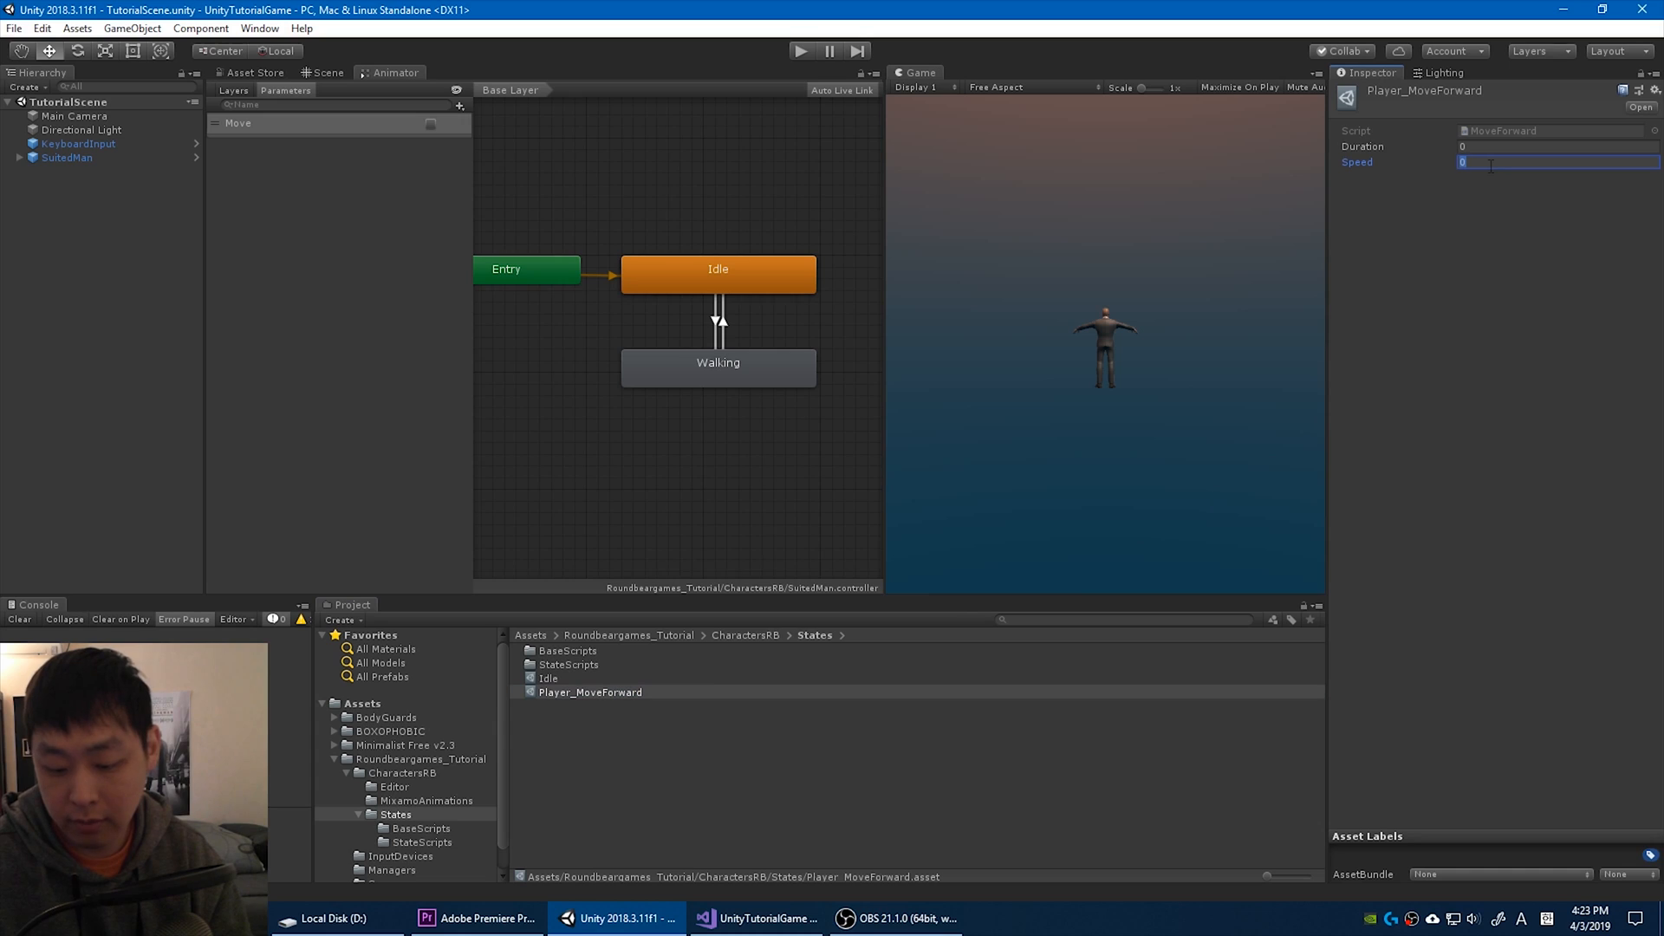
text(1.8)
text(Enemy_MoveForward)
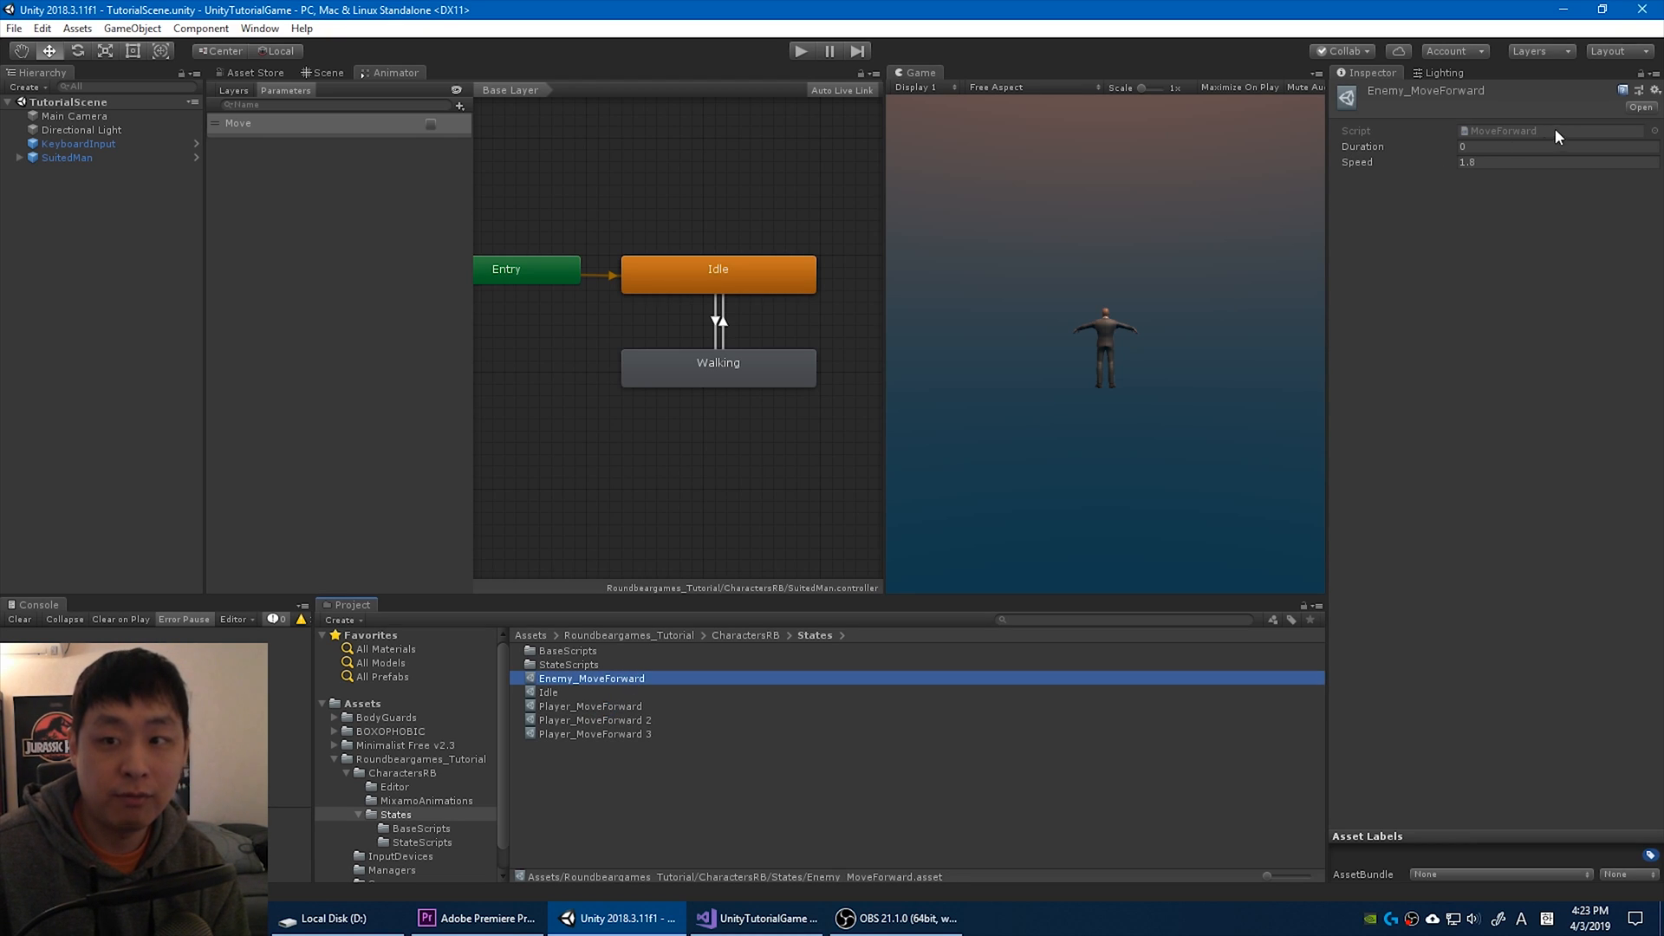
mouse_move(1413, 466)
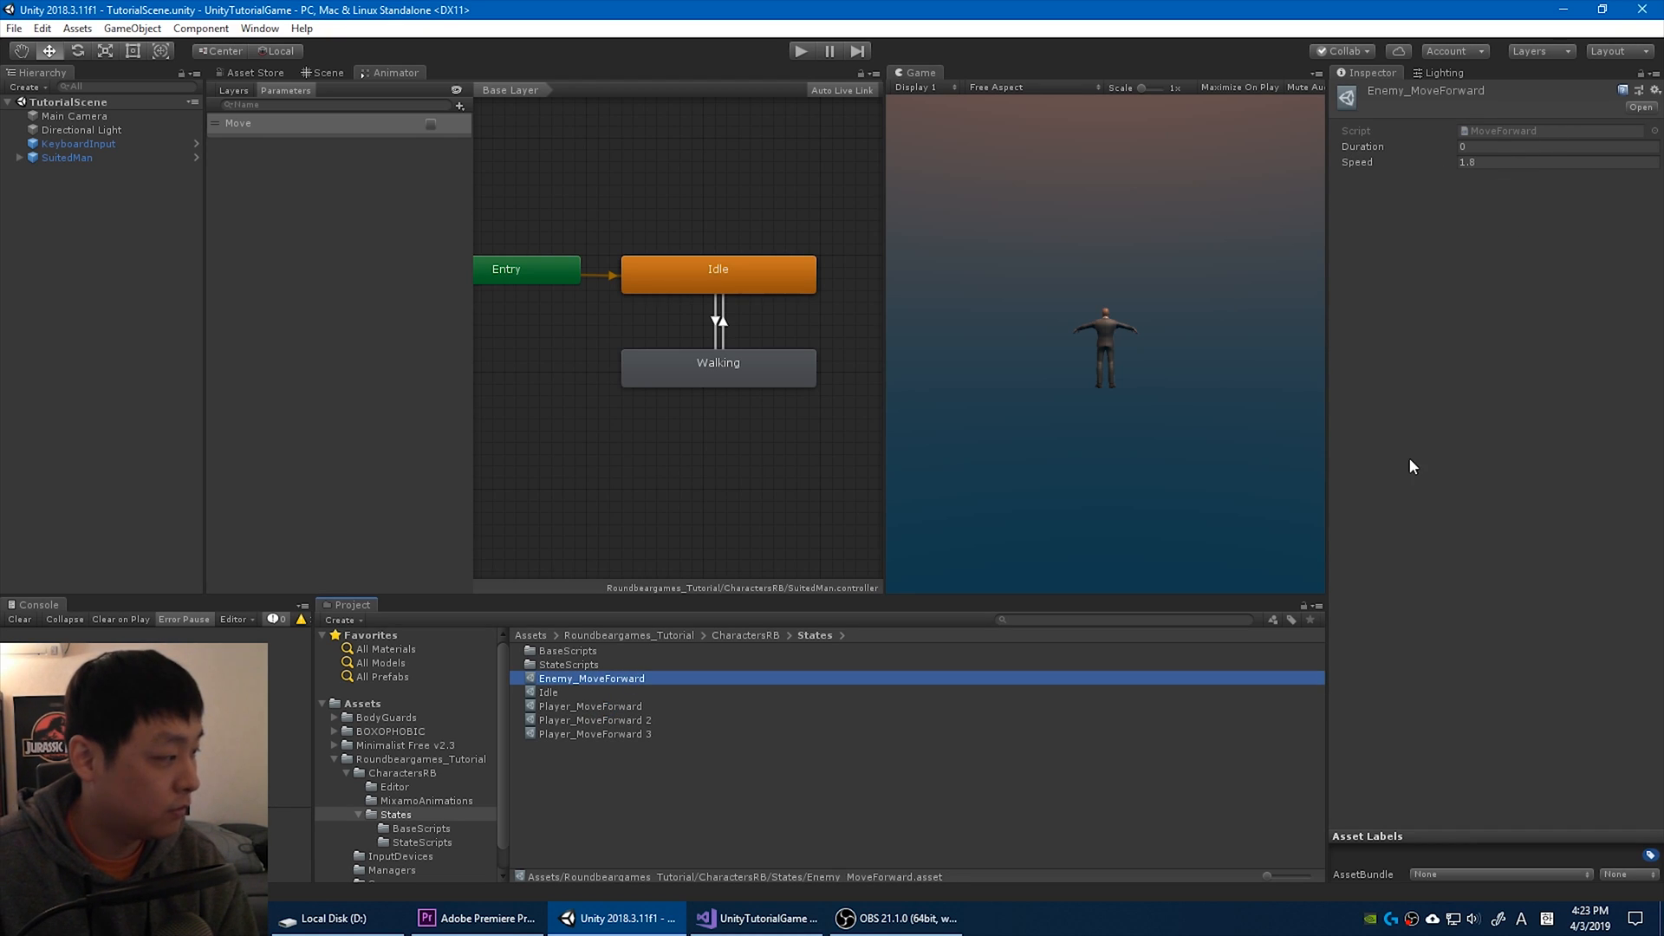
mouse_move(926, 754)
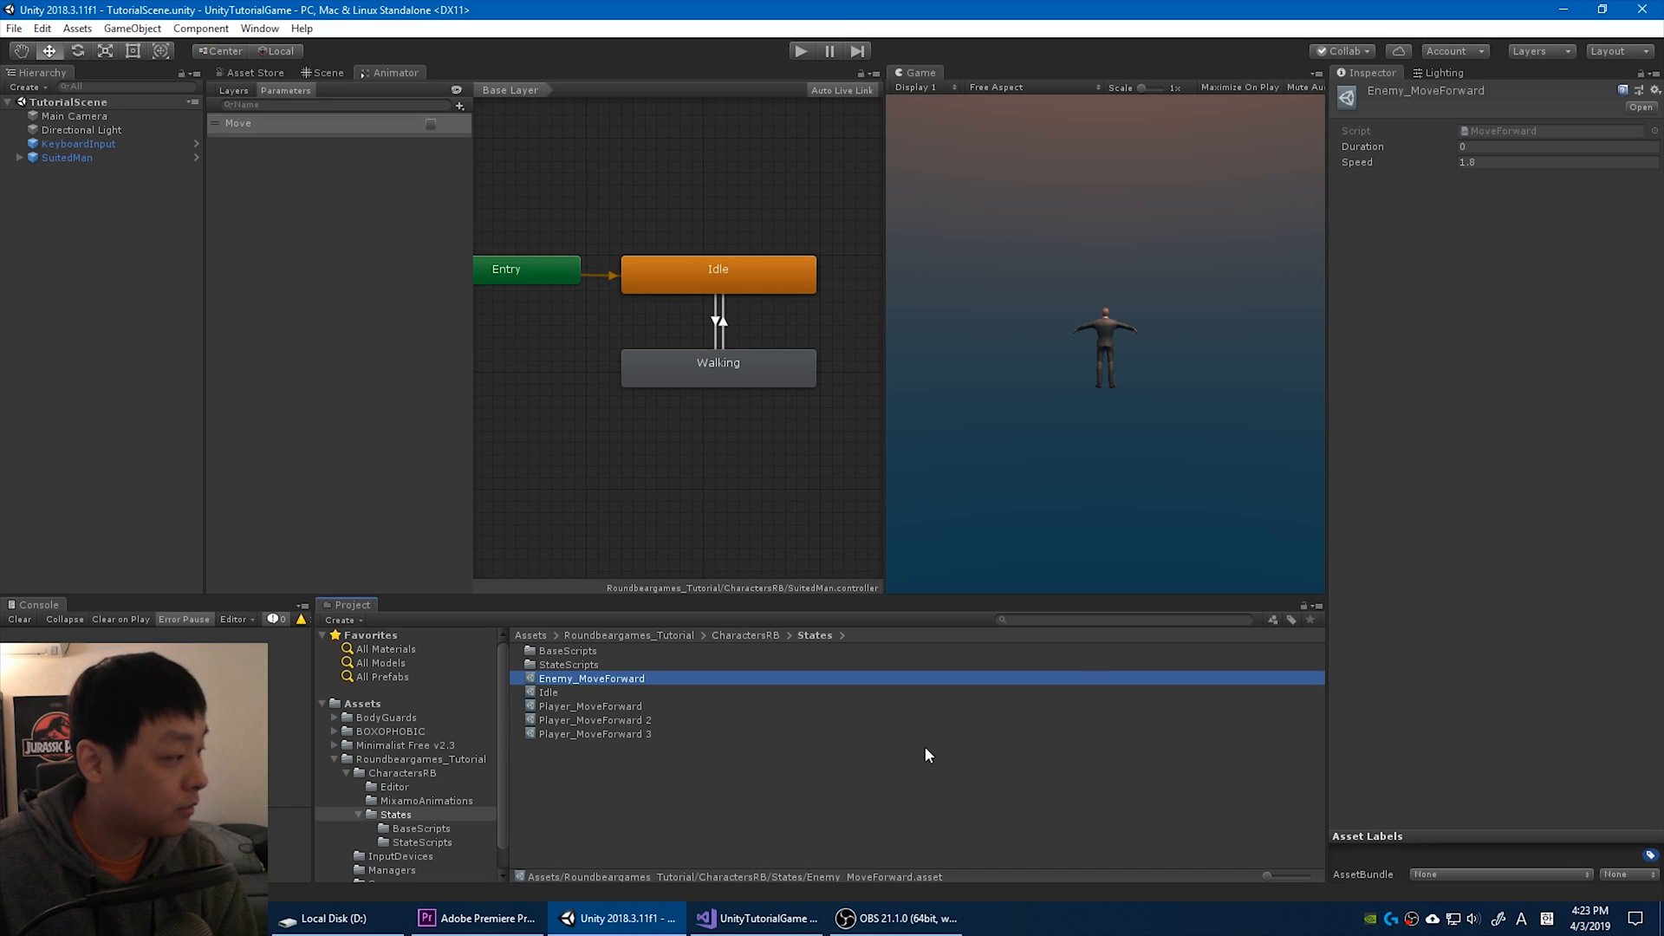
click(594, 734)
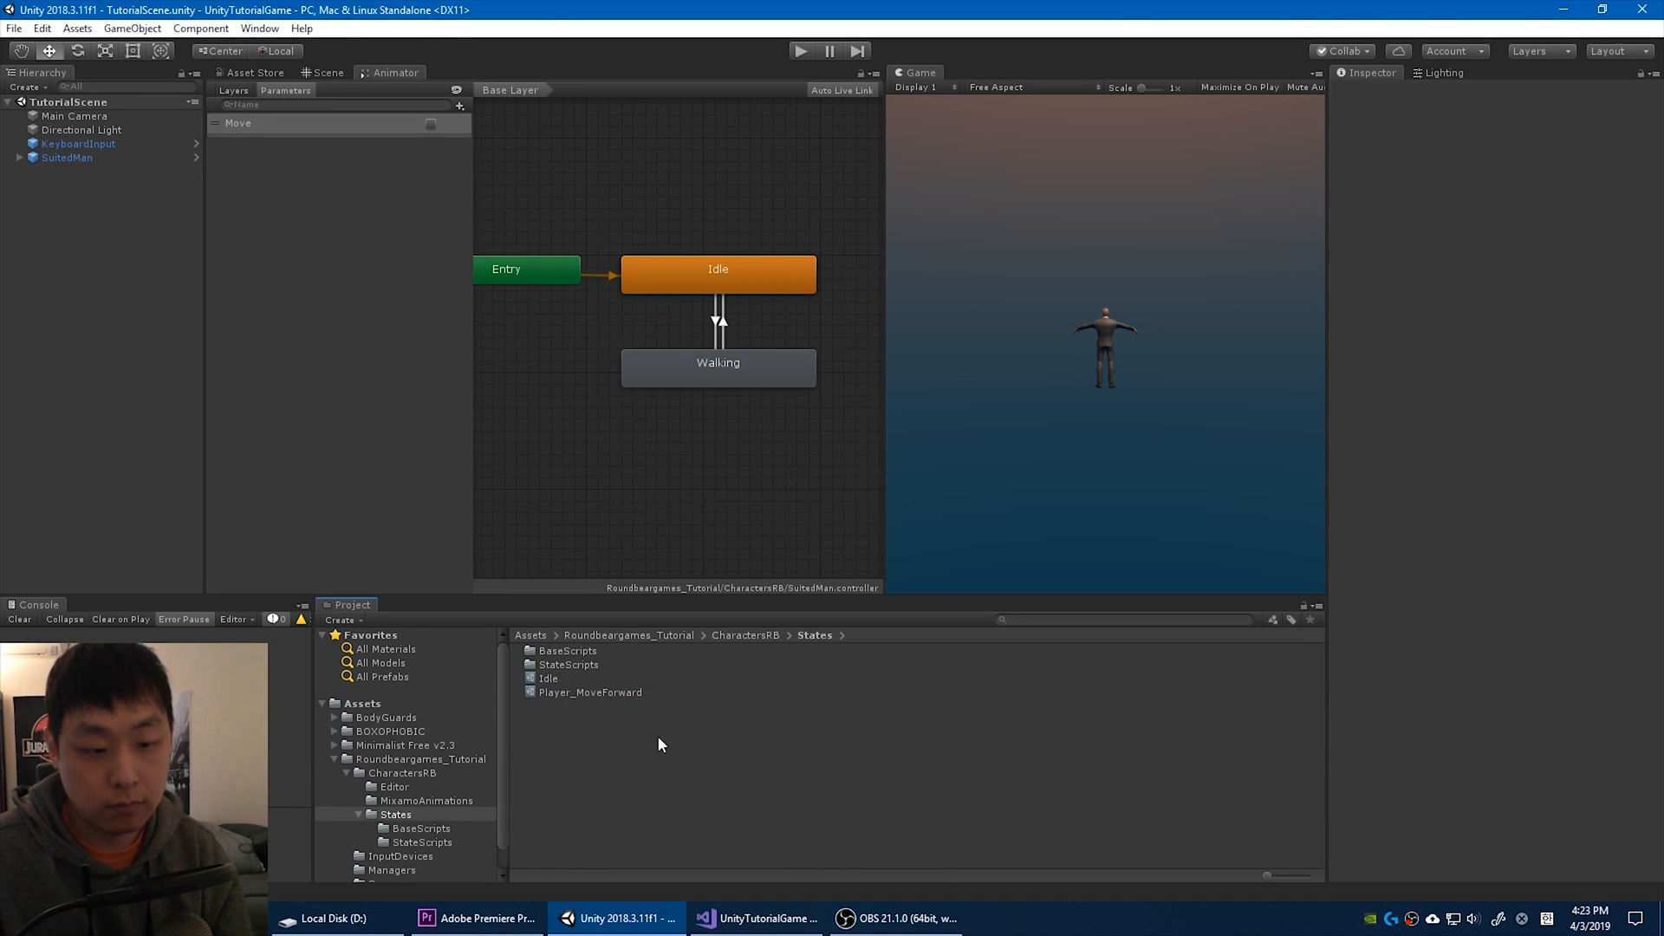
Play the scene to watch the character walk forward, then stop.
click(531, 634)
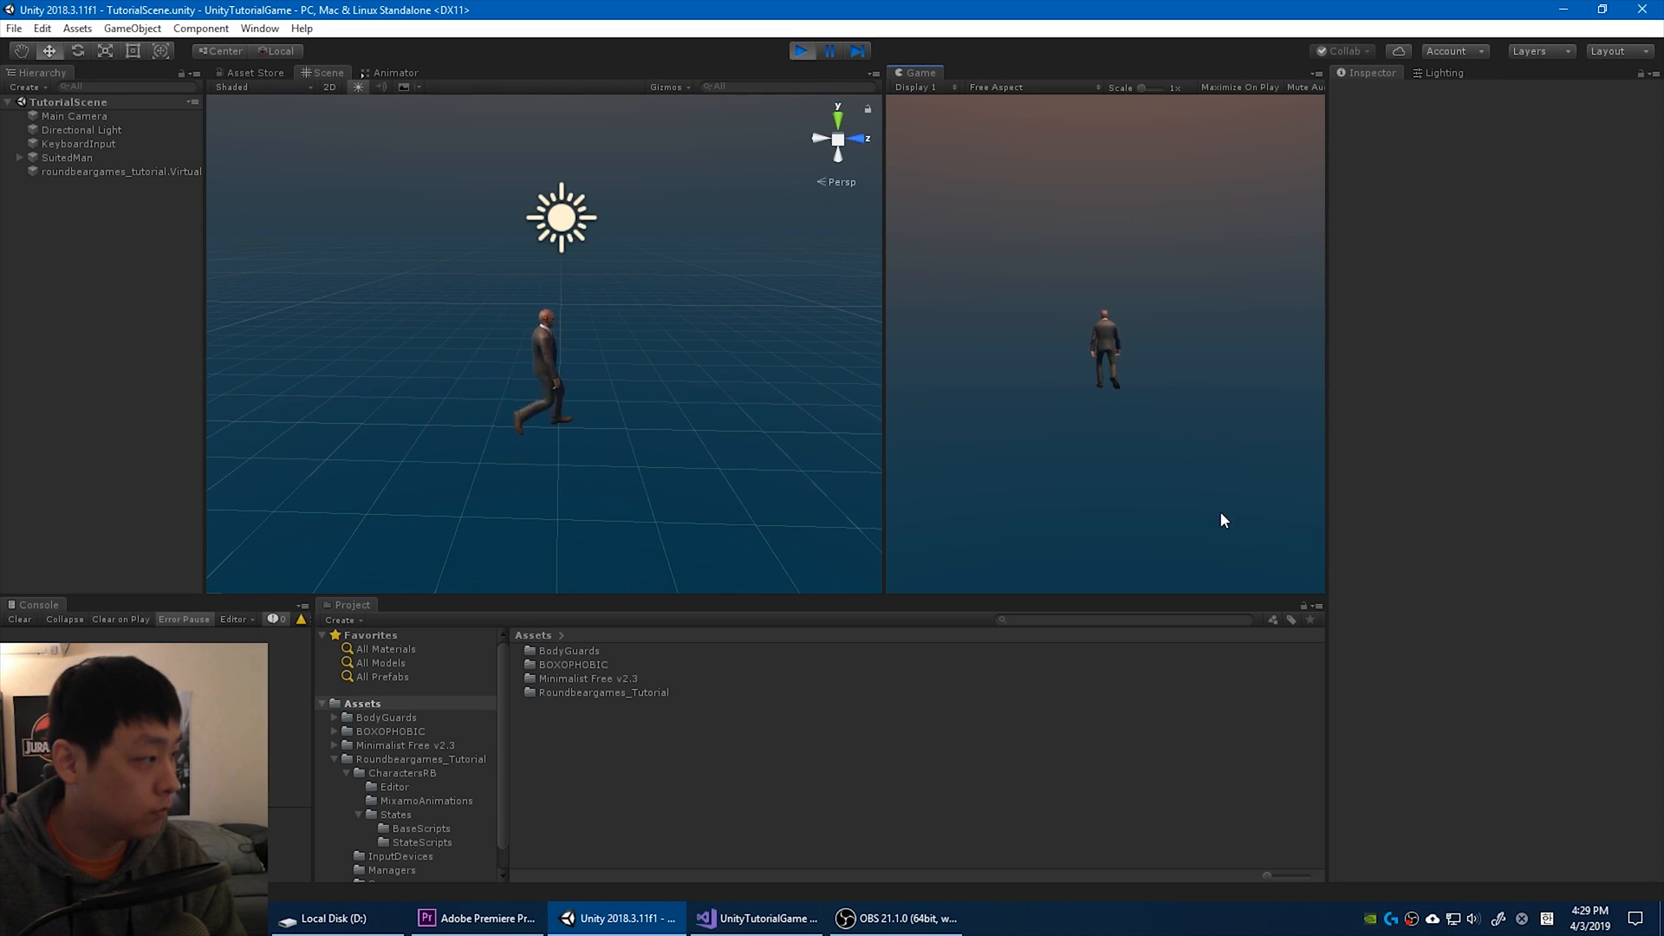
click(801, 50)
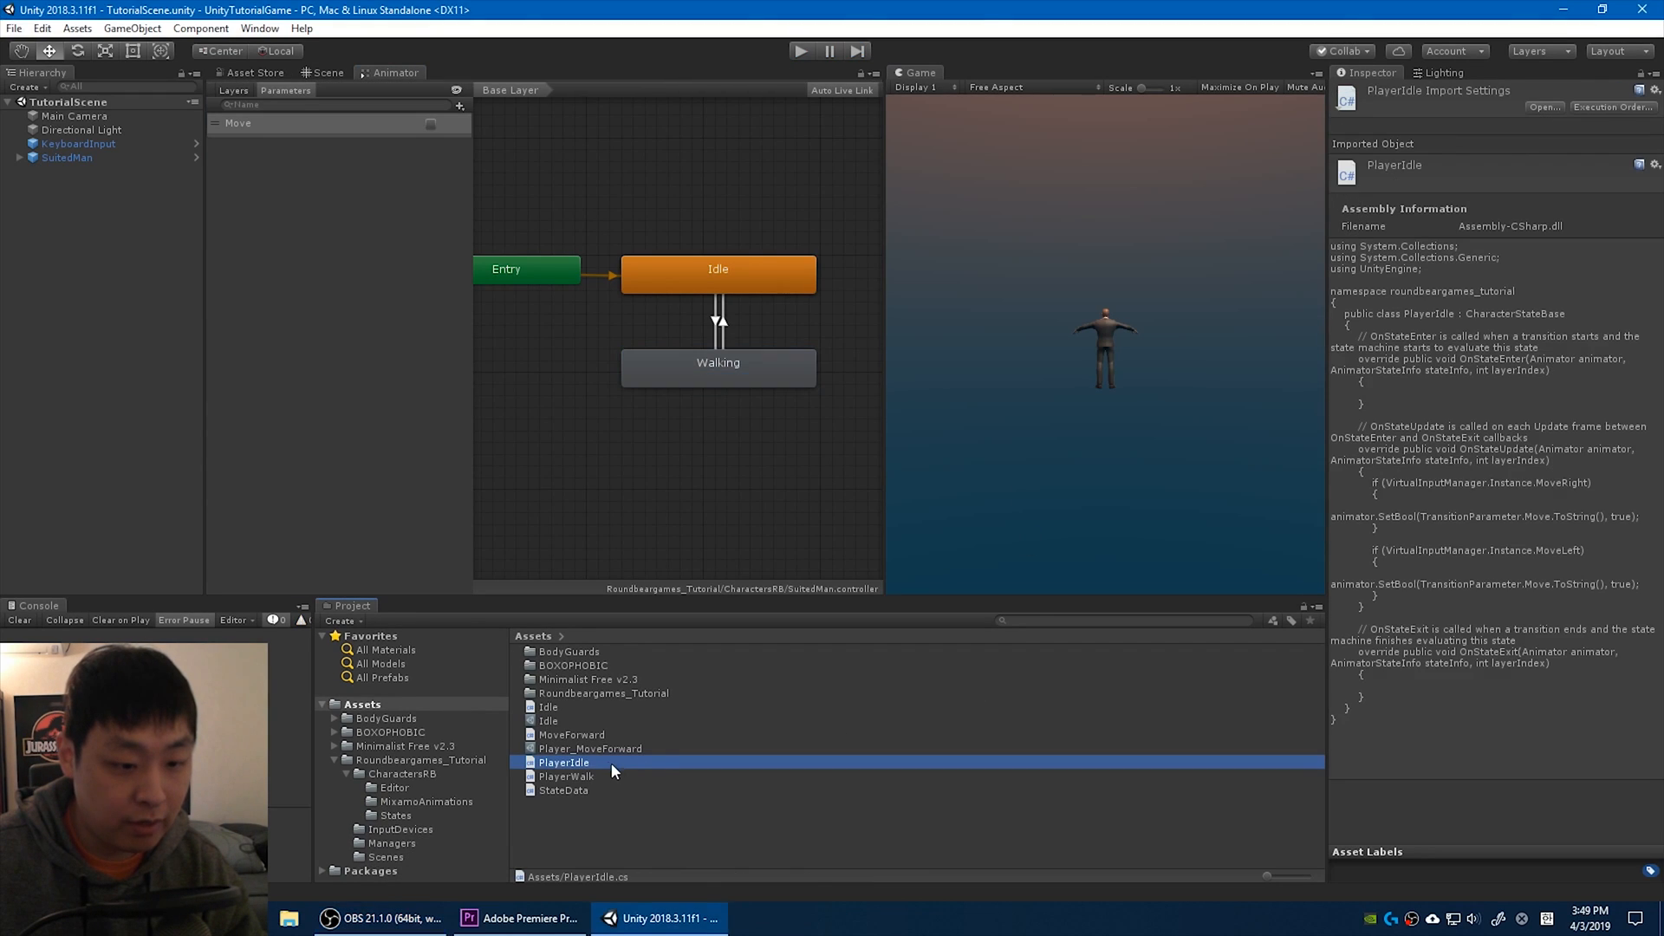
Delete PlayerIdle and PlayerWalk, then rename CharacterStateBase to CharacterState.
click(565, 776)
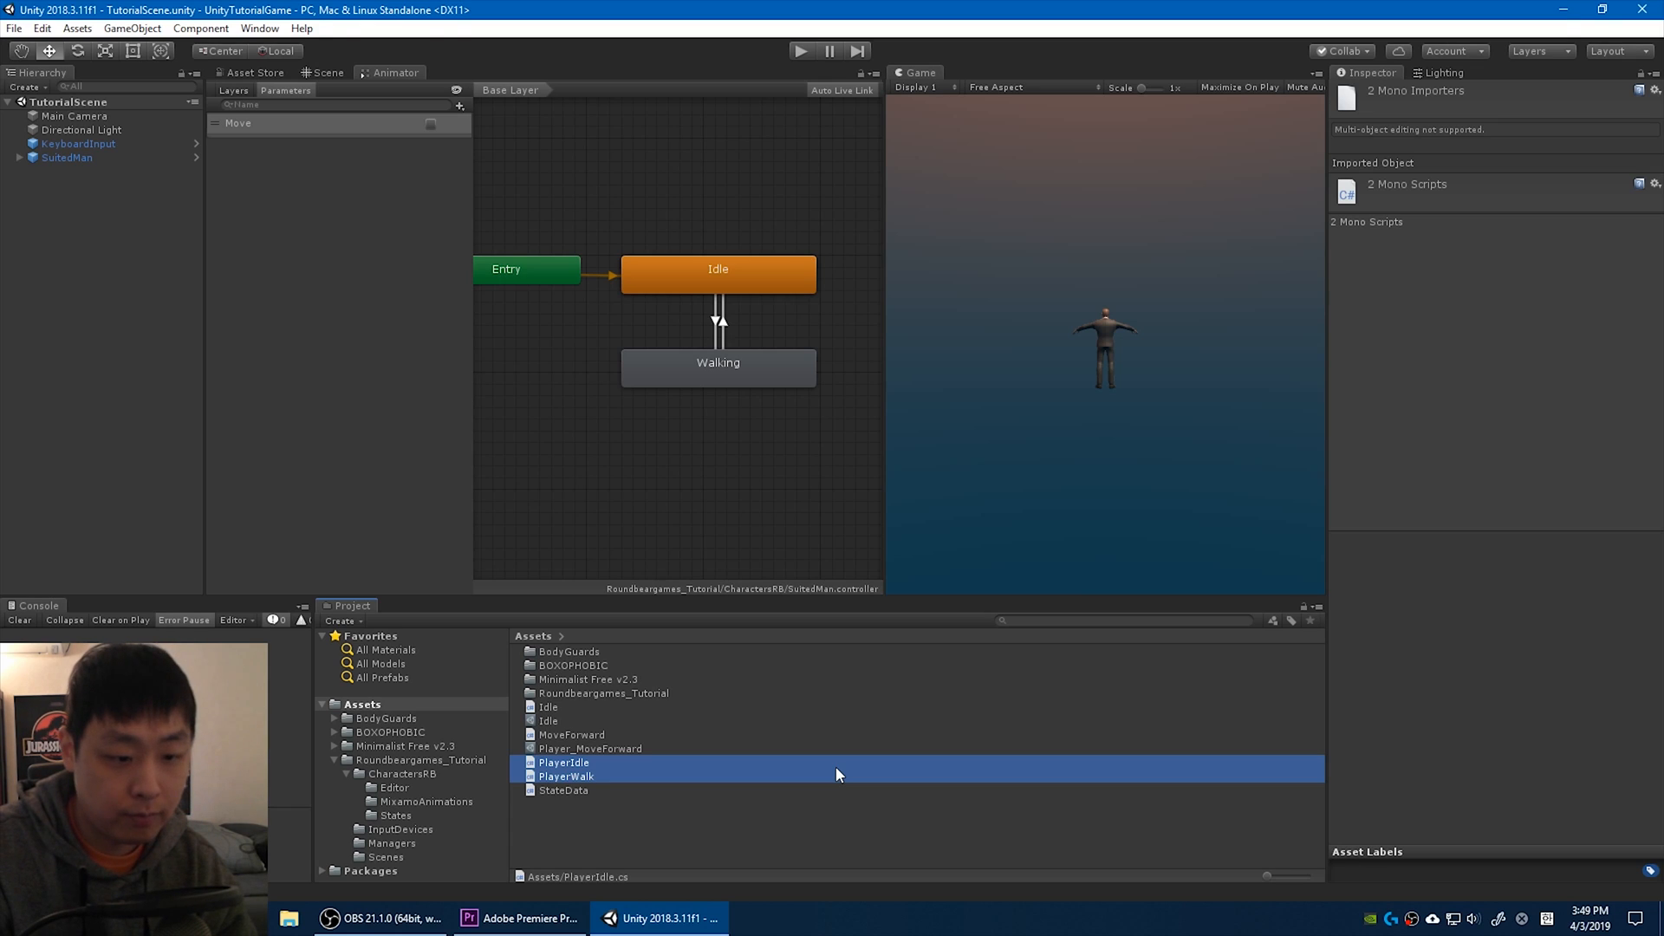
key(Delete)
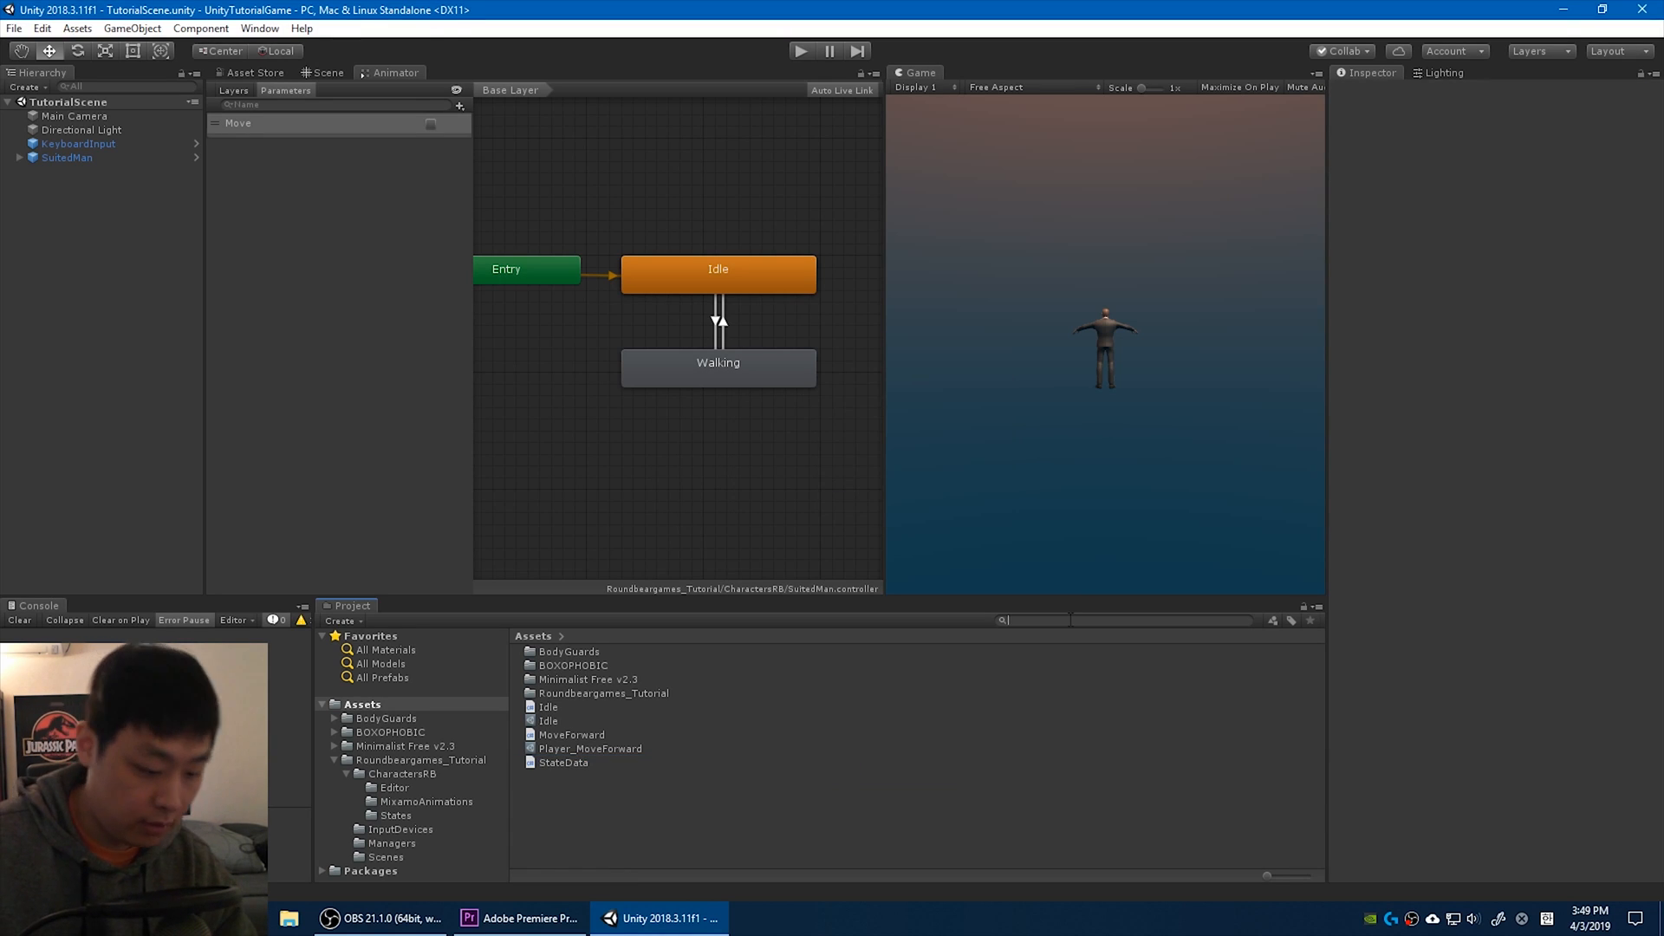
text(charac)
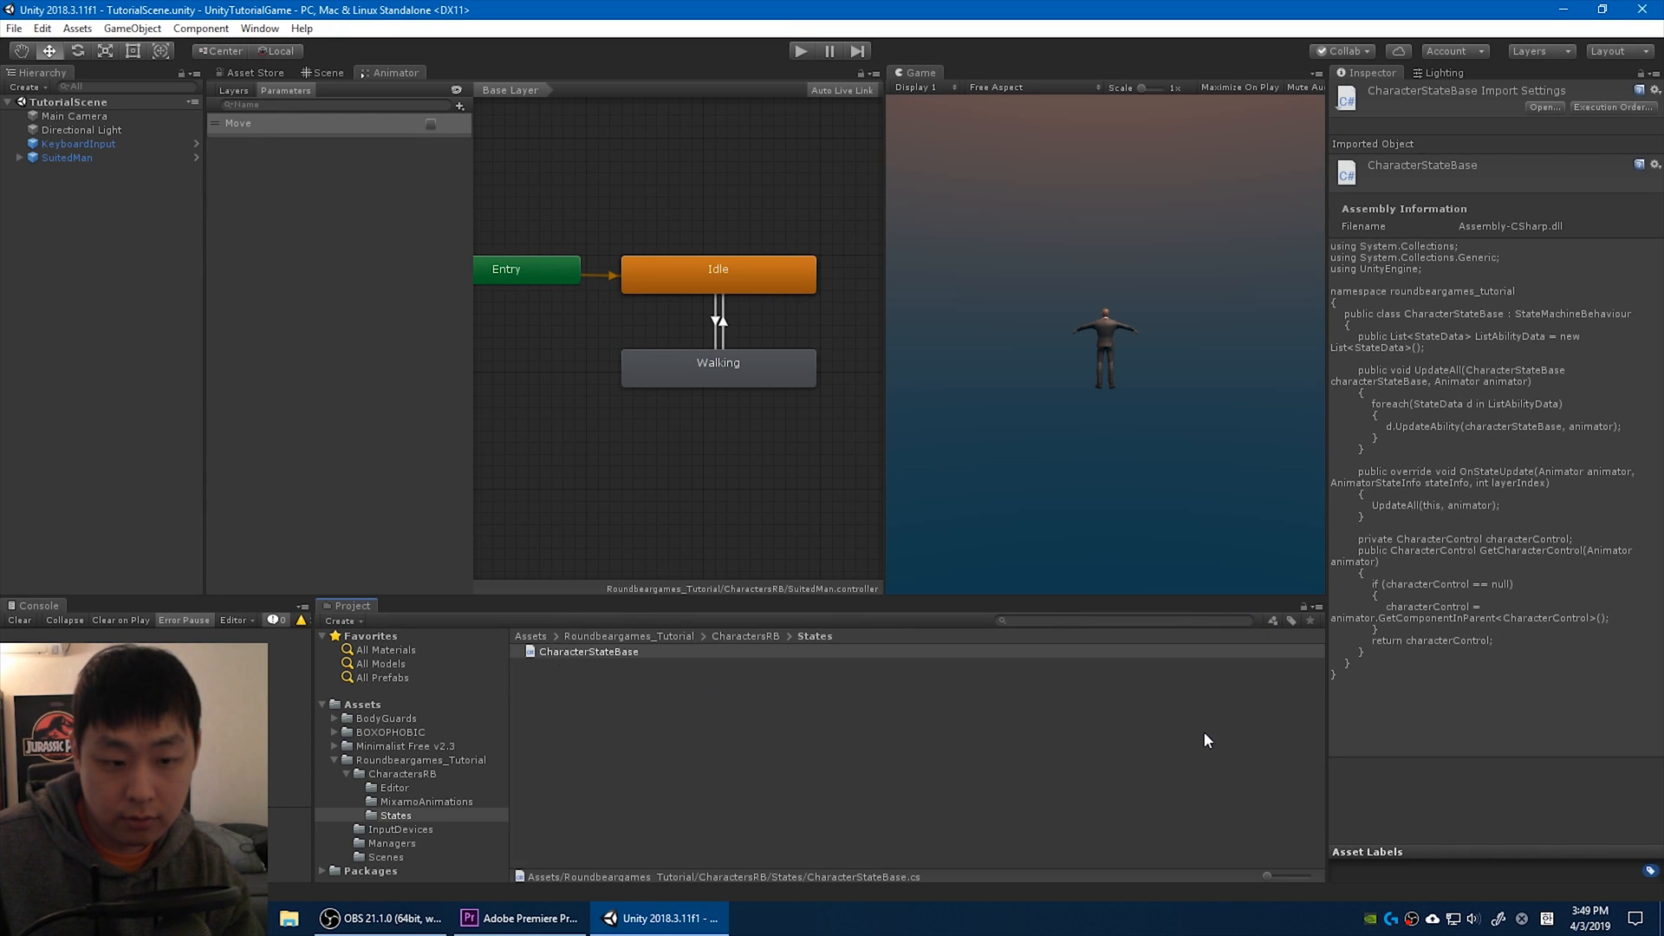
click(587, 652)
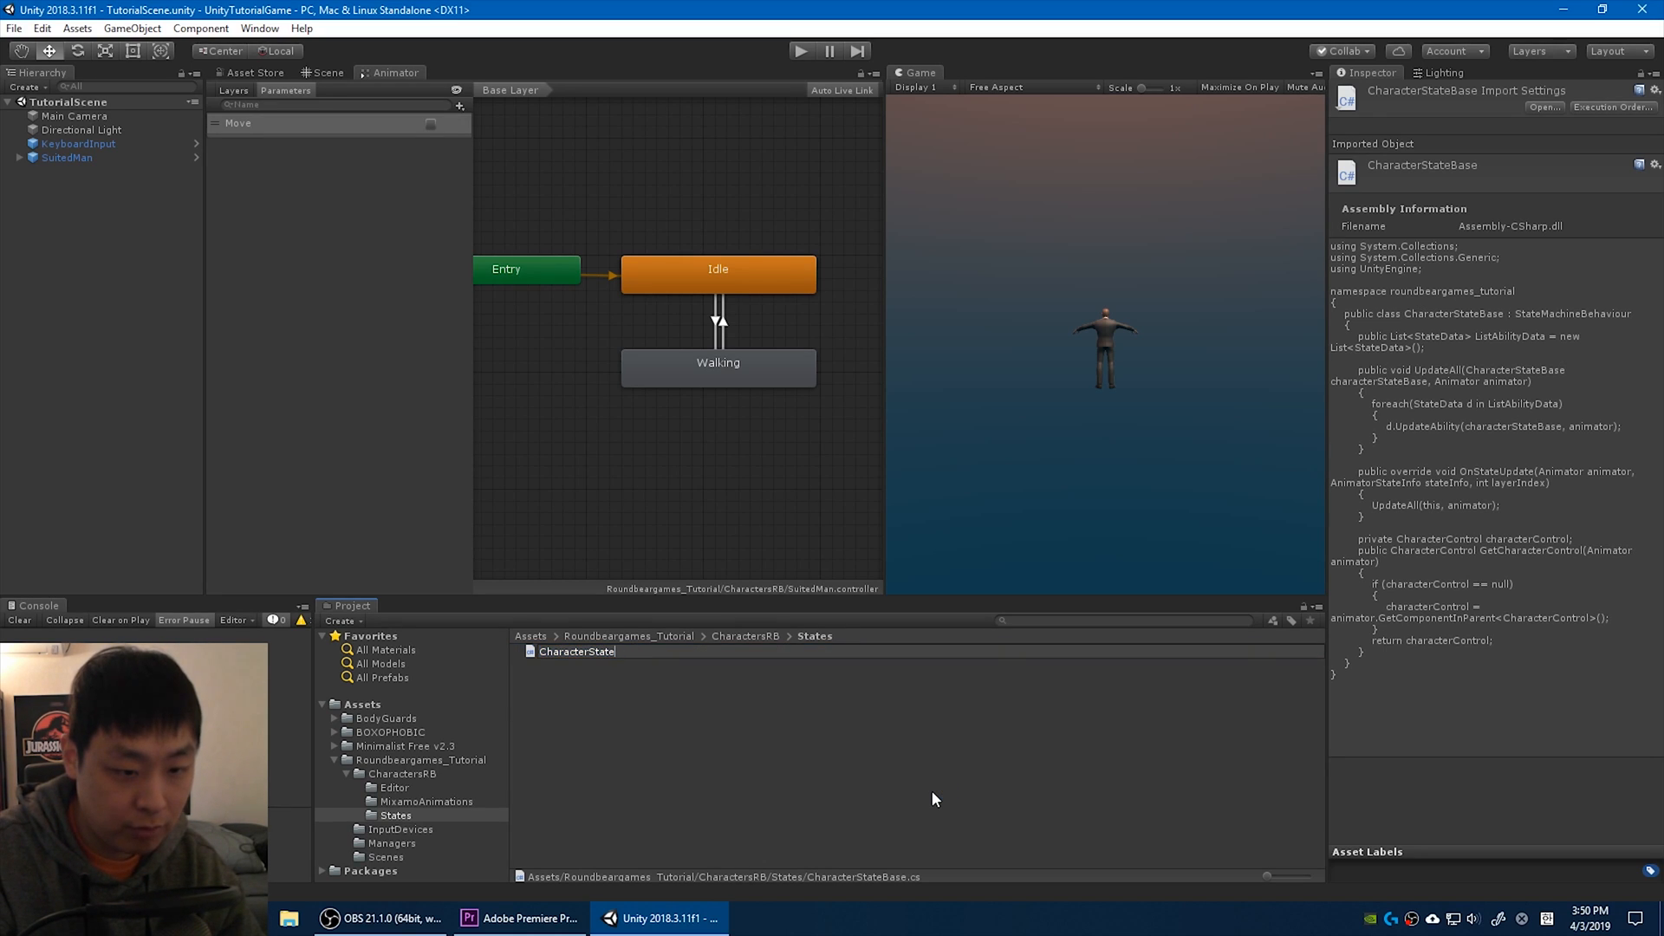
click(579, 652)
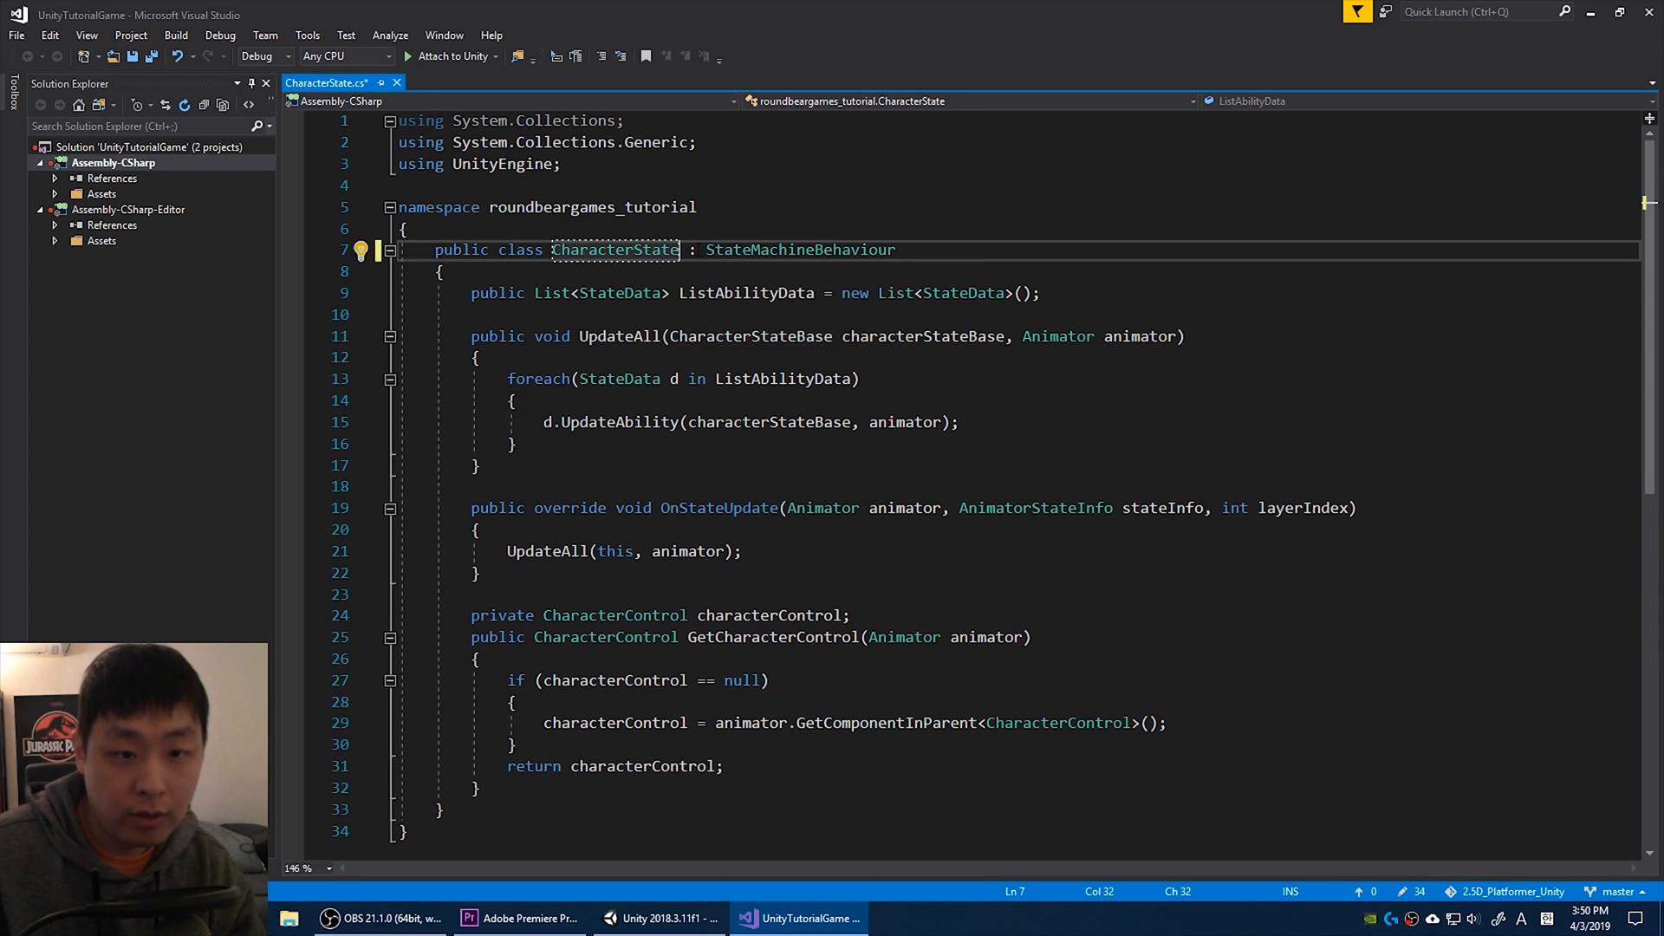
Rename the UpdateAll and UpdateAbility parameters to CharacterState characterState, then return to Unity.
click(804, 337)
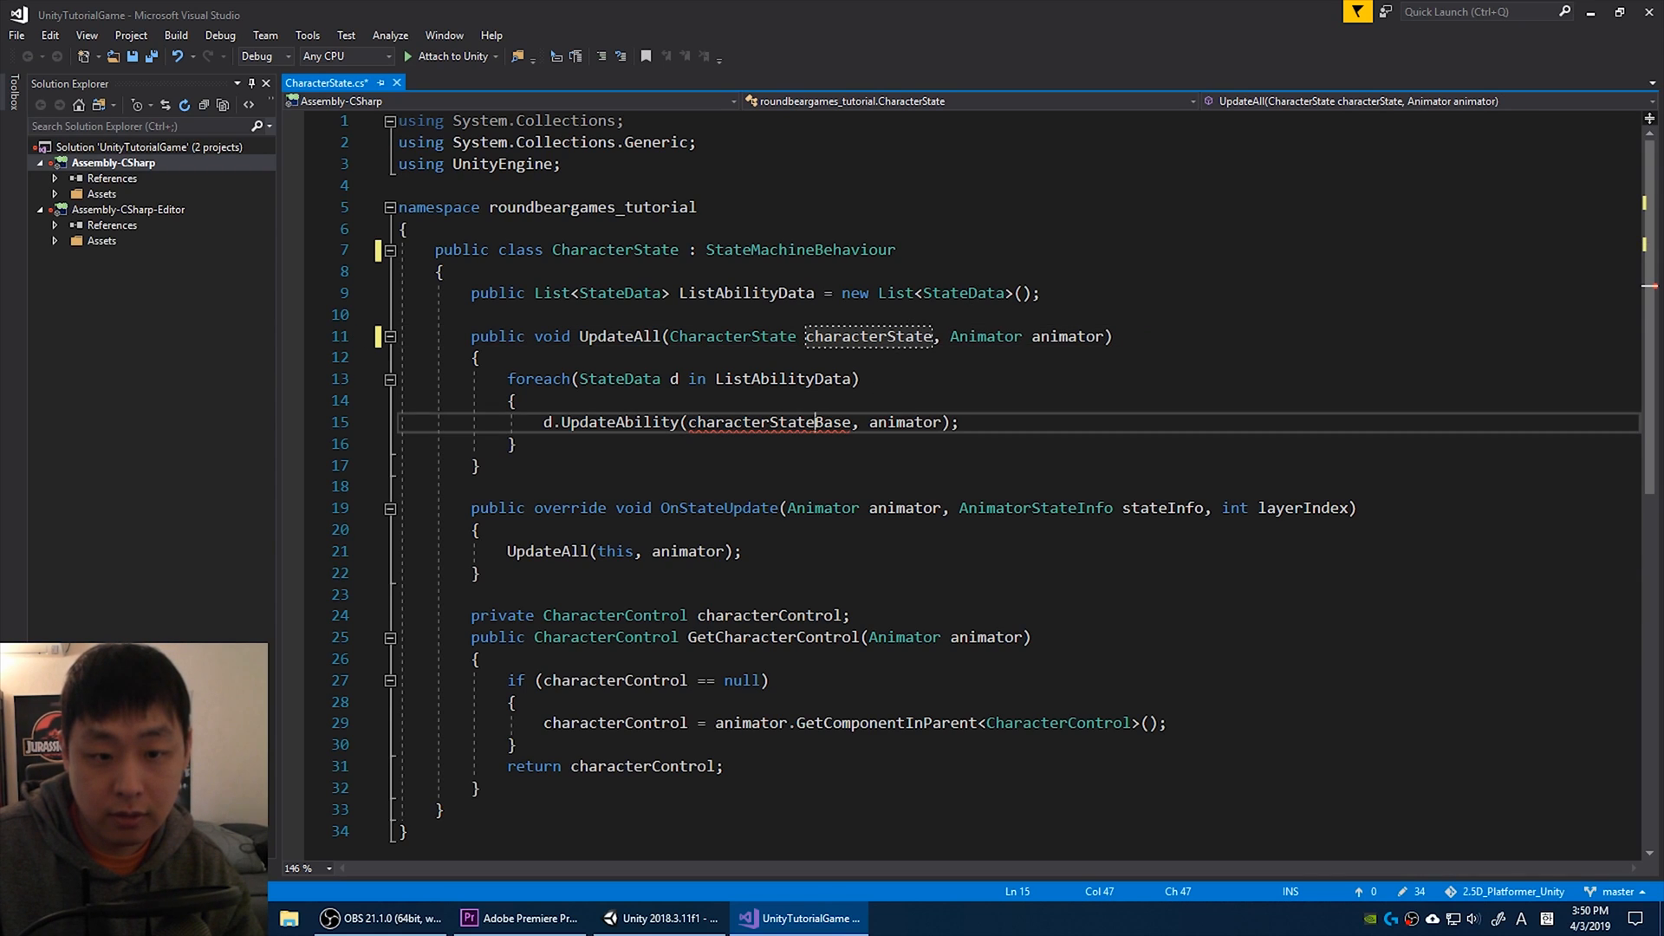
text(characterState, Animator animator);)
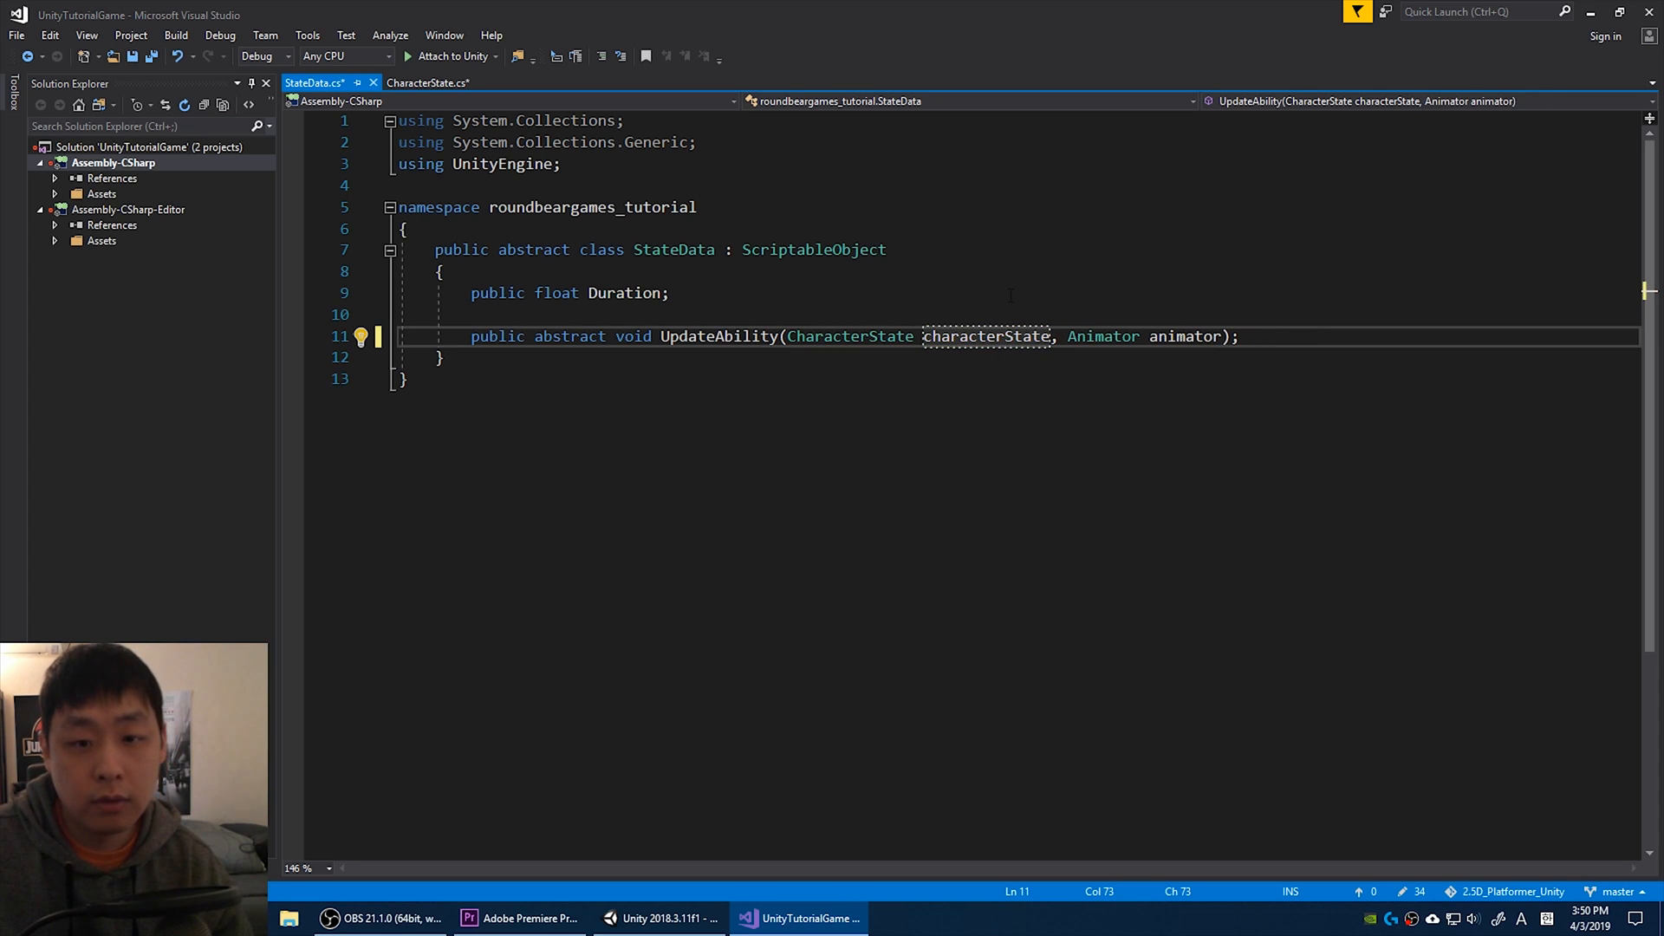
click(424, 84)
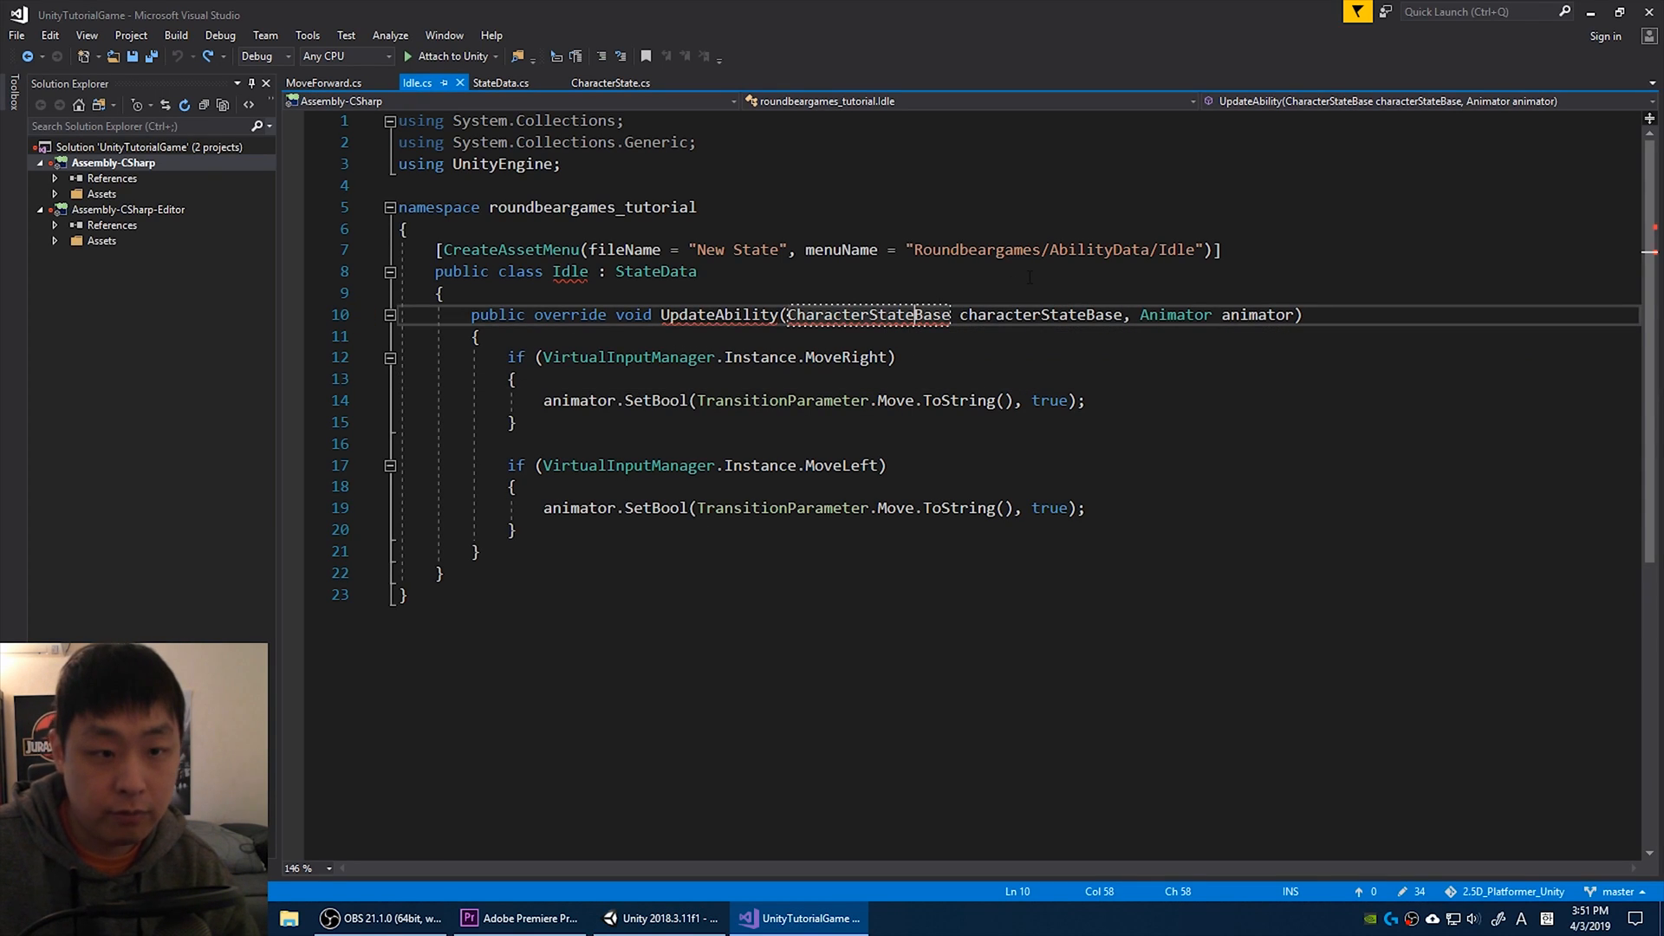
key(Backspace)
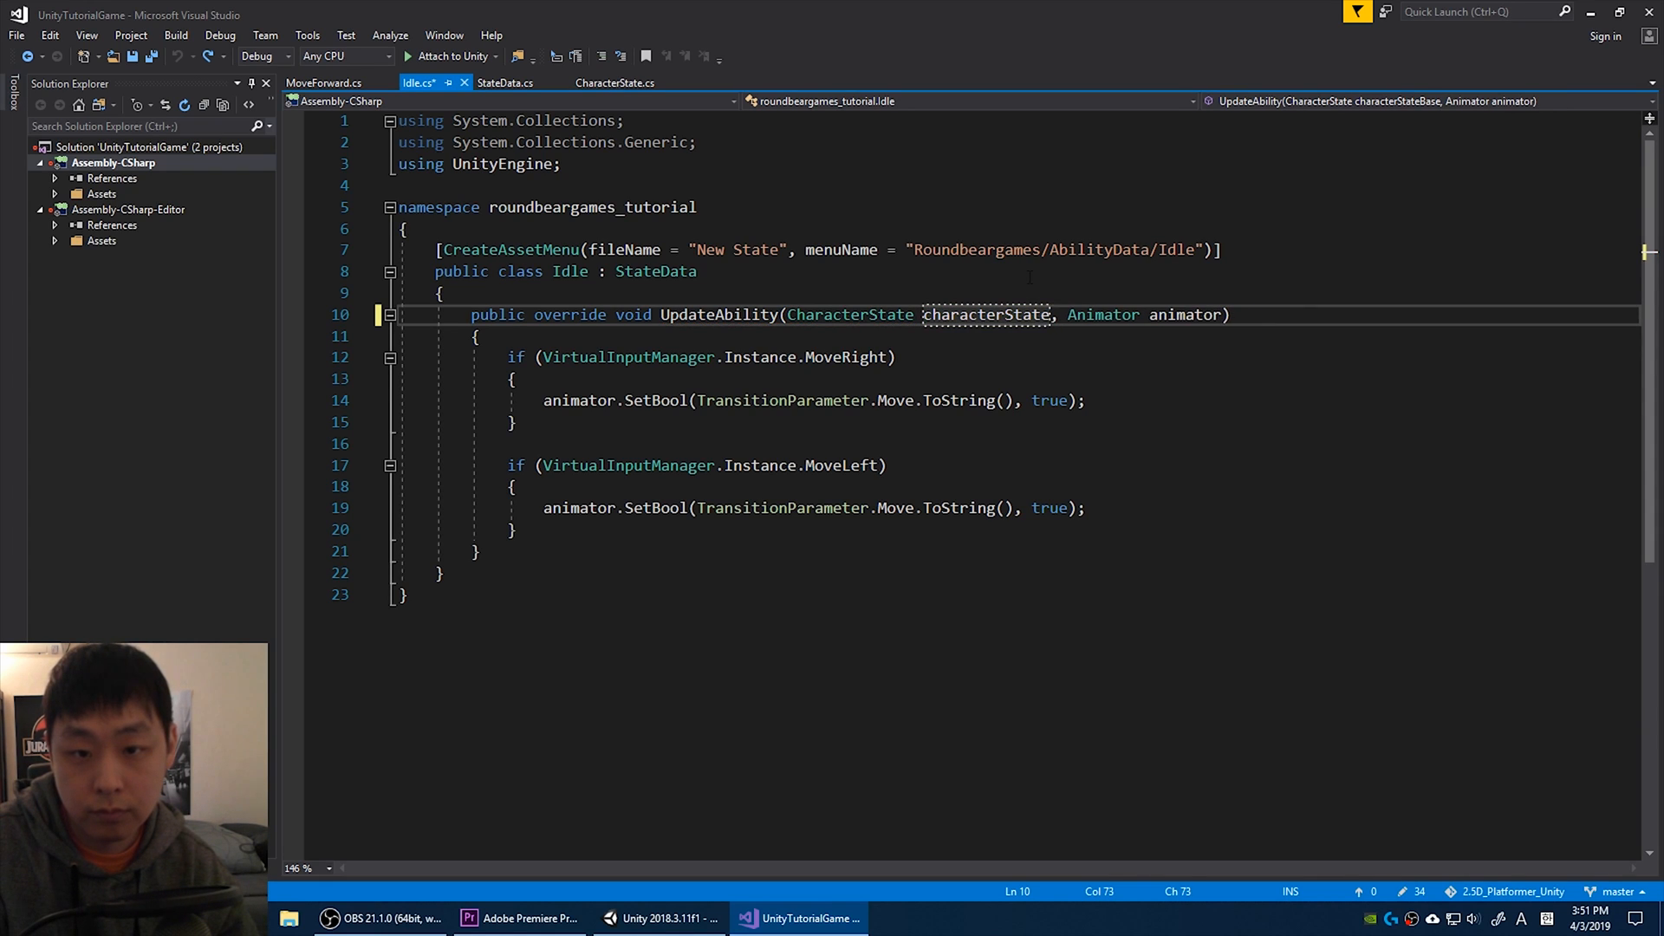
click(659, 918)
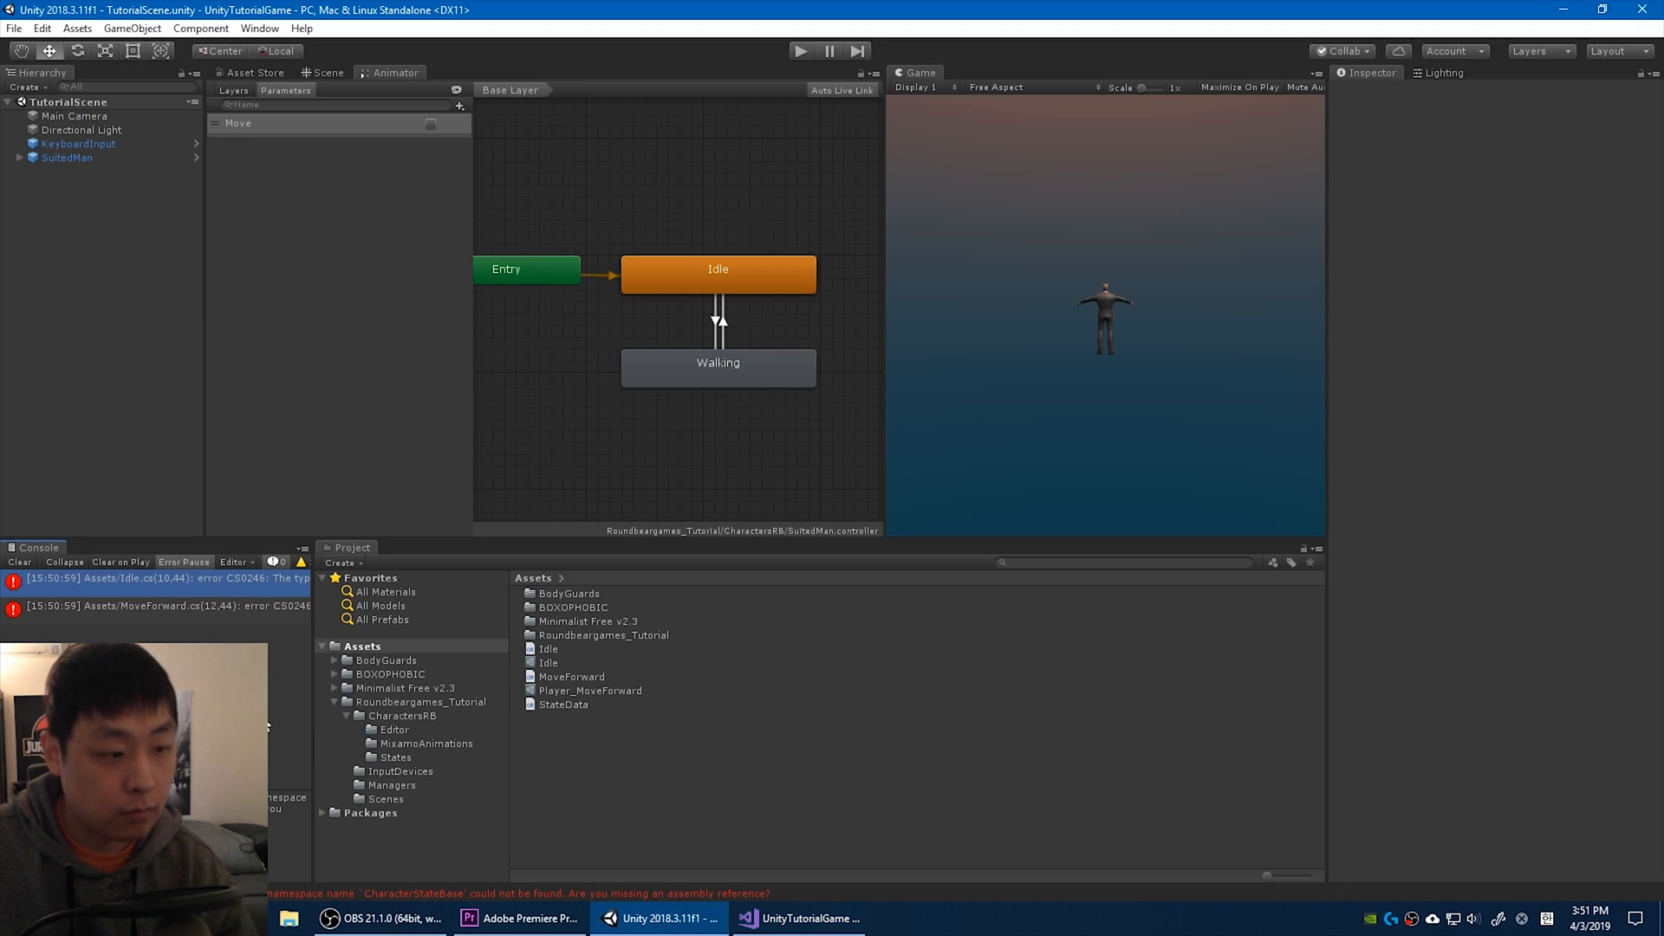
Change MoveForward's UpdateAbility parameter to CharacterState characterState and confirm Unity reports no compile errors.
click(806, 919)
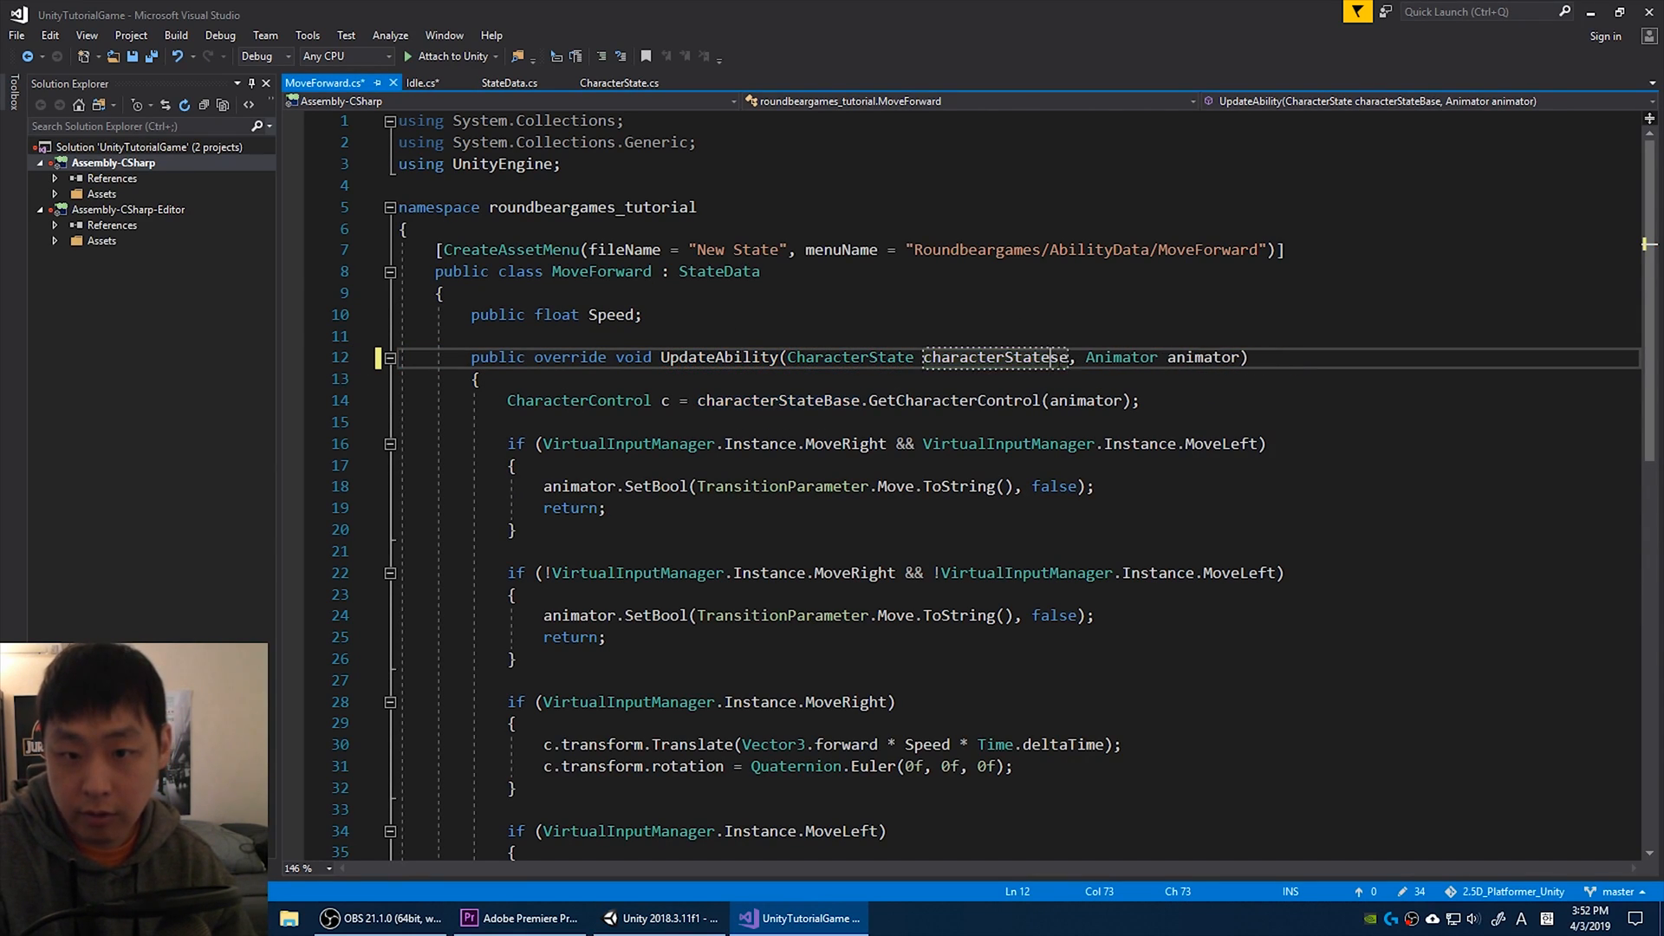
double_click(985, 357)
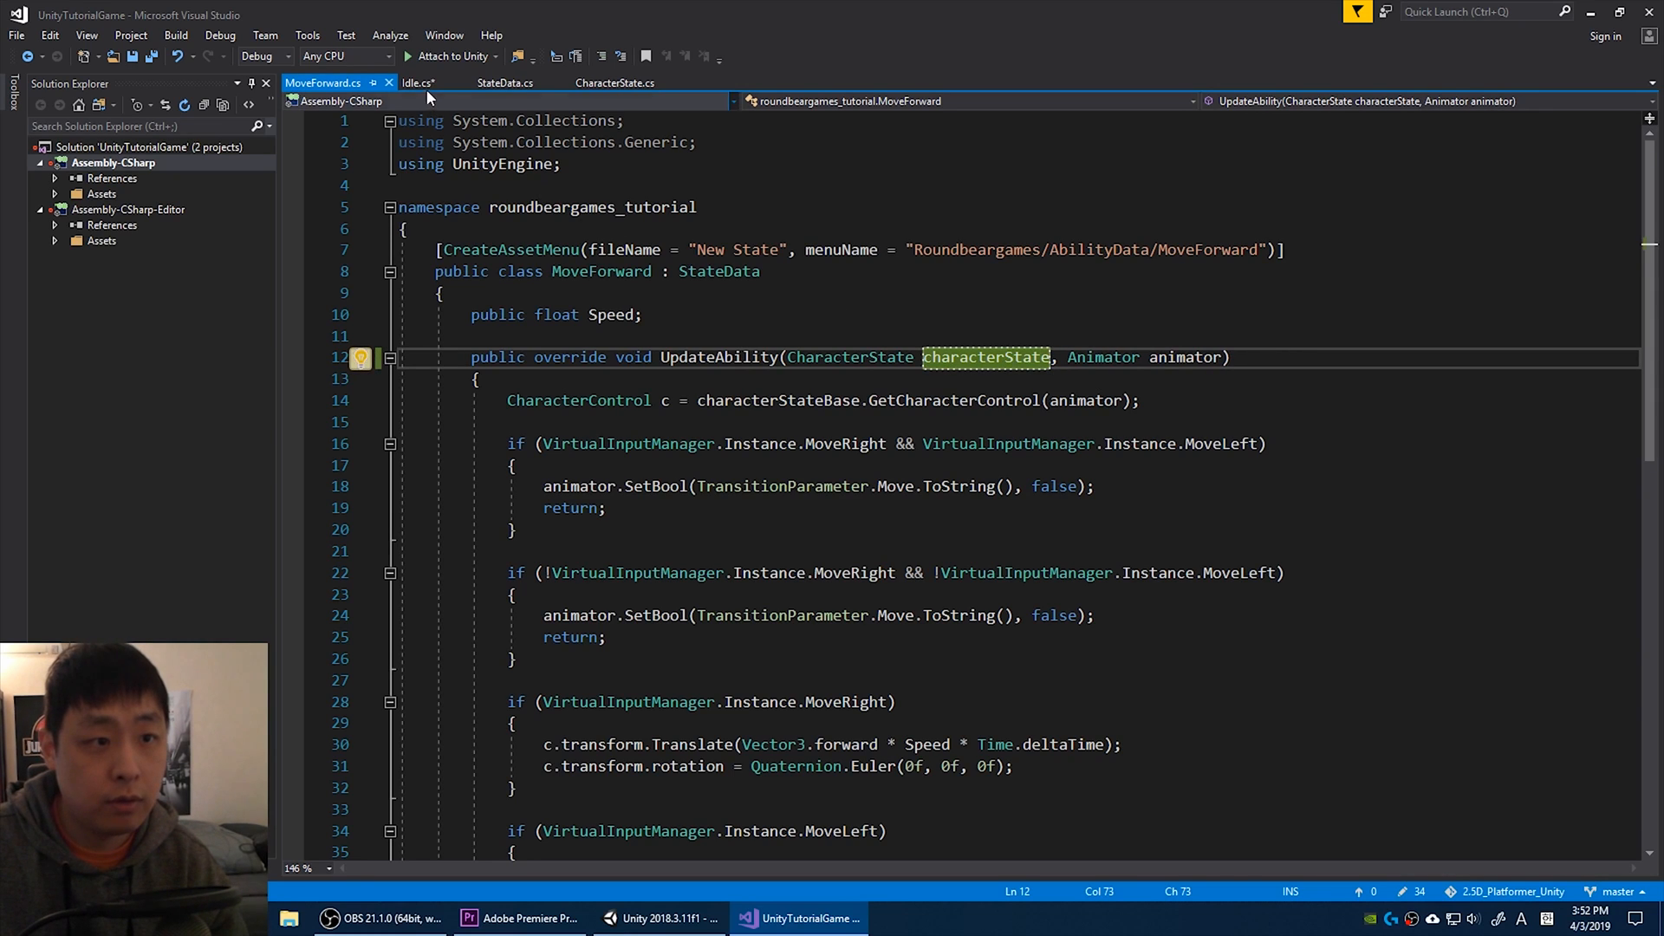
click(417, 83)
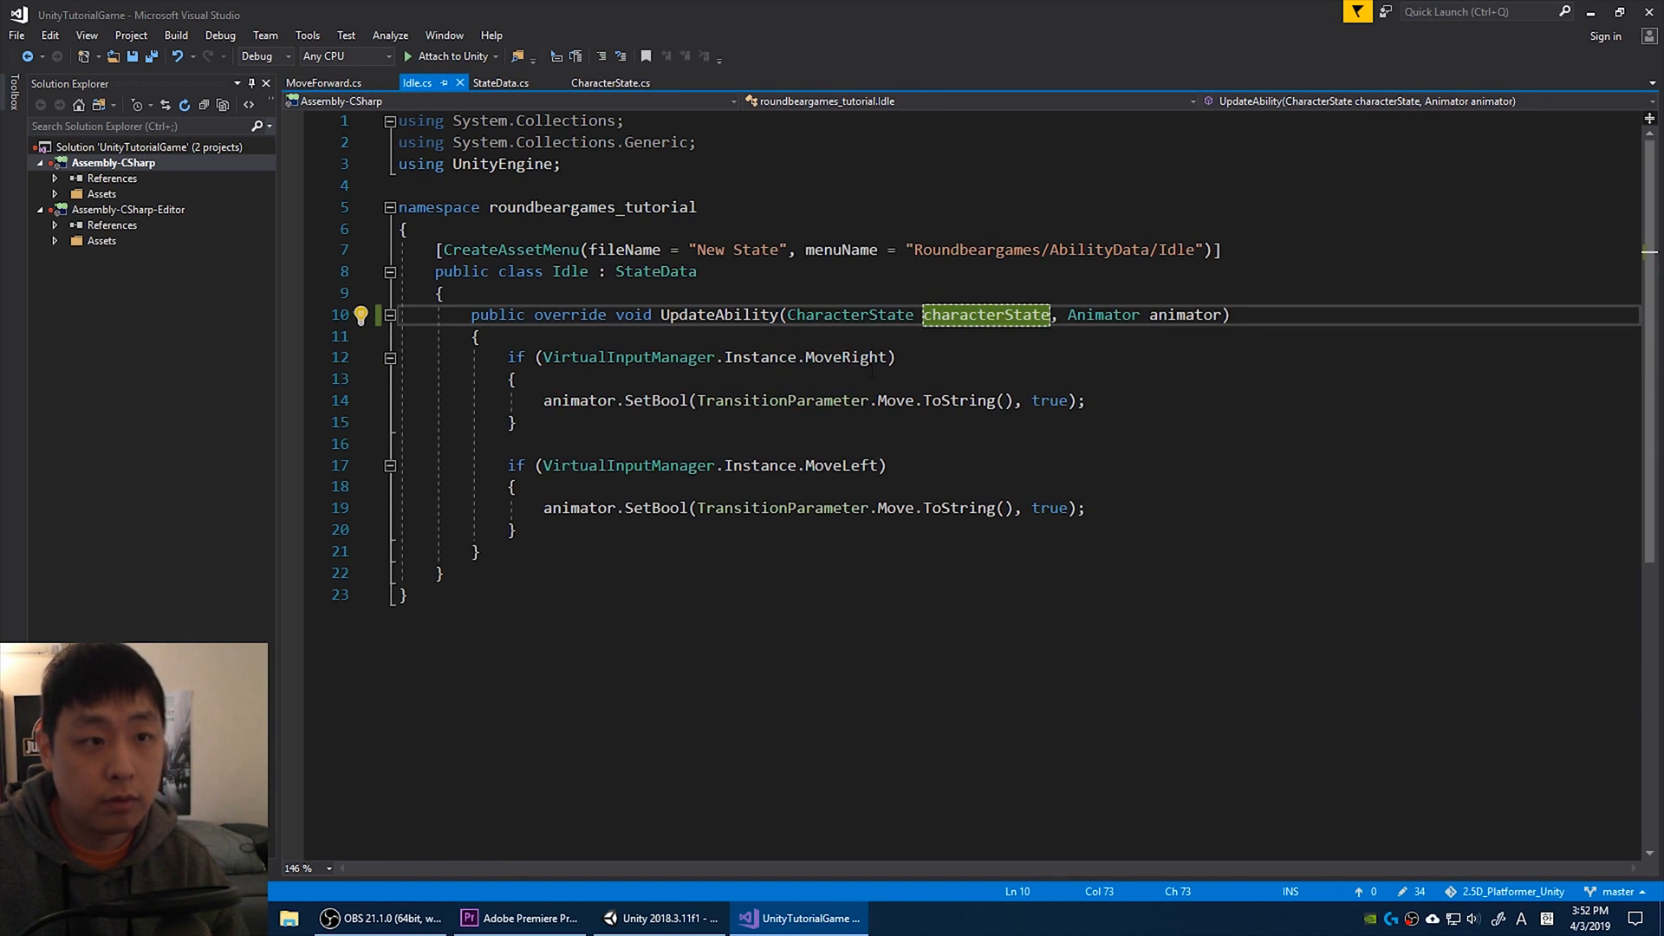
click(661, 918)
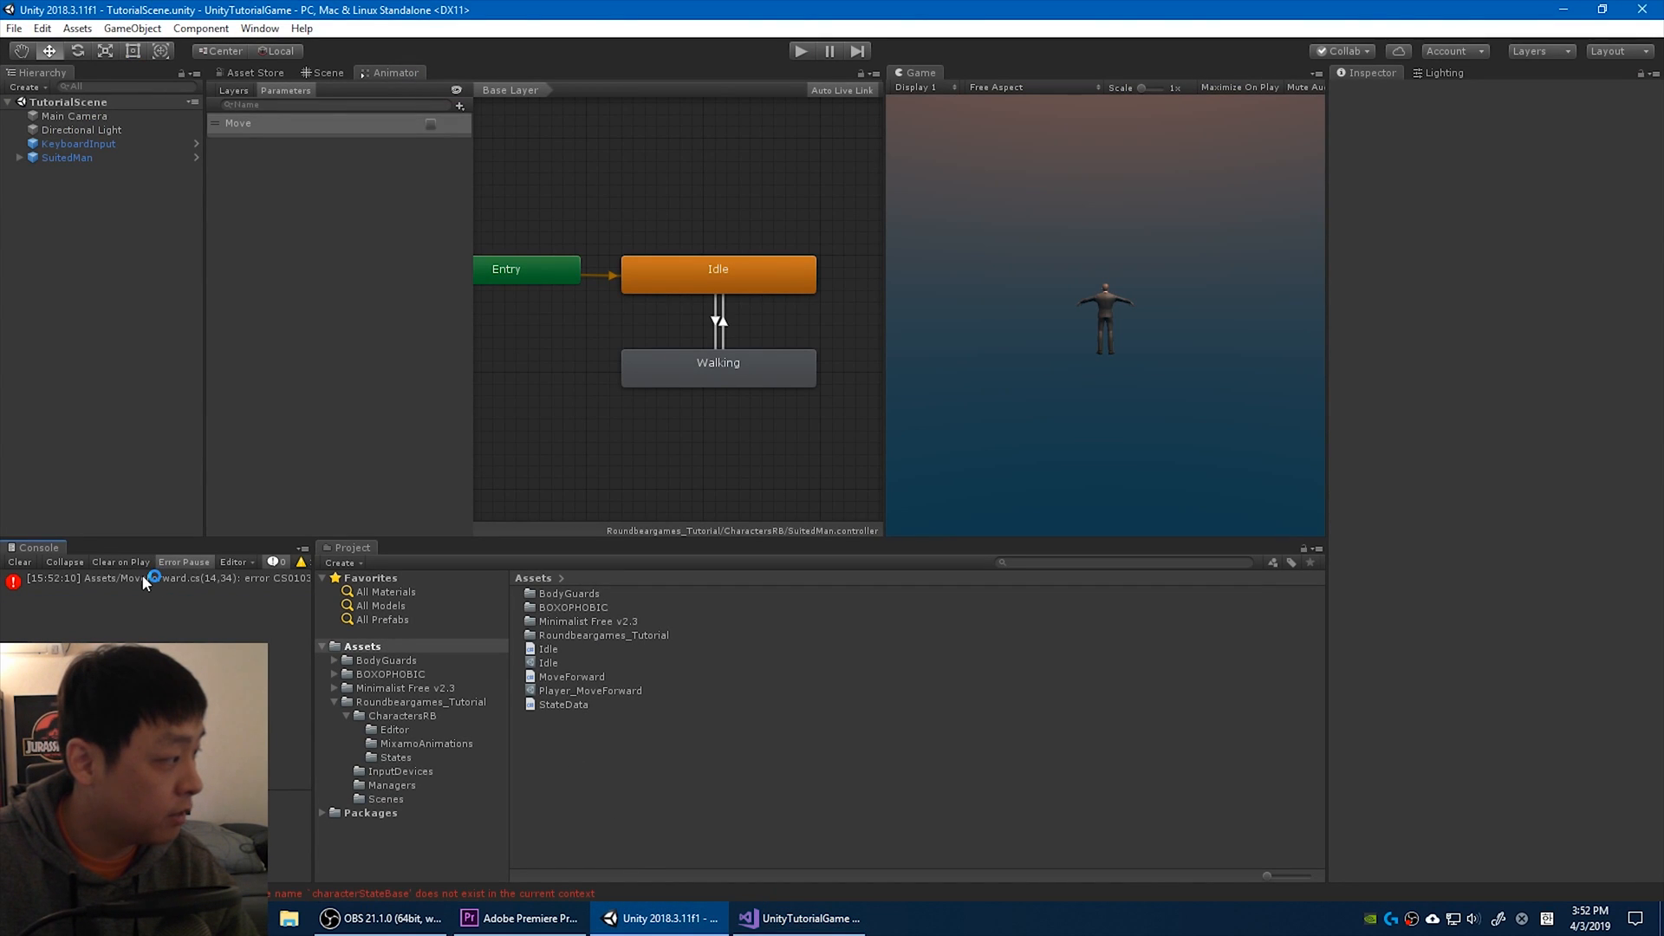
click(799, 919)
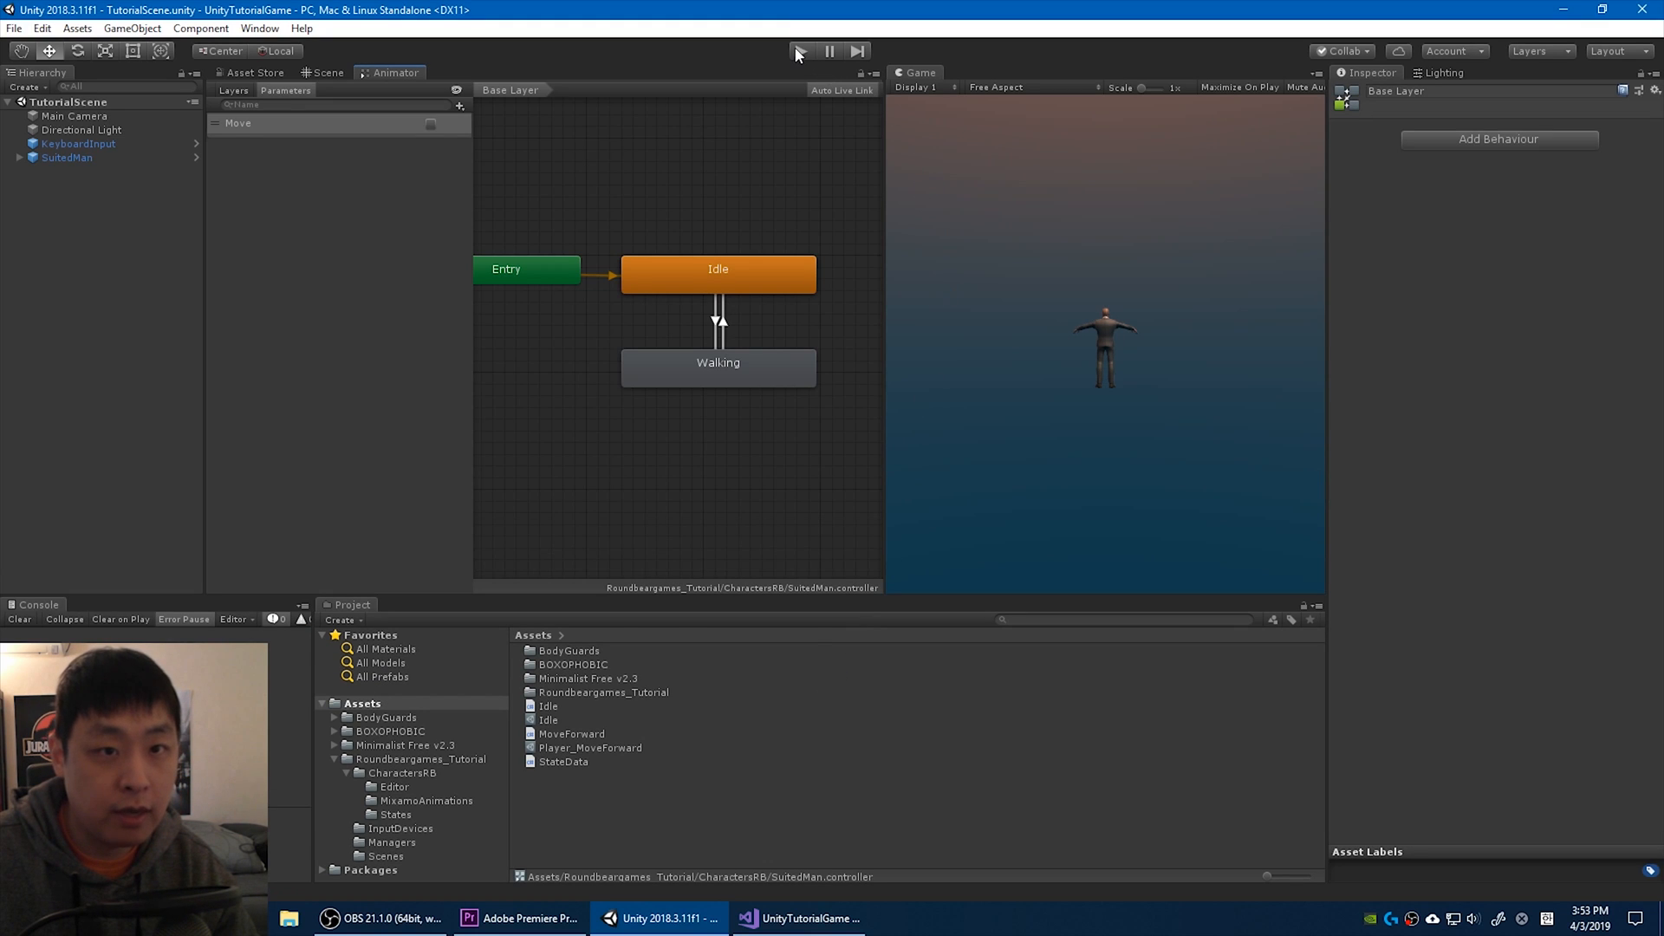
Play the scene so the suited character walks forward, then stop play mode.
click(797, 50)
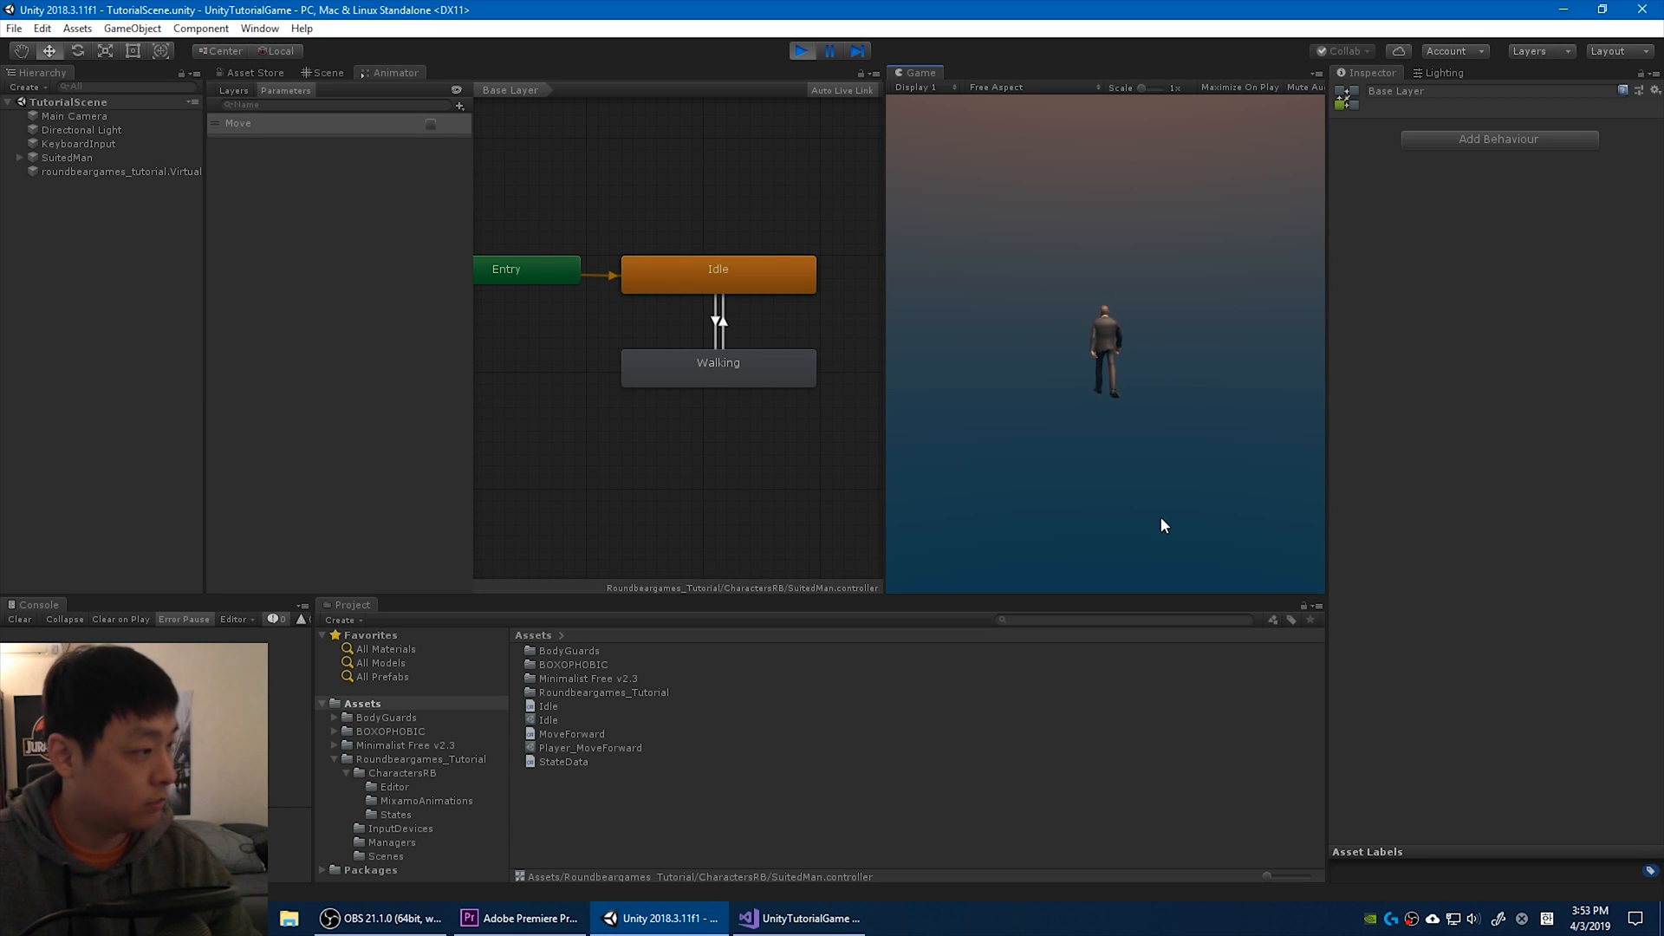
click(326, 73)
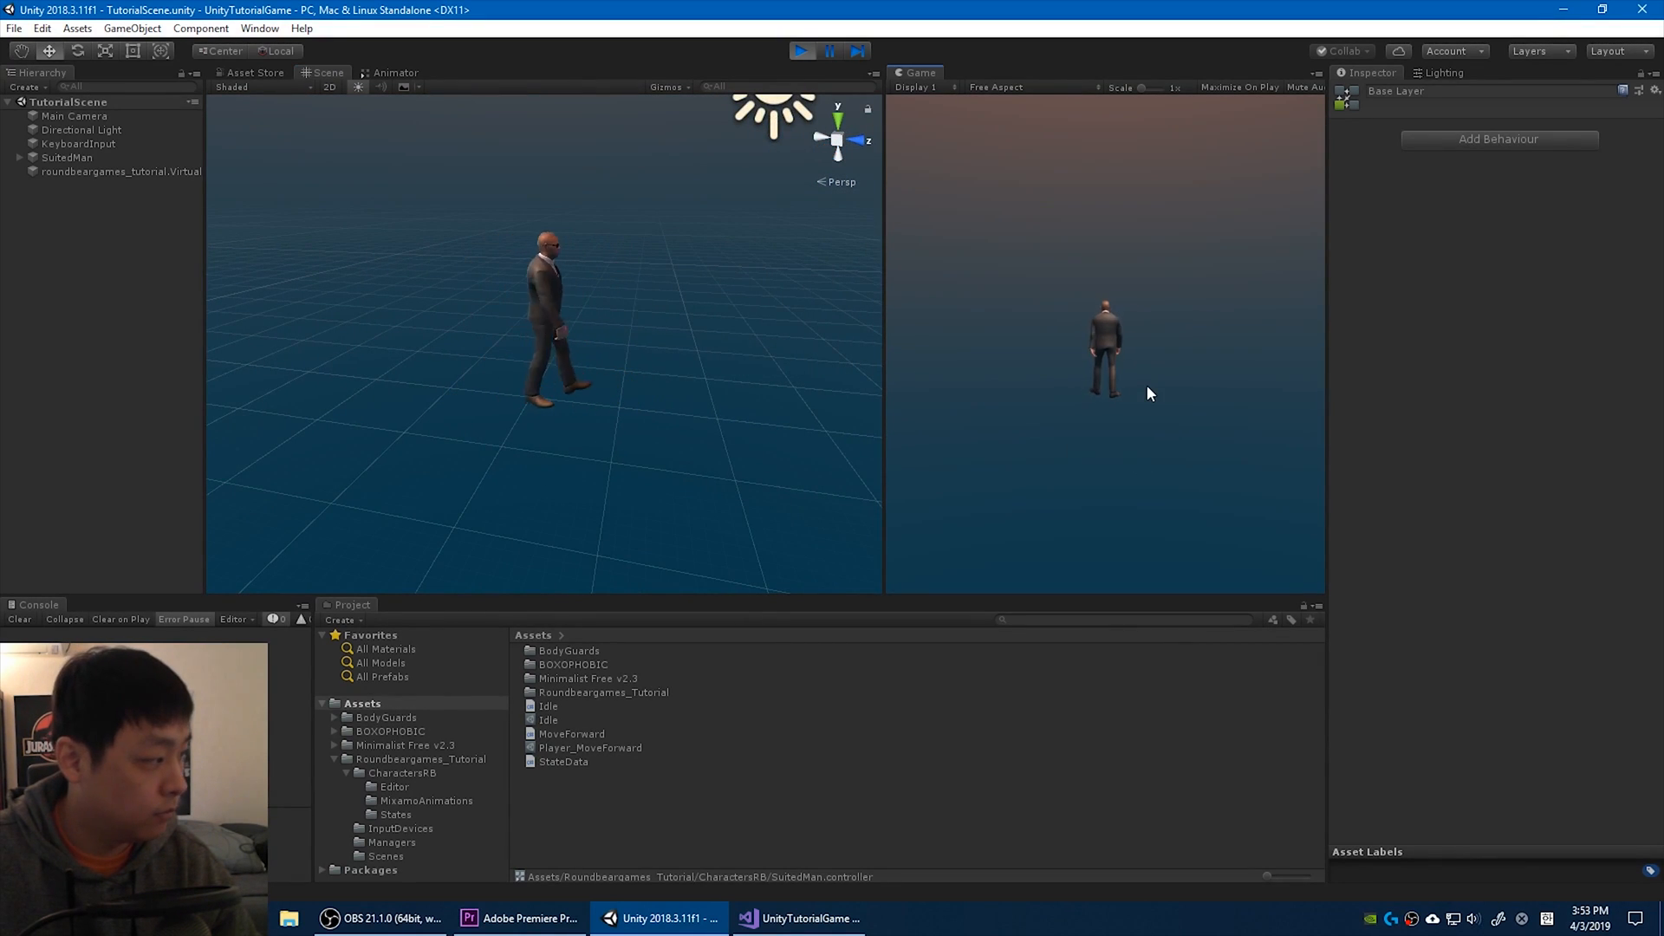
click(803, 50)
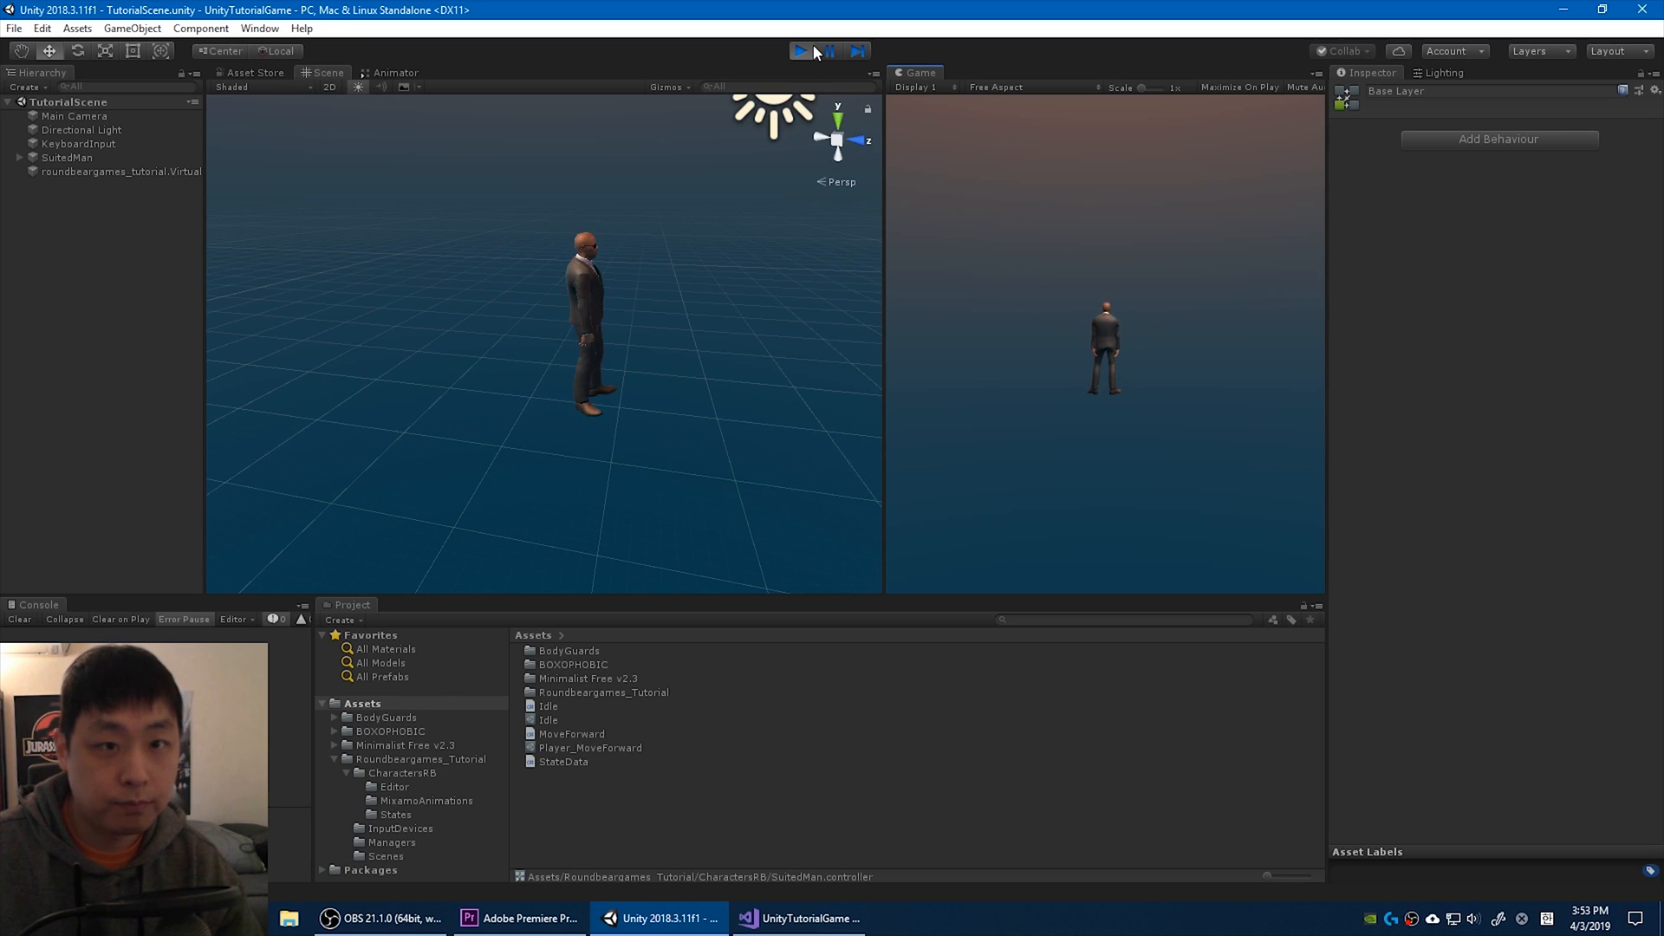
click(801, 50)
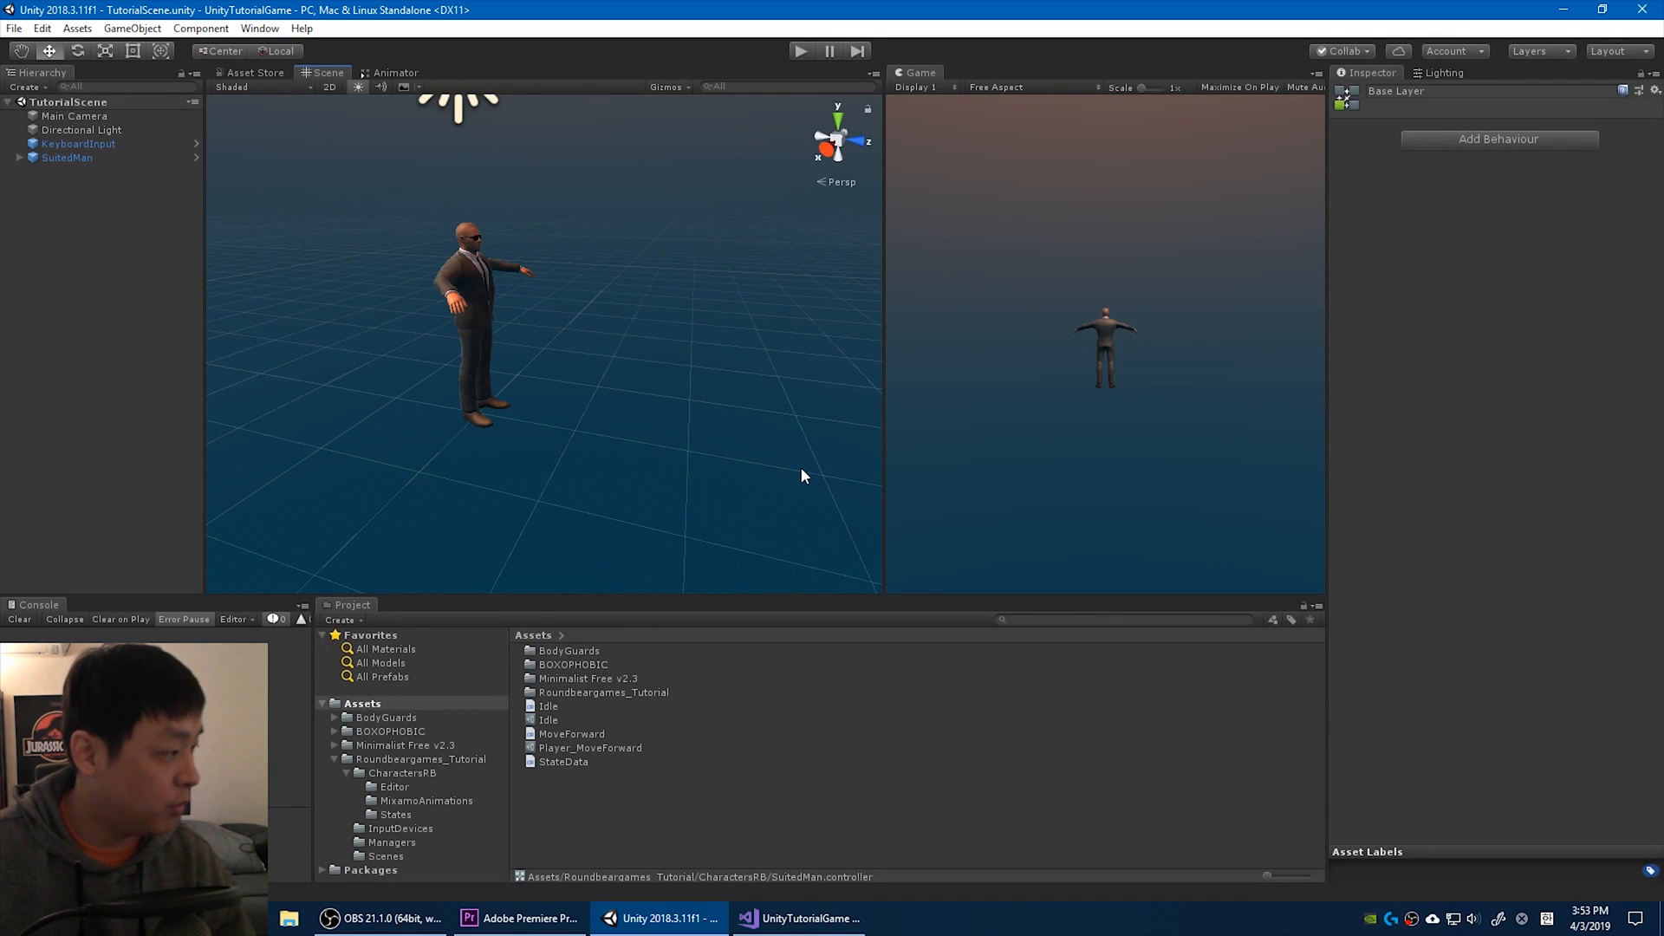
mouse_move(418, 780)
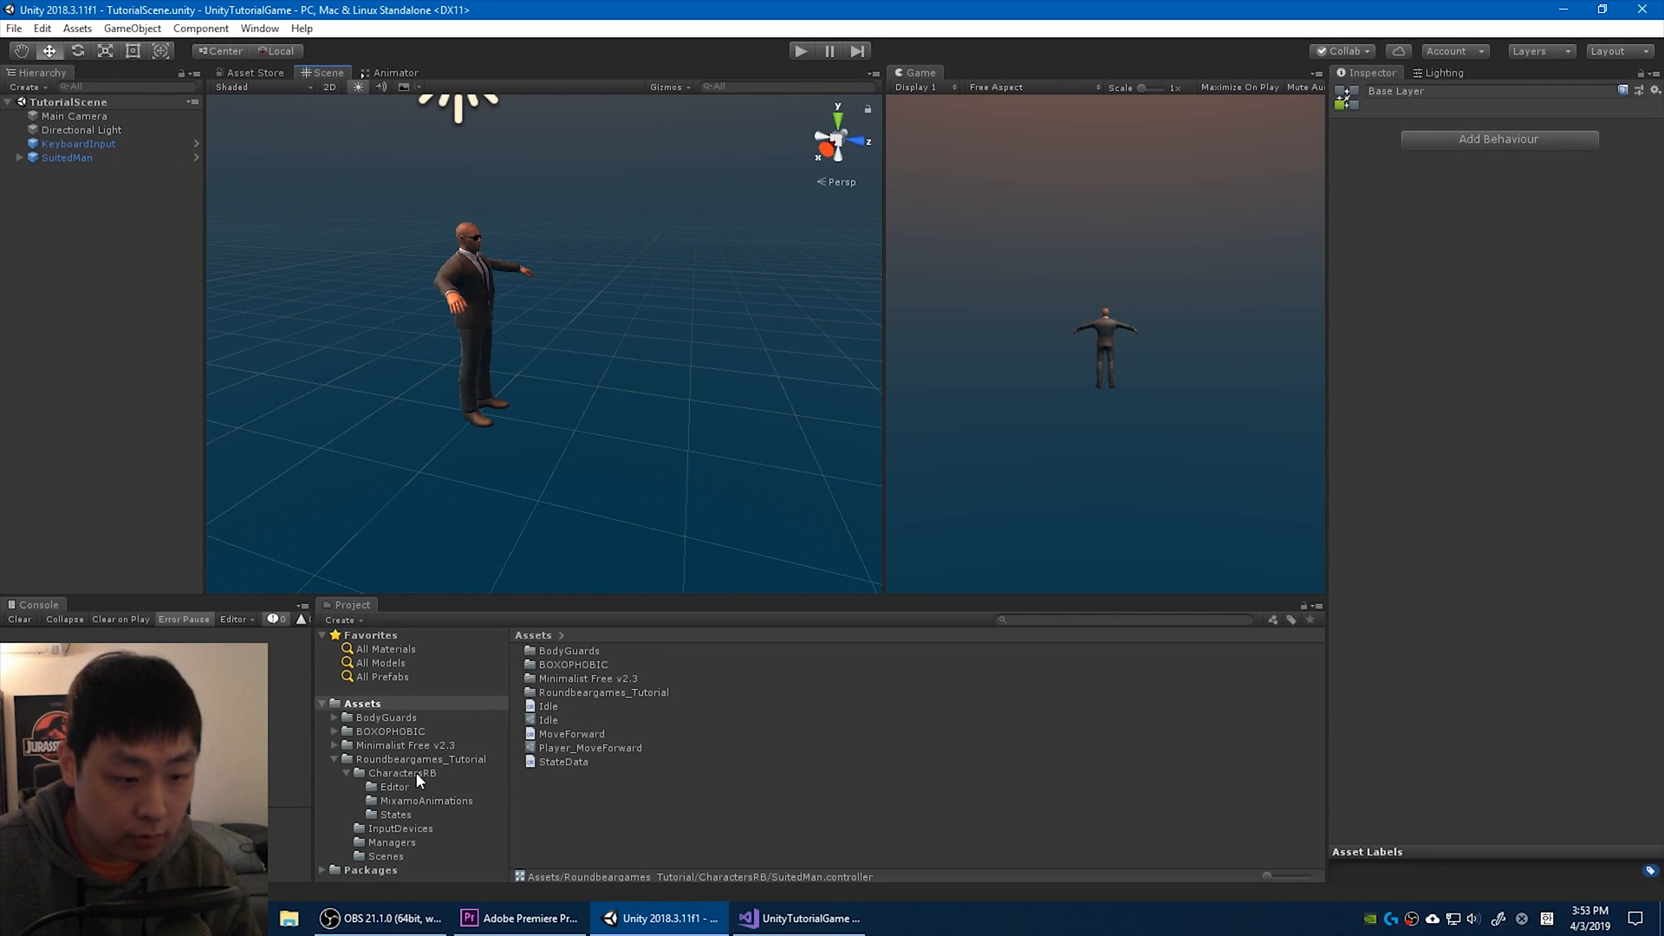
Create a BaseScripts folder under States and move Idle.cs, MoveForward.cs and StateData into the script folders.
right_click(395, 815)
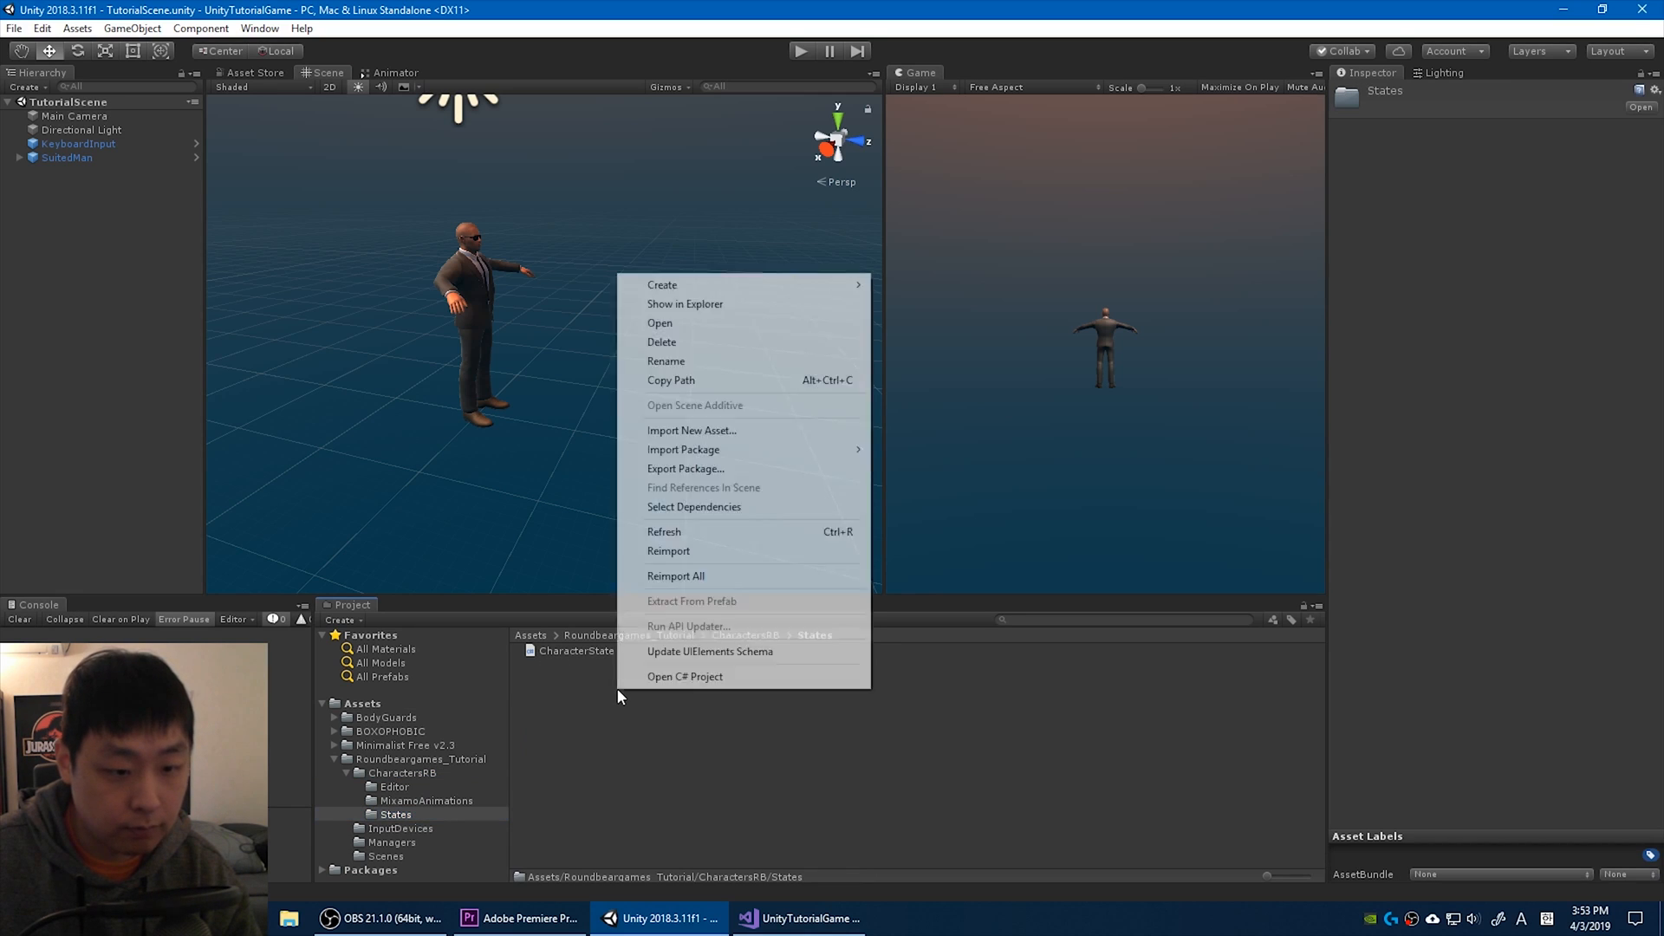
click(661, 284)
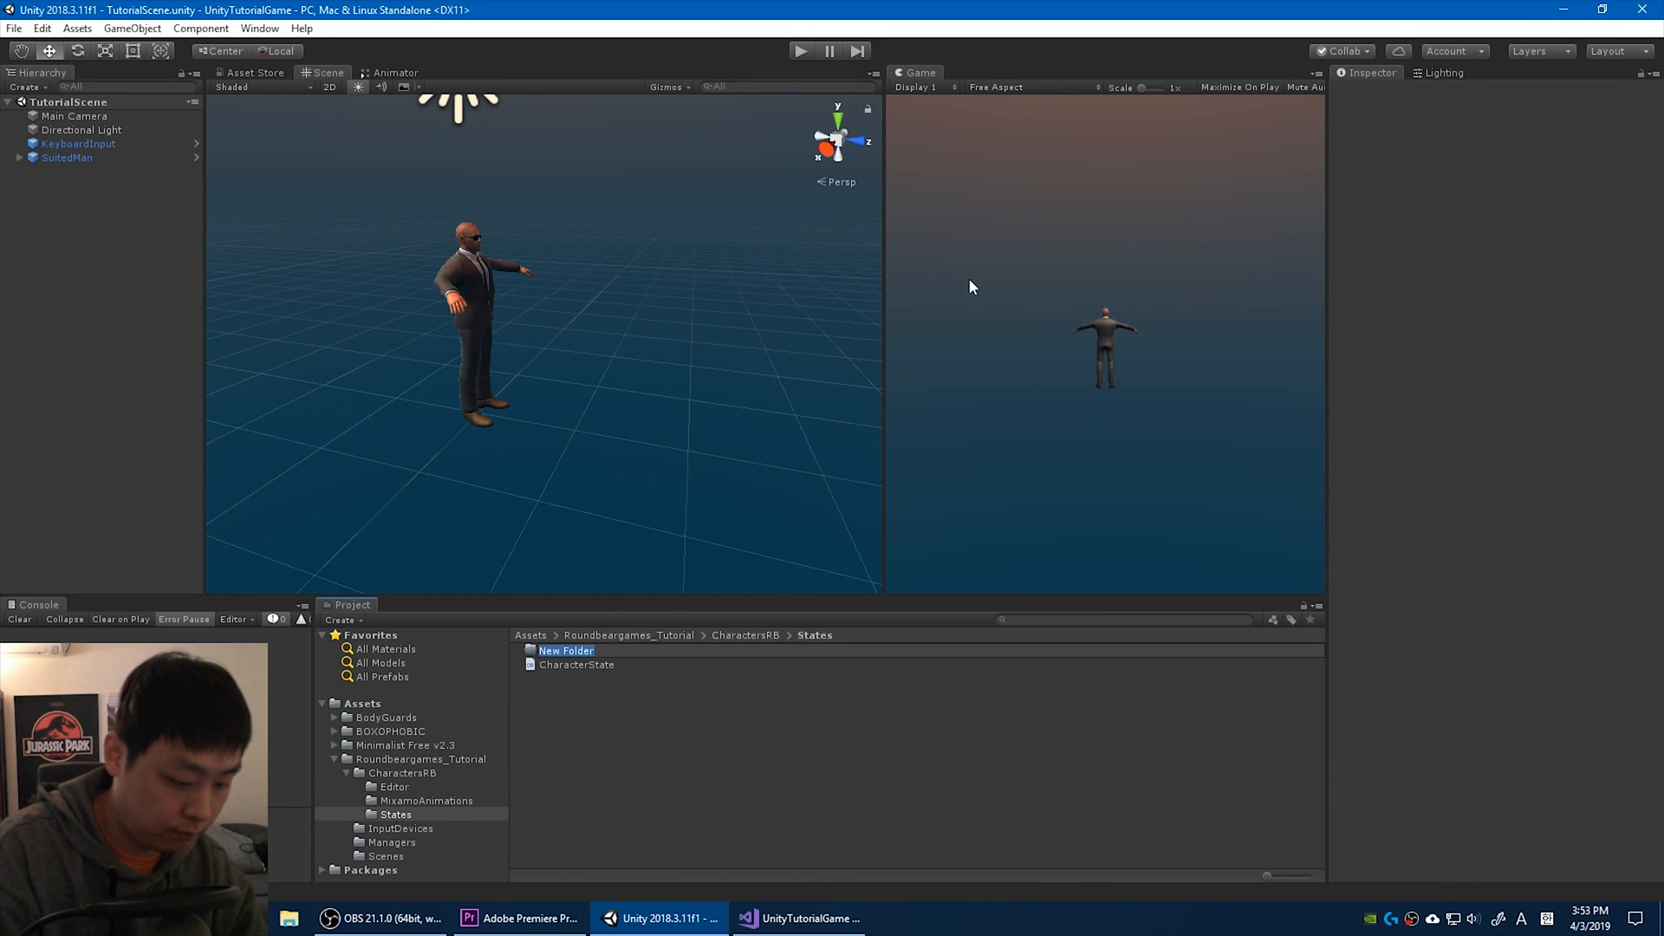
text(BaseScripts)
text(StateScripts)
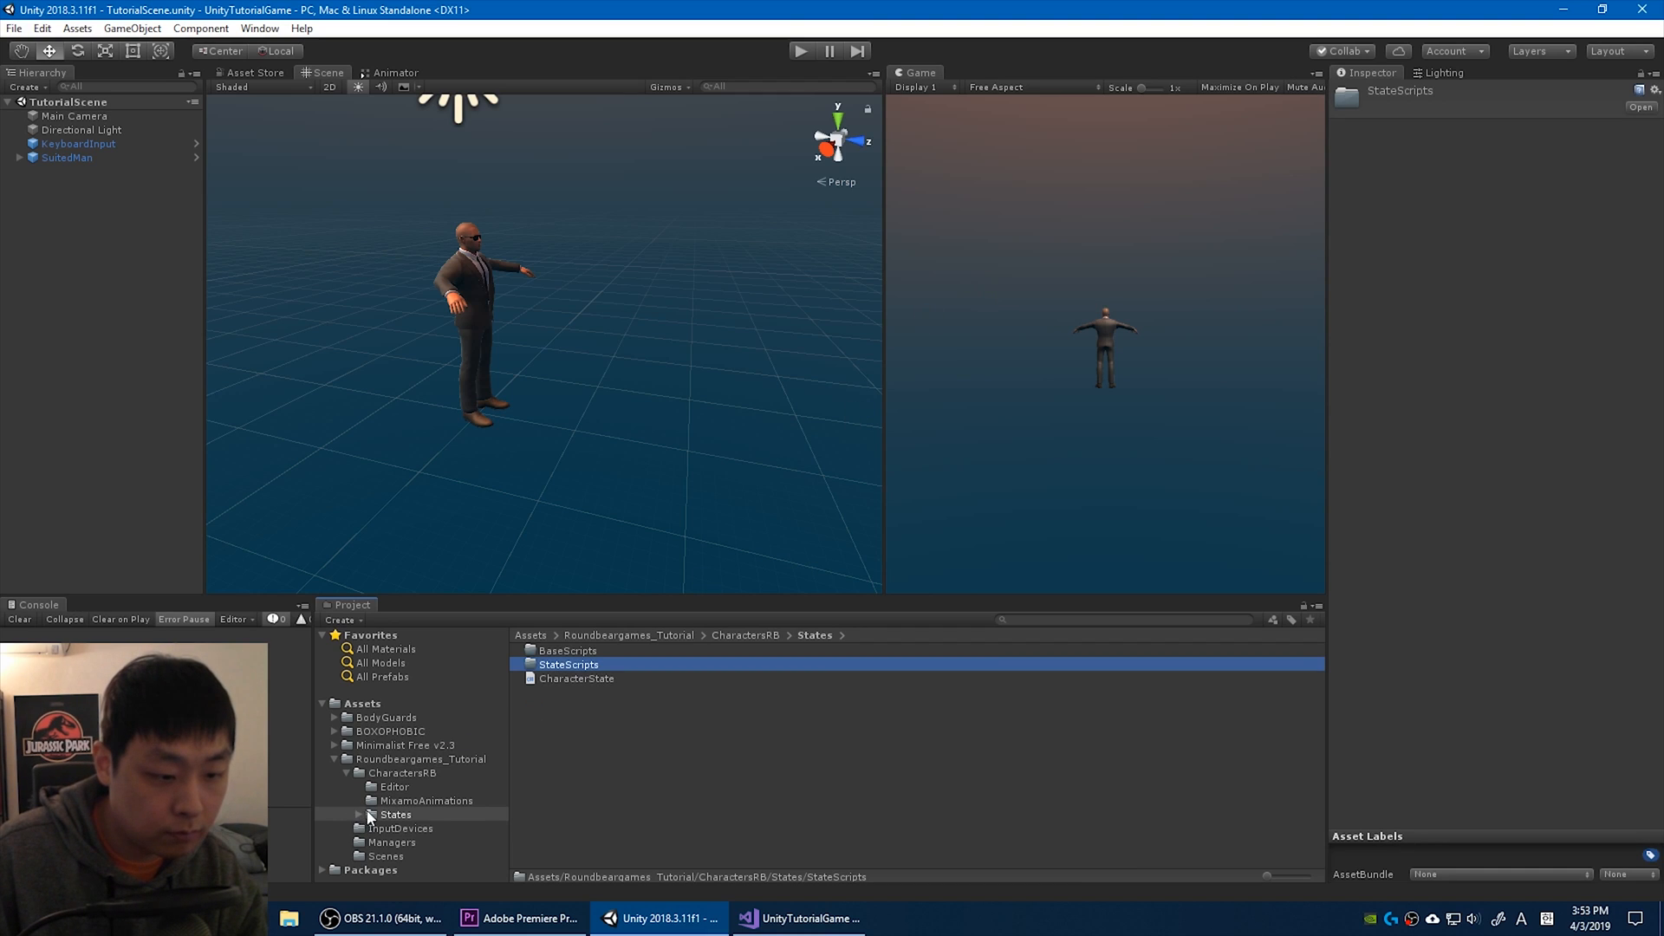
click(361, 702)
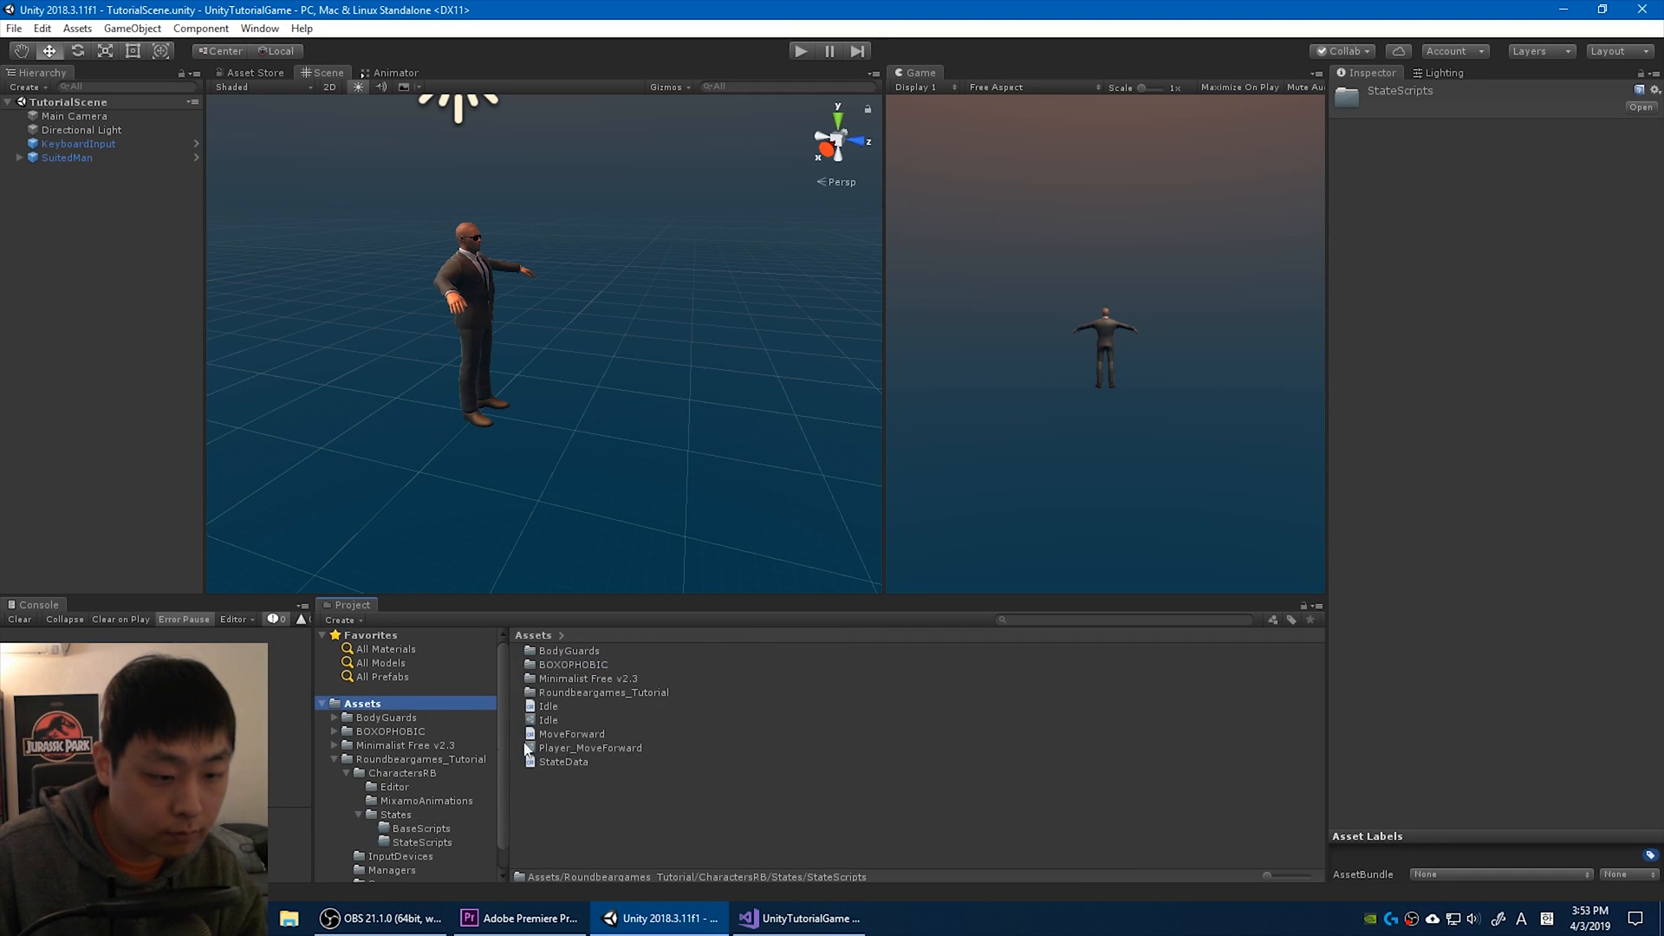
click(549, 706)
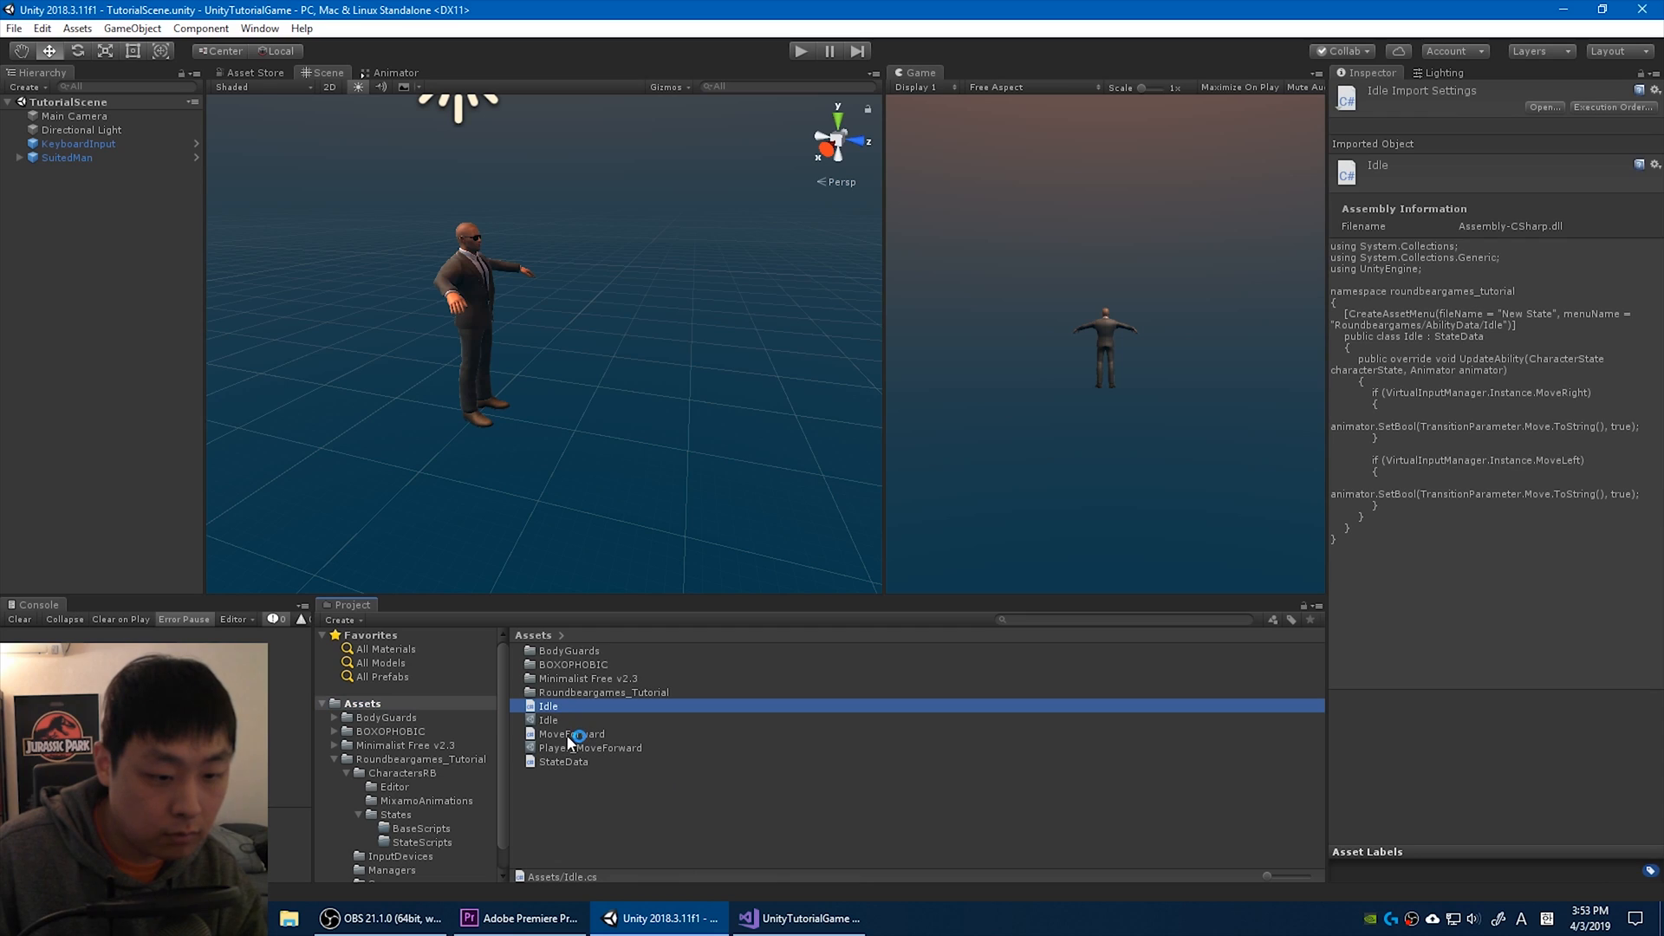
click(570, 733)
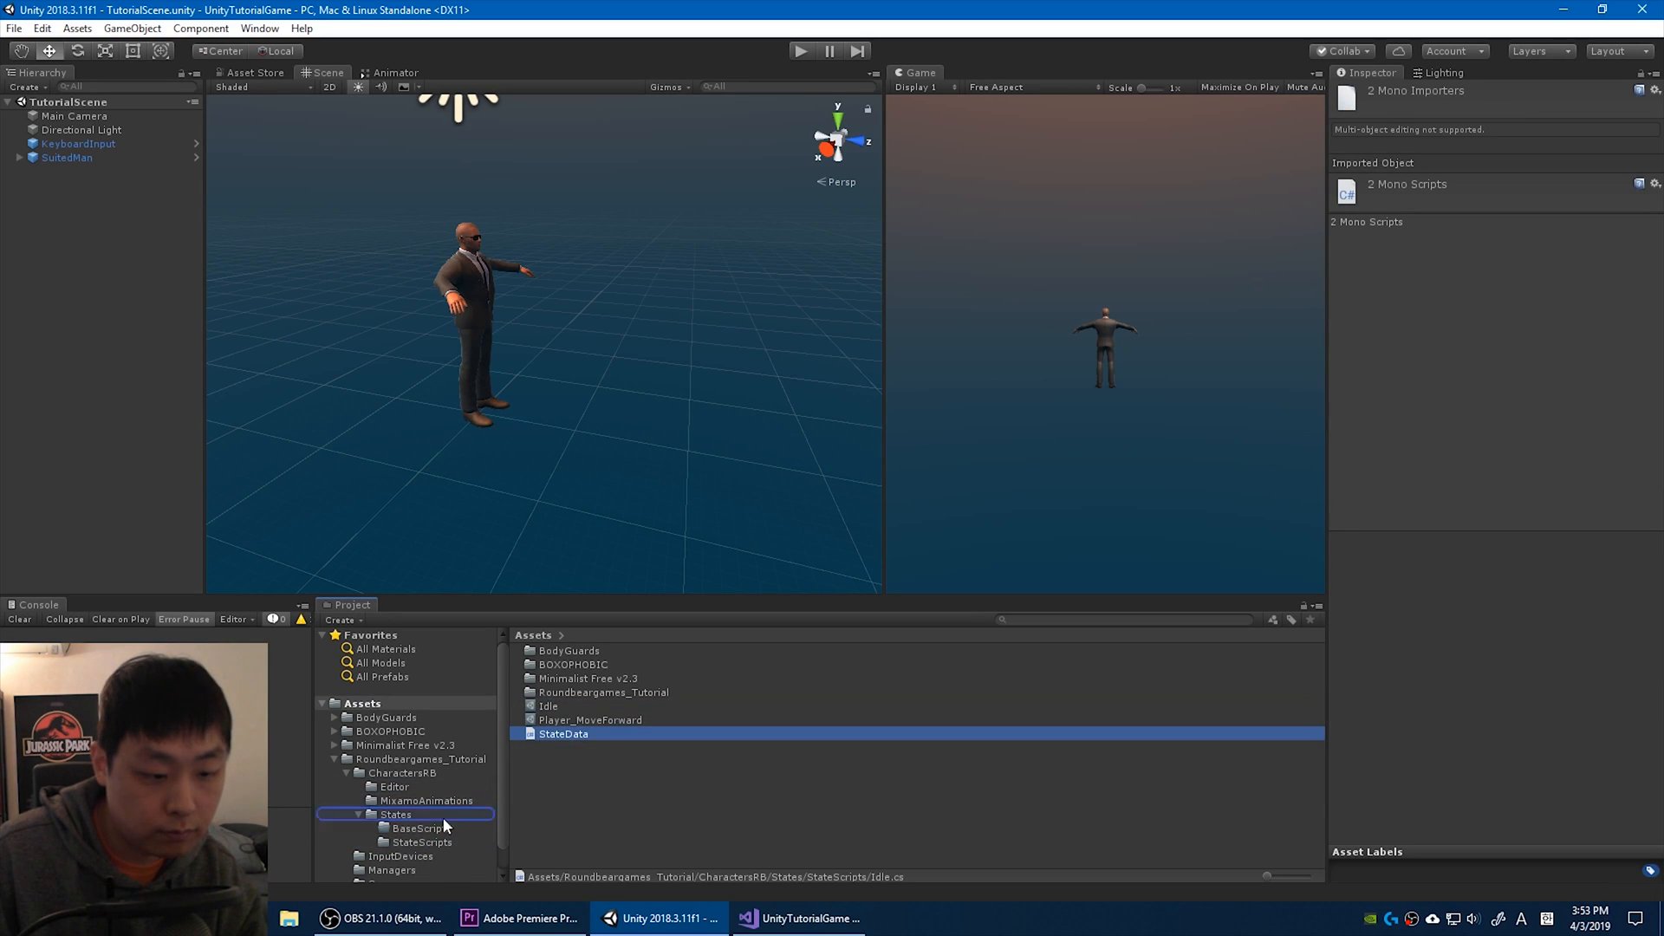
click(418, 828)
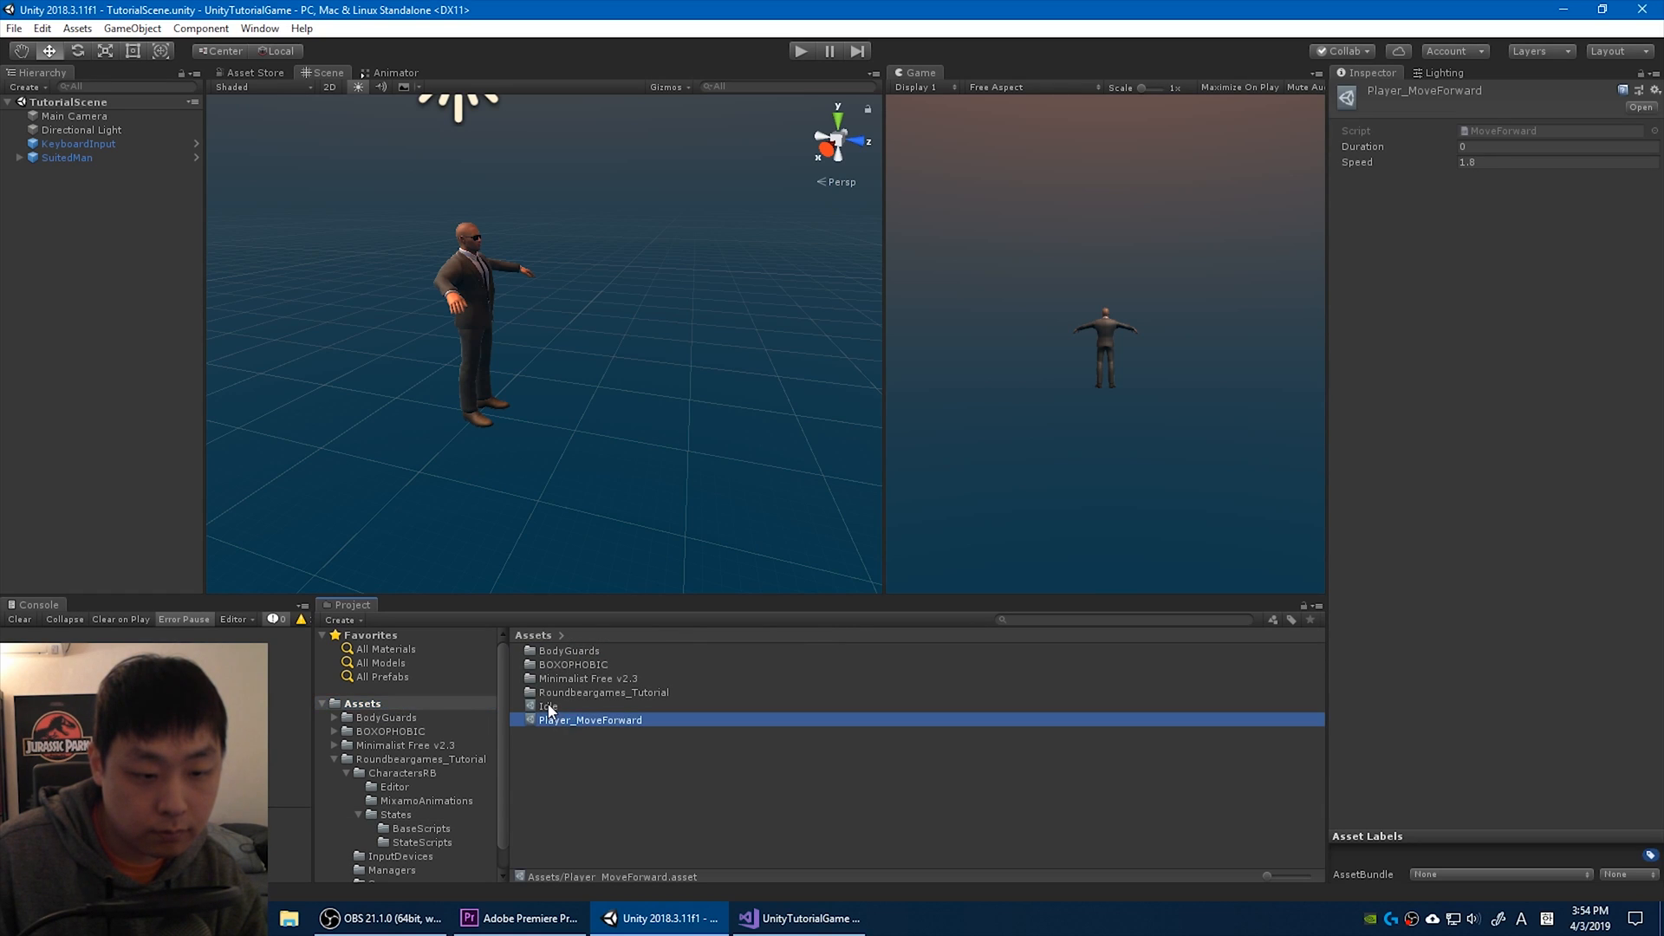
Move the Idle and Player_MoveForward assets into the States folder.
click(549, 706)
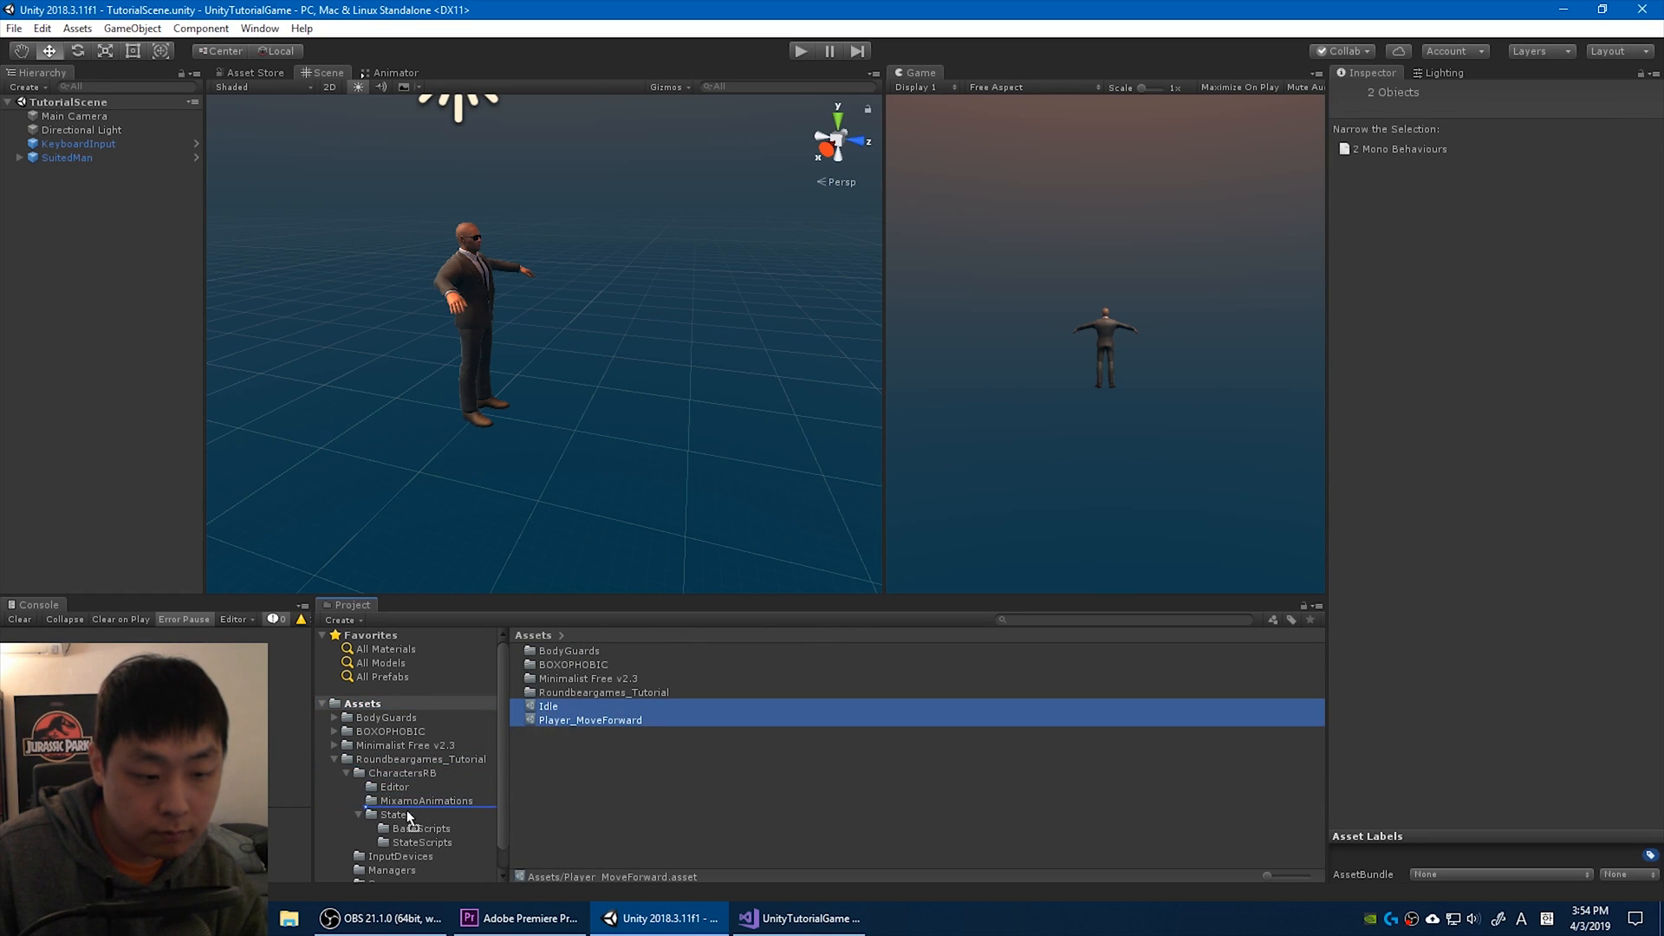
click(395, 815)
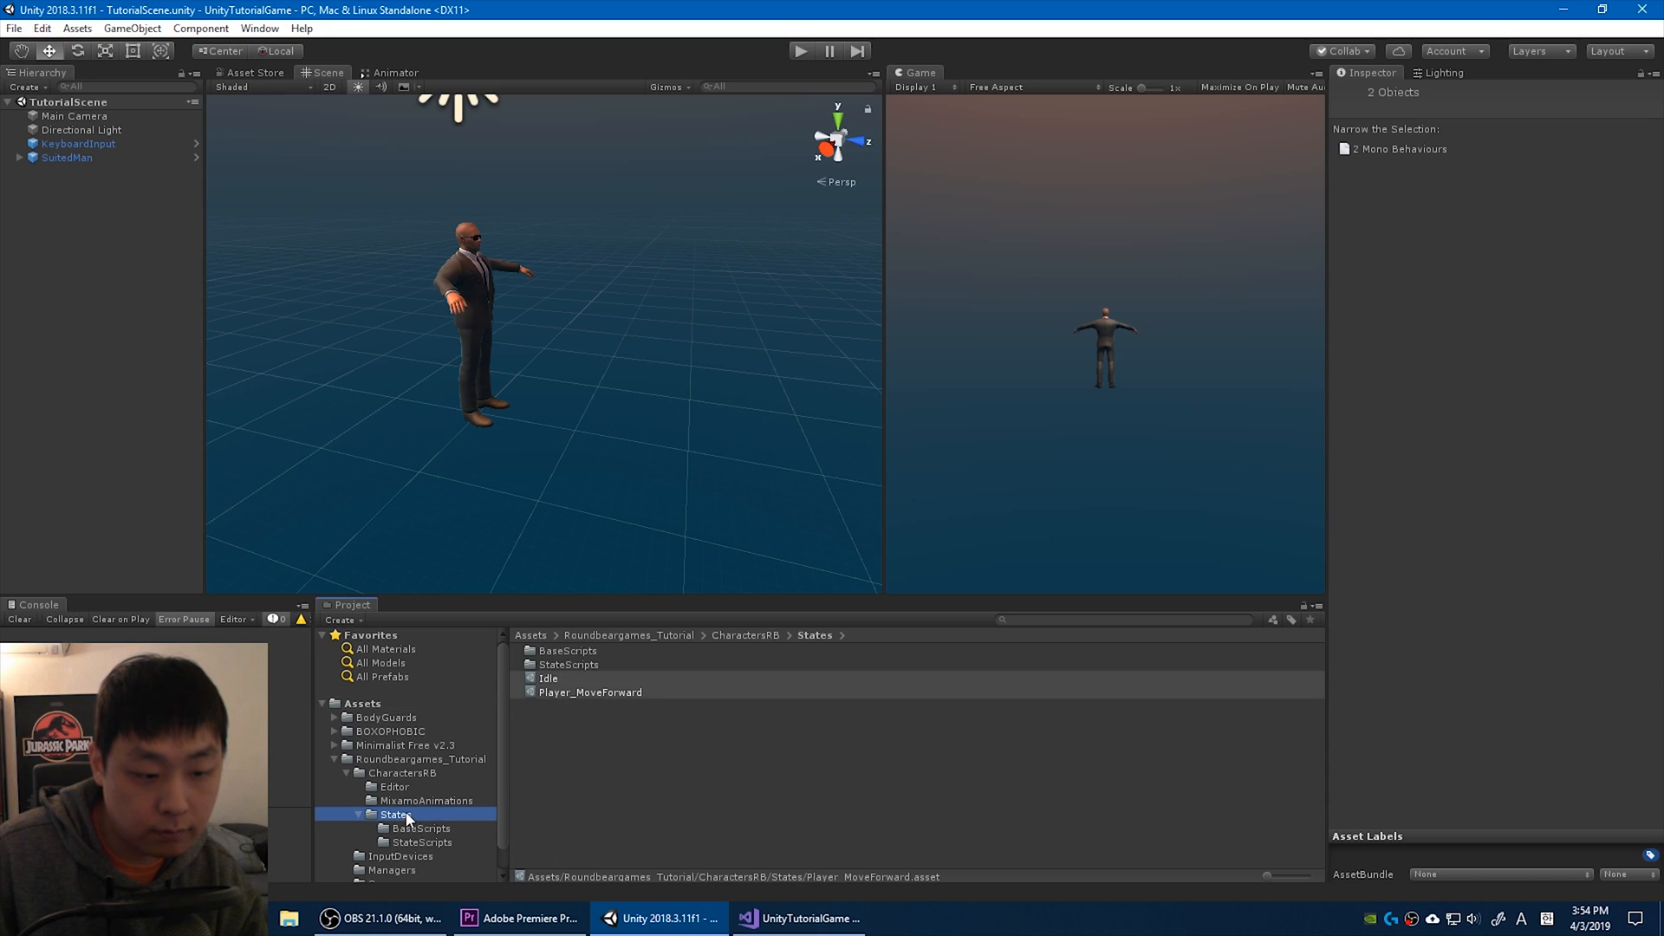
click(700, 766)
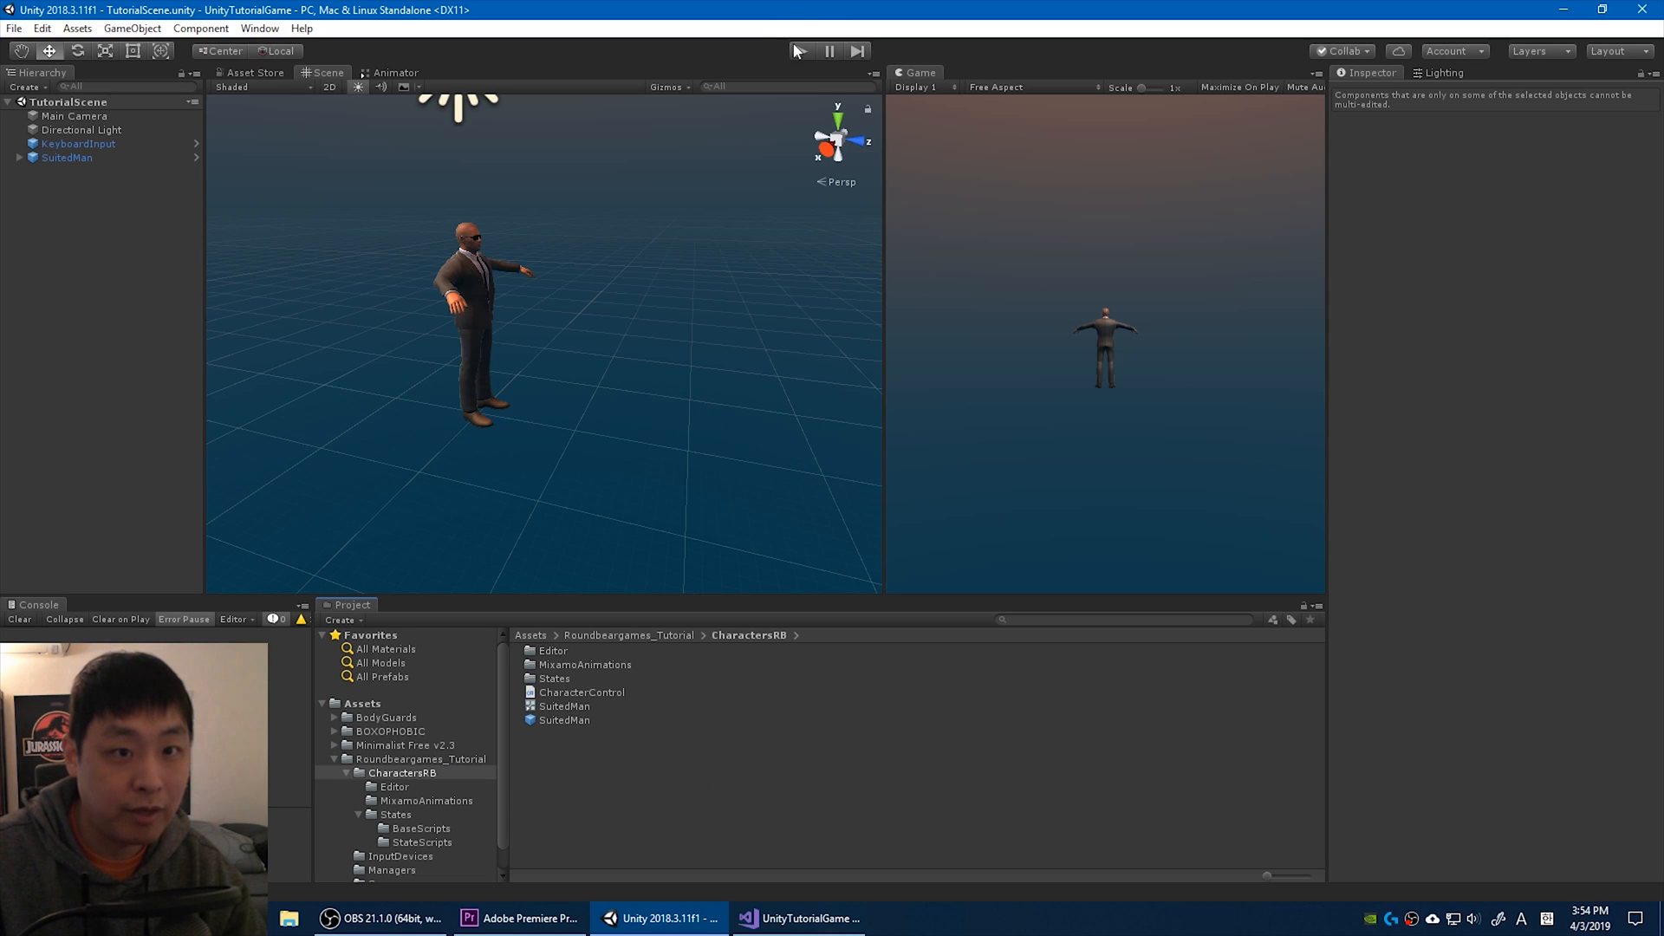
Play the scene again and focus the Game view to confirm the character still walks.
click(803, 50)
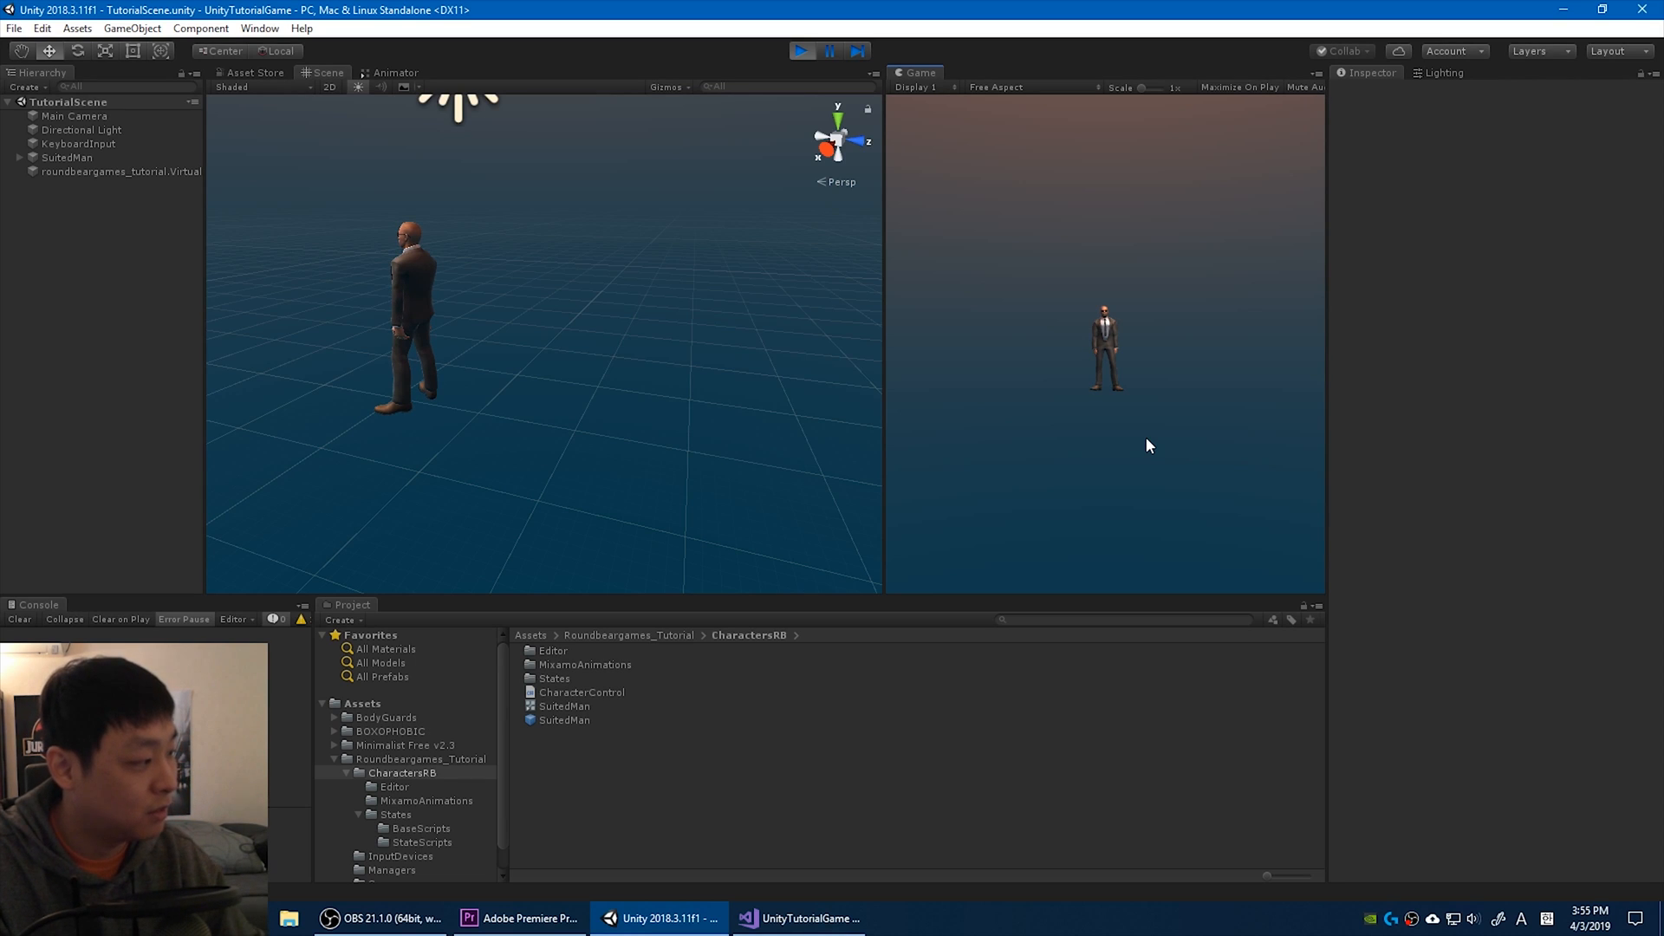
click(1156, 438)
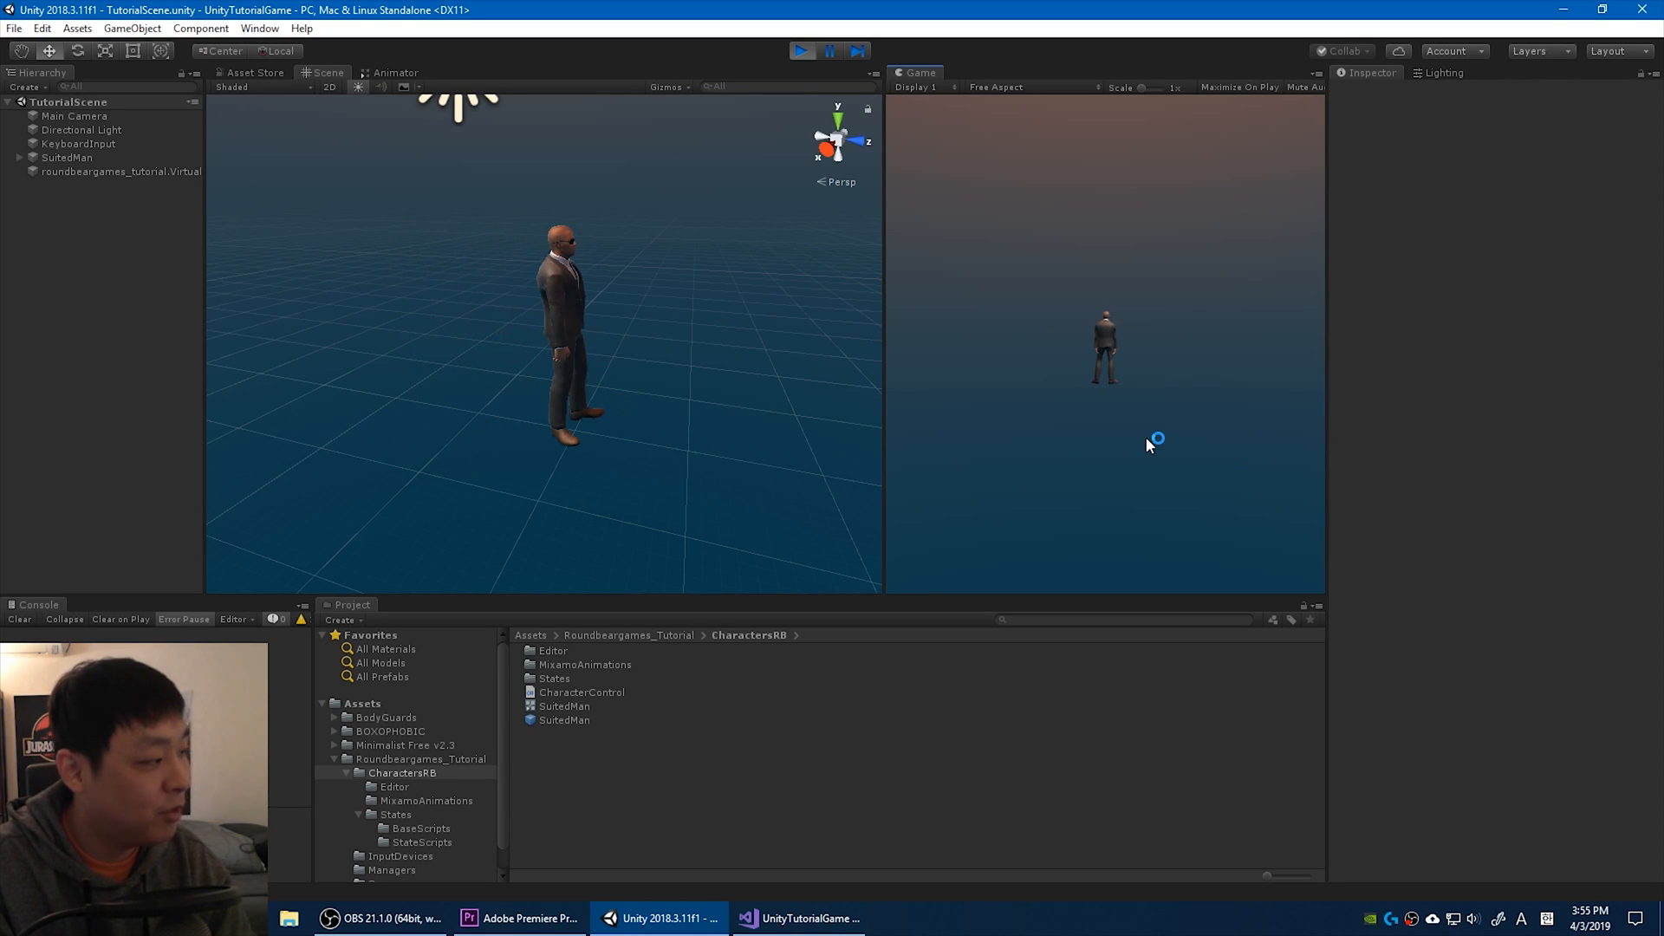